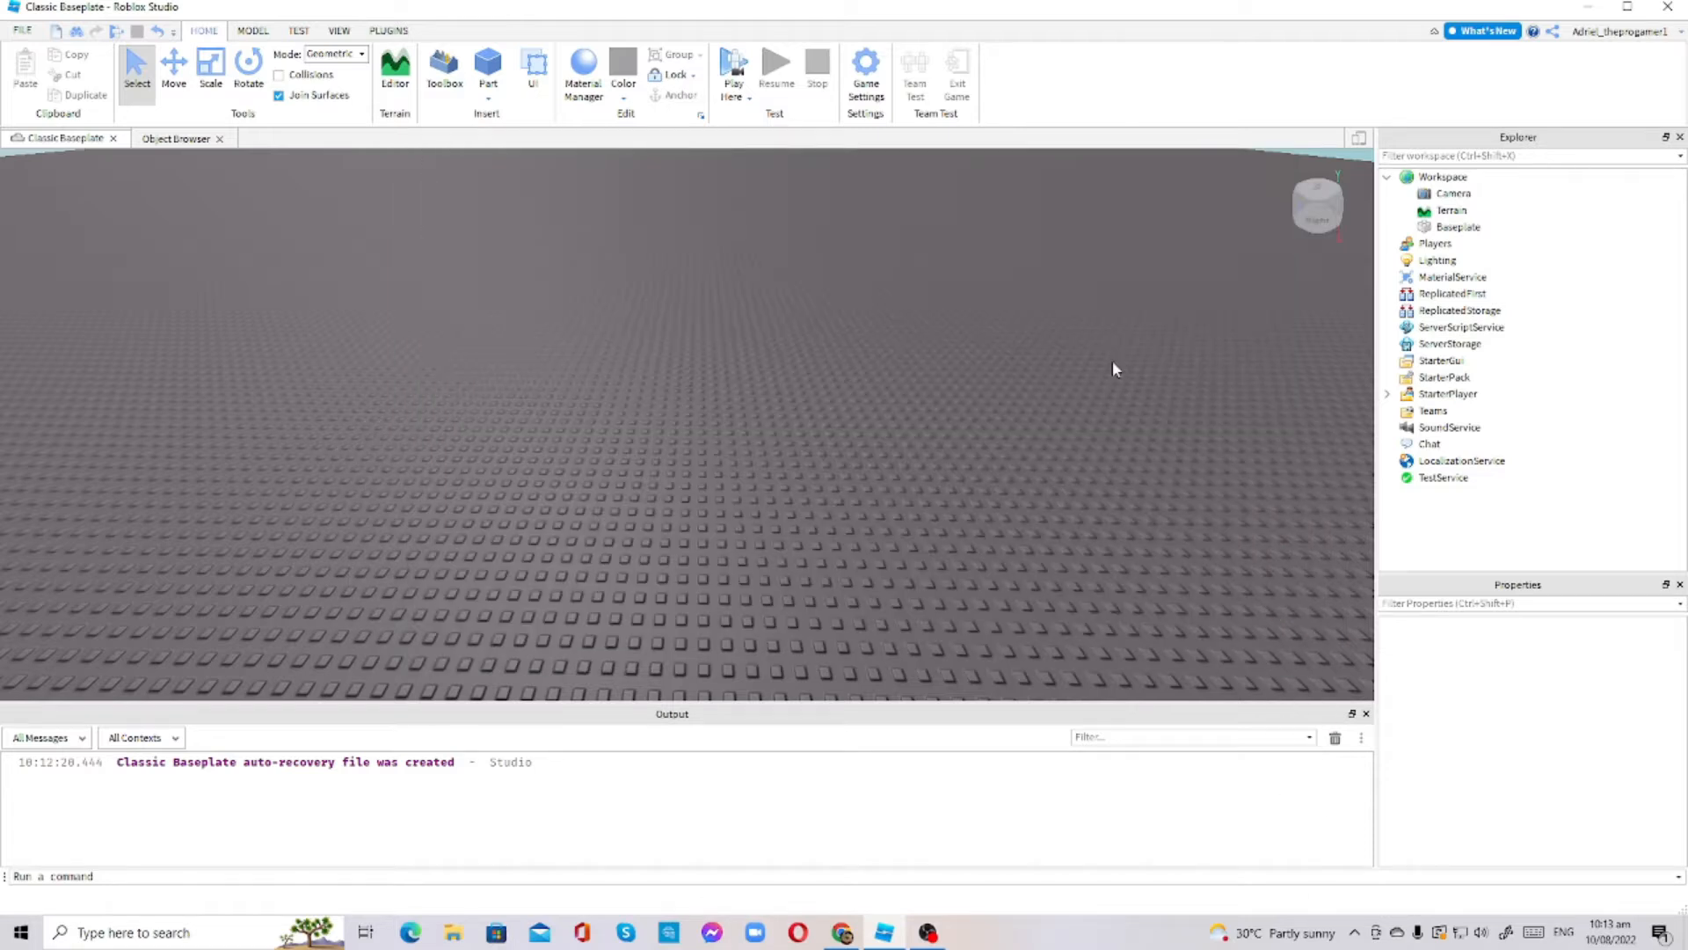
mouse_move(1554, 124)
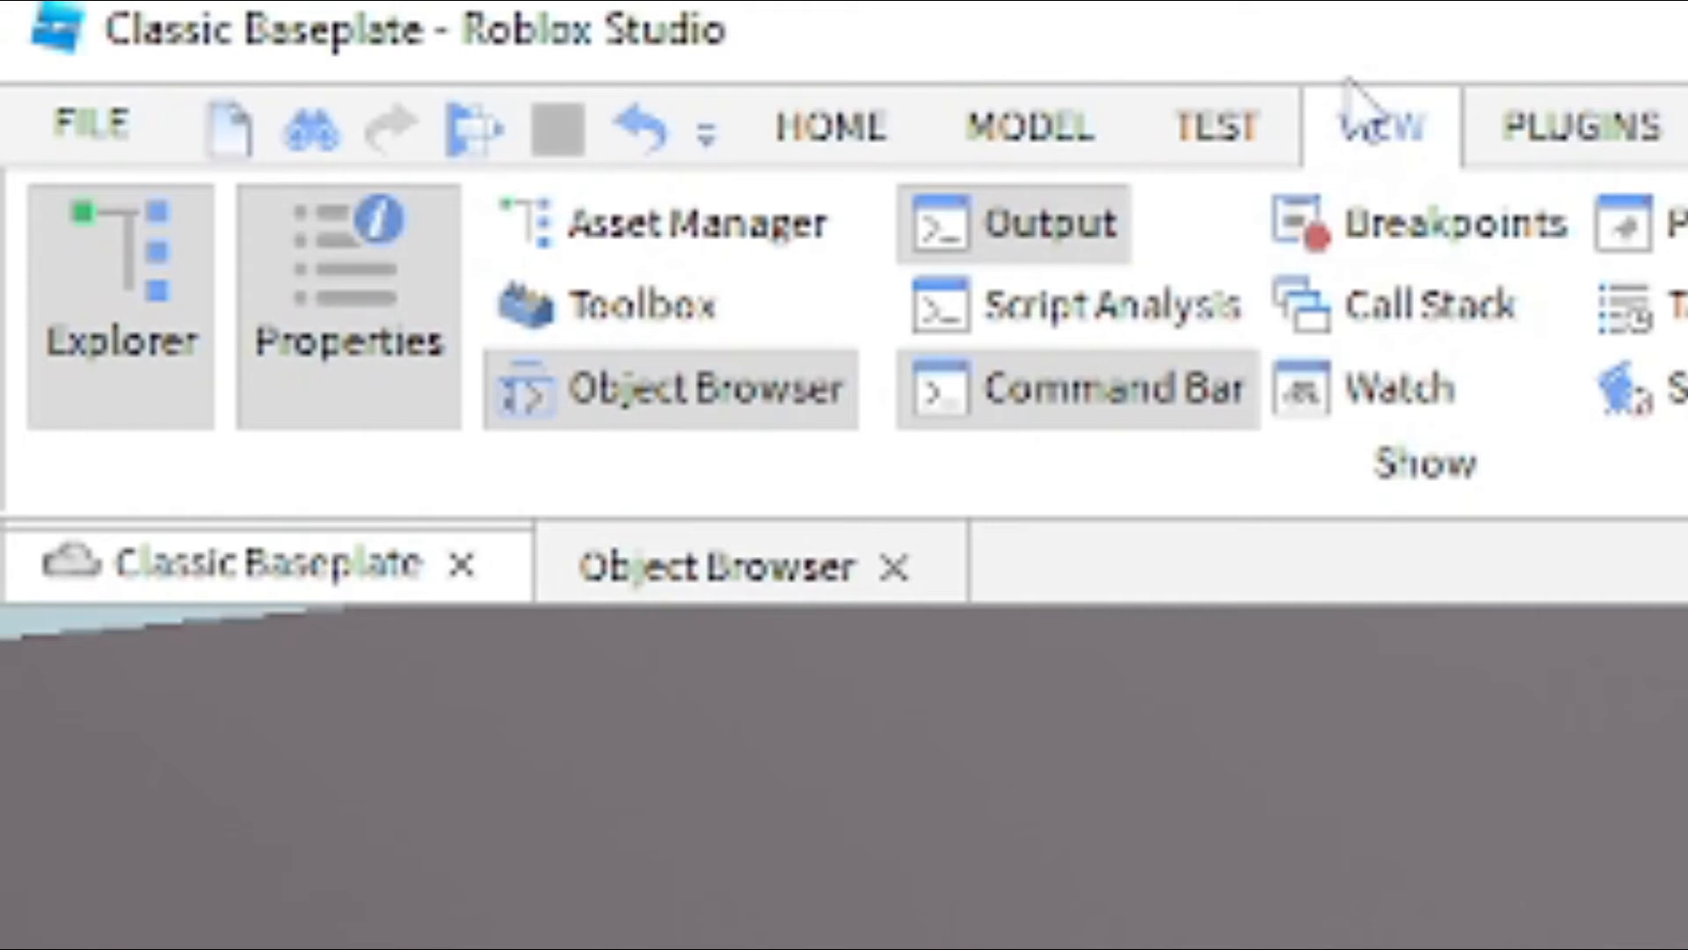
Glance at the TEST tab, then return to VIEW with Explorer, Properties and Output shown
click(1212, 126)
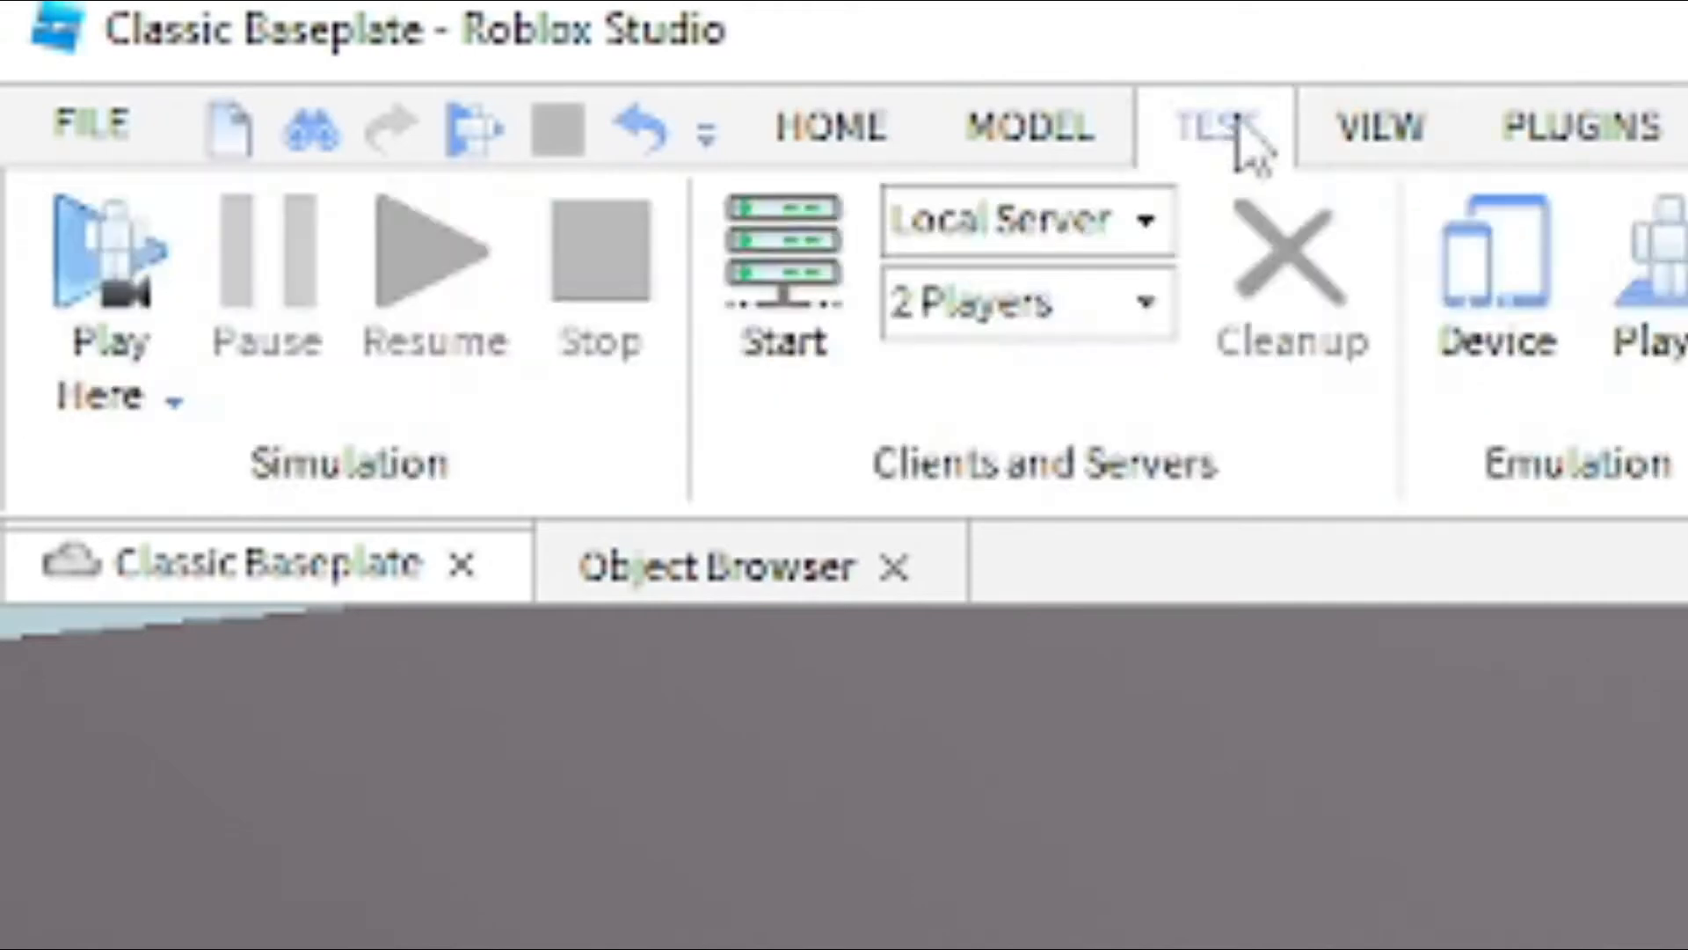
click(1379, 126)
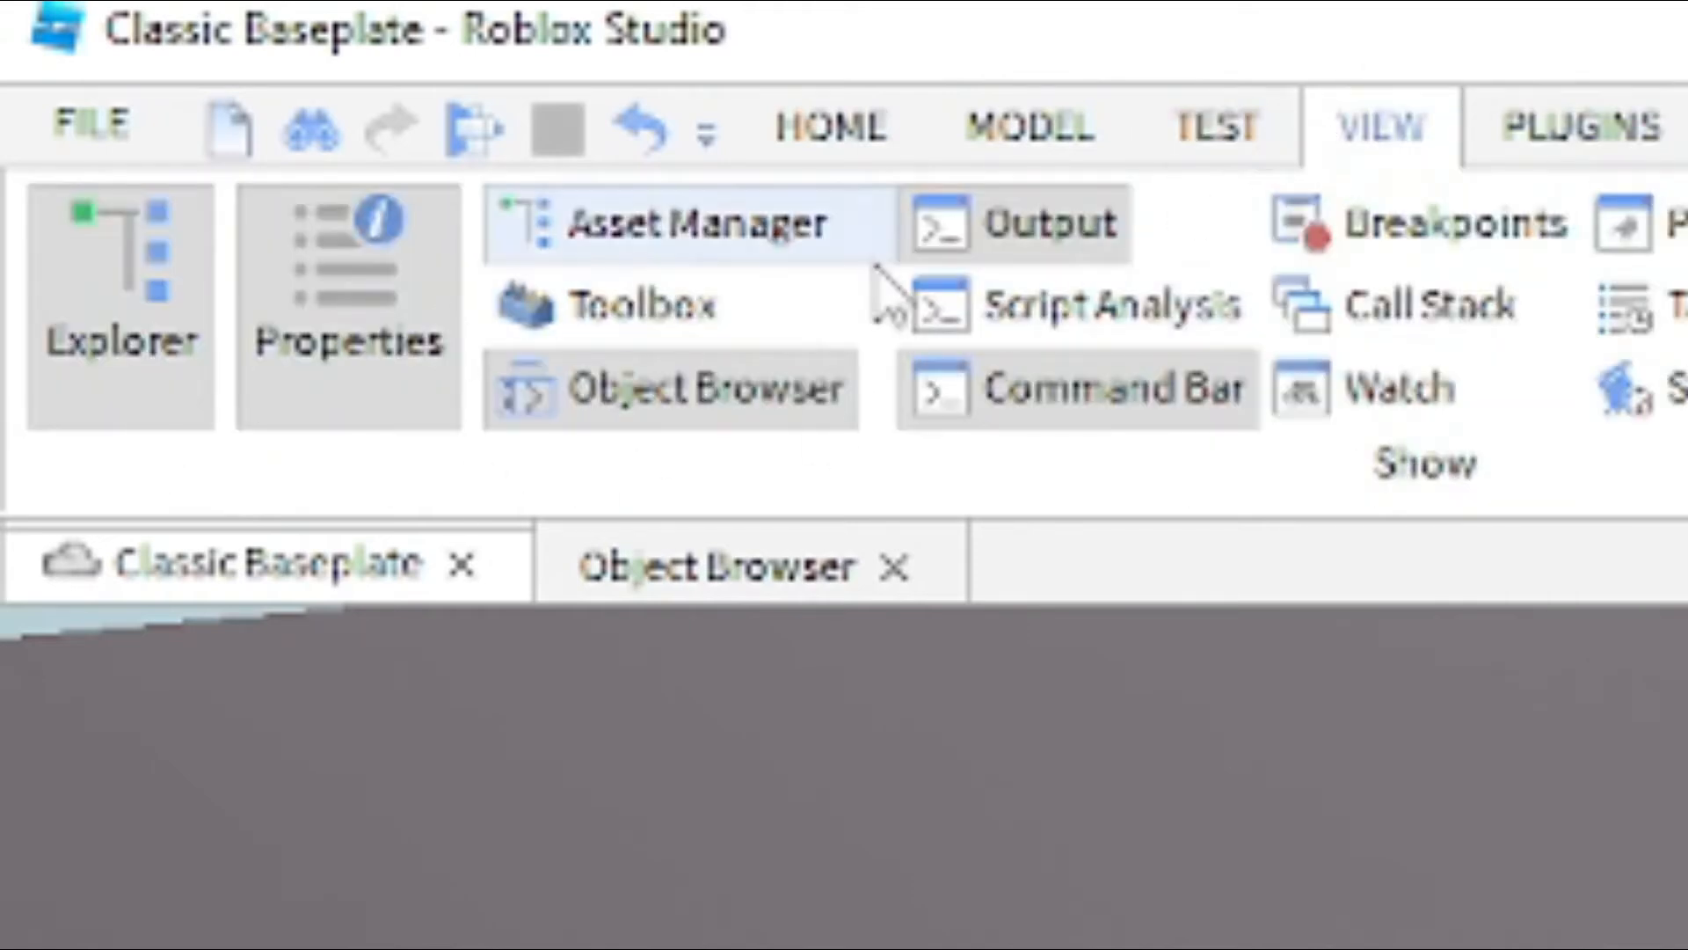
mouse_move(646, 312)
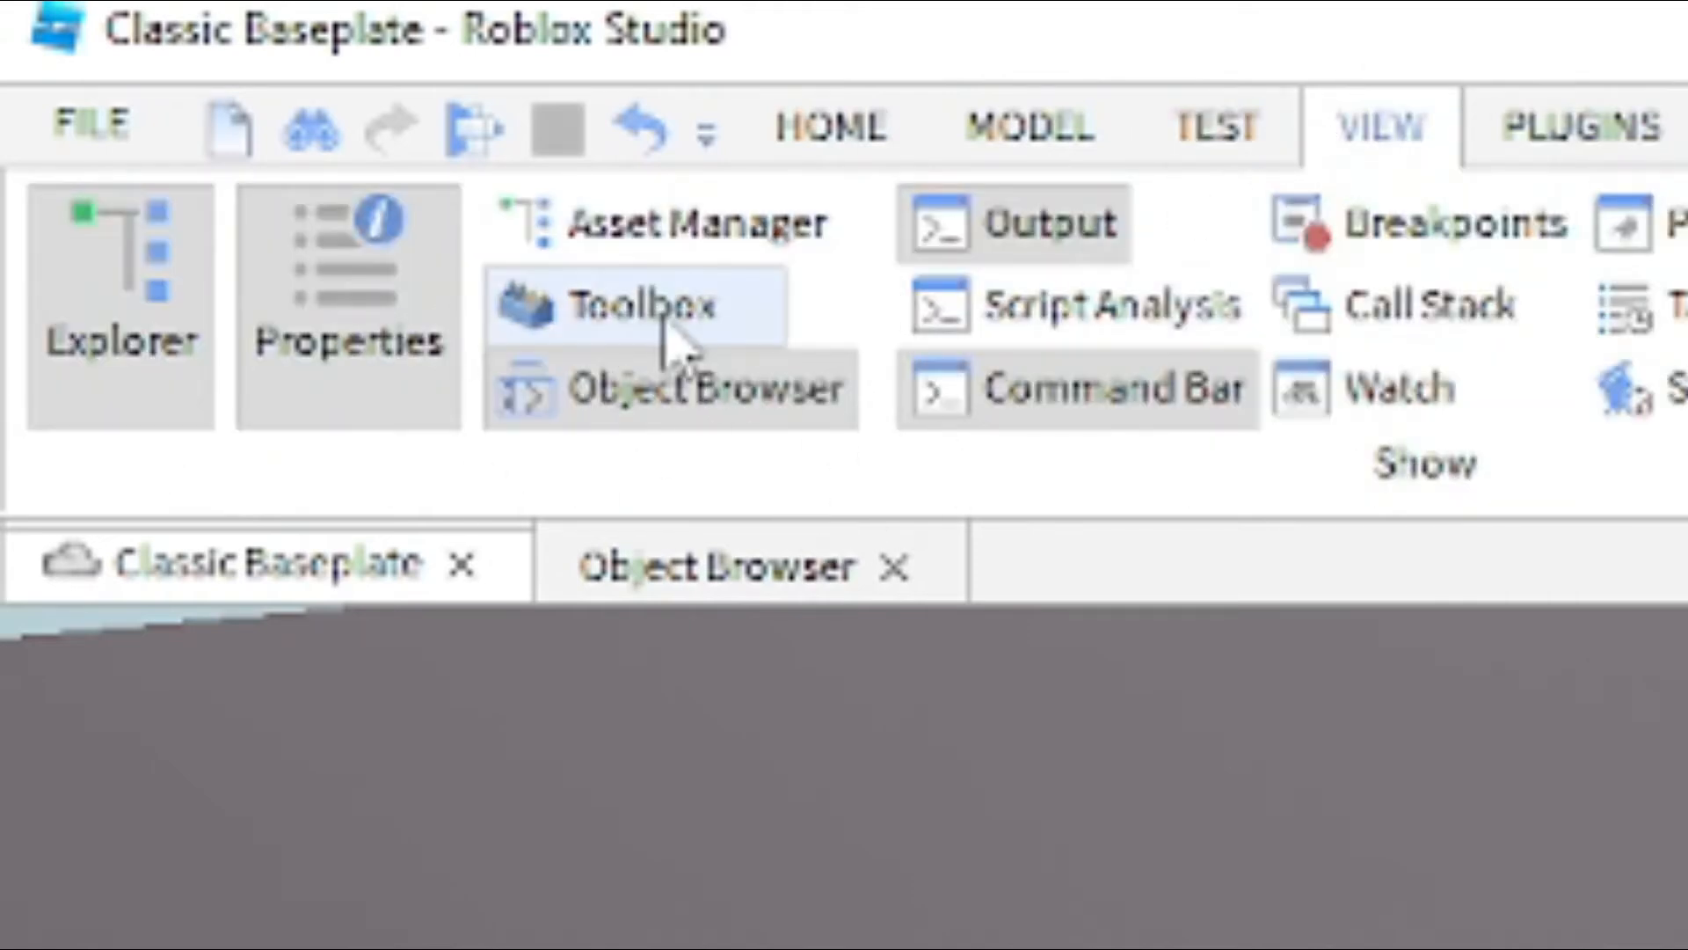
mouse_move(258, 312)
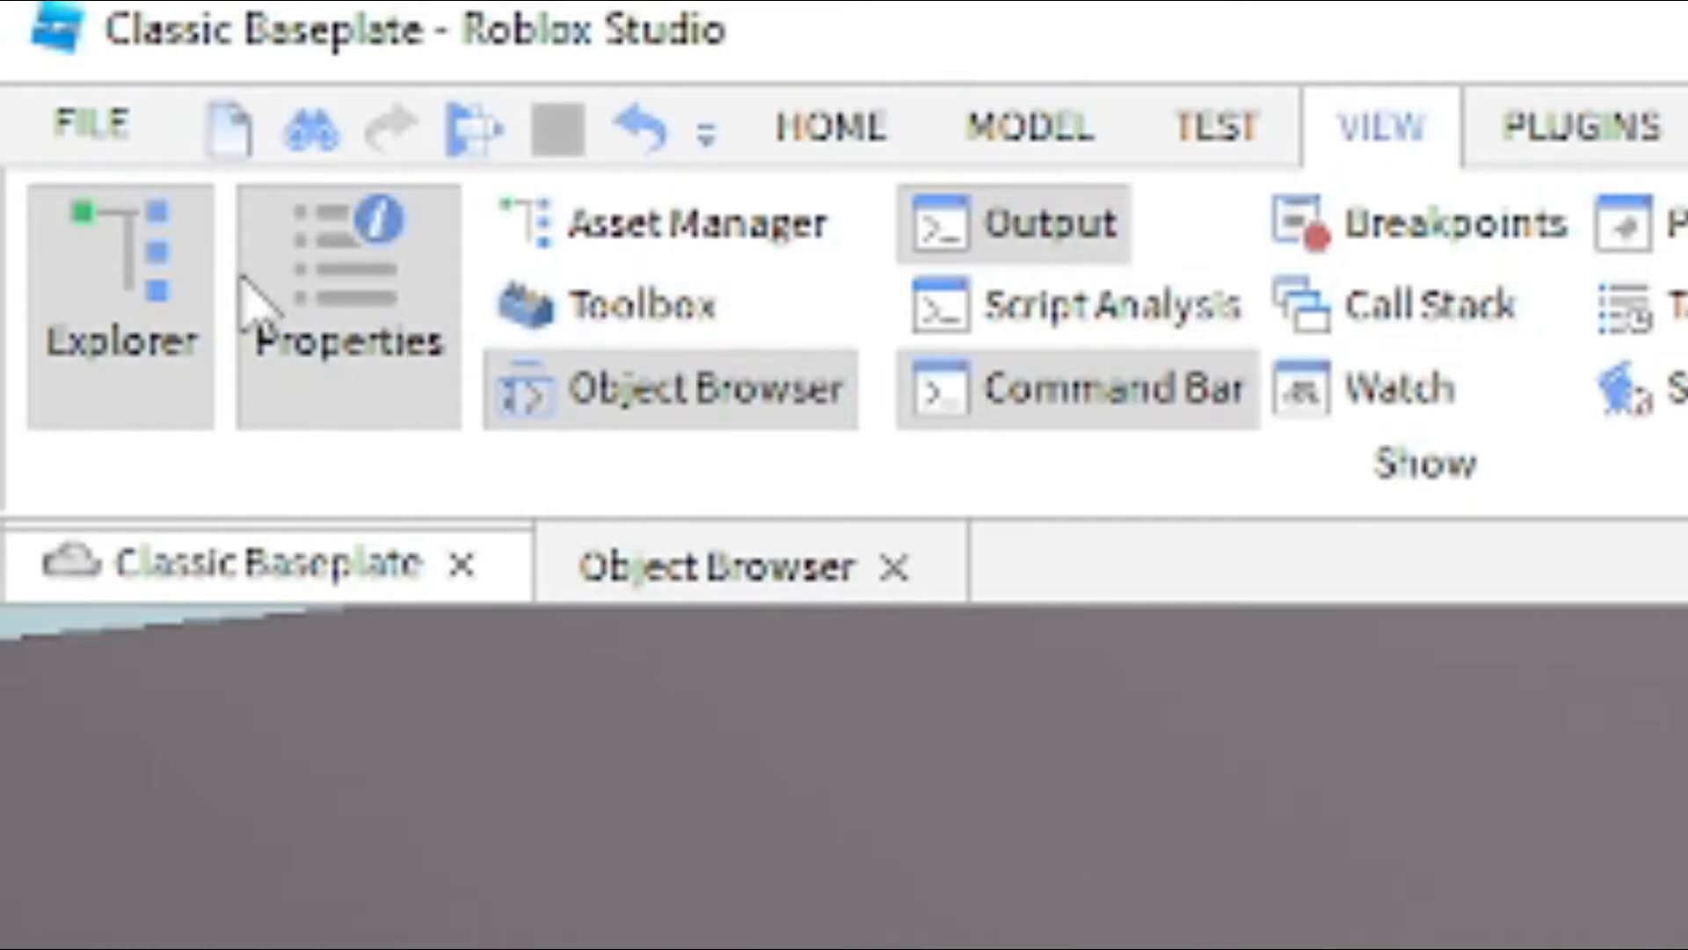
mouse_move(974, 305)
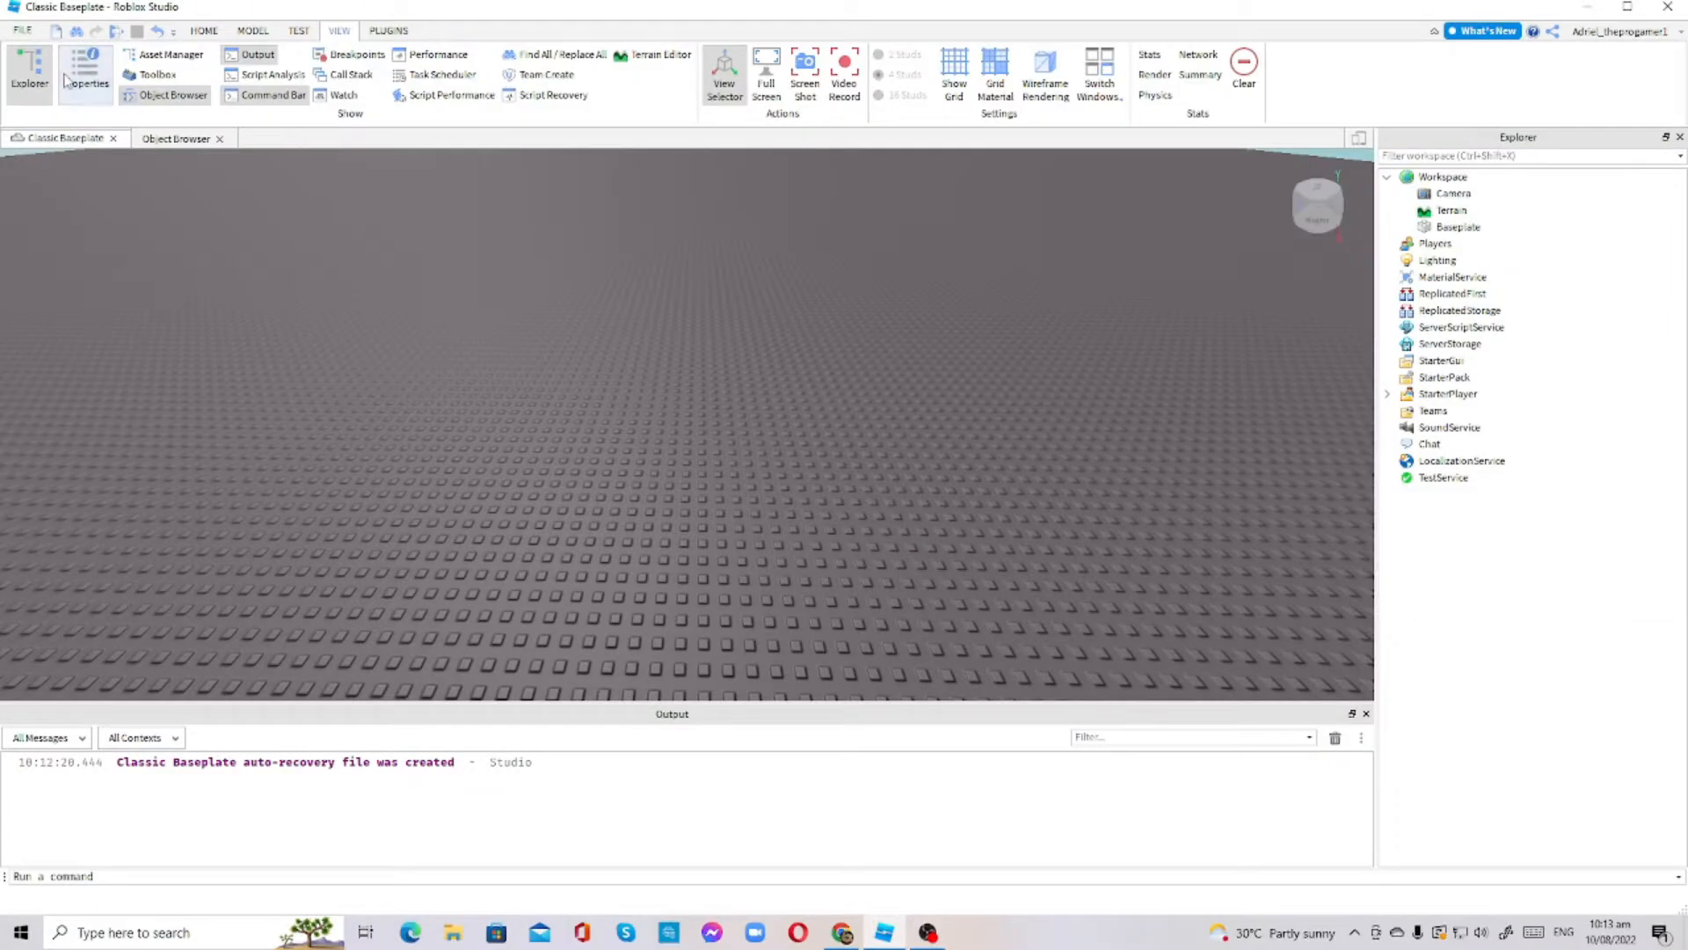
Insert a Part, scale it into a flat slab, and color it New Yeller
click(85, 70)
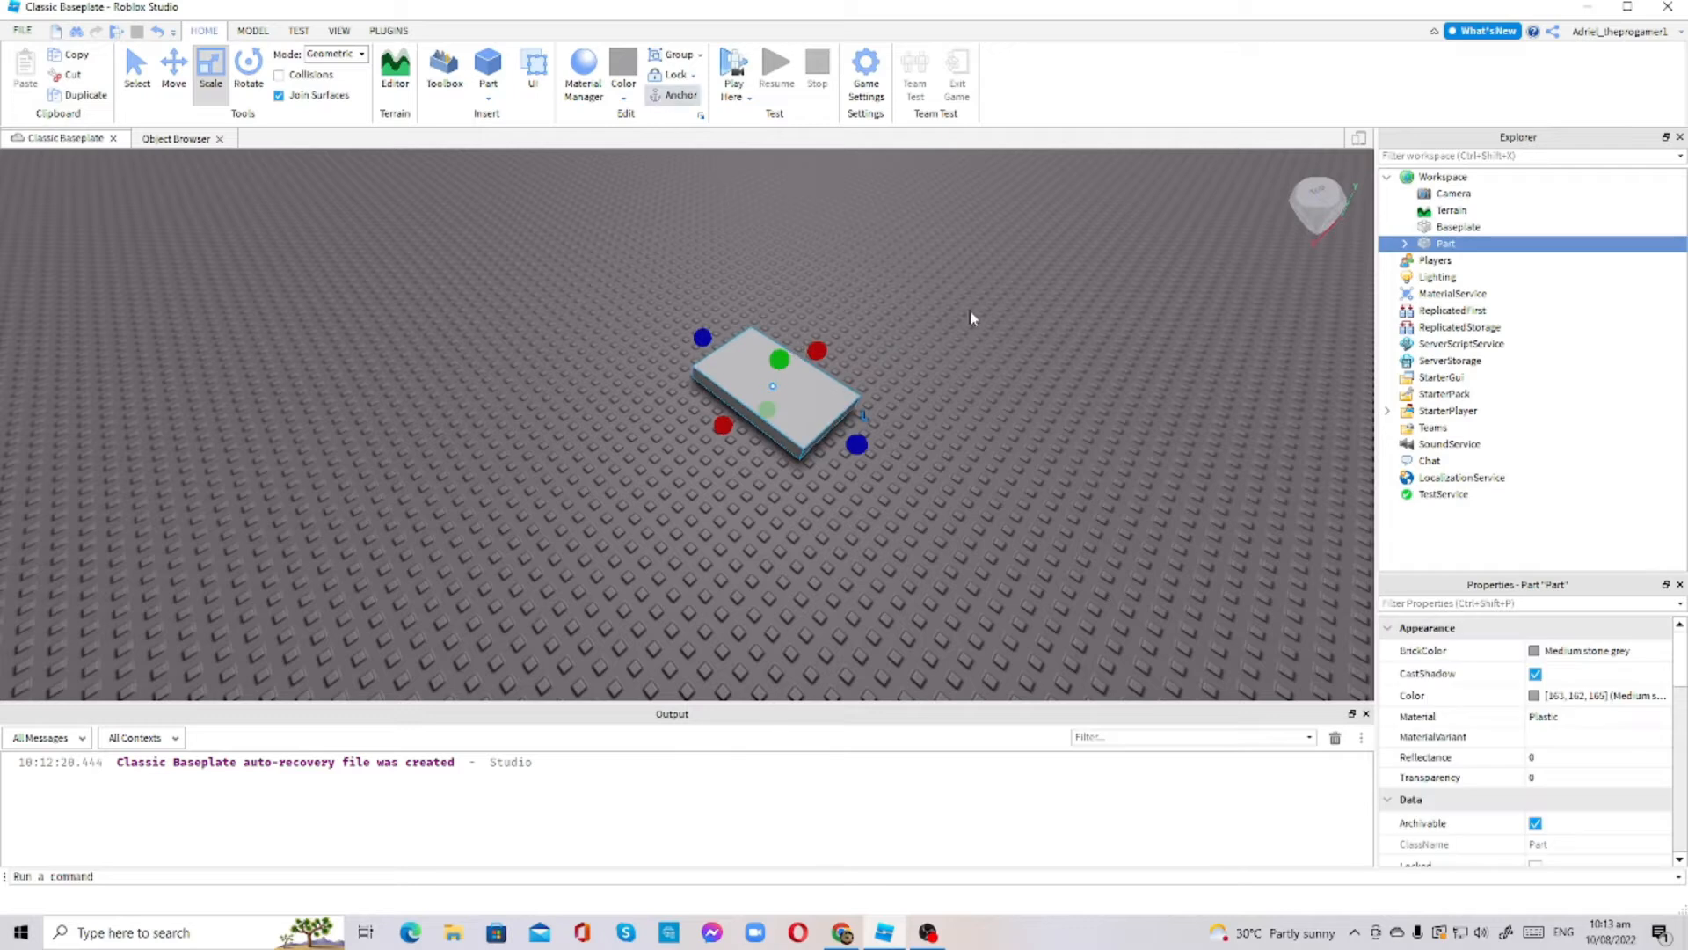
click(137, 70)
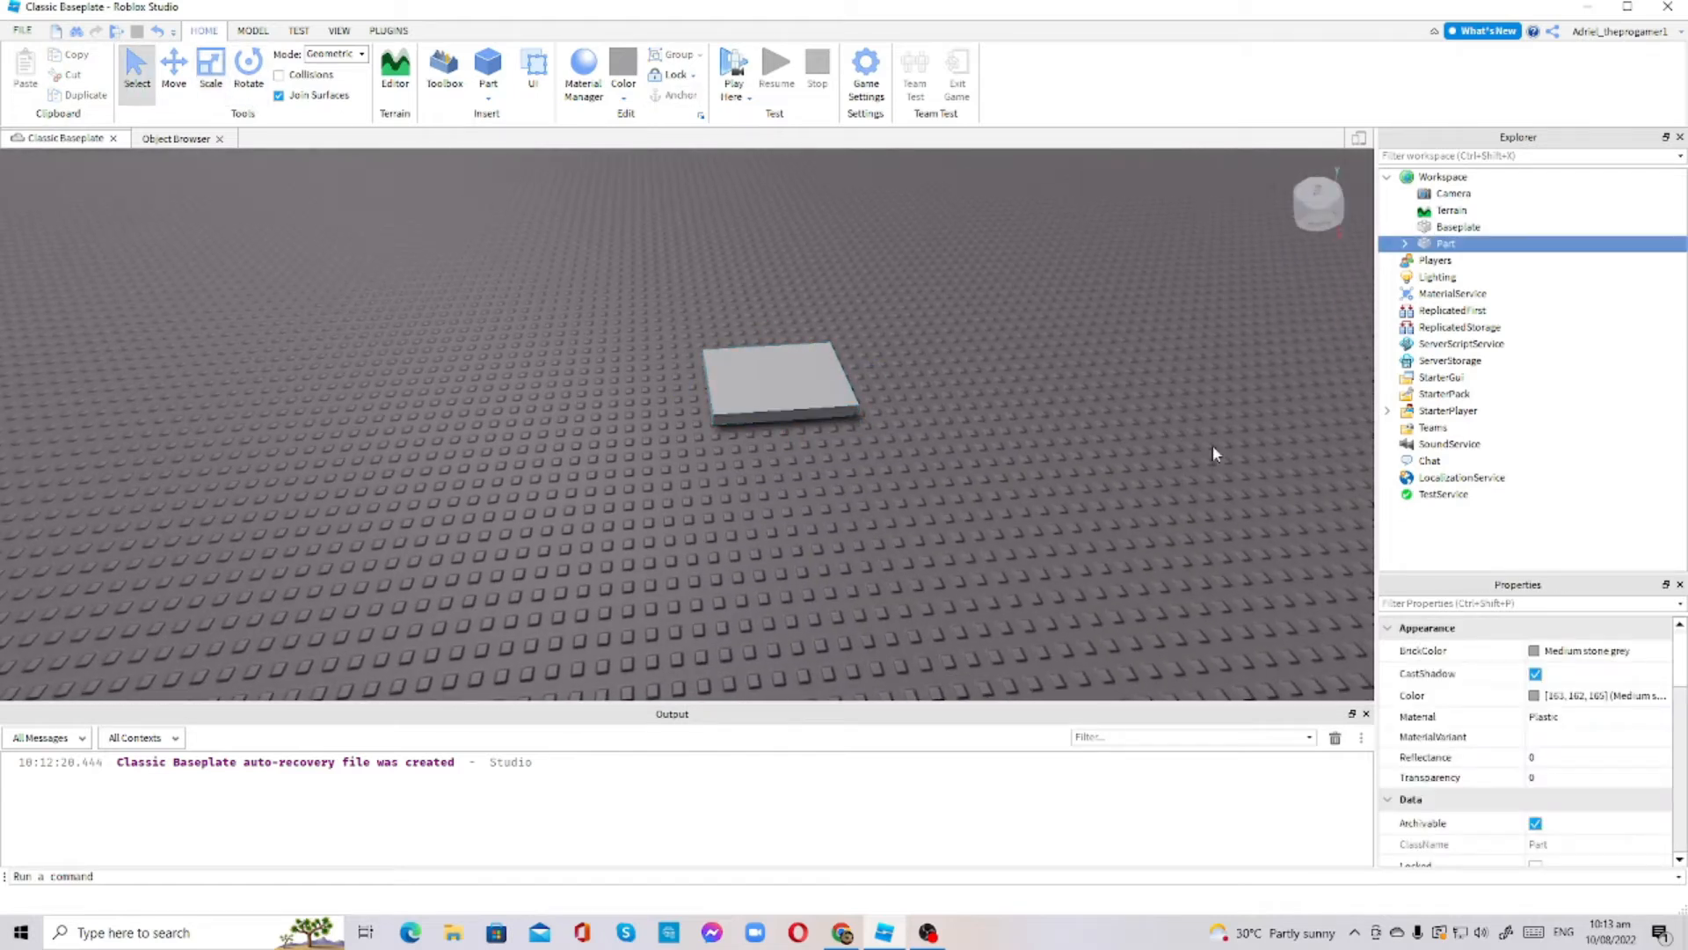
click(623, 76)
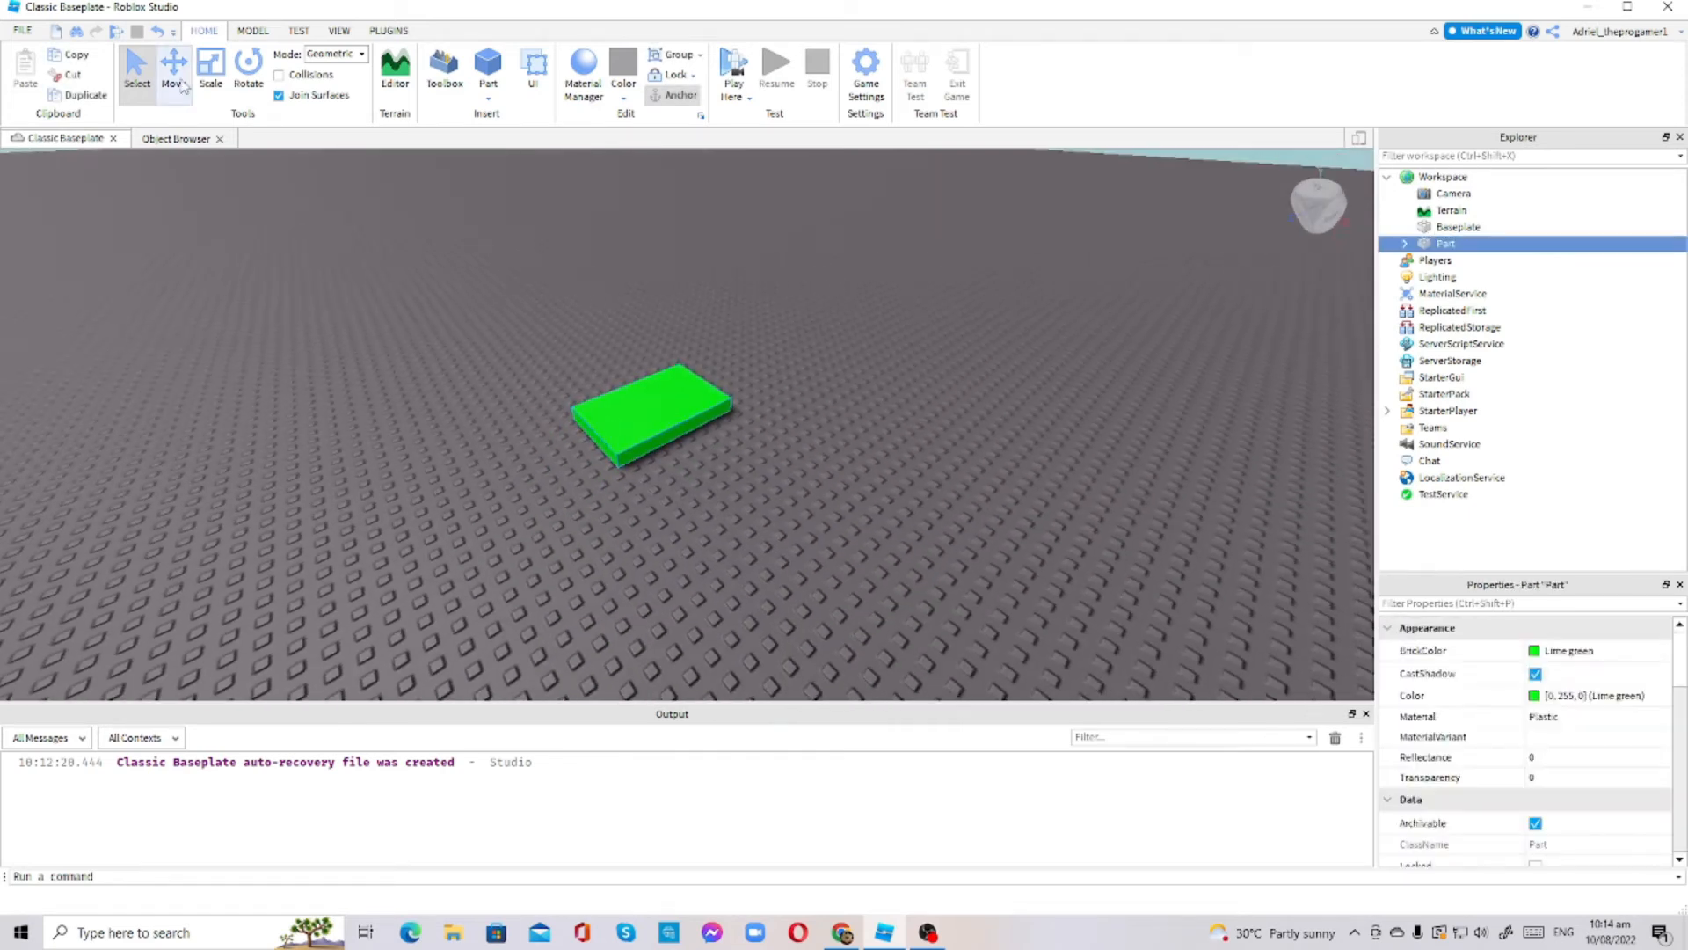
click(210, 64)
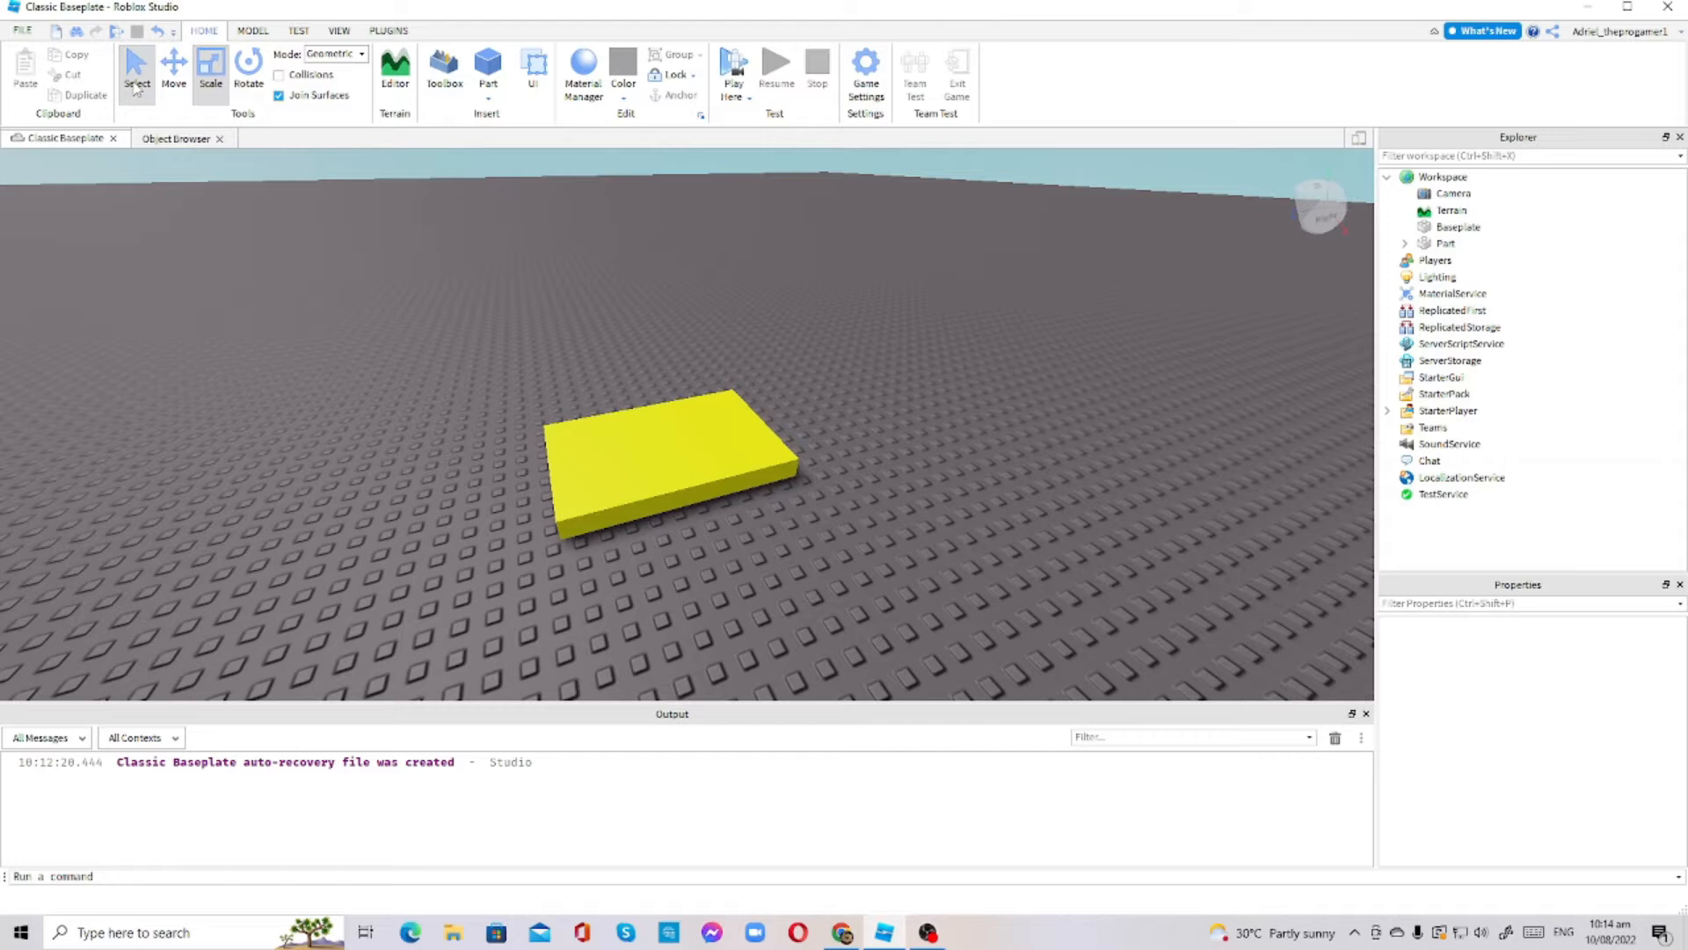
Expand Workspace in Explorer, select the yellow Part, and insert a Script inside it
click(1445, 244)
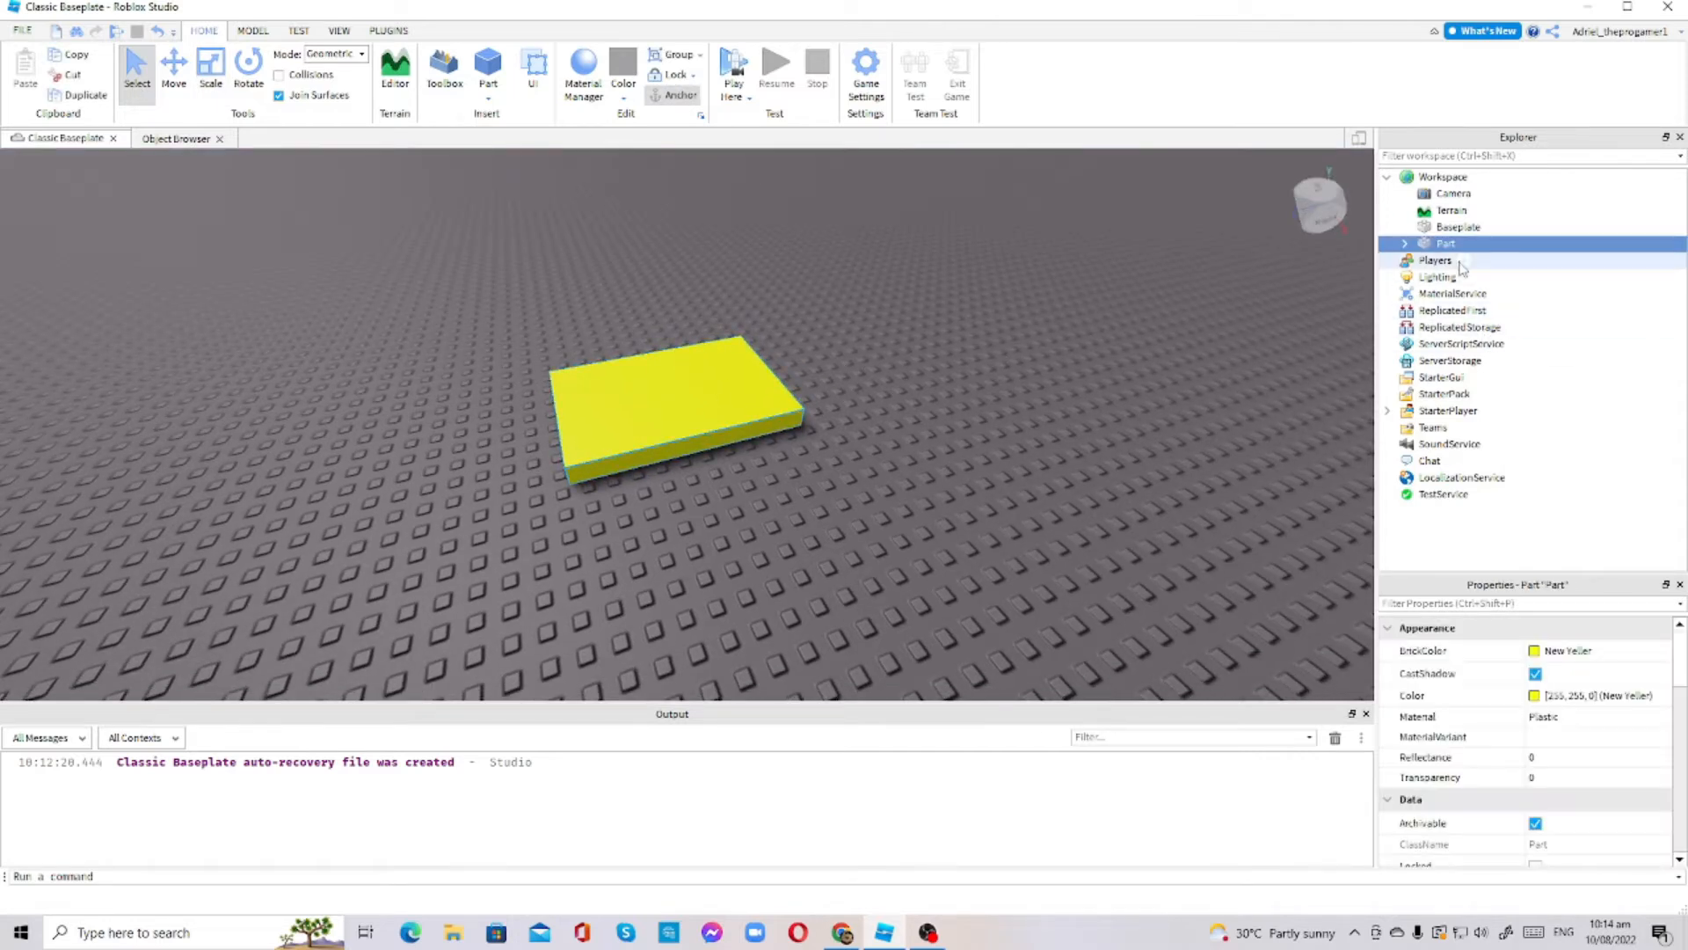
mouse_move(1454, 244)
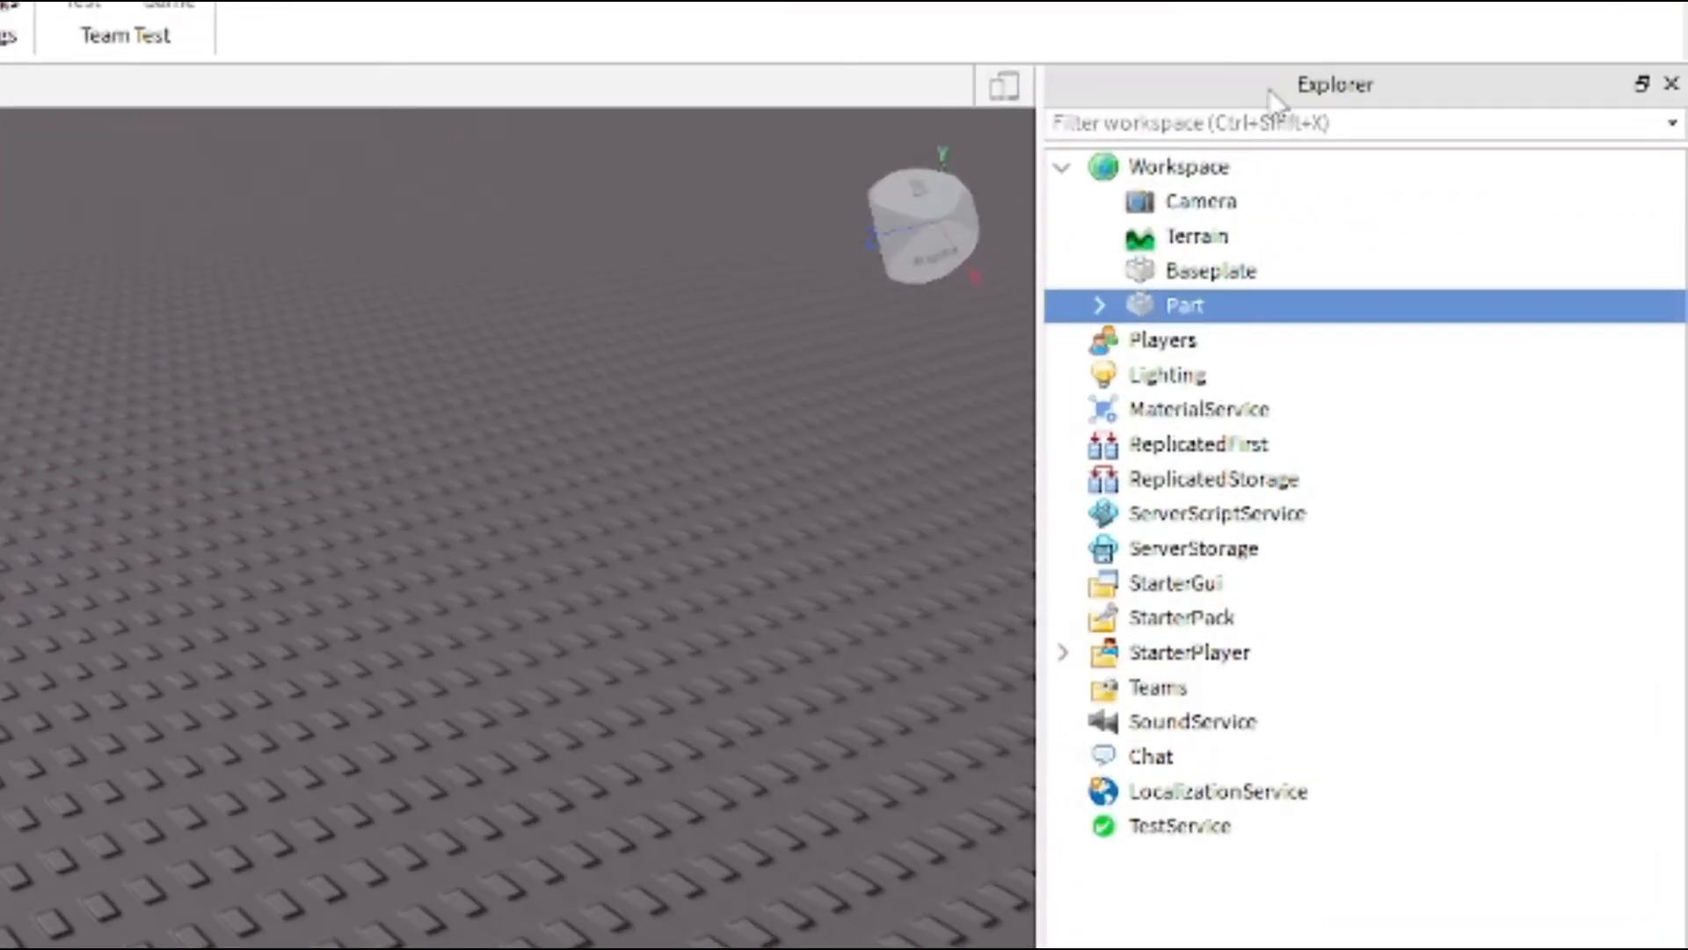
click(1062, 167)
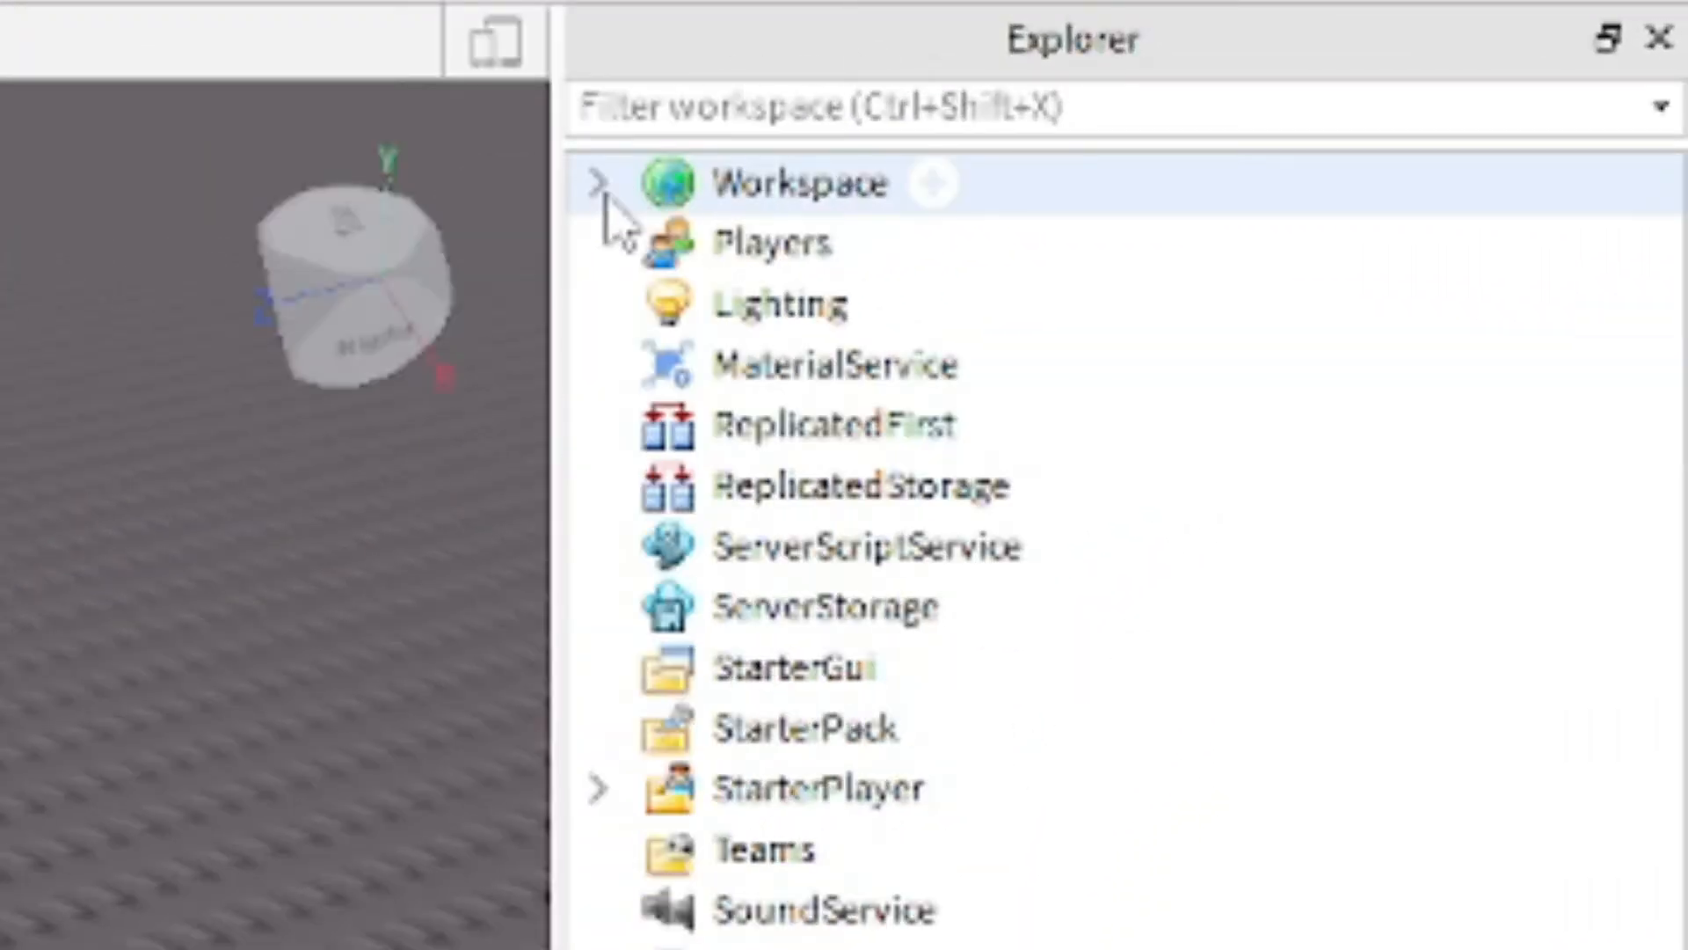
click(601, 183)
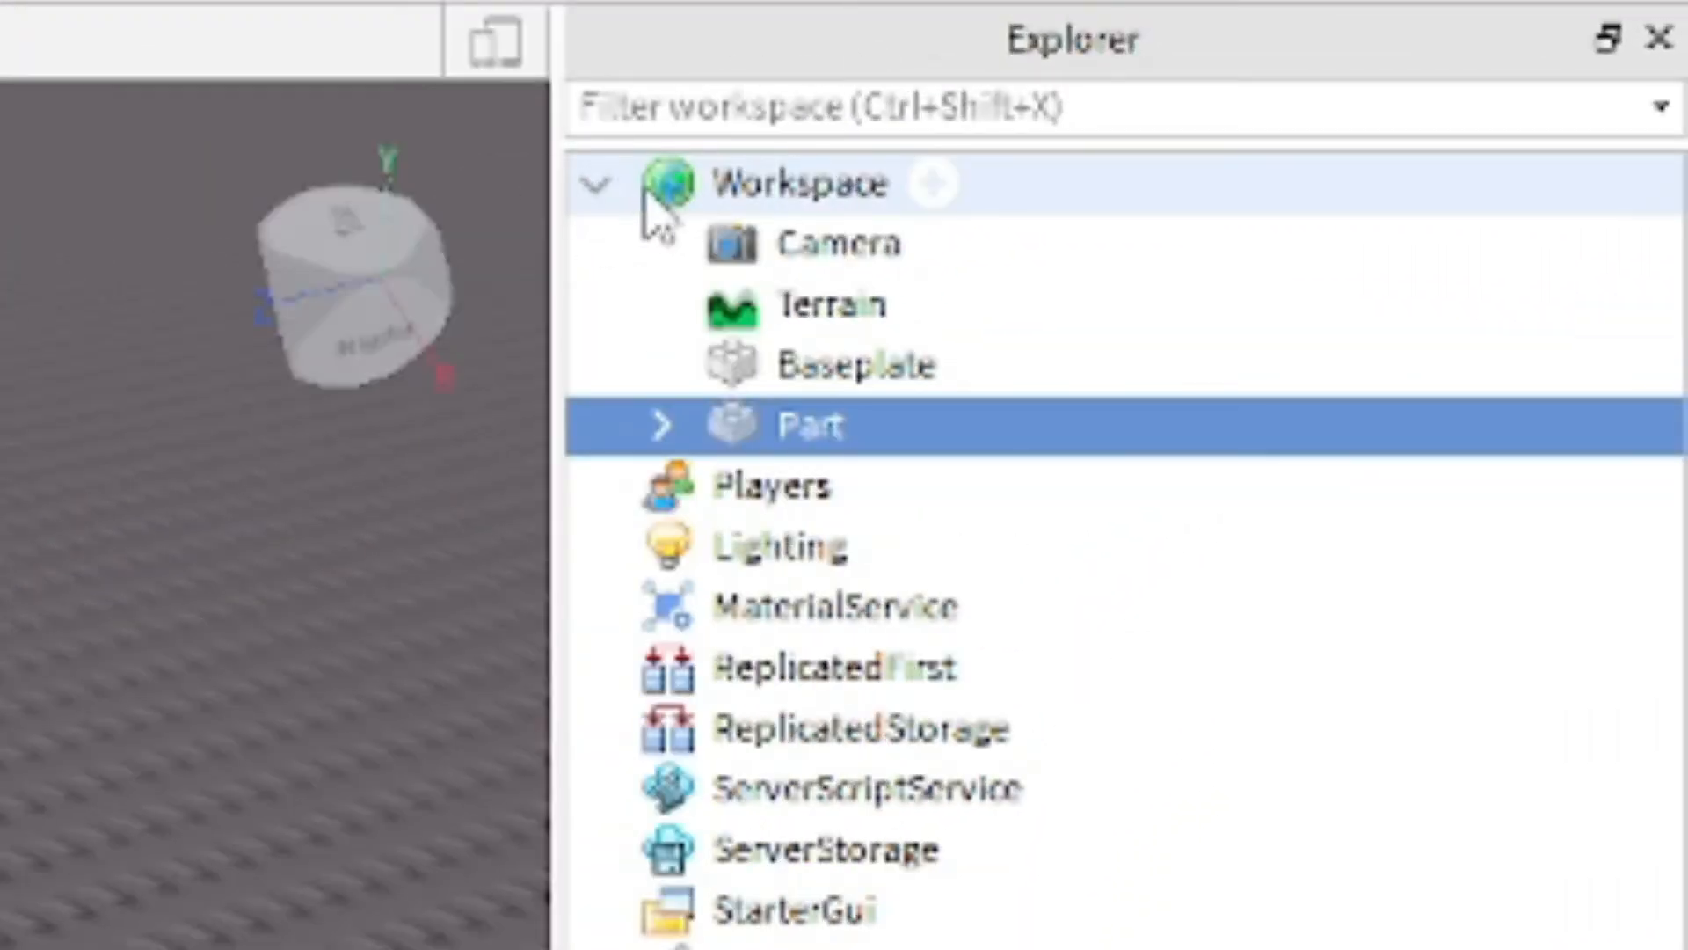
click(601, 183)
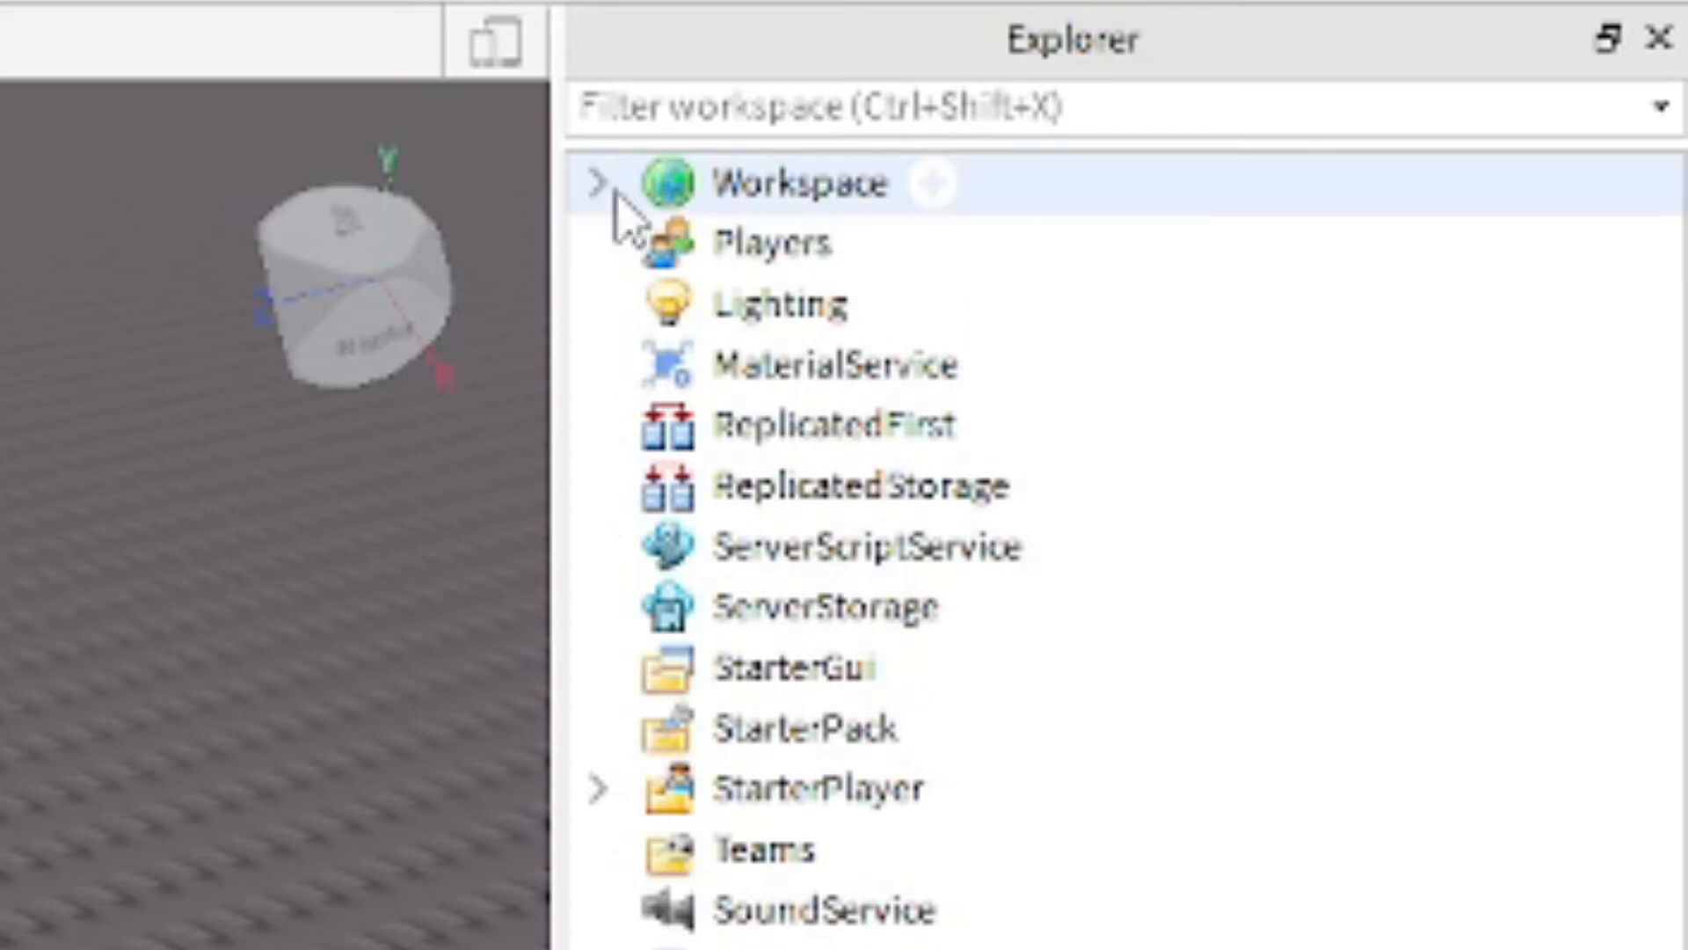
click(601, 183)
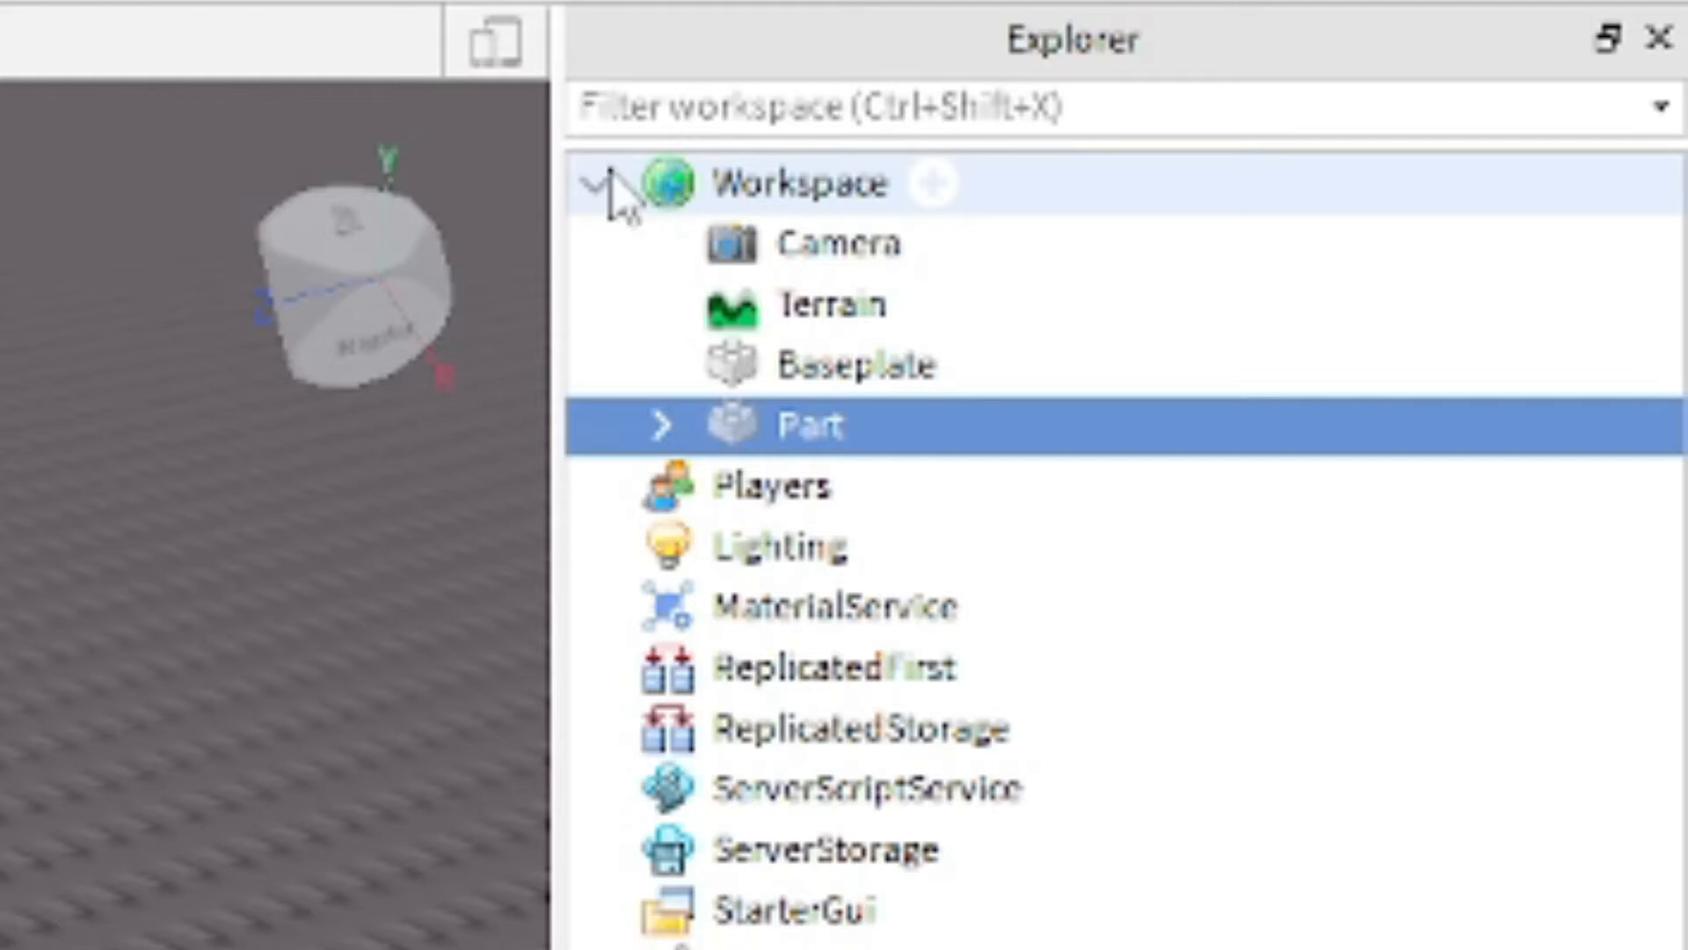
mouse_move(802, 304)
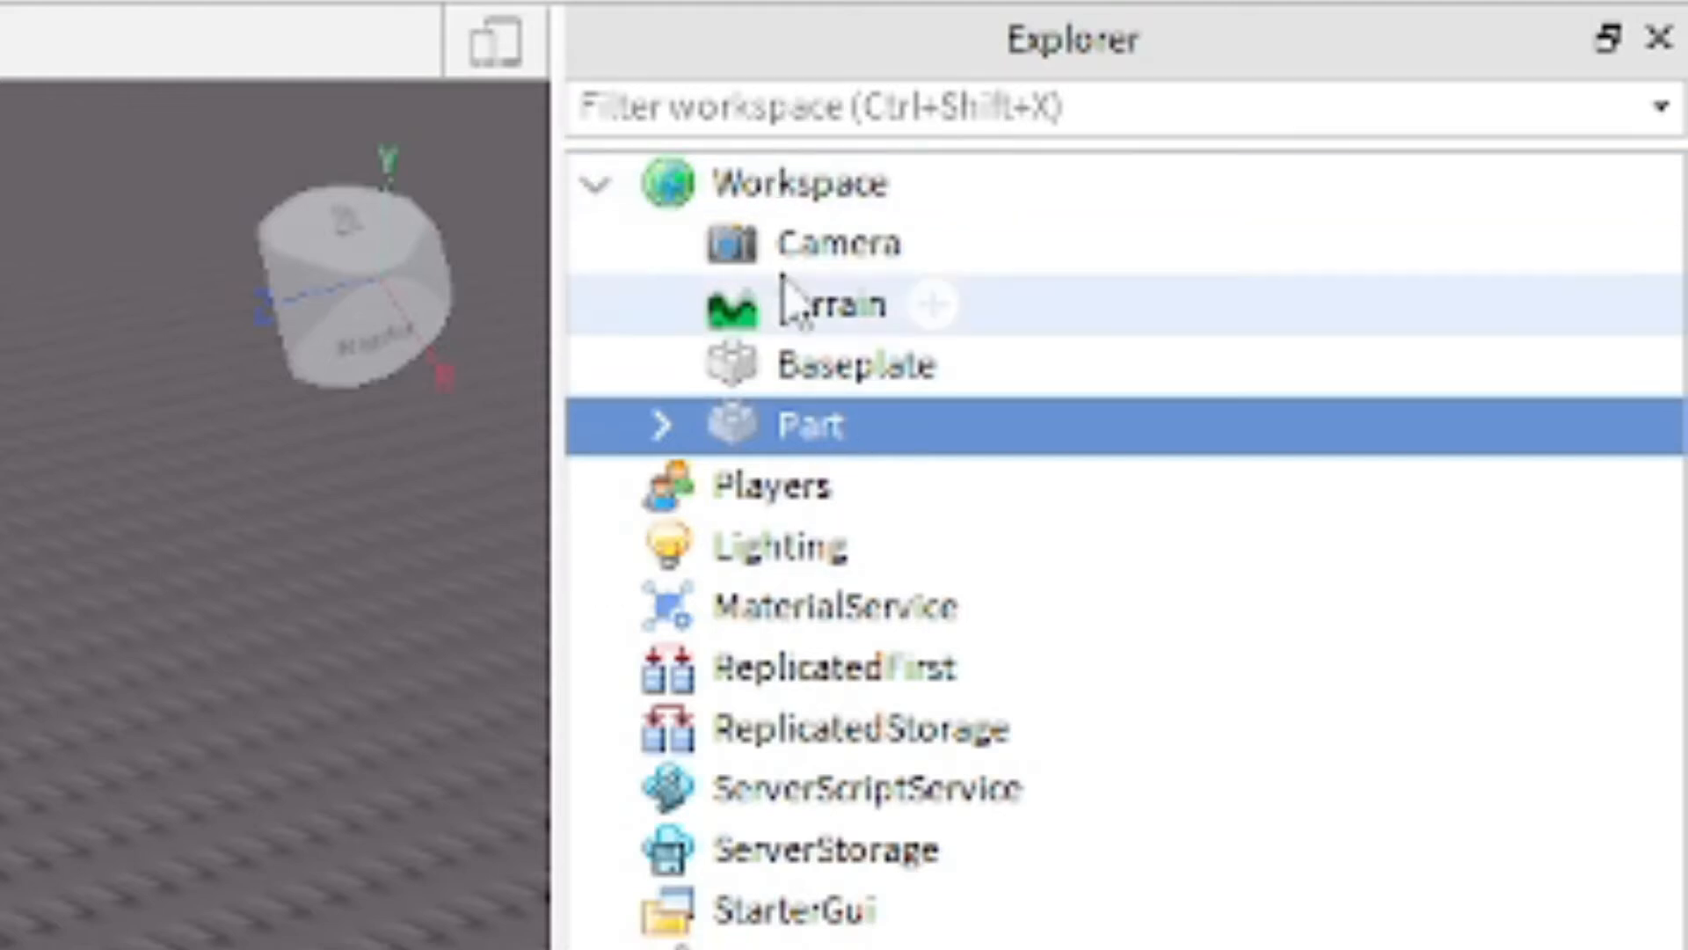
click(835, 243)
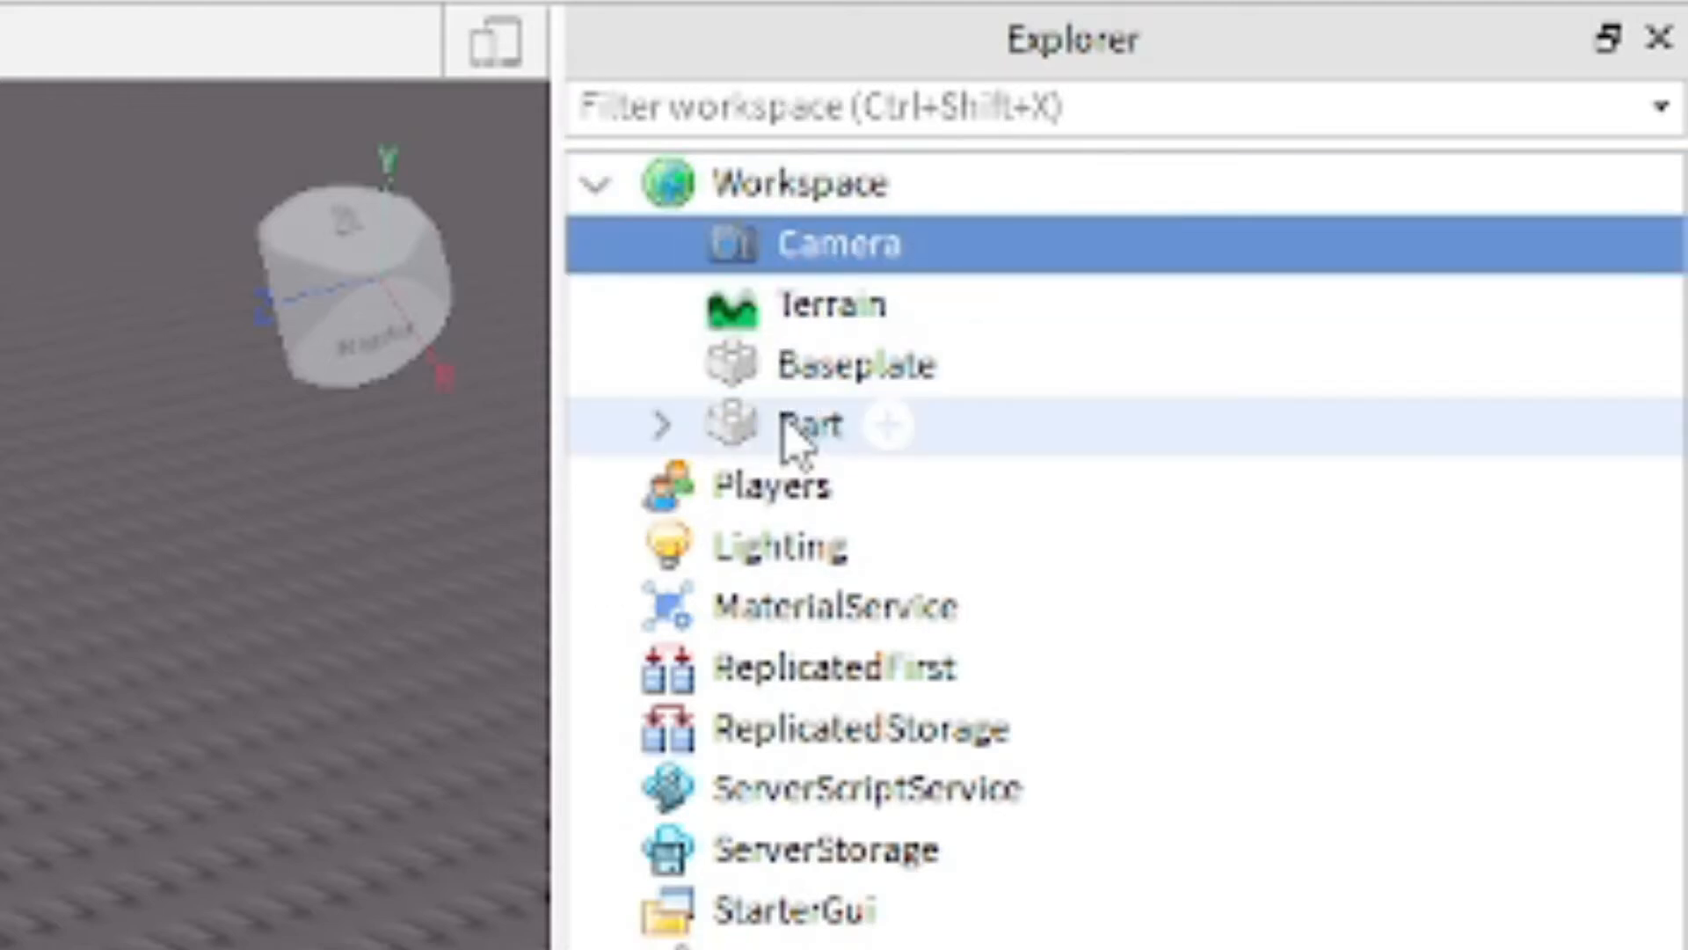
click(829, 304)
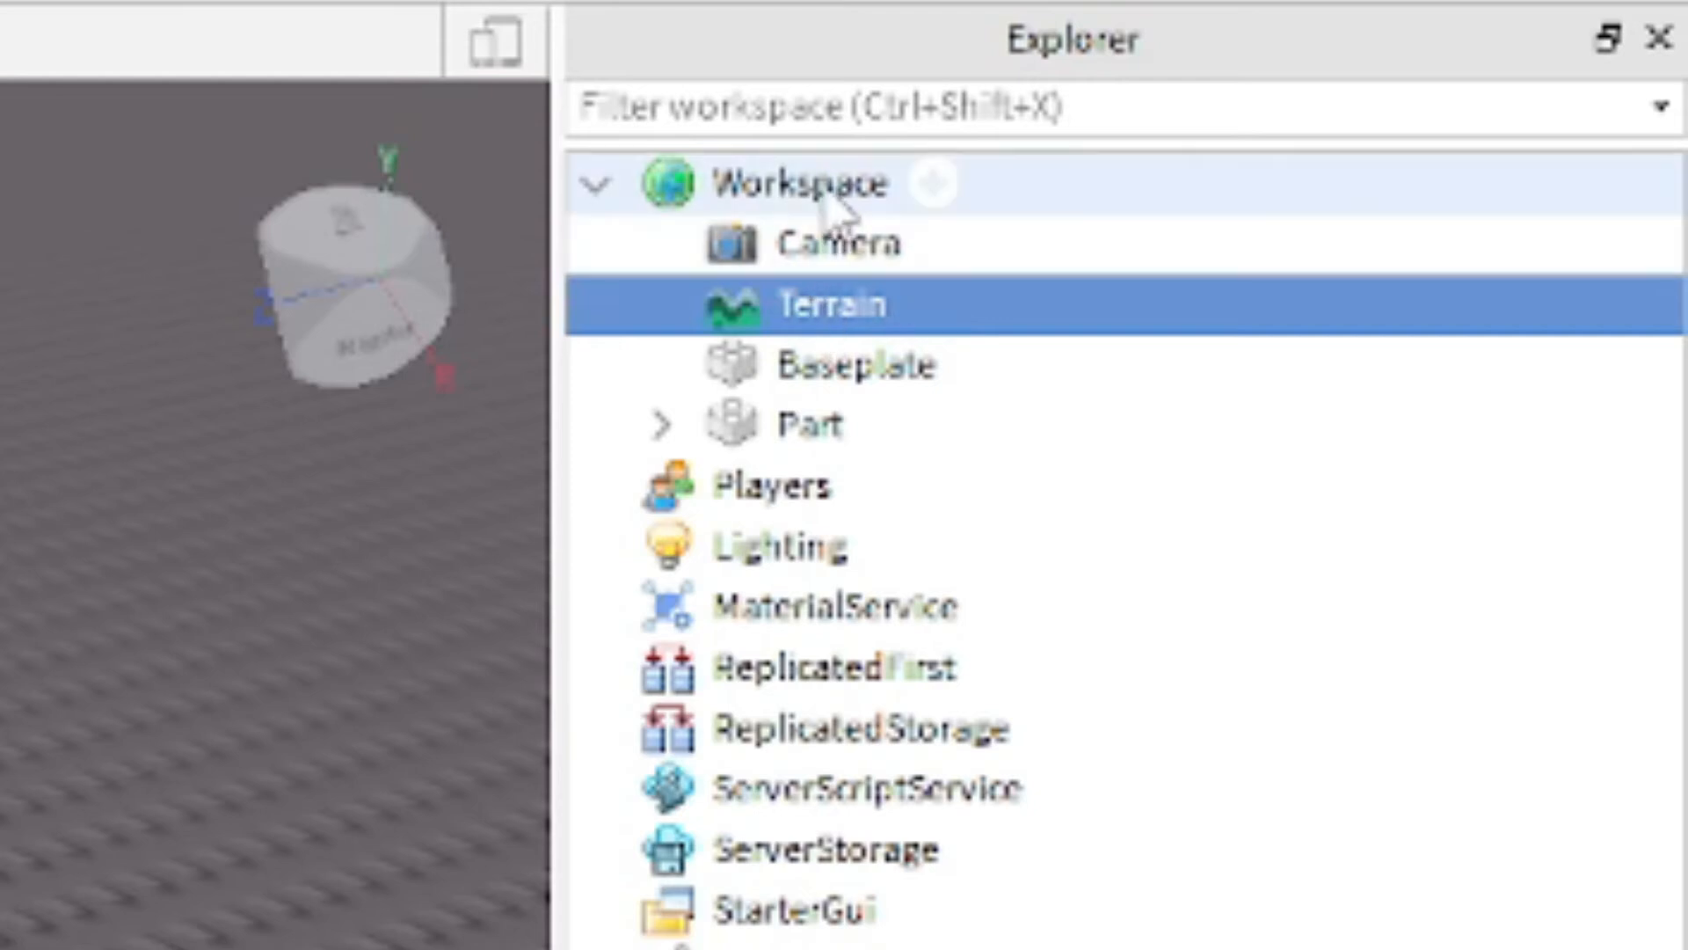
click(812, 421)
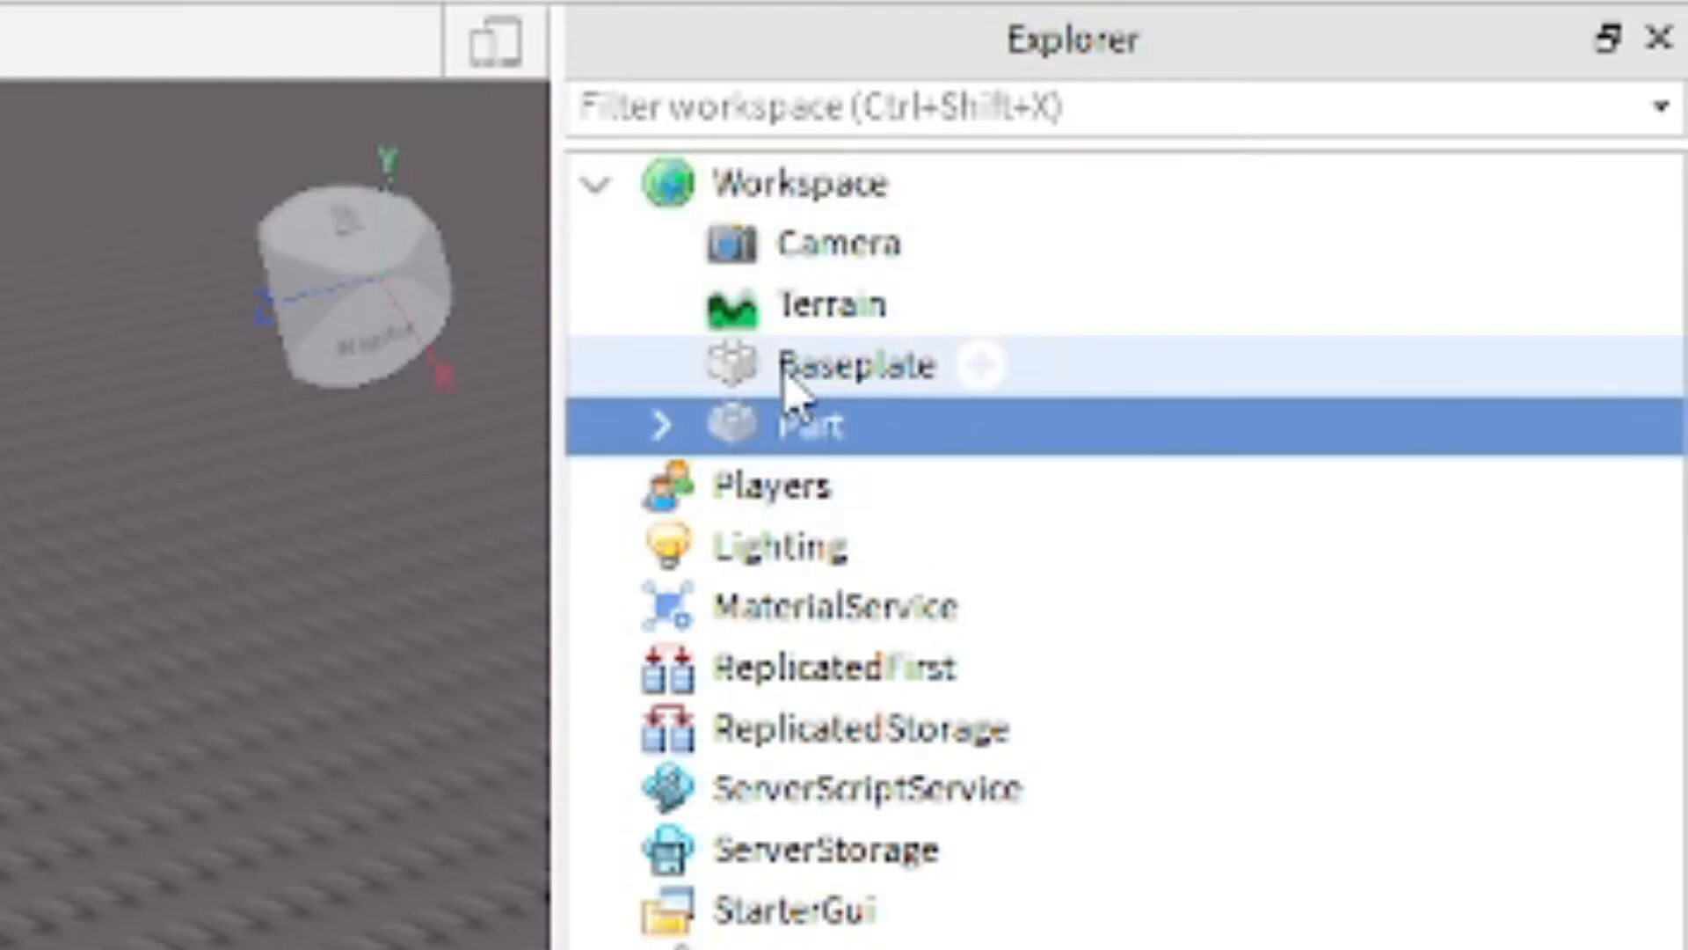
mouse_move(824, 441)
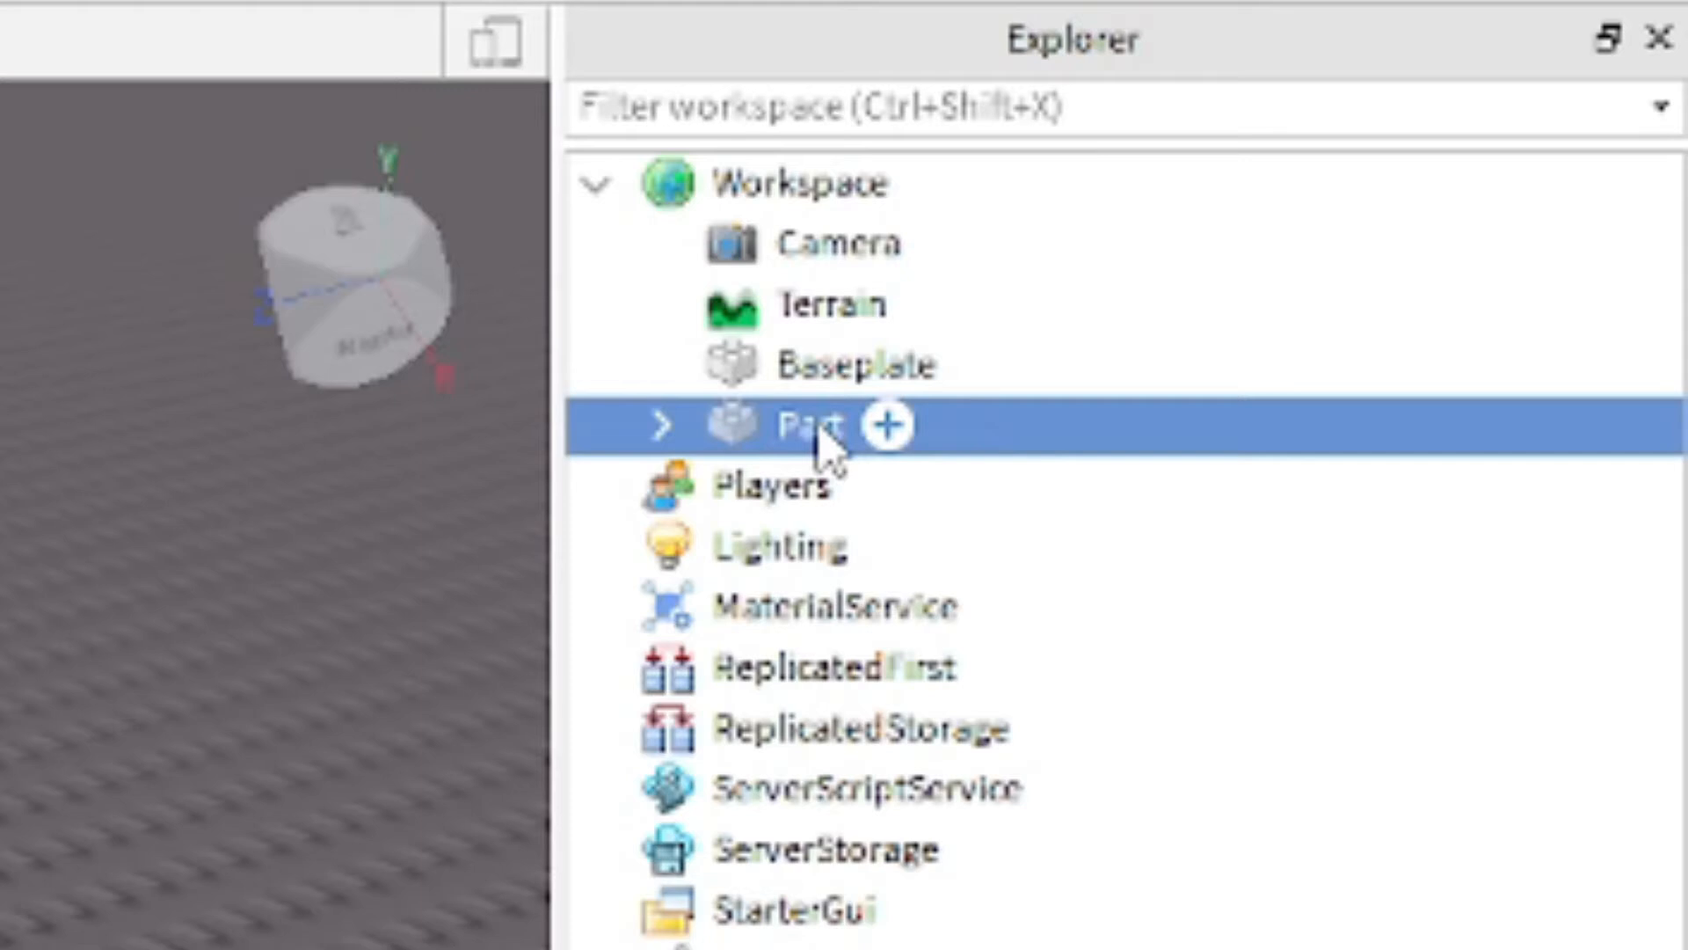
mouse_move(824, 447)
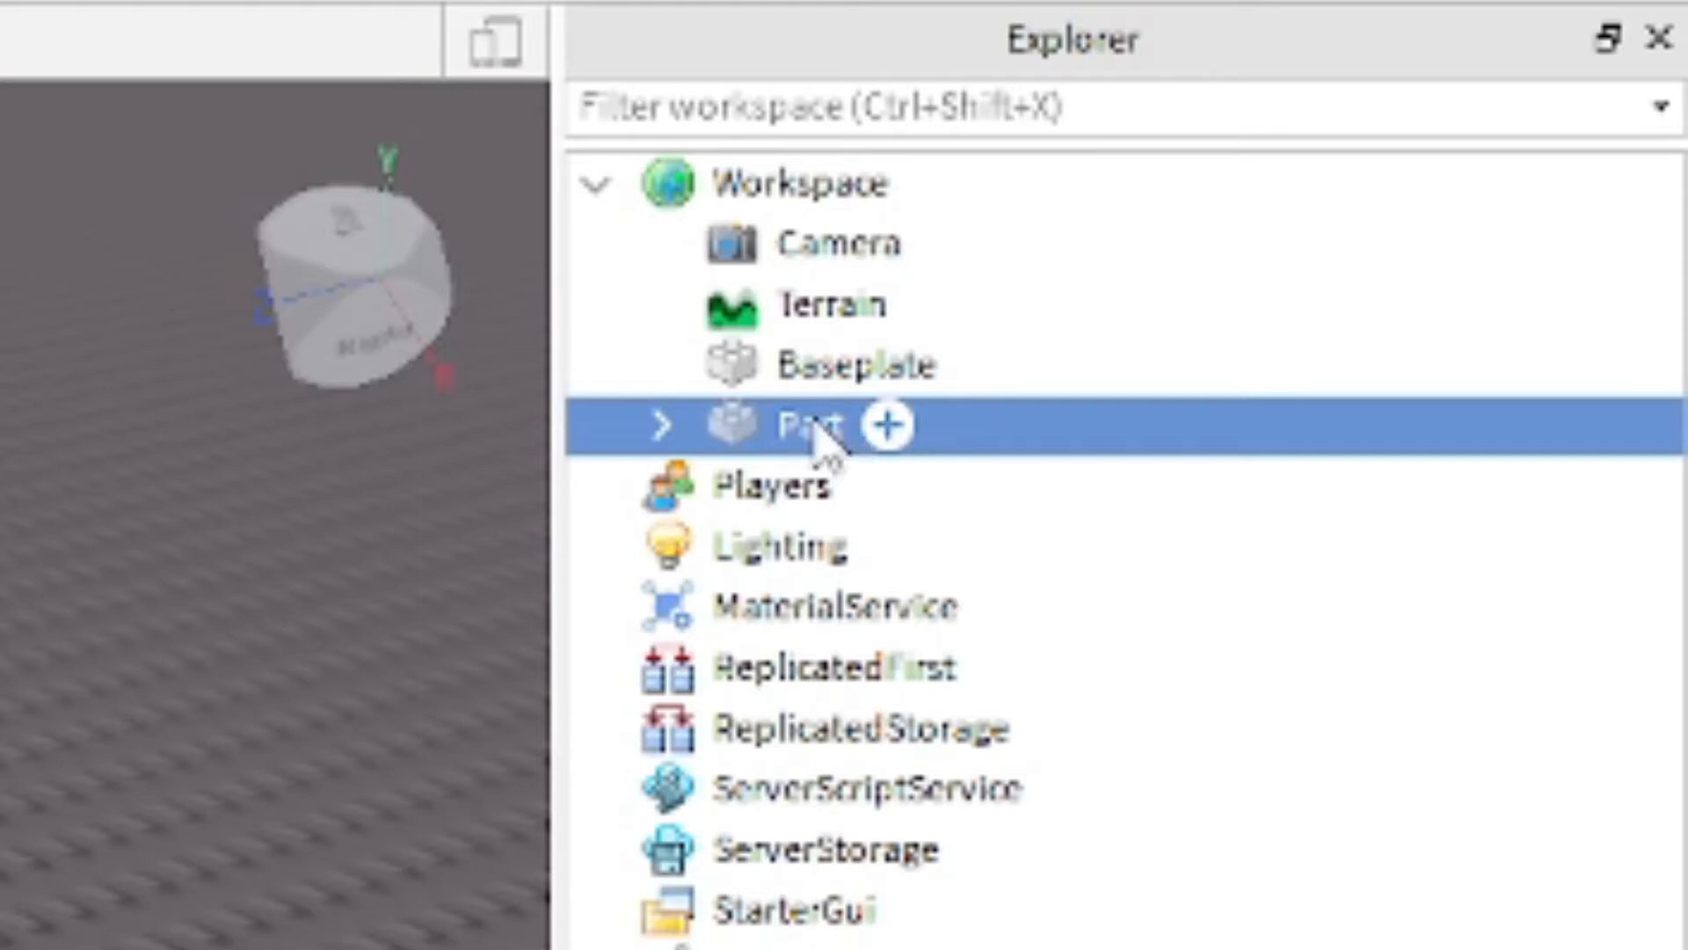
mouse_move(812, 452)
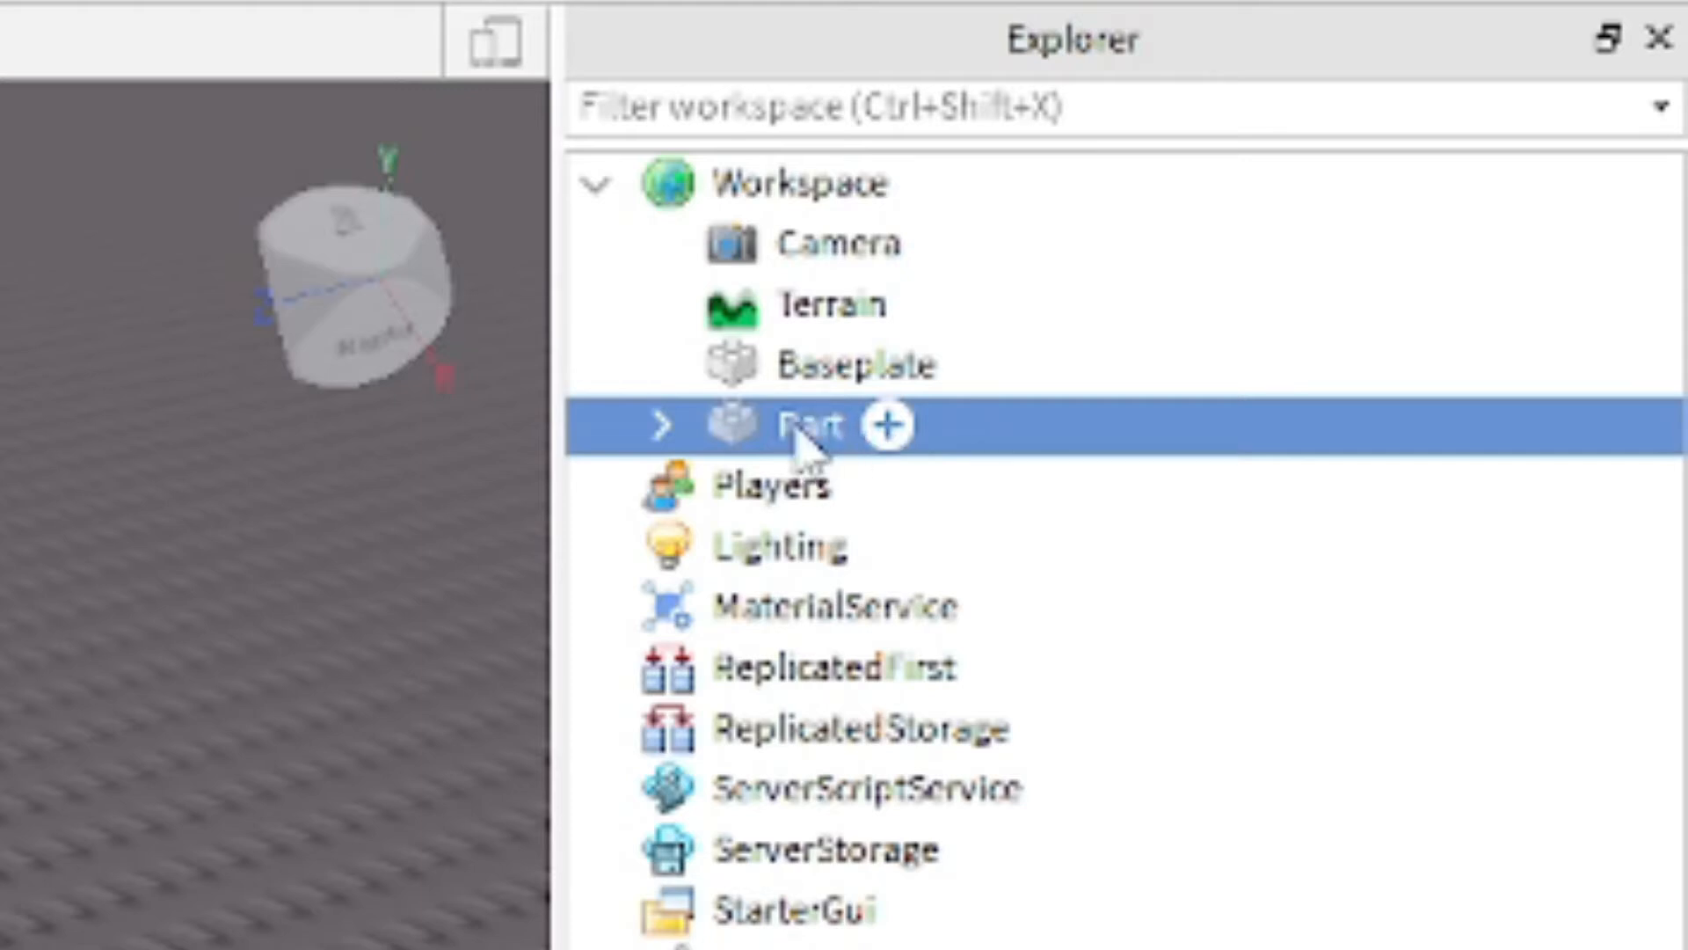
click(882, 424)
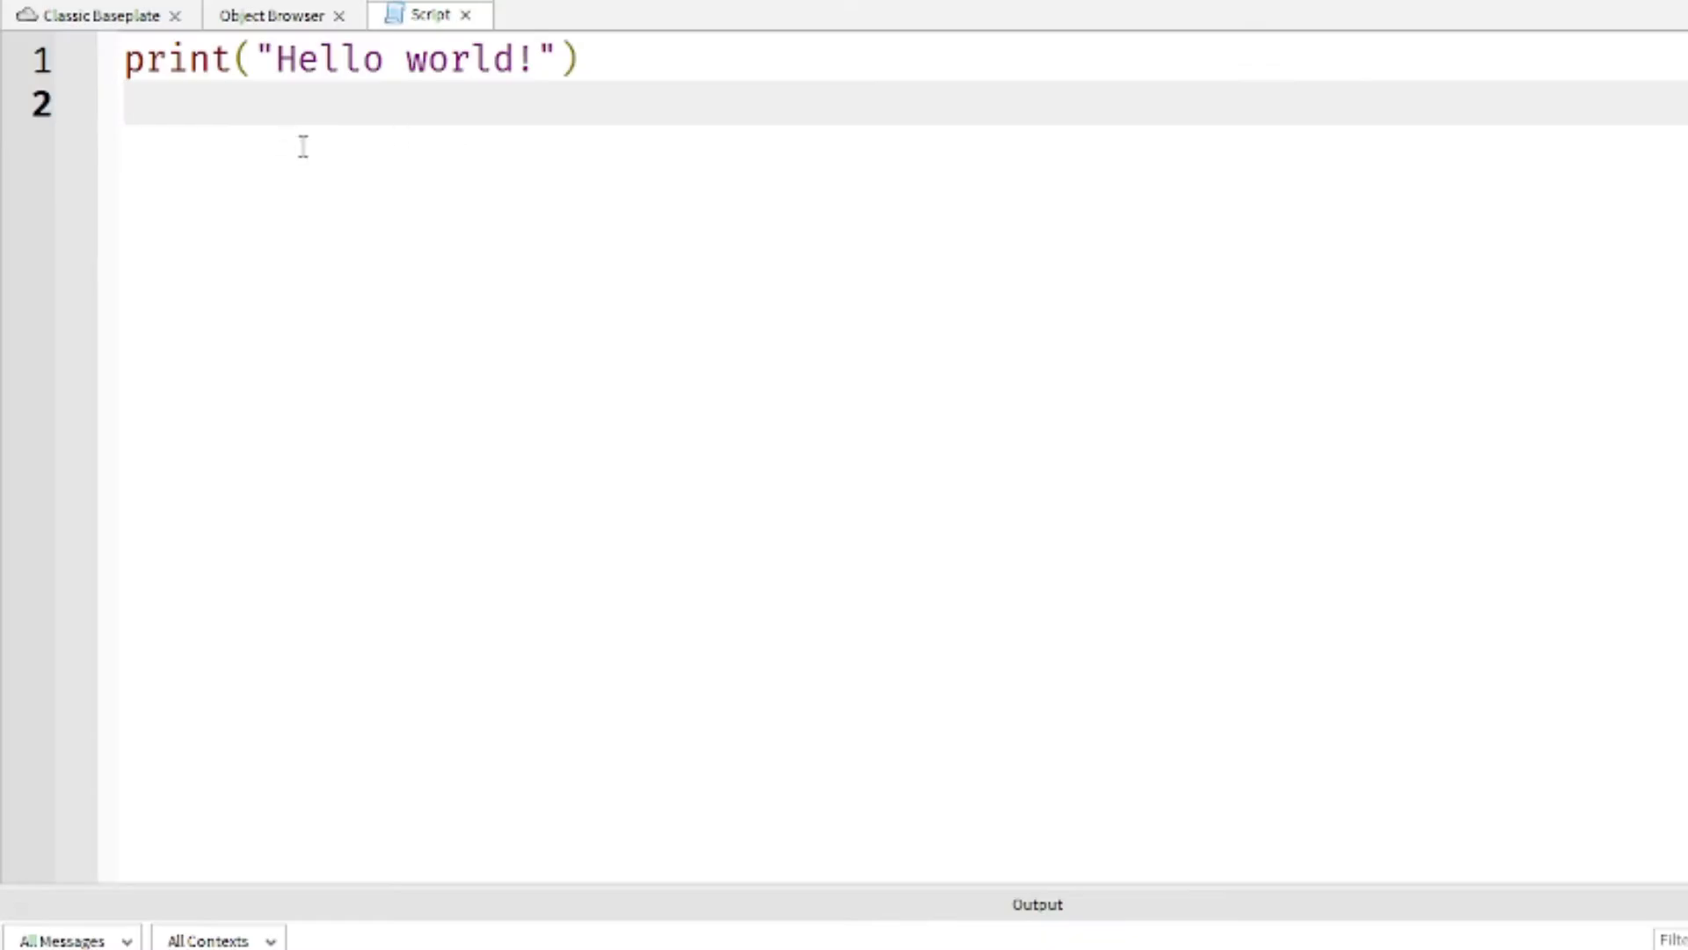
Replace the default line with a Touched handler printing 'Coin Collected', then show the Classic Baseplate
key(Ctrl+a)
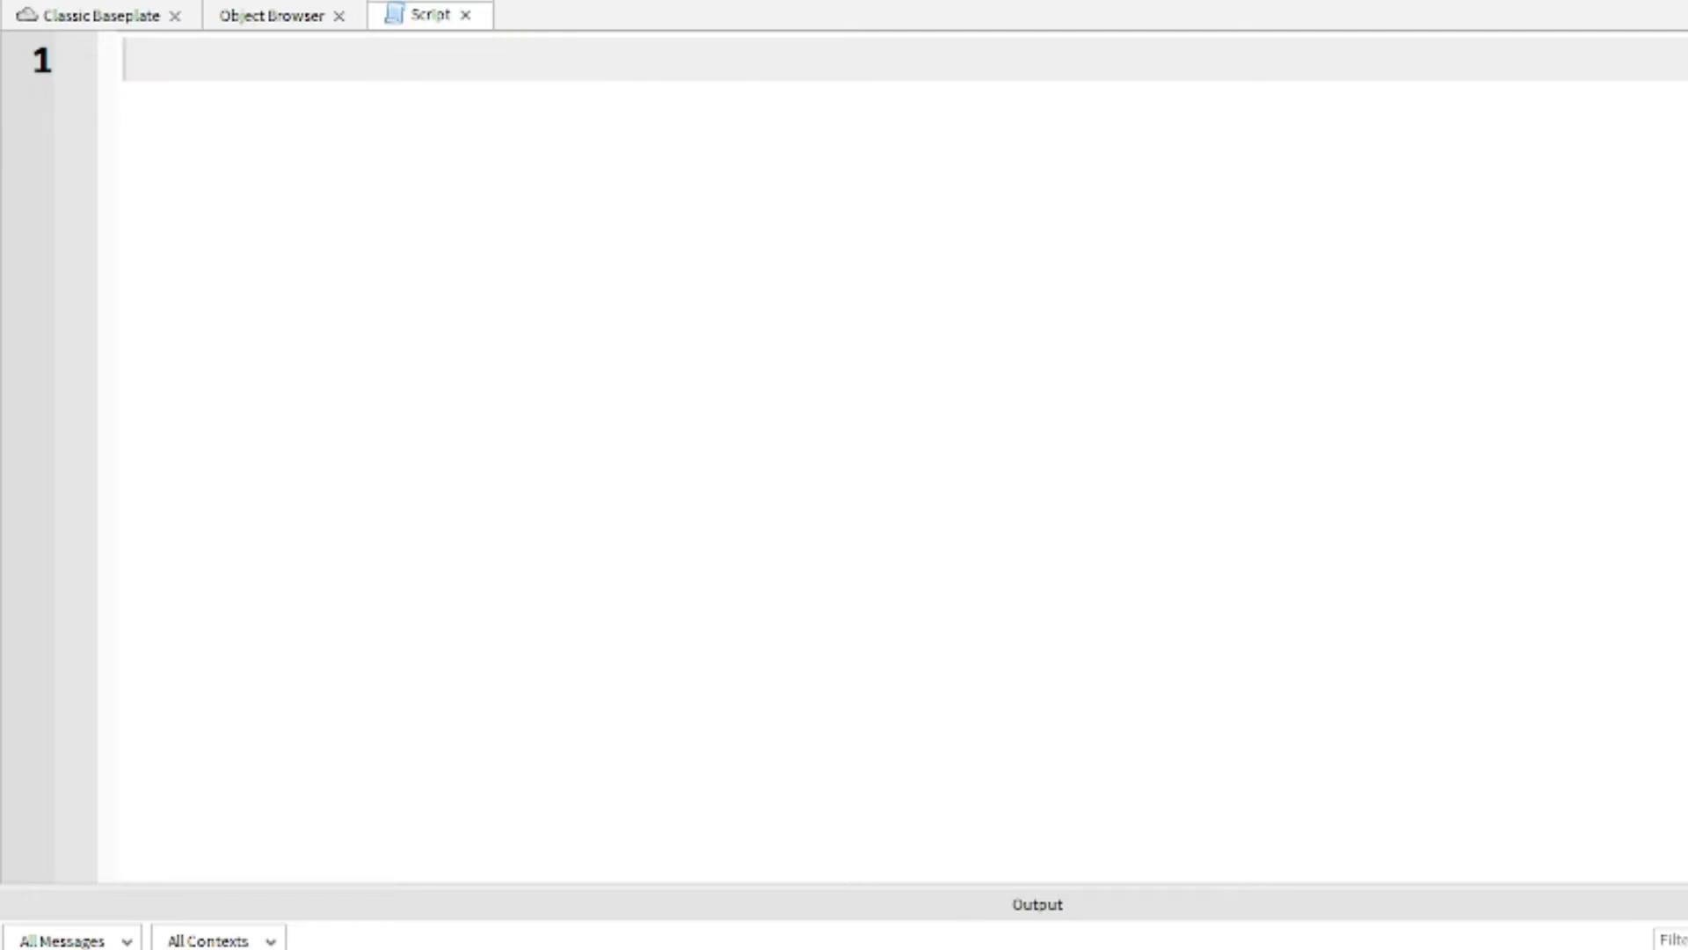
text(script.Parent)
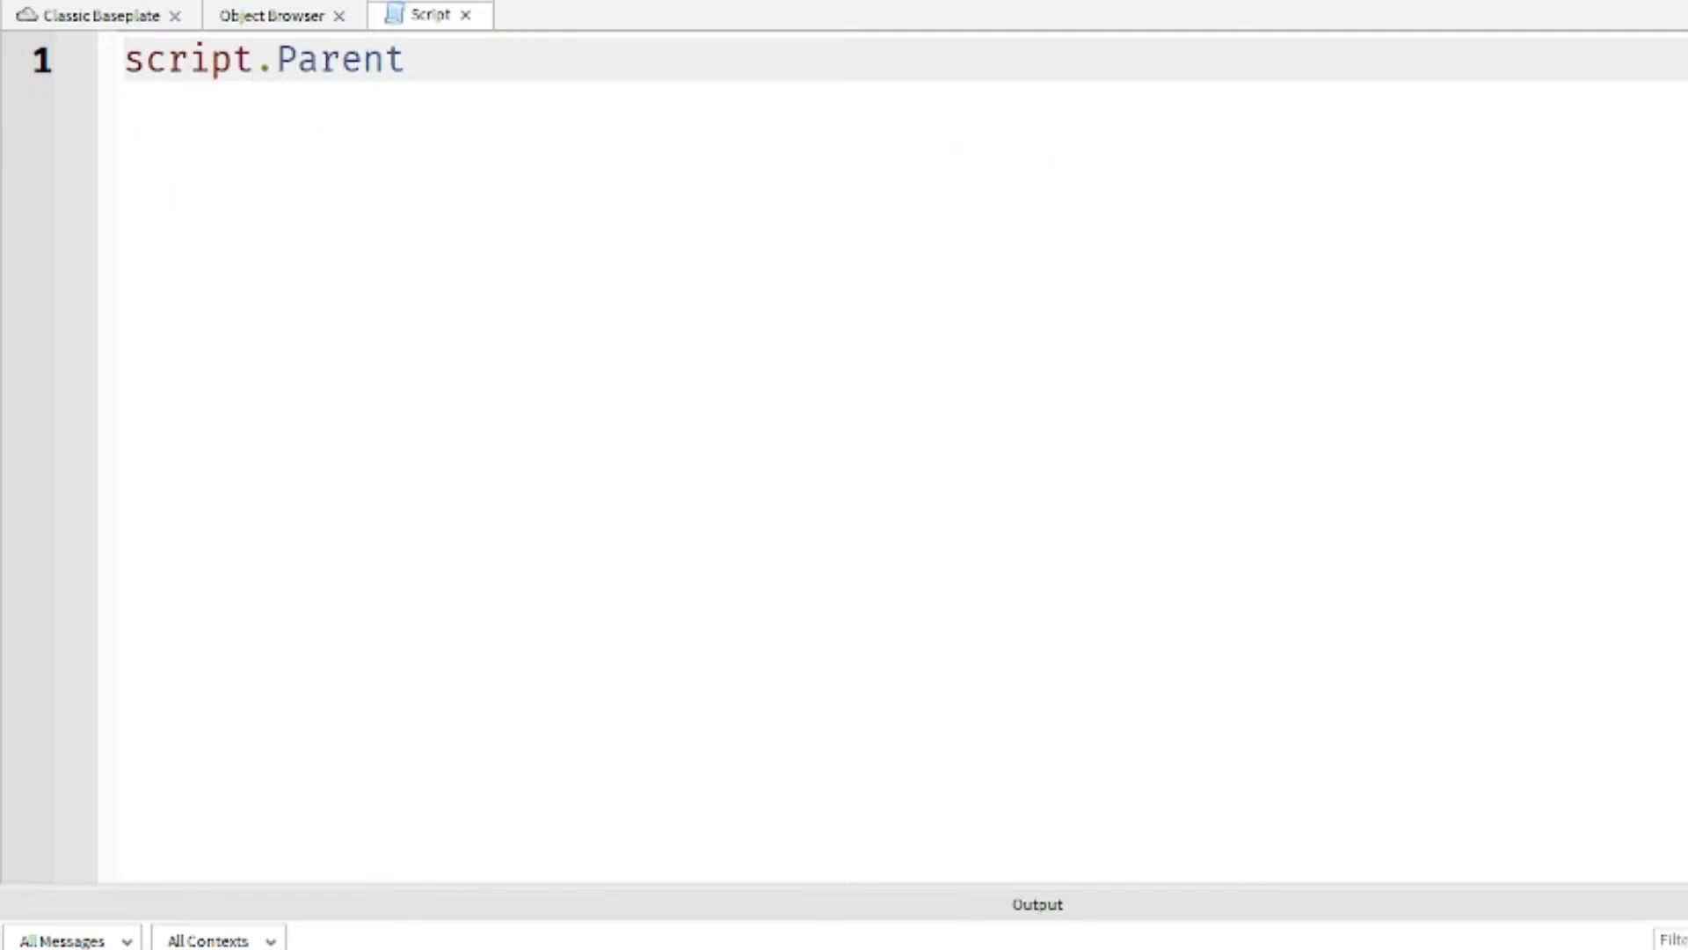
text(.Touched)
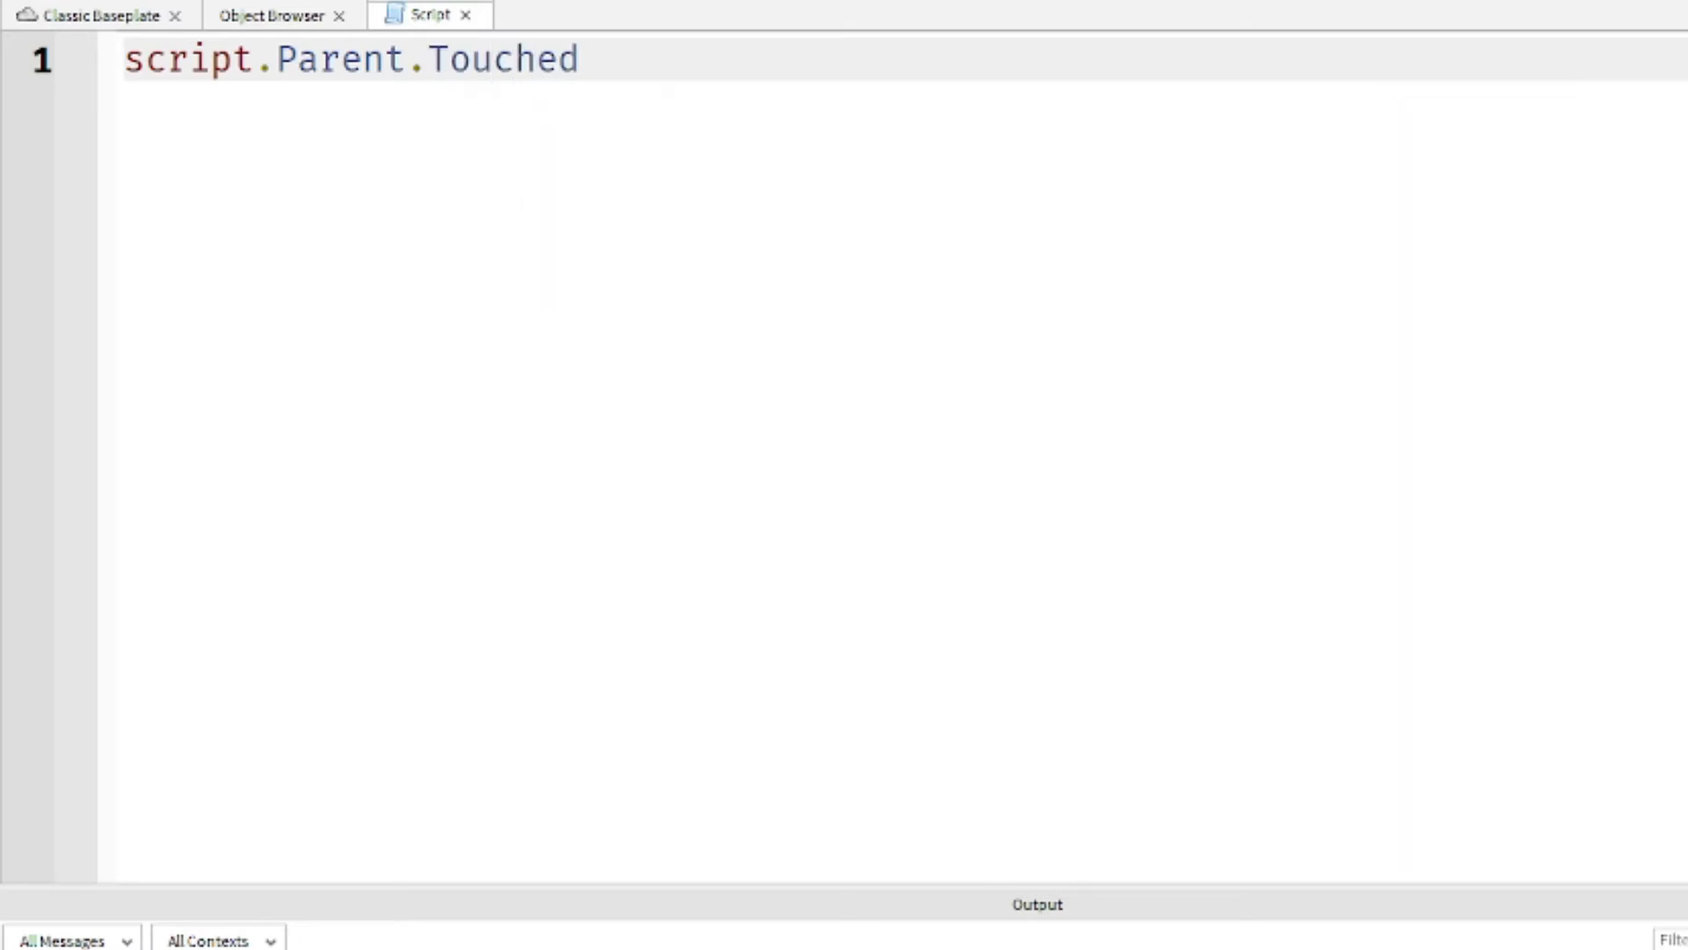
text(:Connect(function)
text(print(")
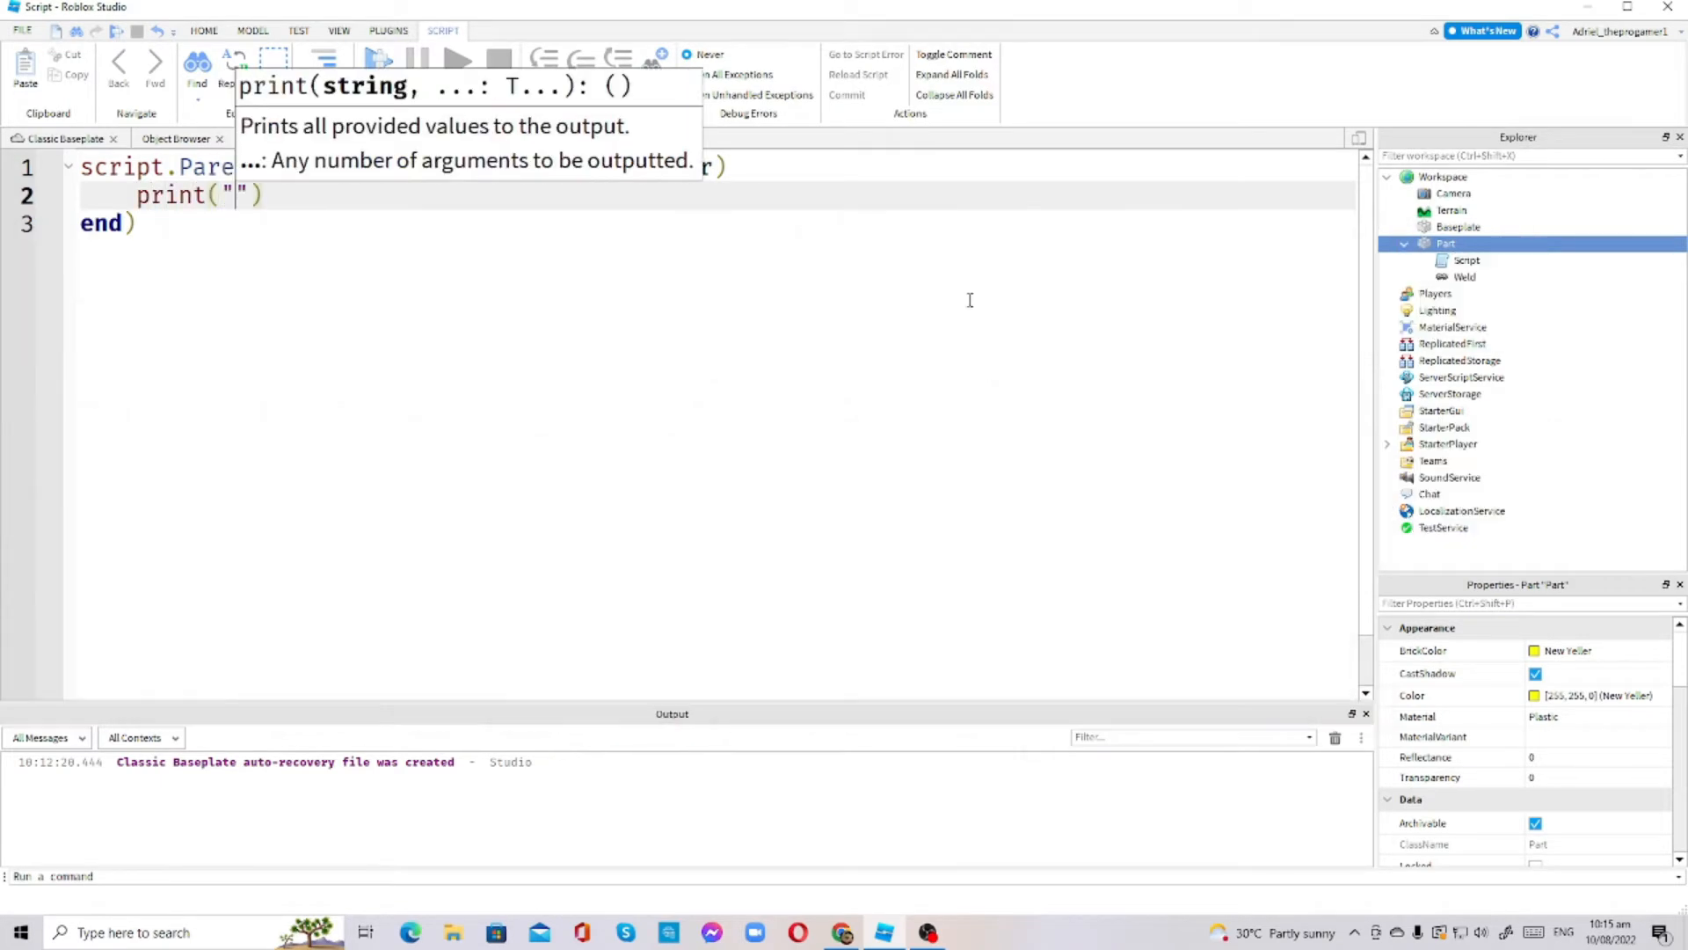
text(M)
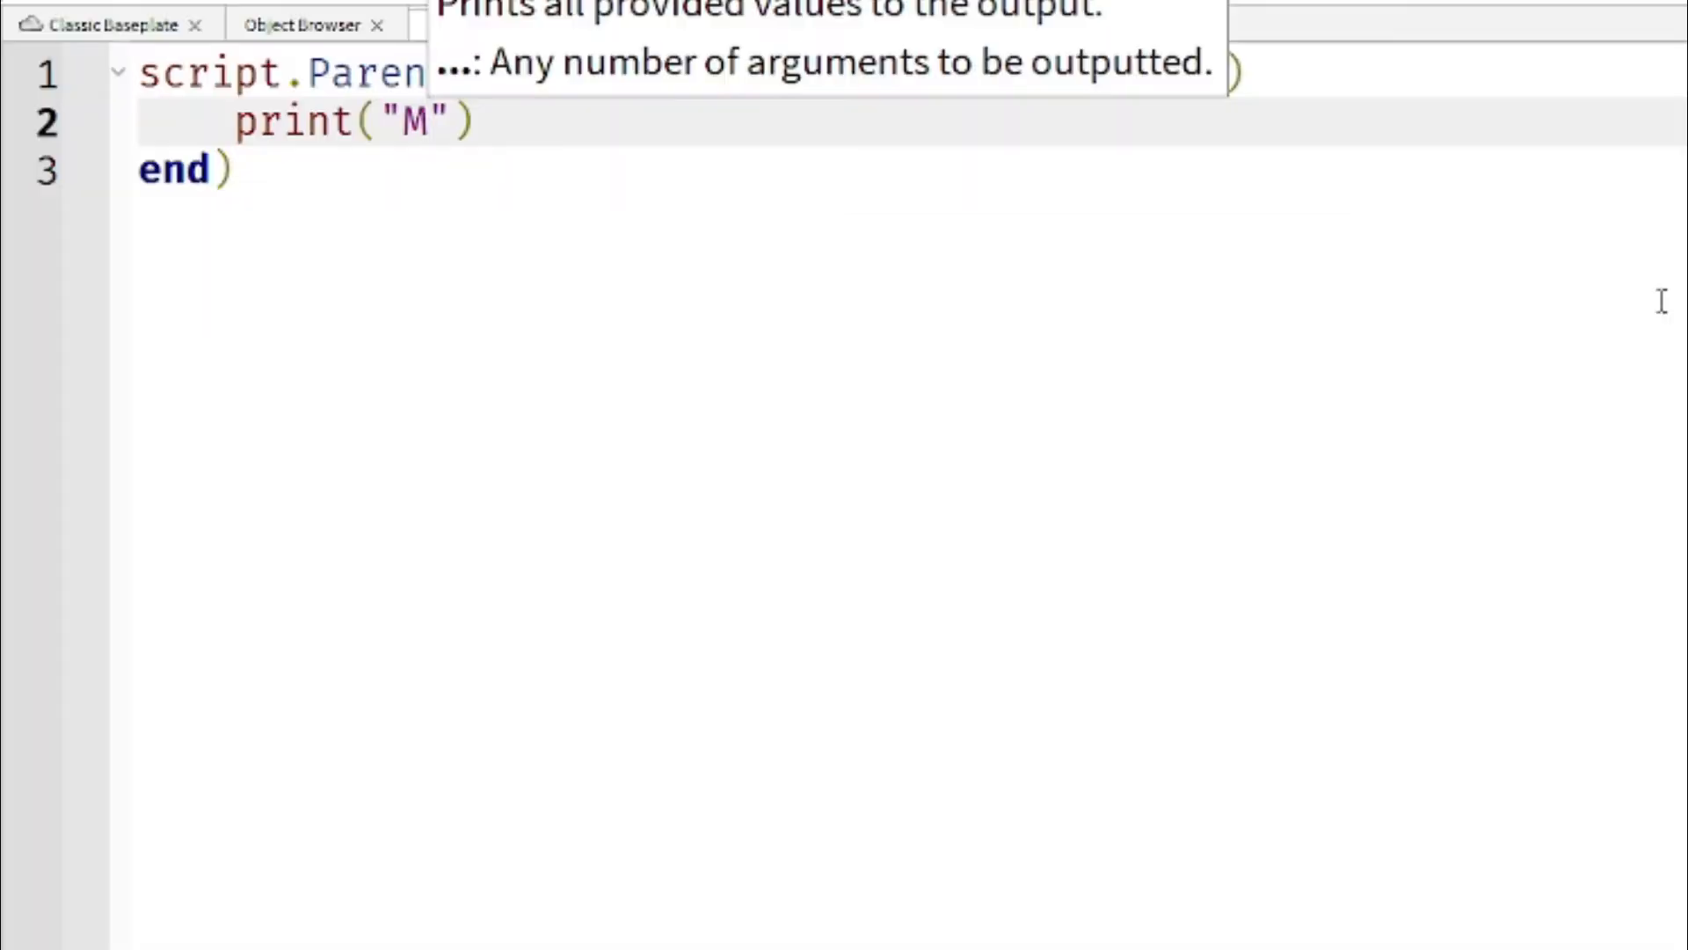
text(Coin)
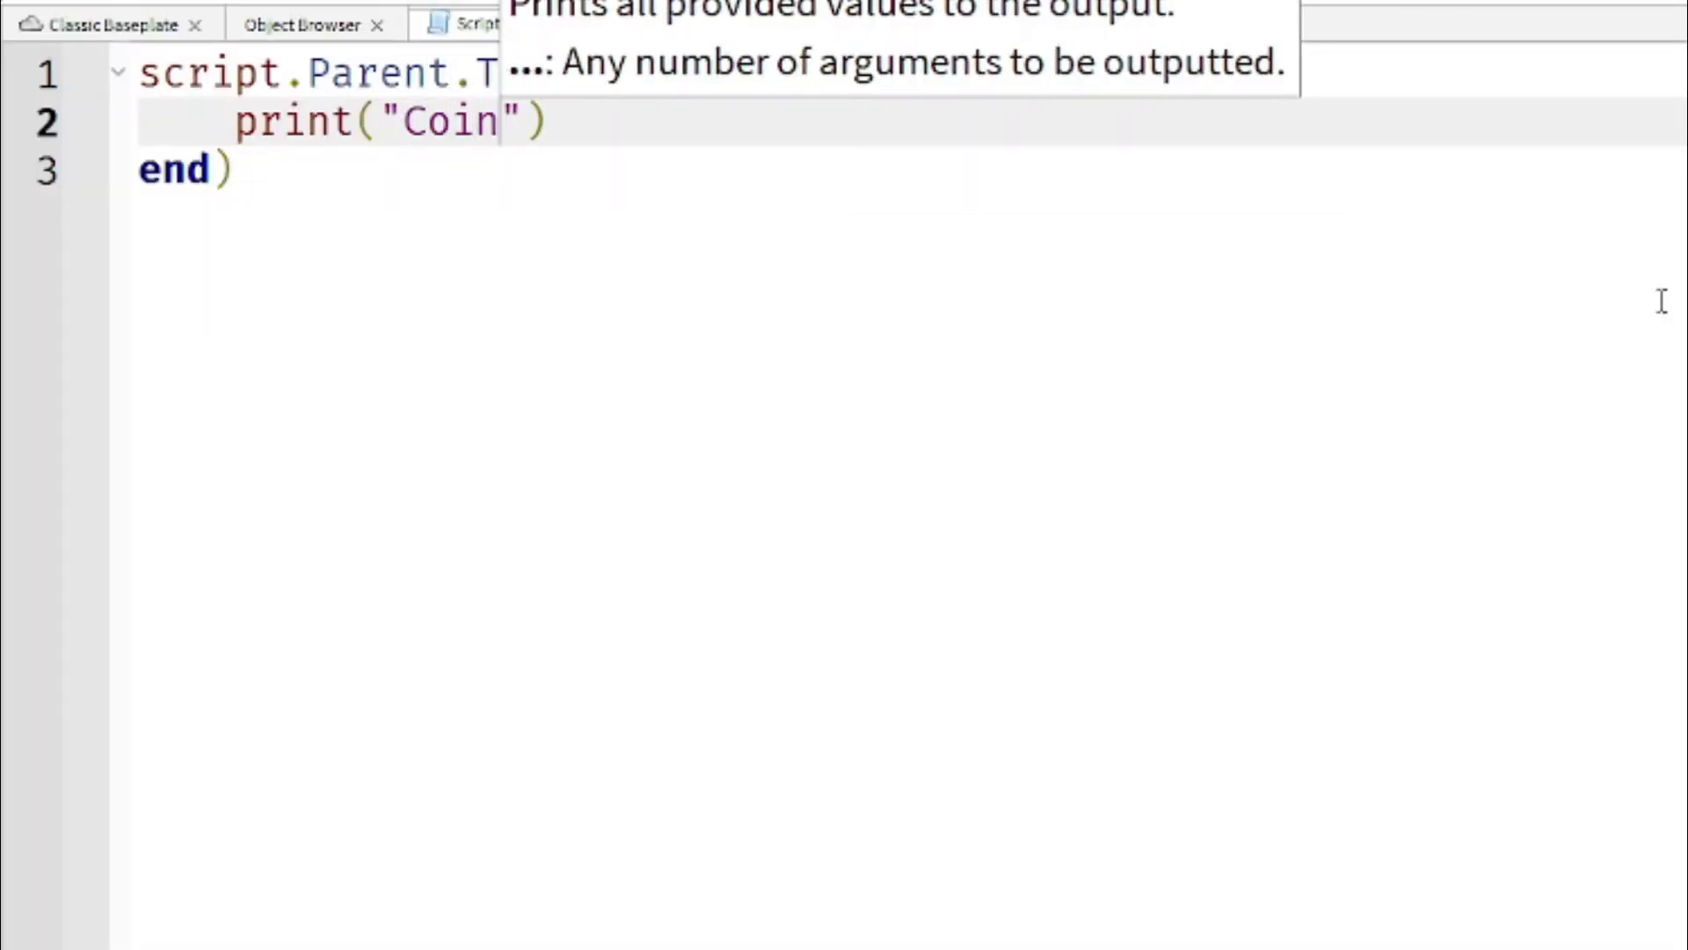
text(co)
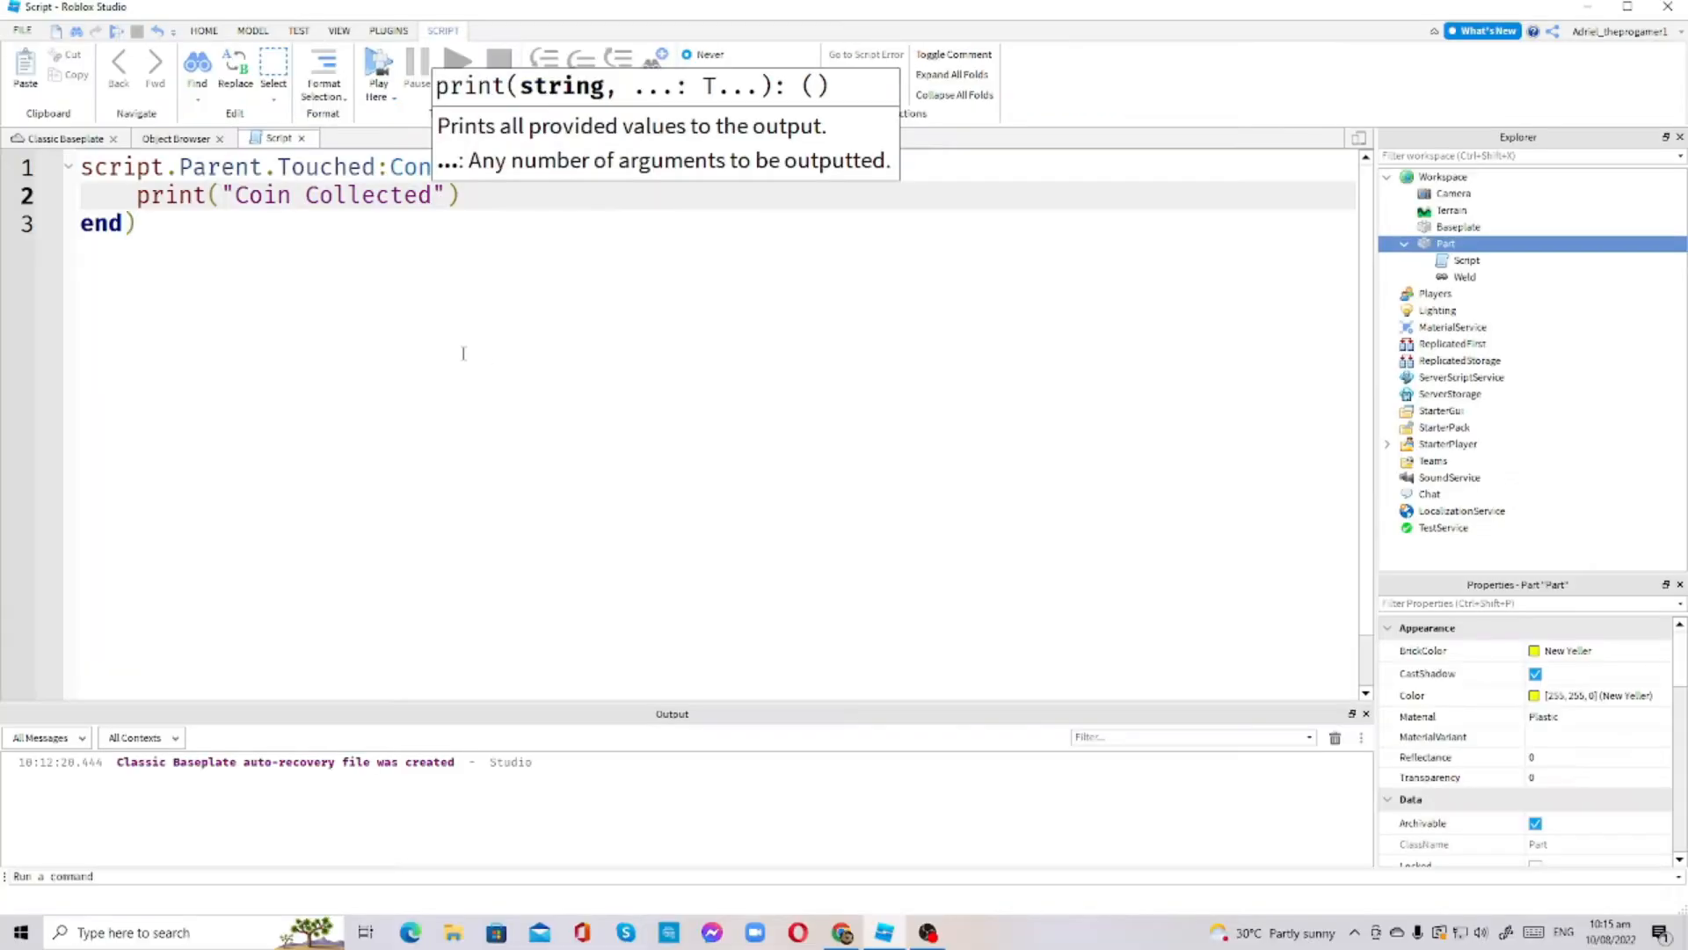
click(64, 138)
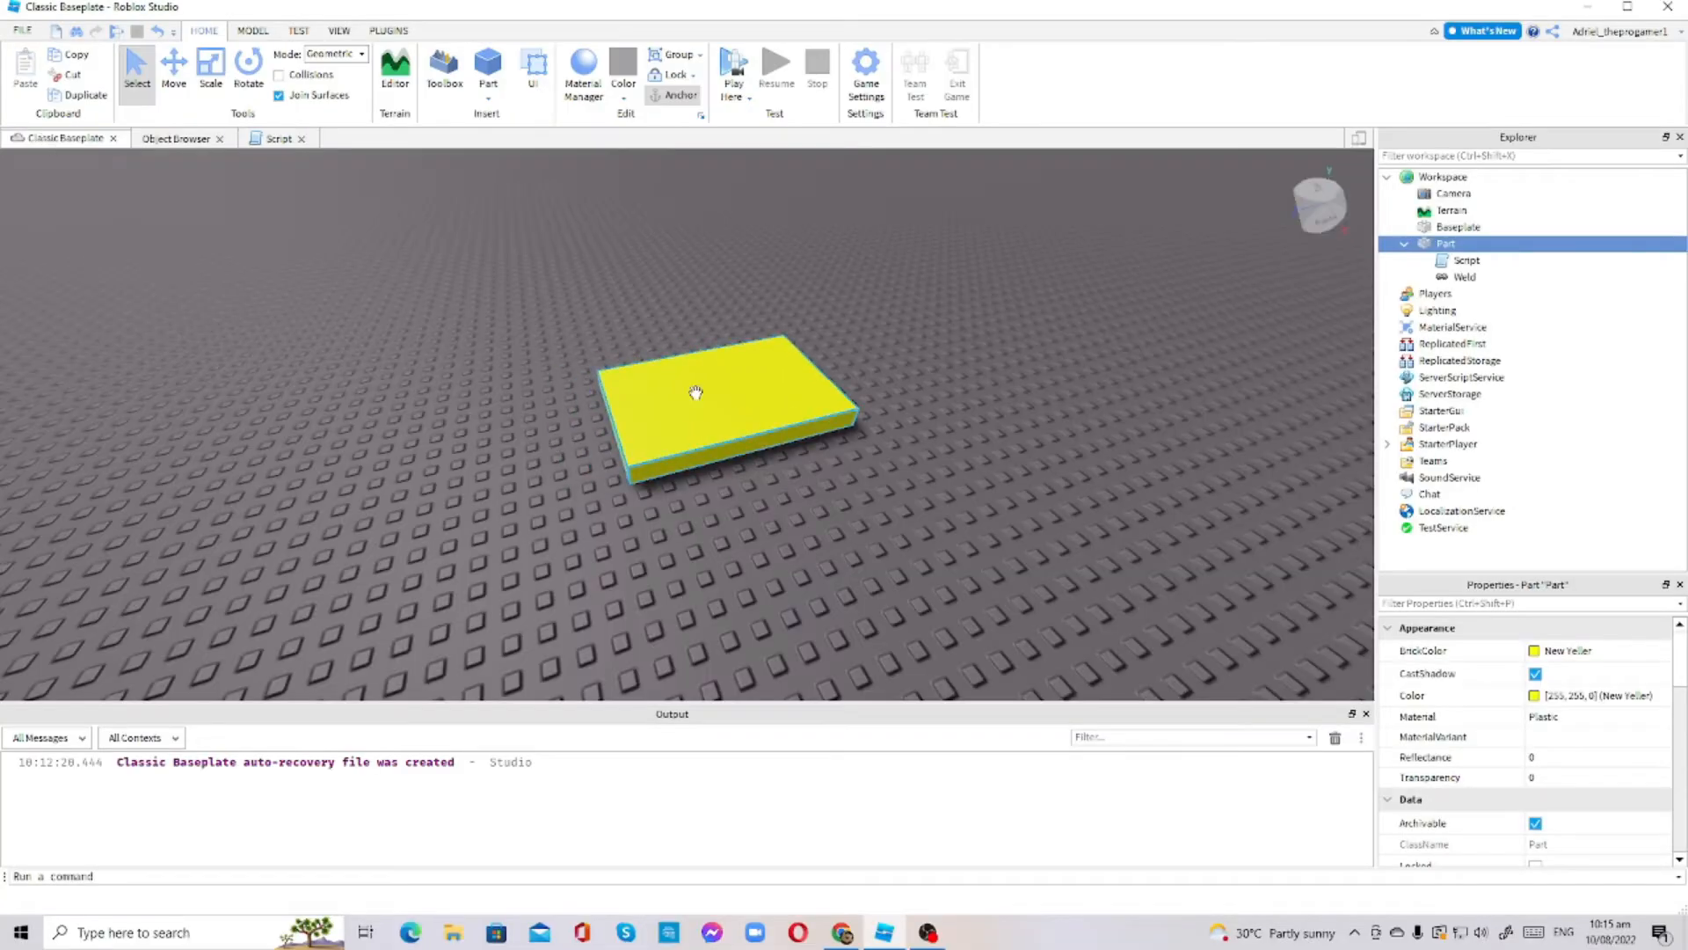
Playtest and stand on the yellow part, logging repeated 'Coin Collected' messages, then stop
click(749, 83)
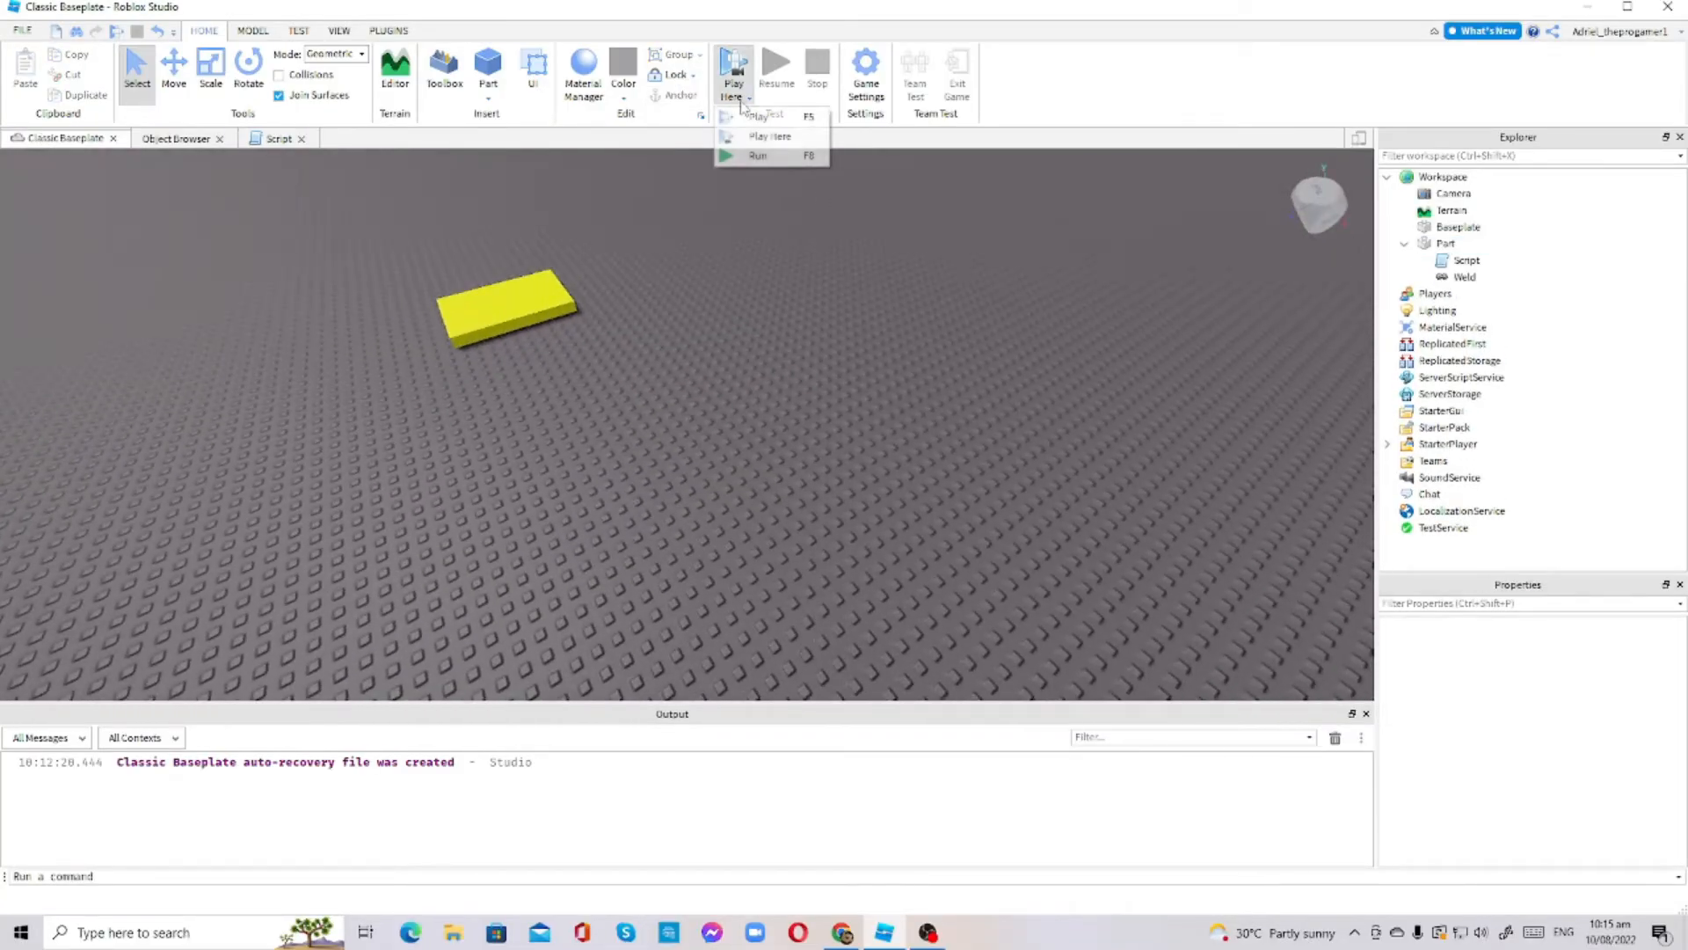
click(770, 136)
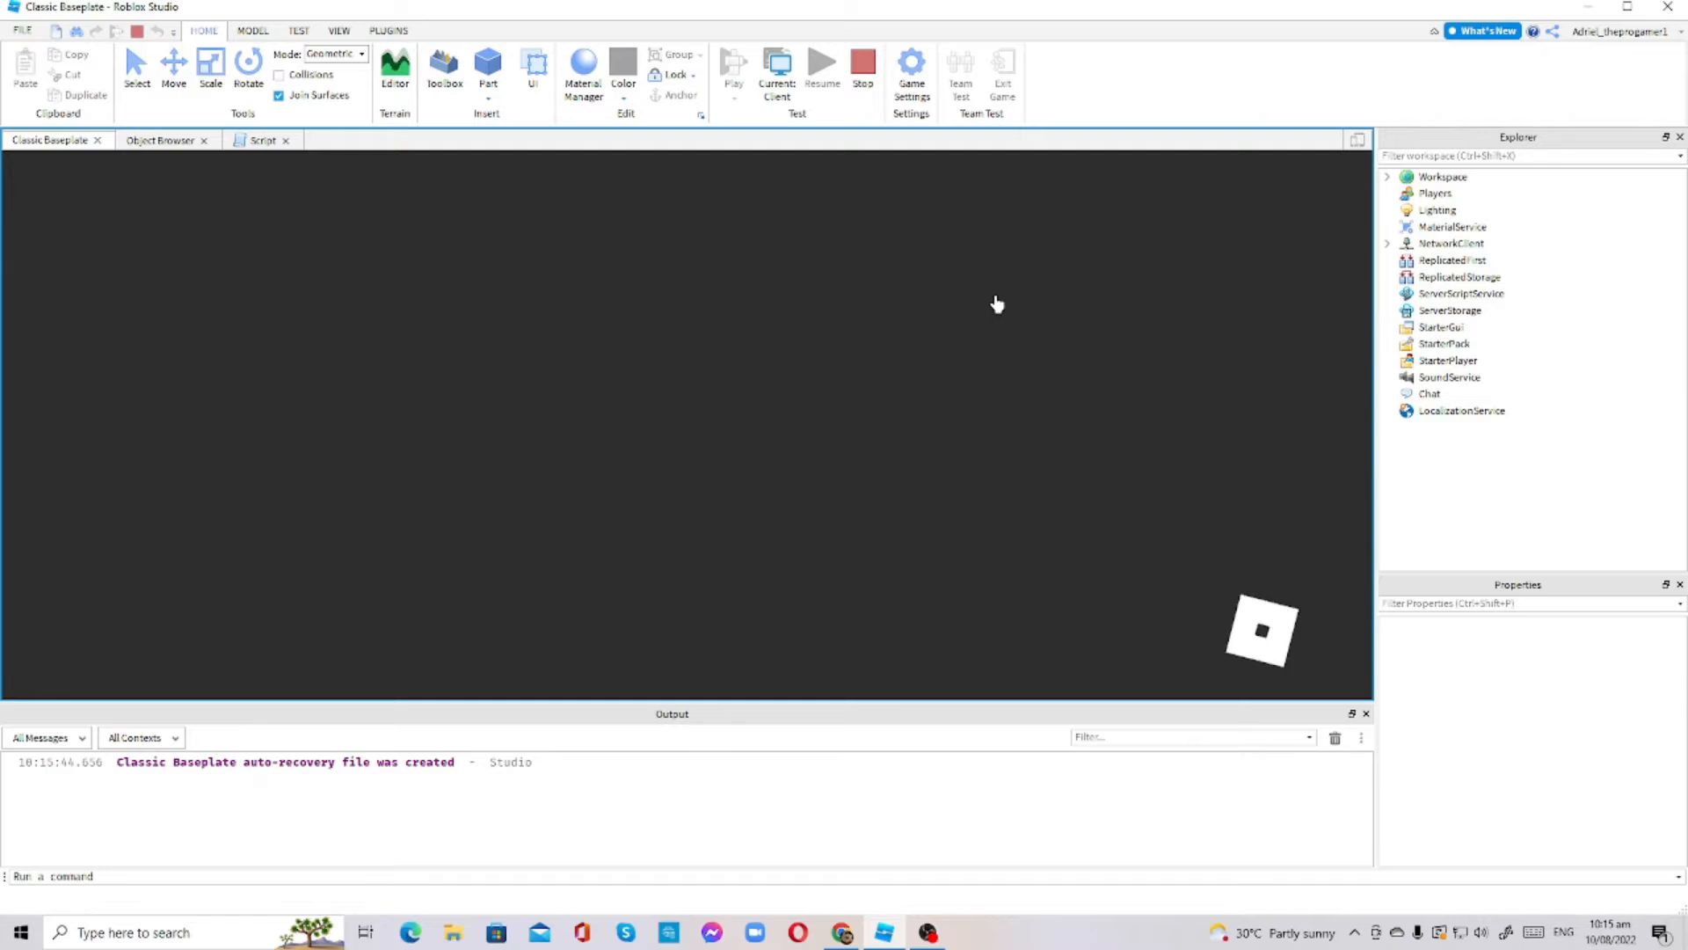
click(394, 67)
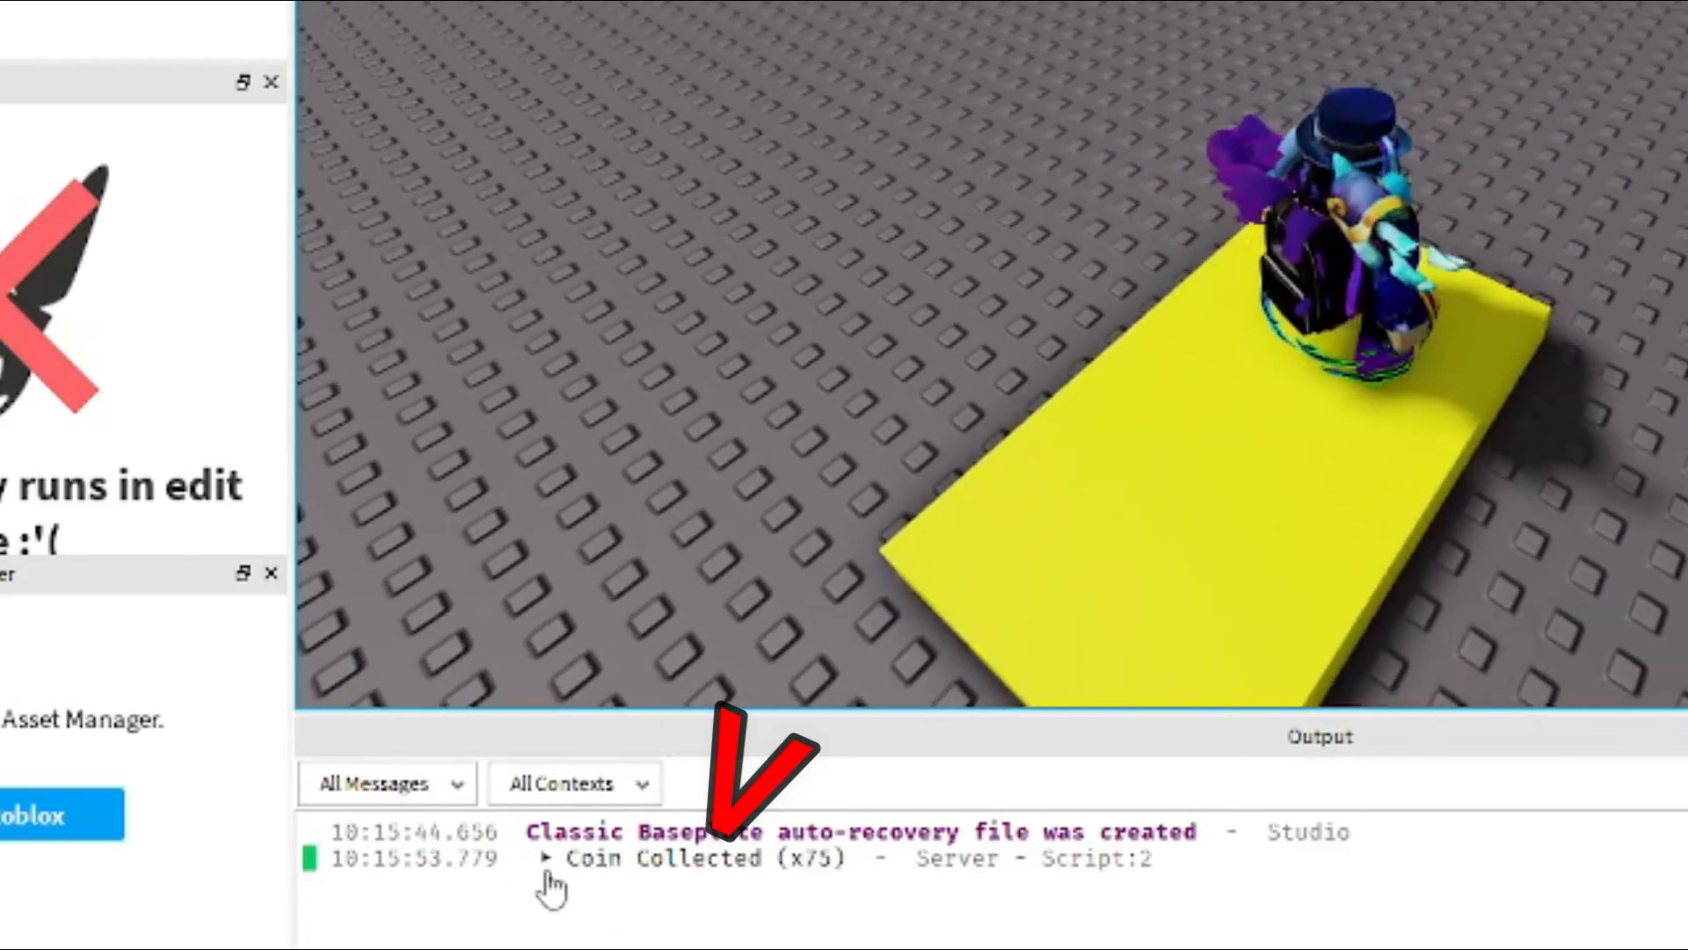
click(547, 858)
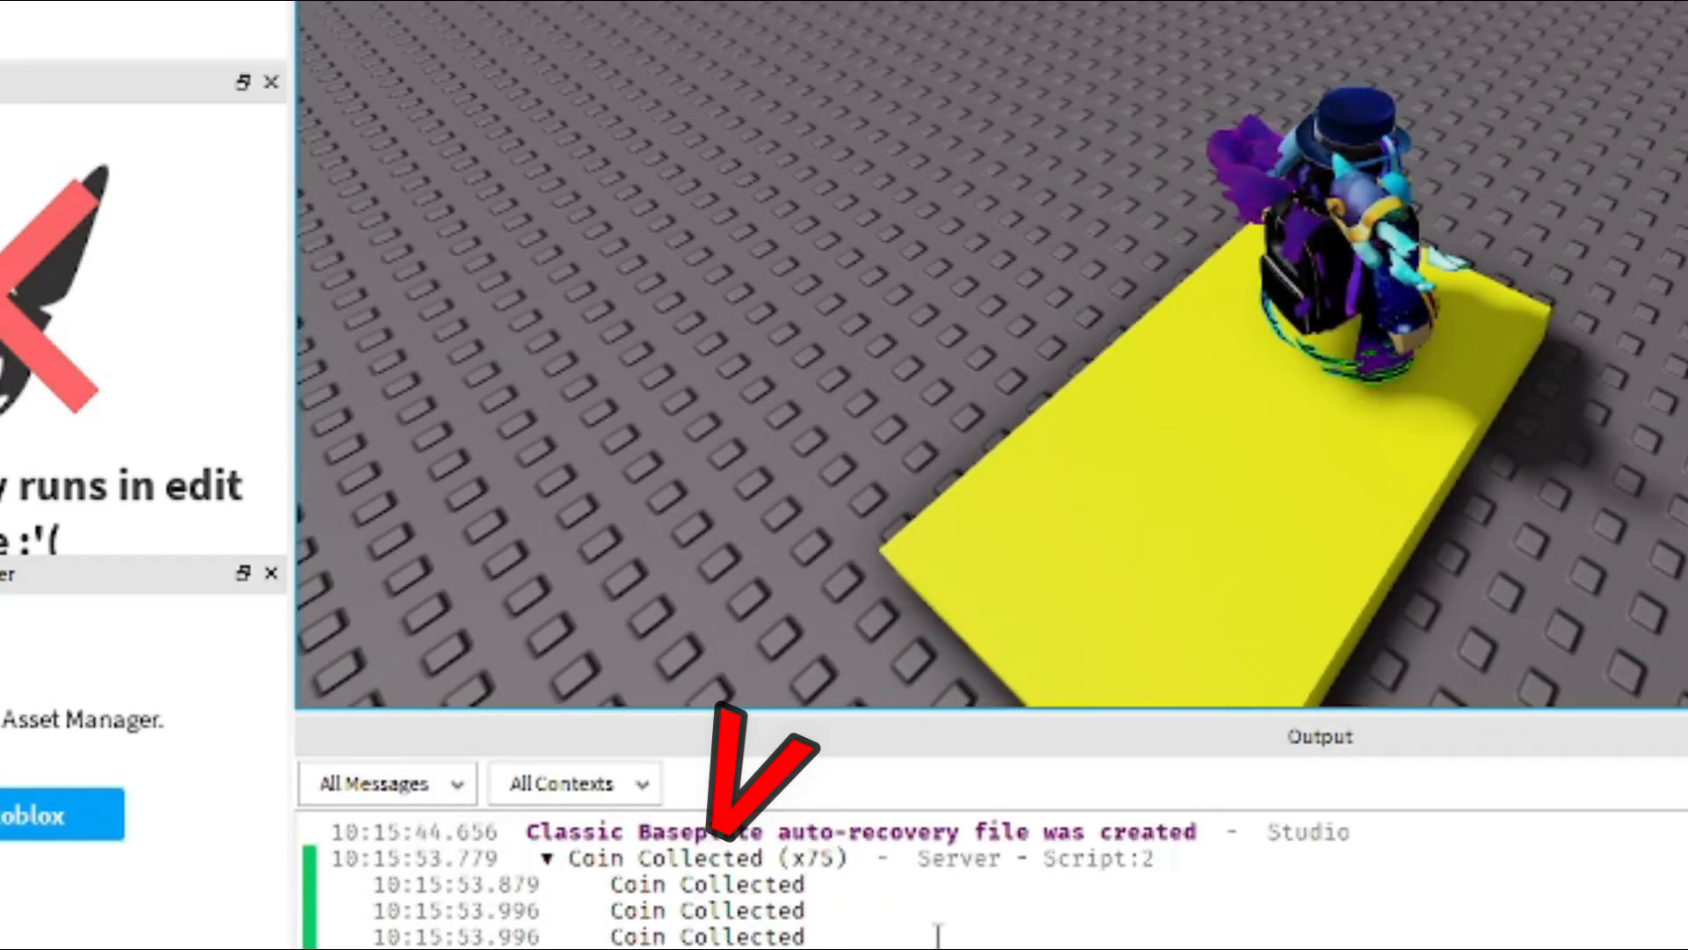
click(548, 858)
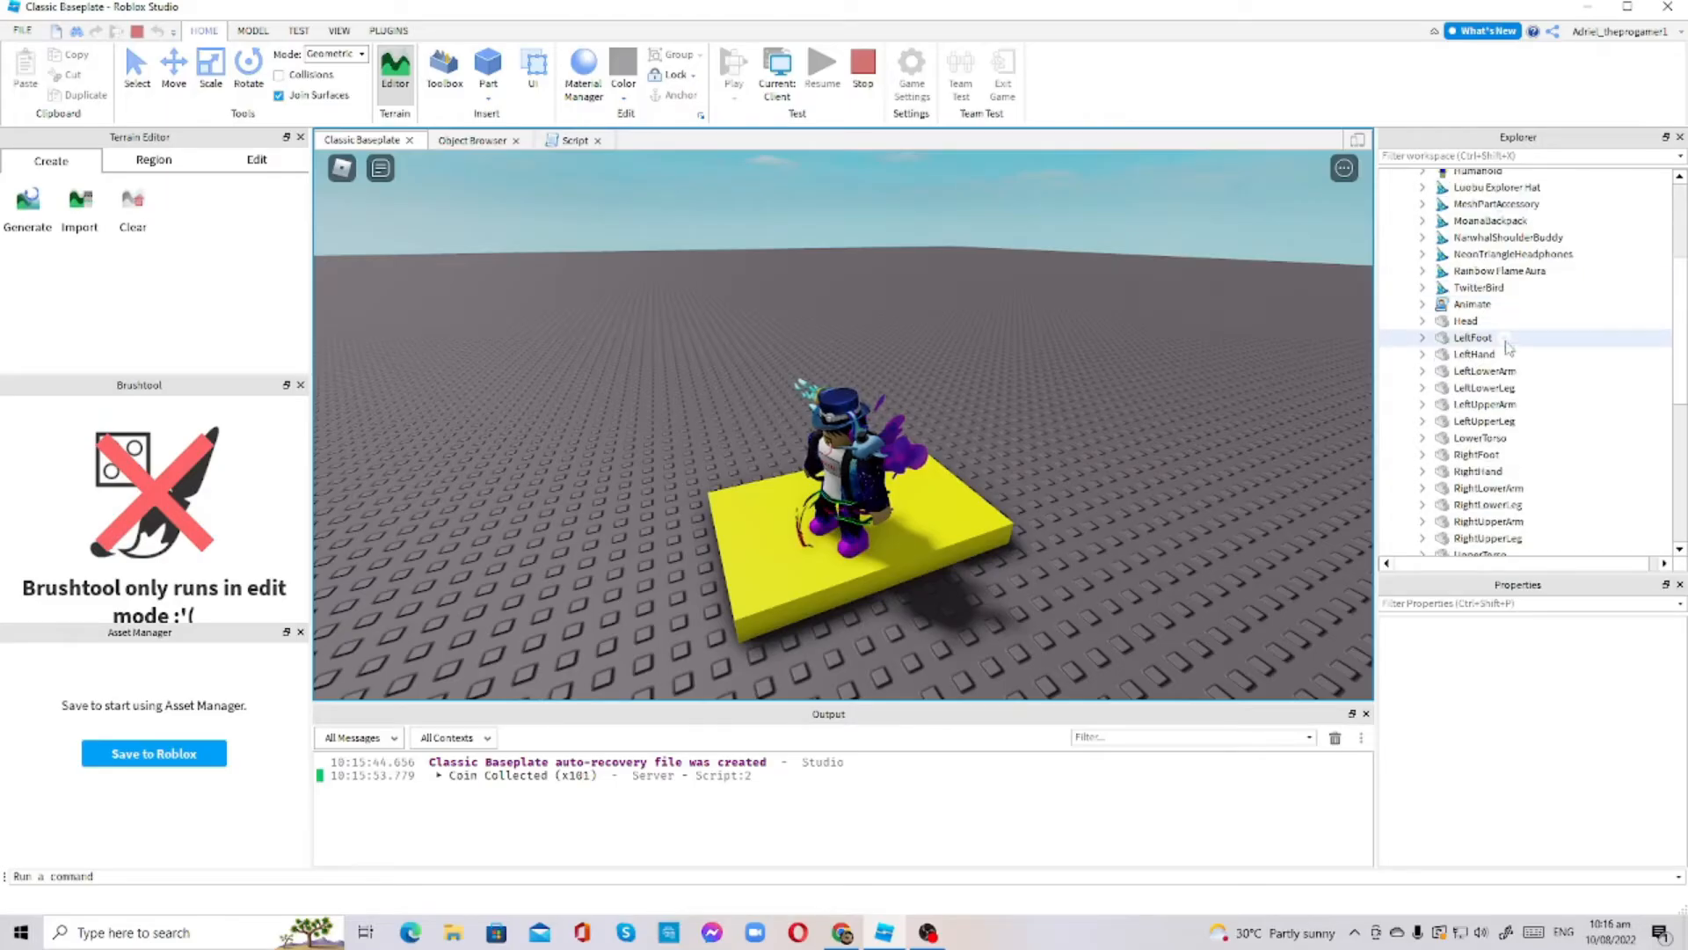
scroll(down, 3)
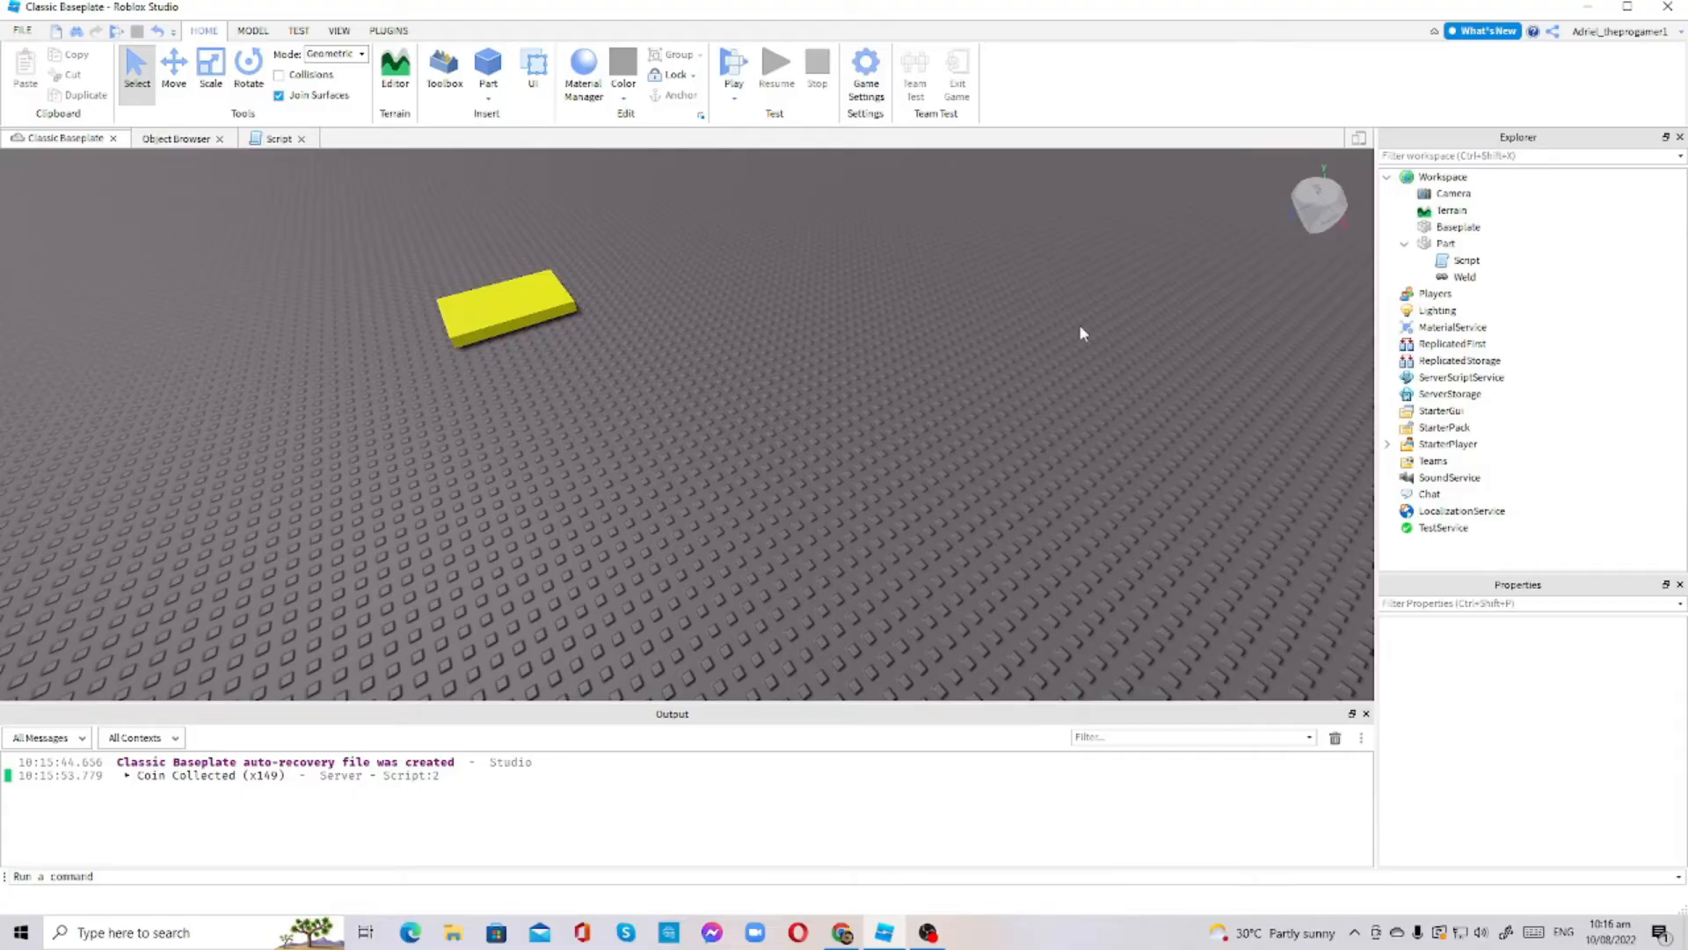
Switch between the Script and Classic Baseplate tabs, ending on the coin script
click(278, 138)
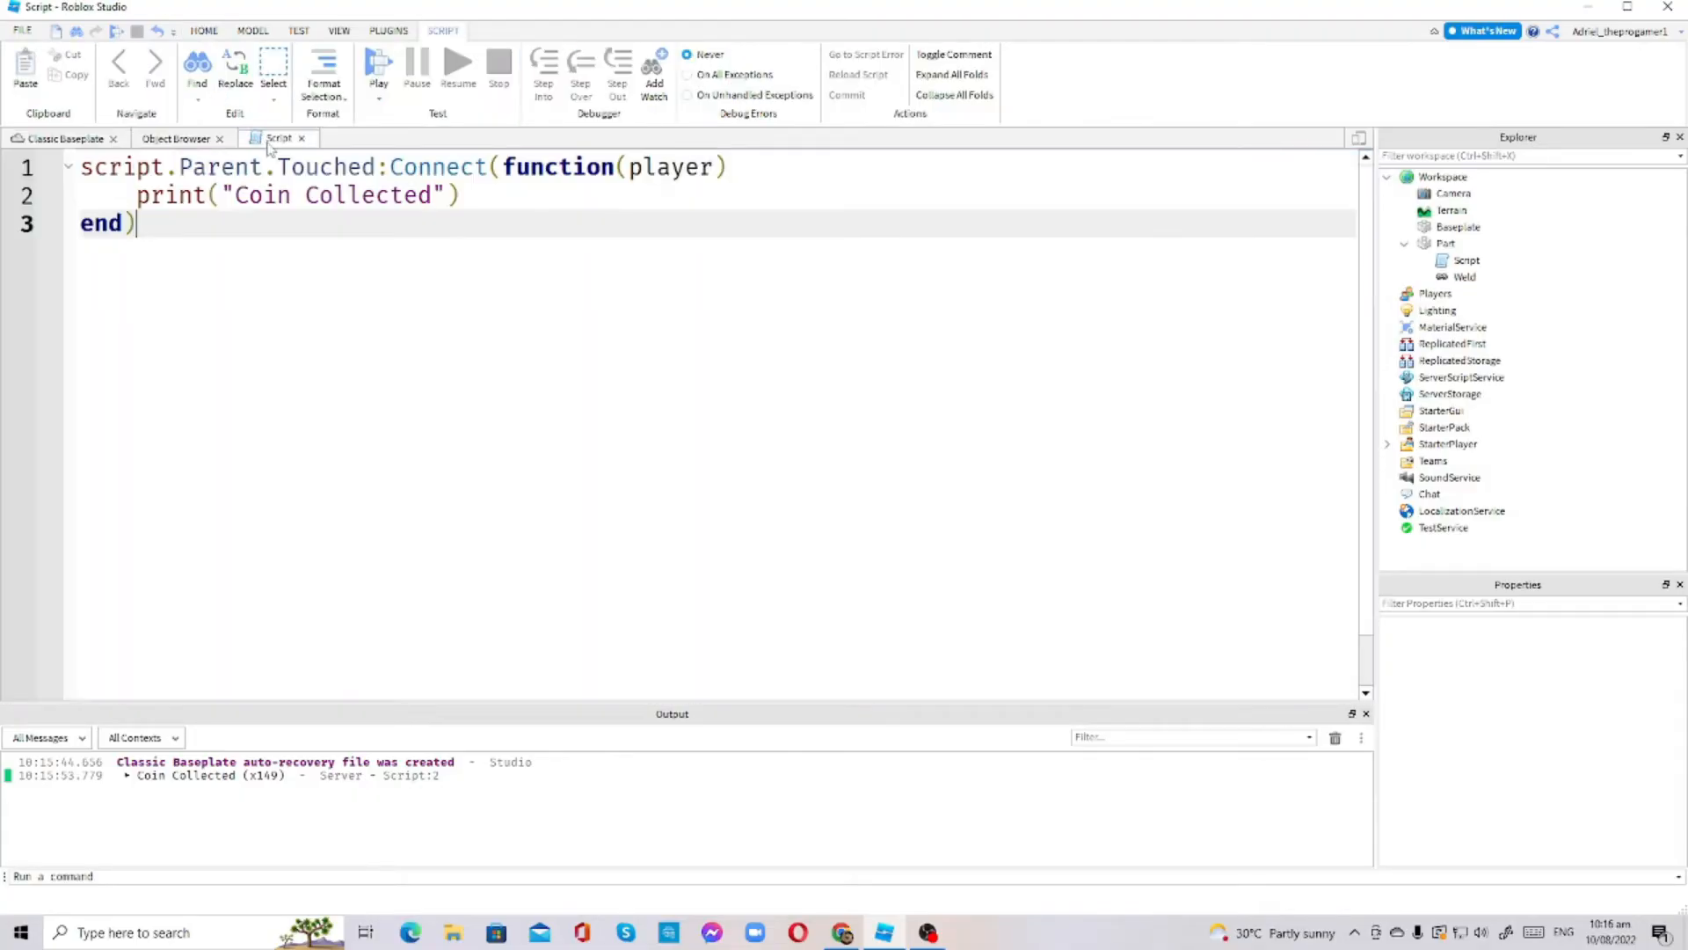
click(64, 138)
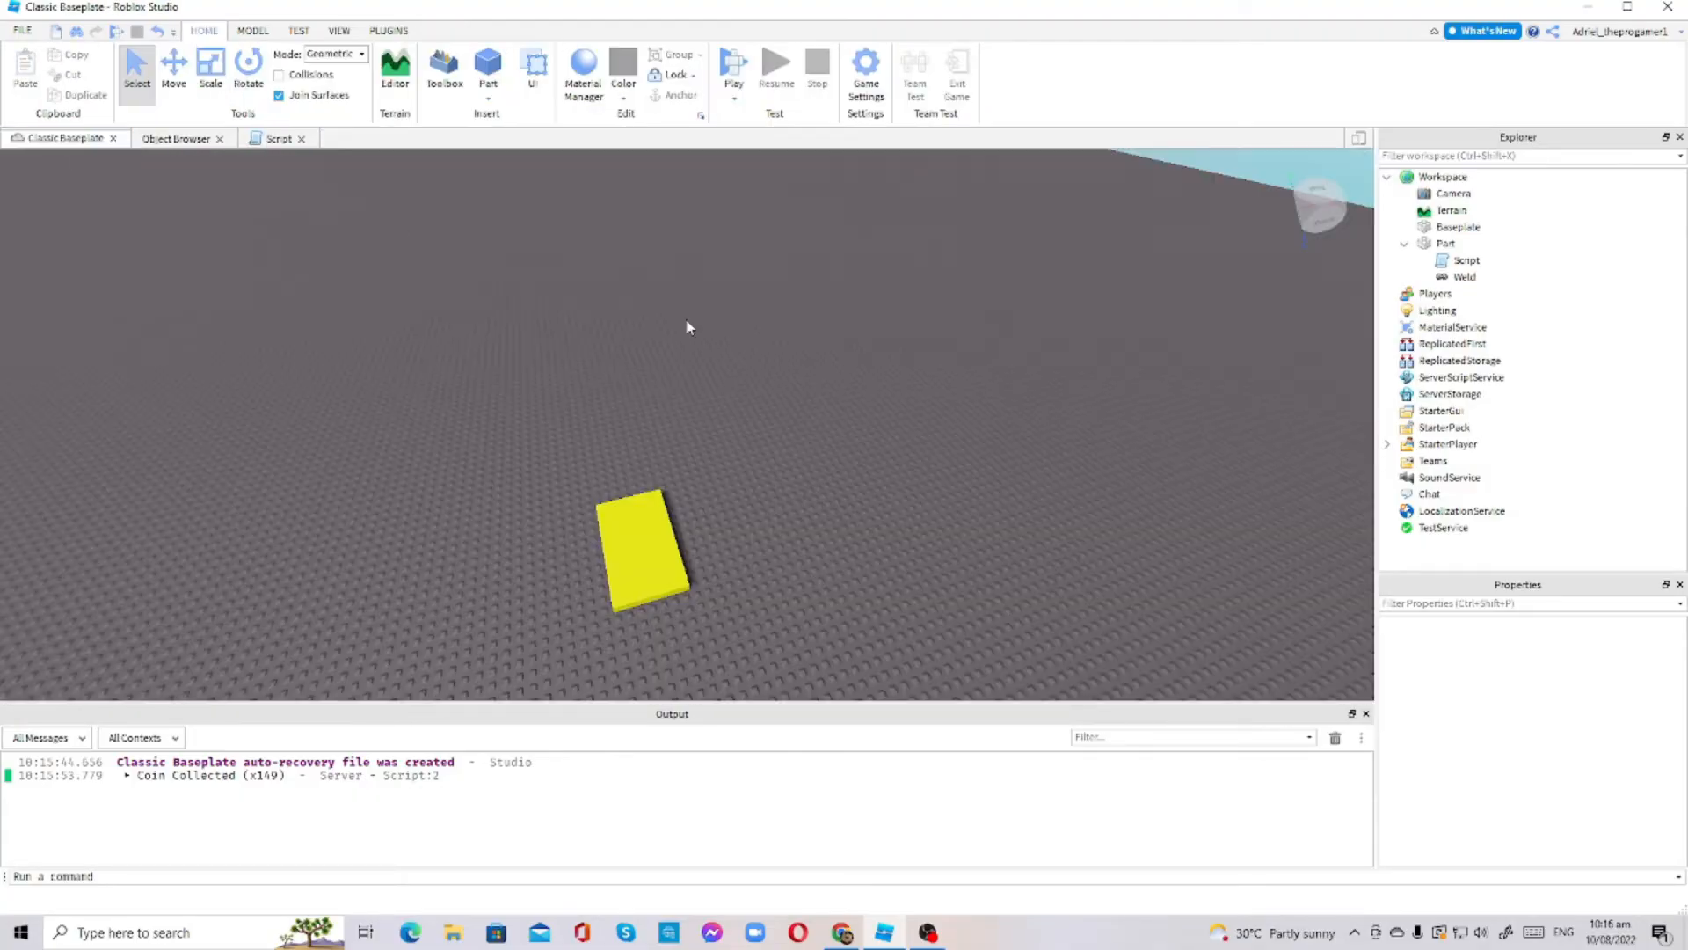
click(278, 138)
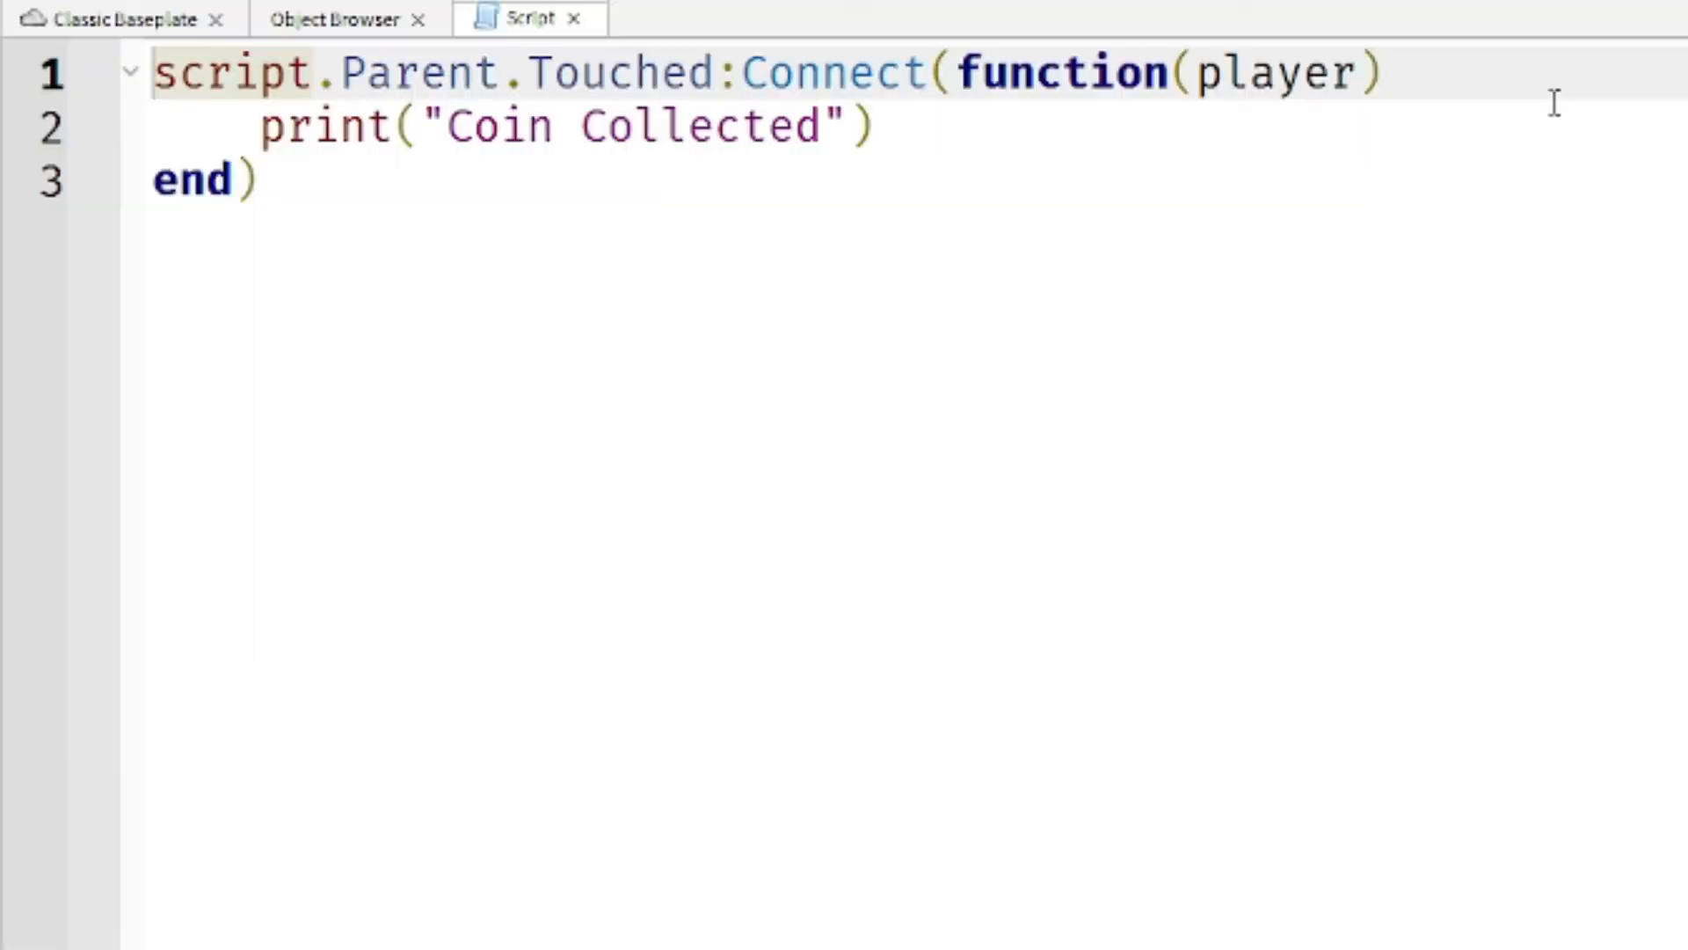
Declare 'local debounce = false' at the top and delete the original print line
text(loca)
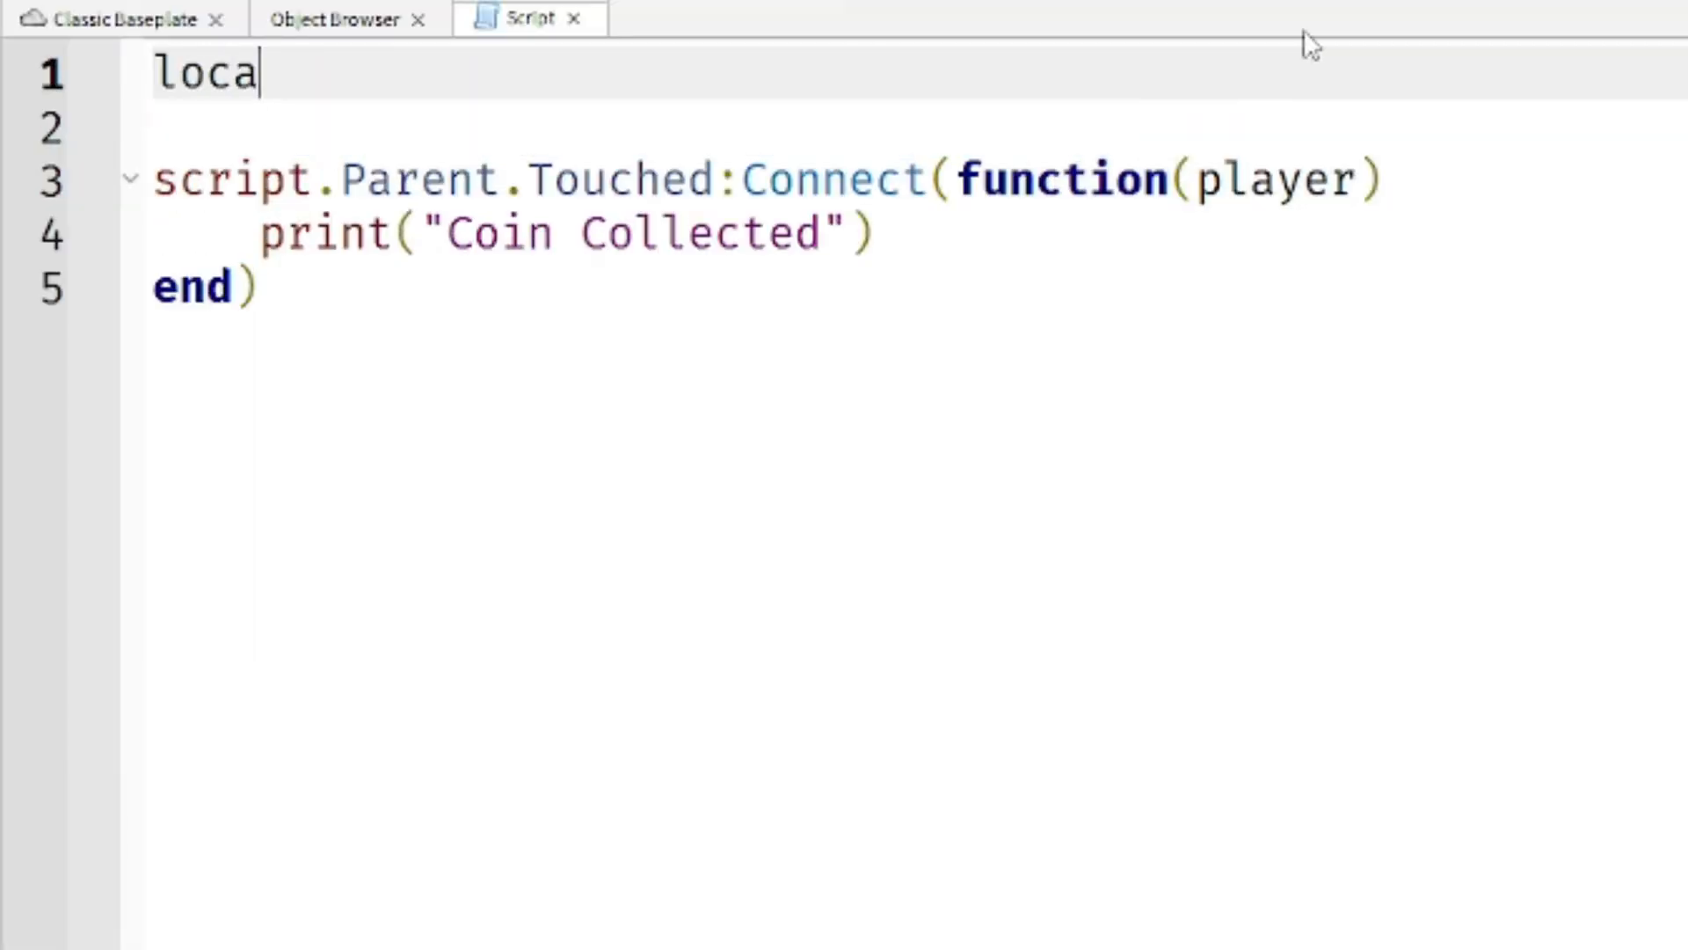
text(l debounce =)
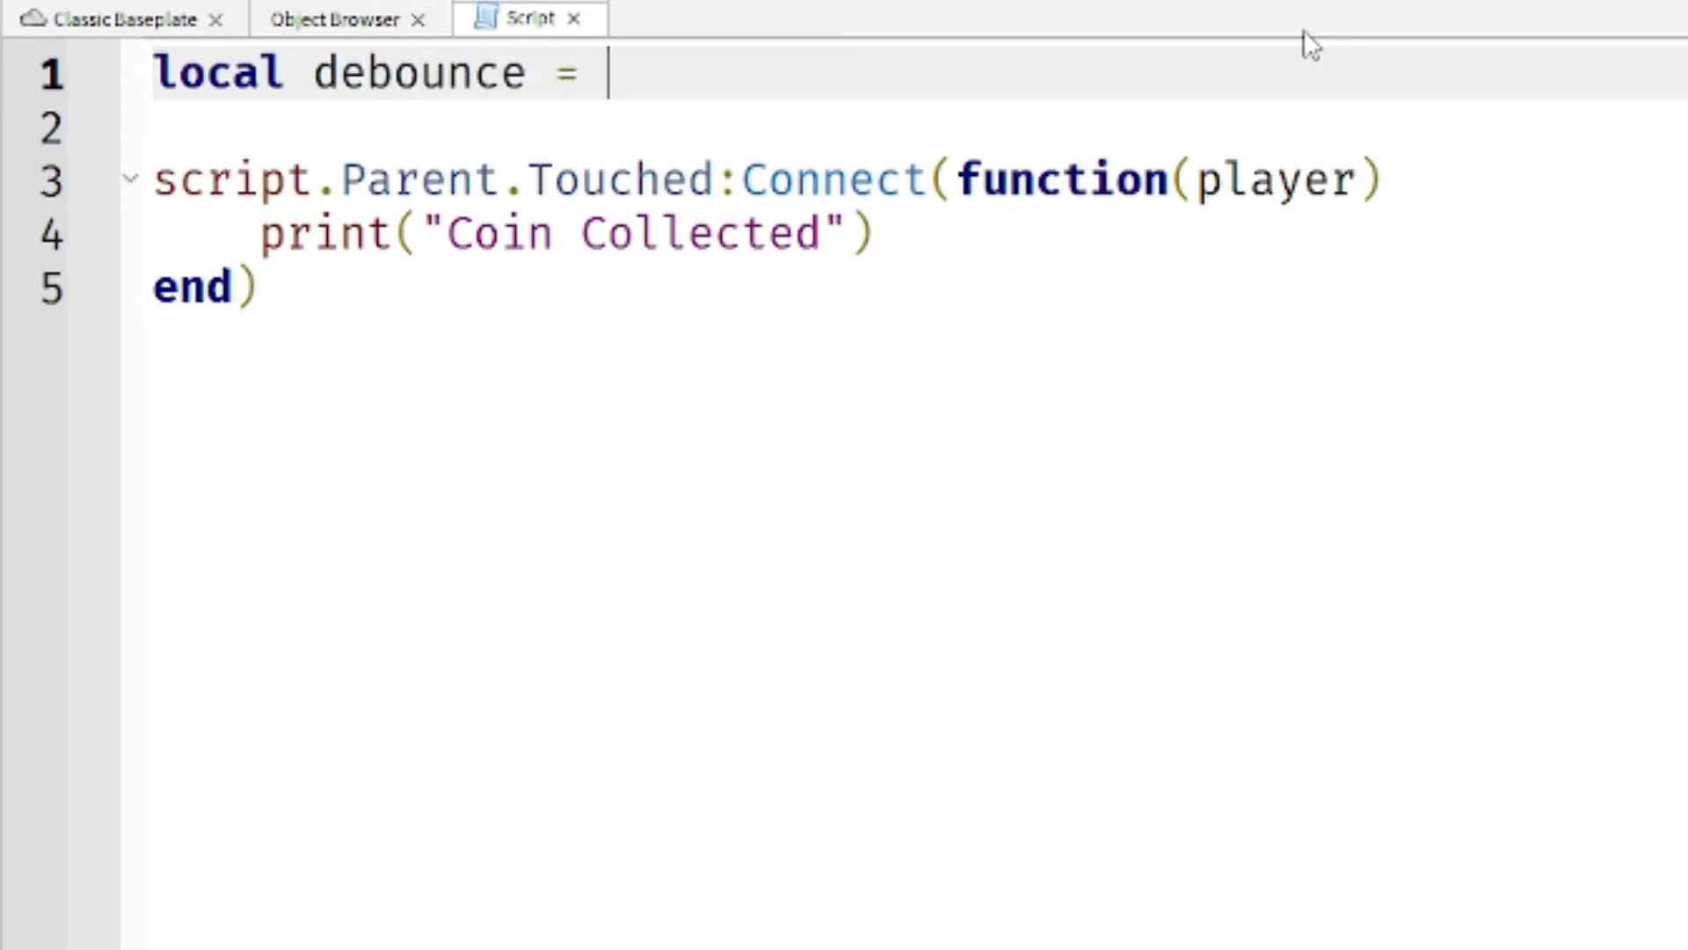
text(false)
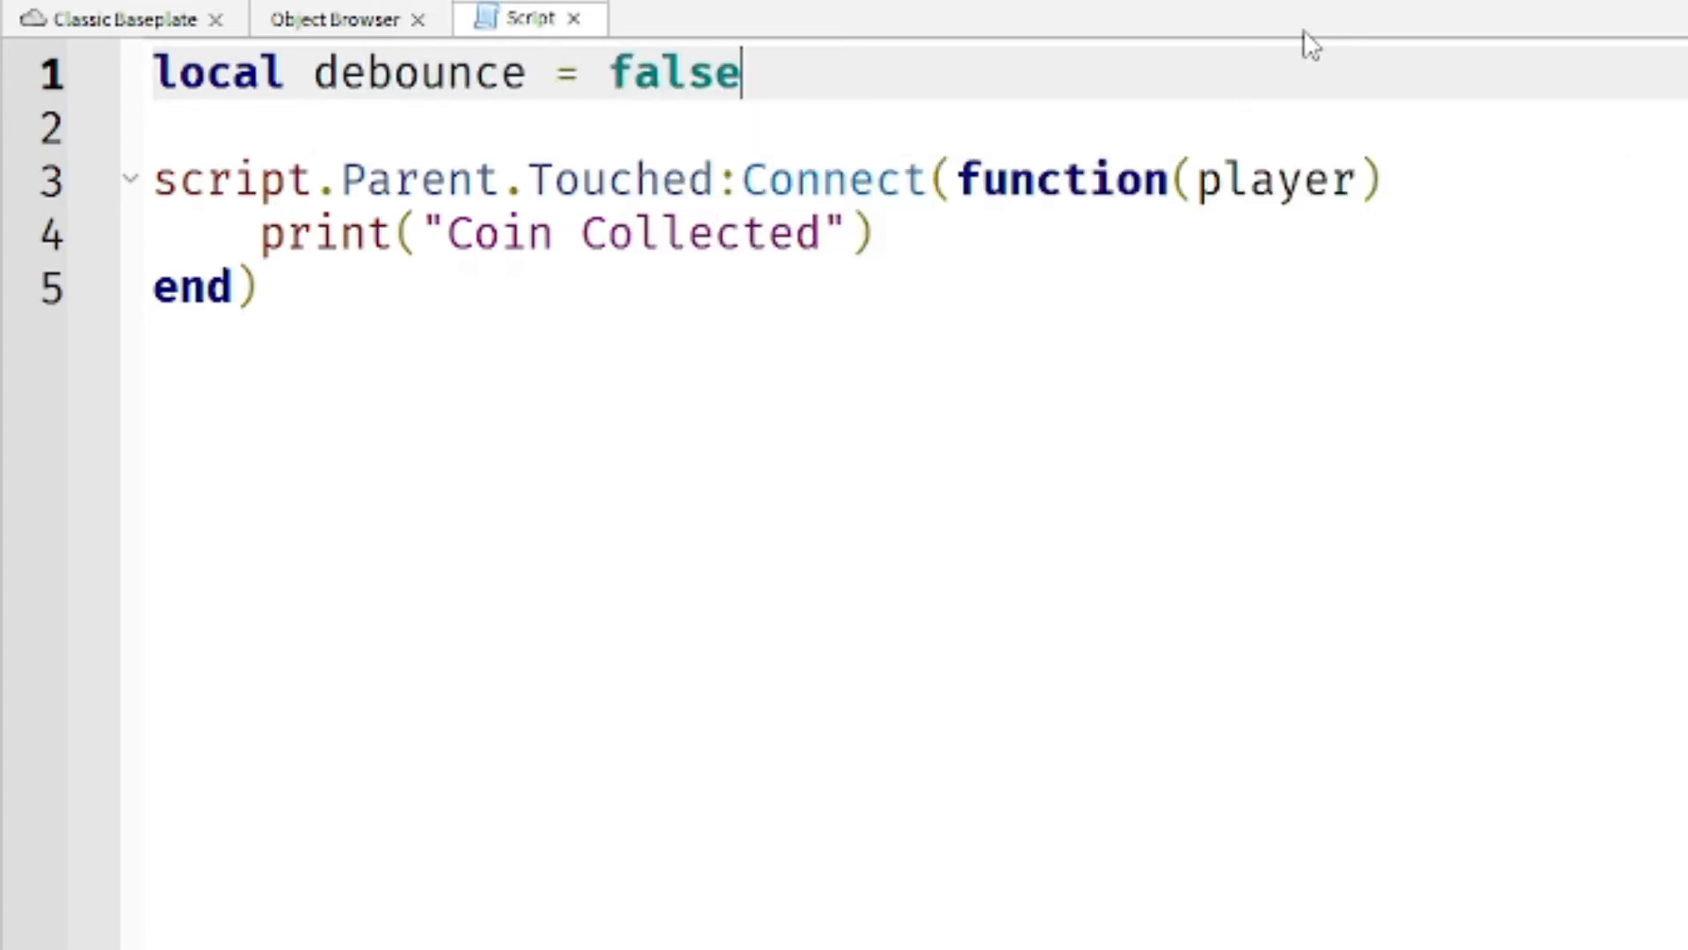
mouse_move(951, 97)
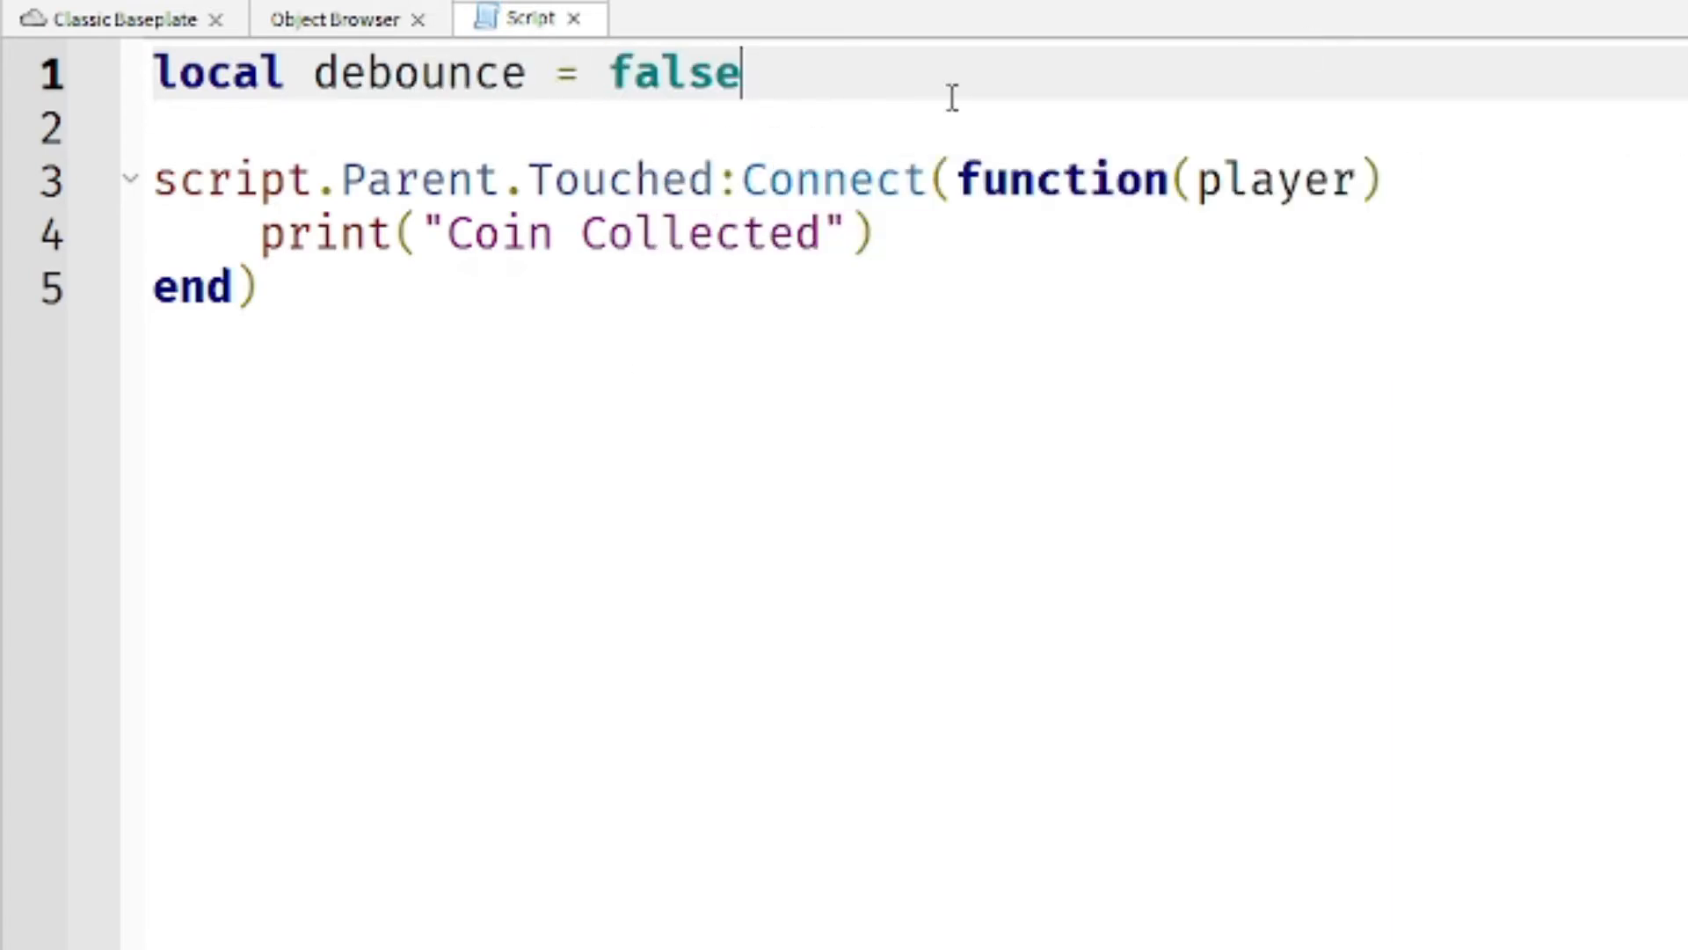
double_click(671, 72)
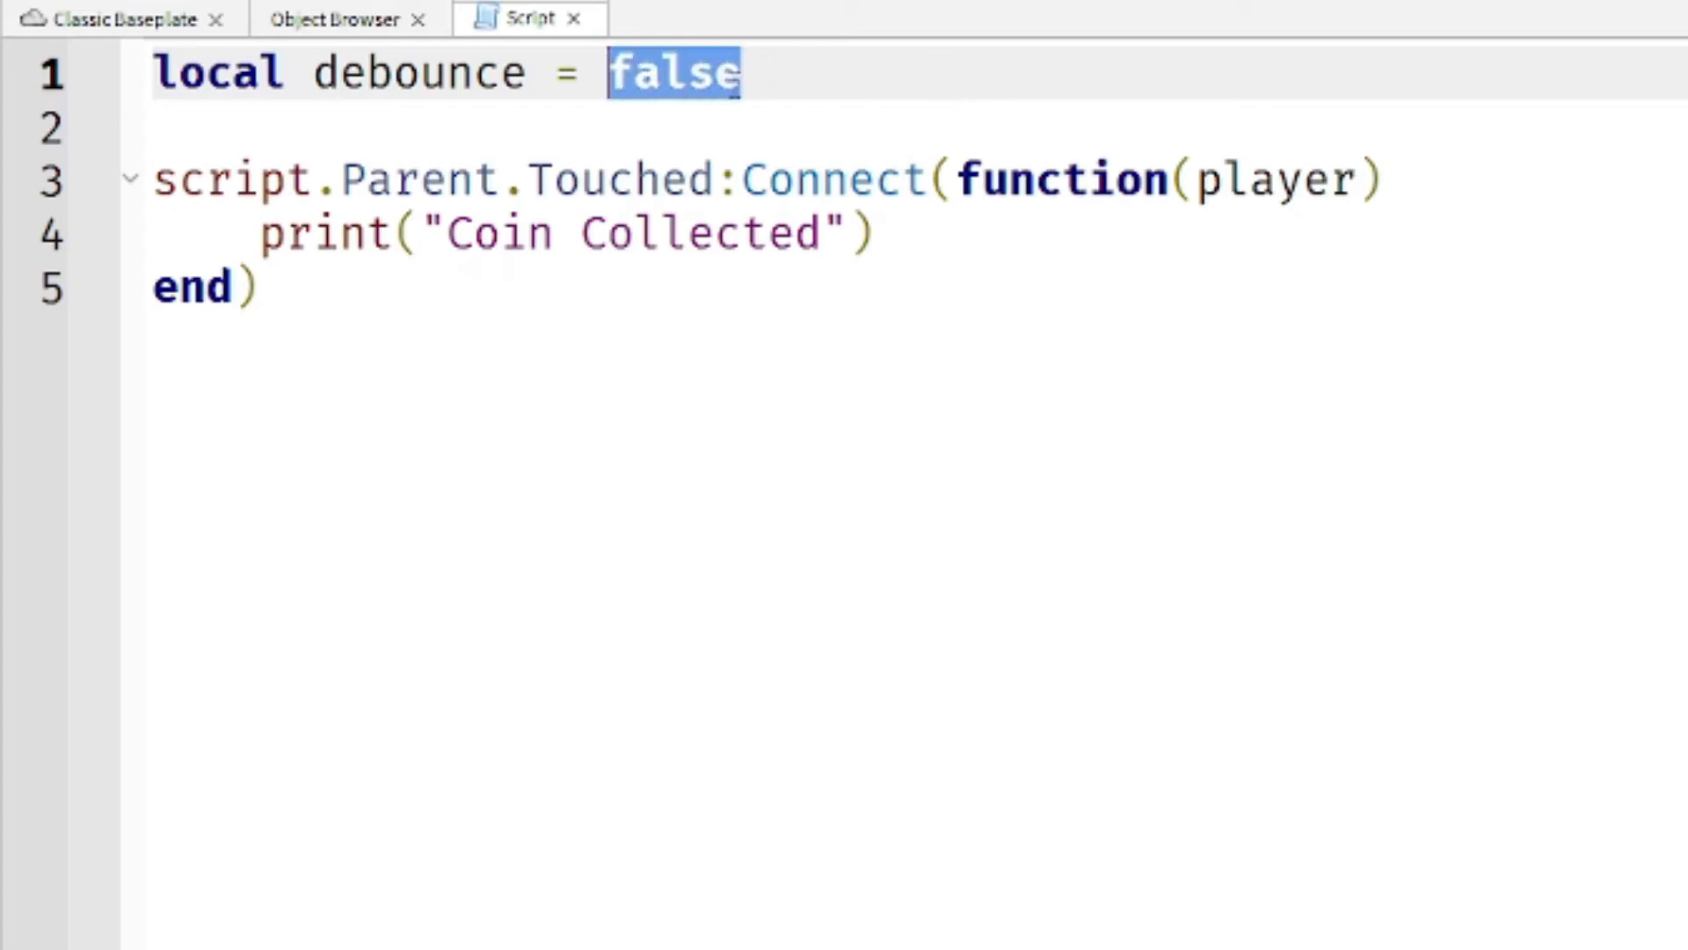
click(258, 287)
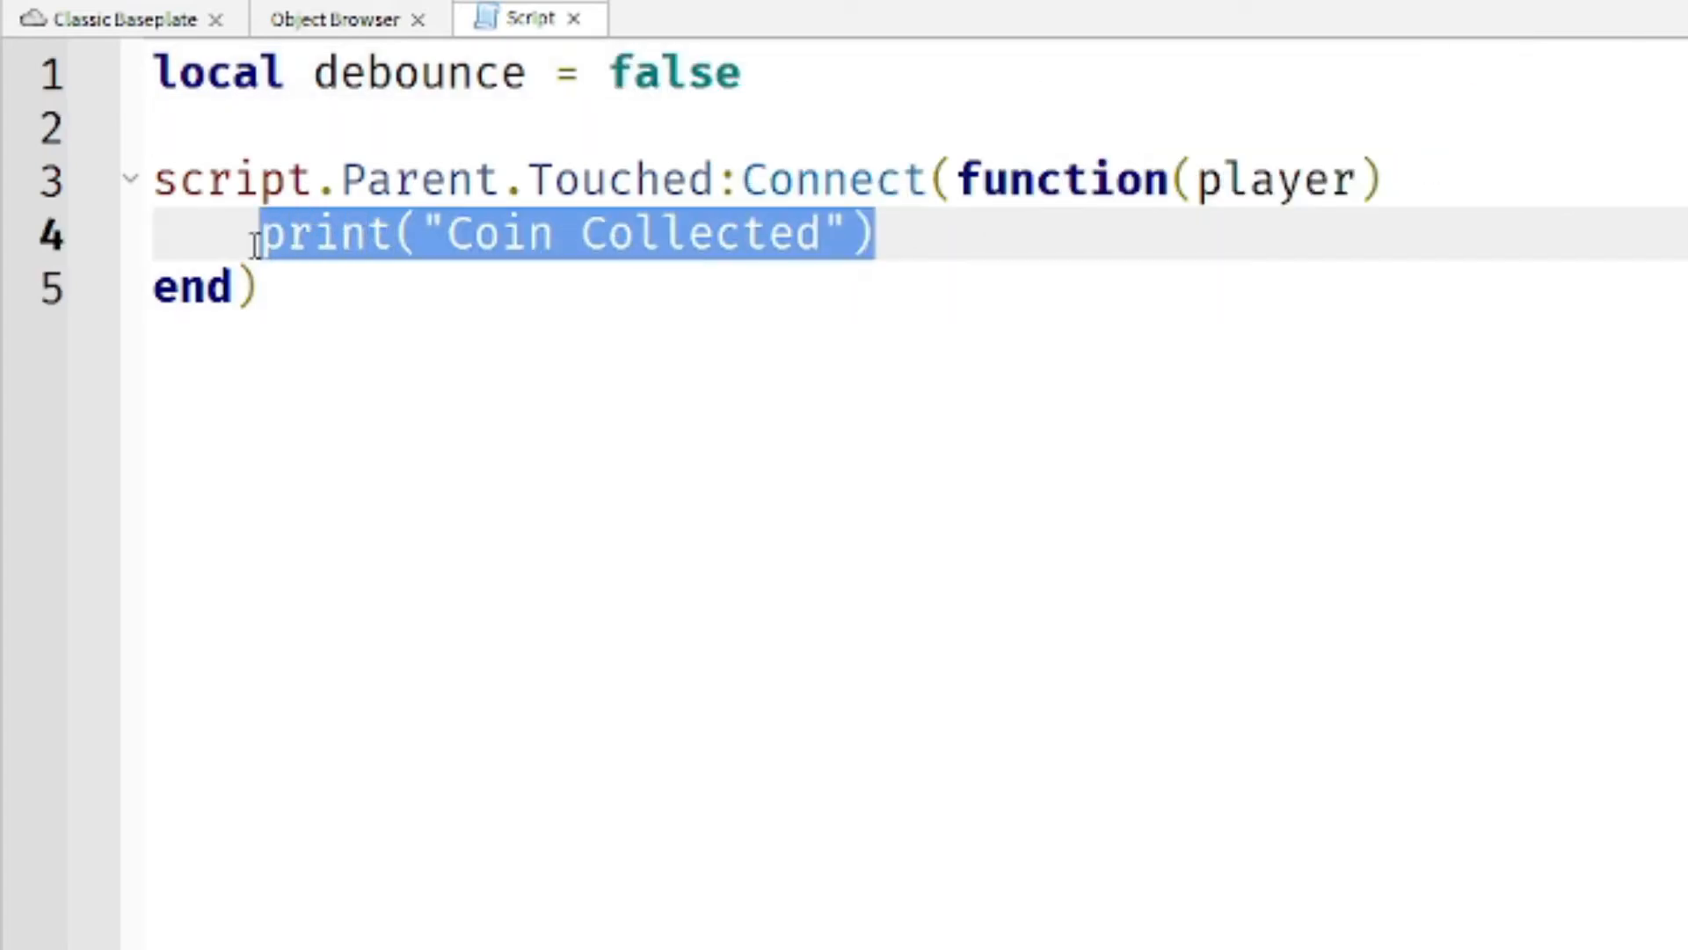
key(Delete)
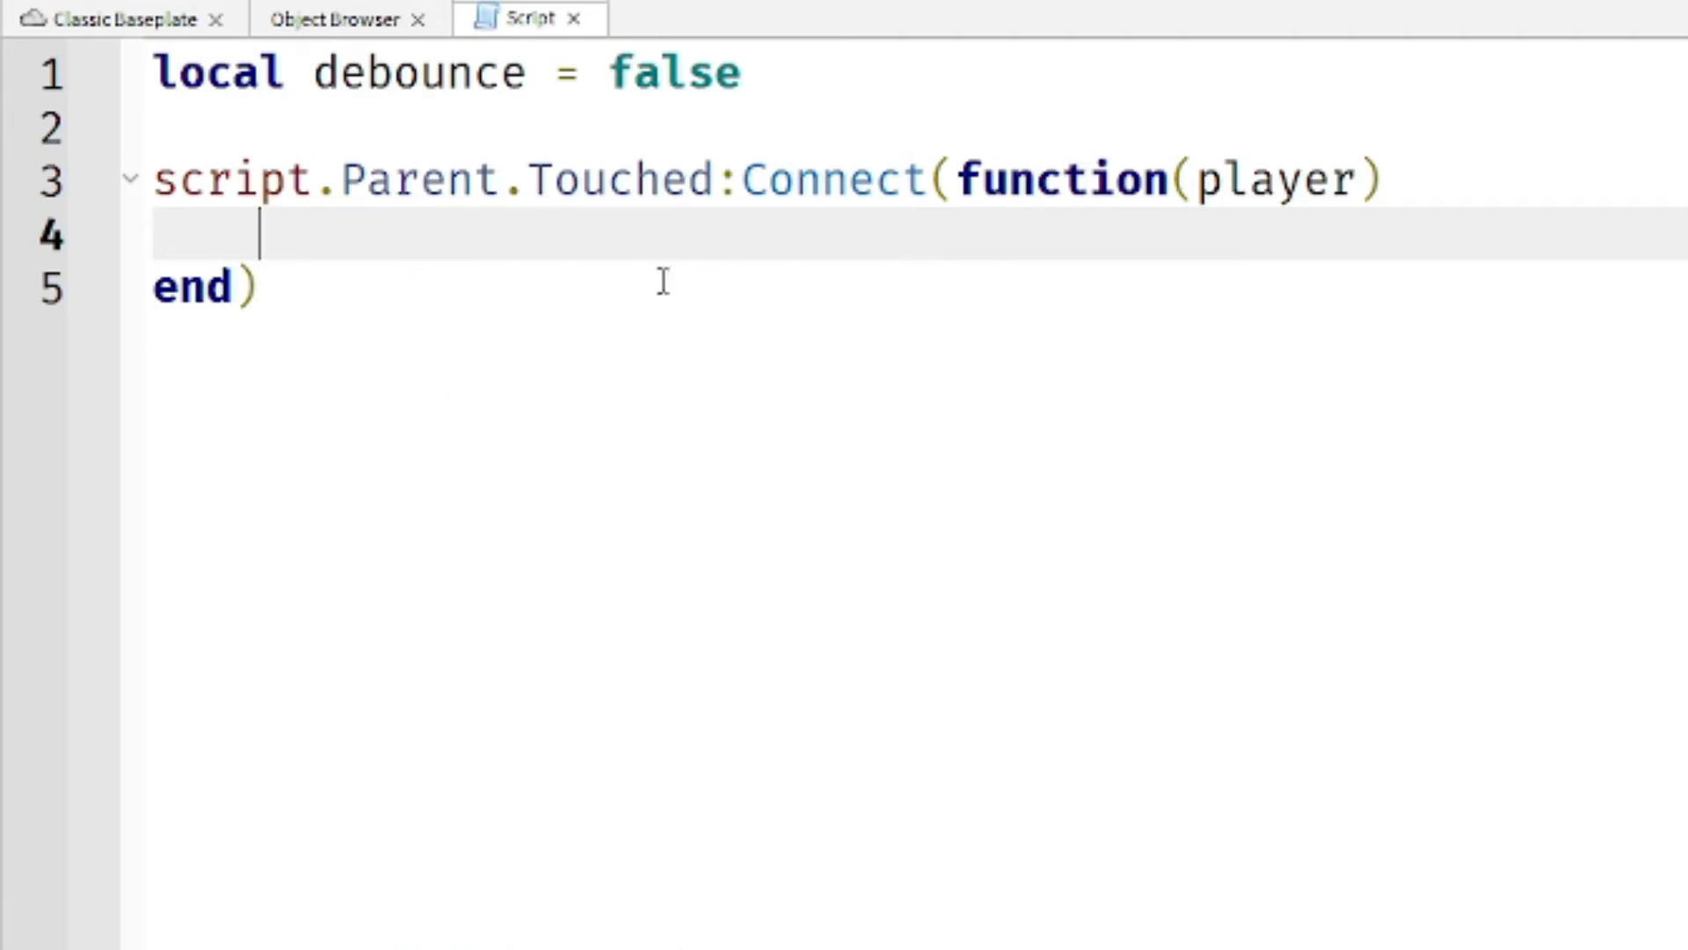
mouse_move(556, 253)
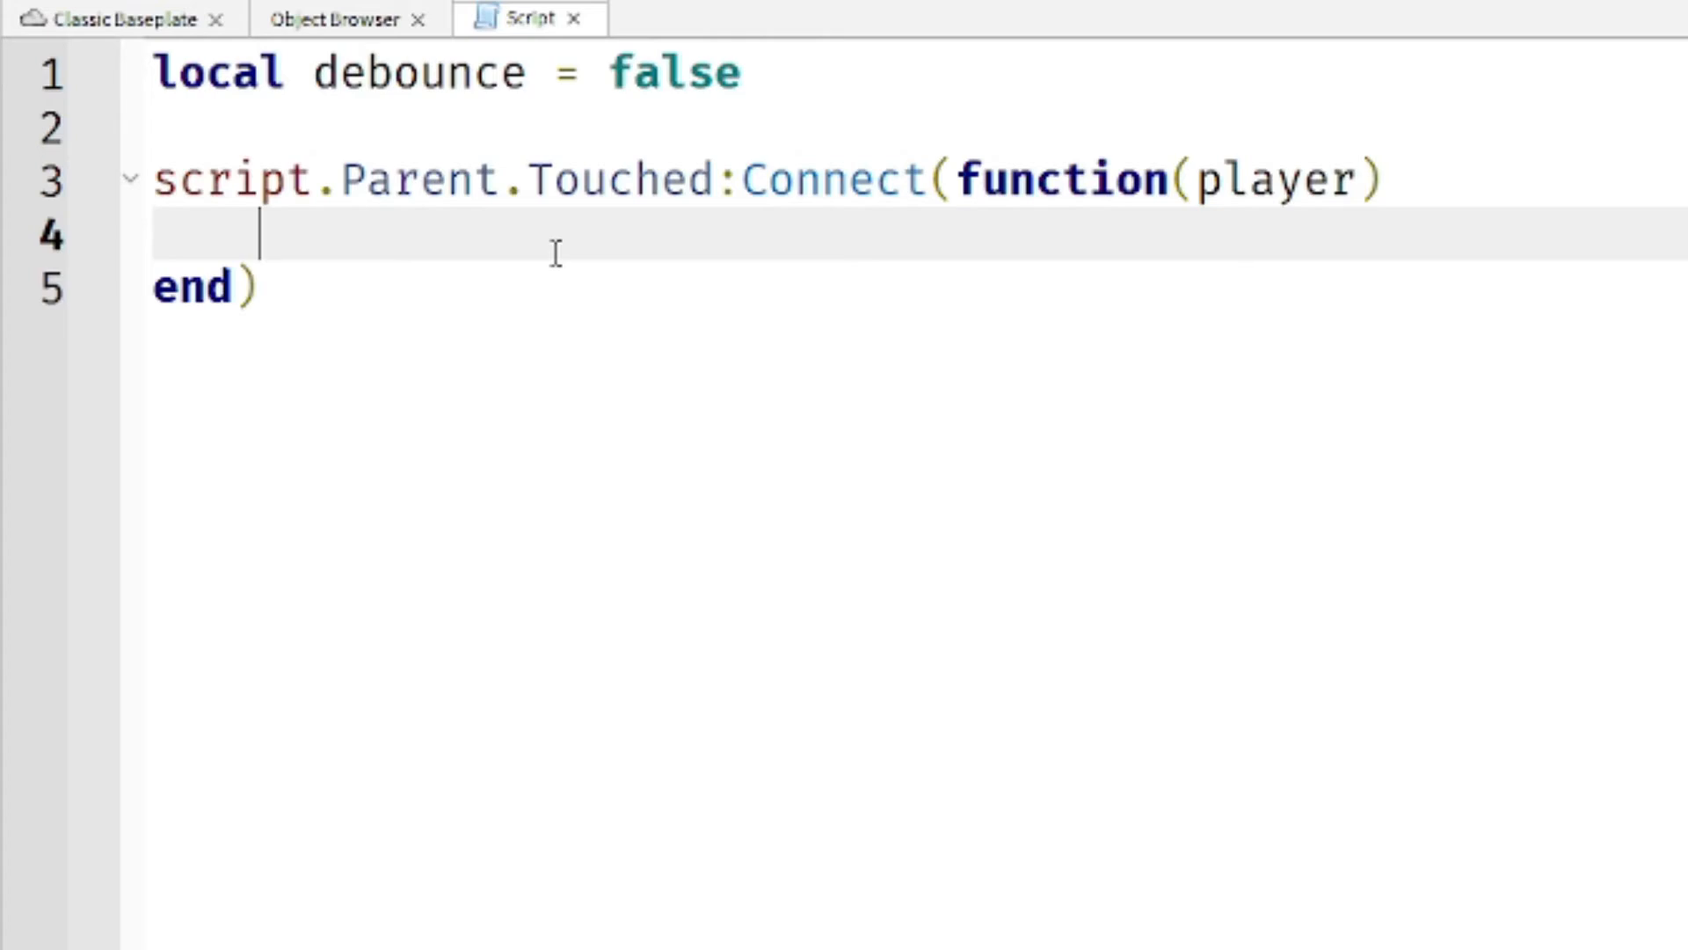
Add an 'if not debounce then' check inside the Touched handler
text(if not debounce)
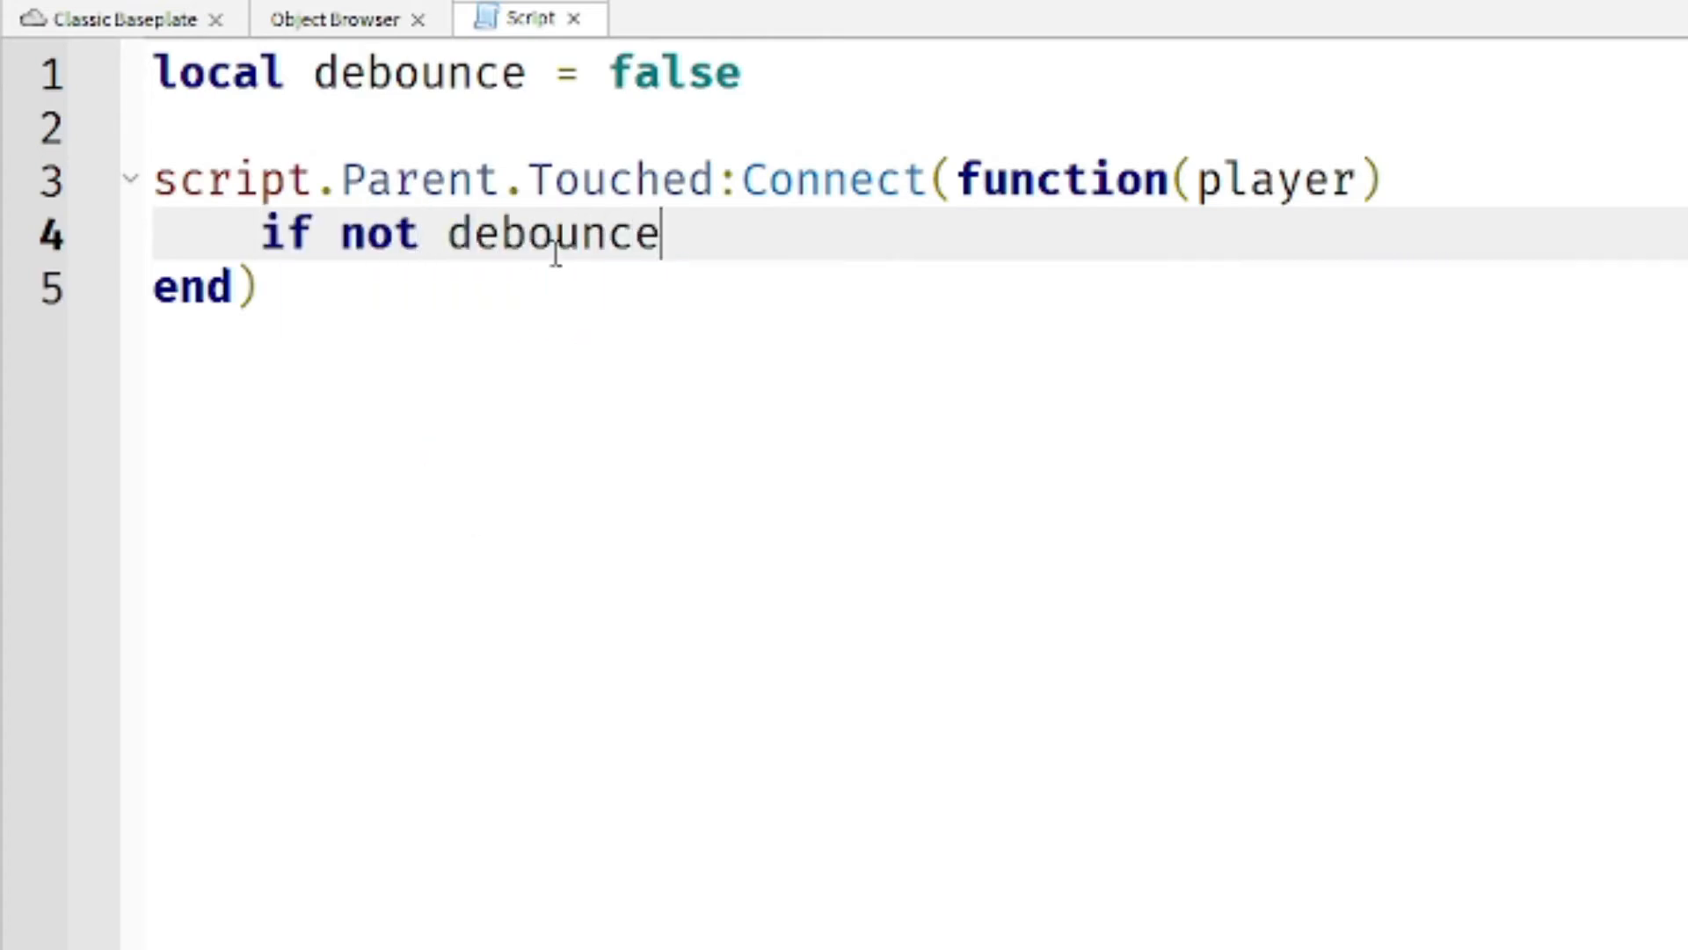
text(the)
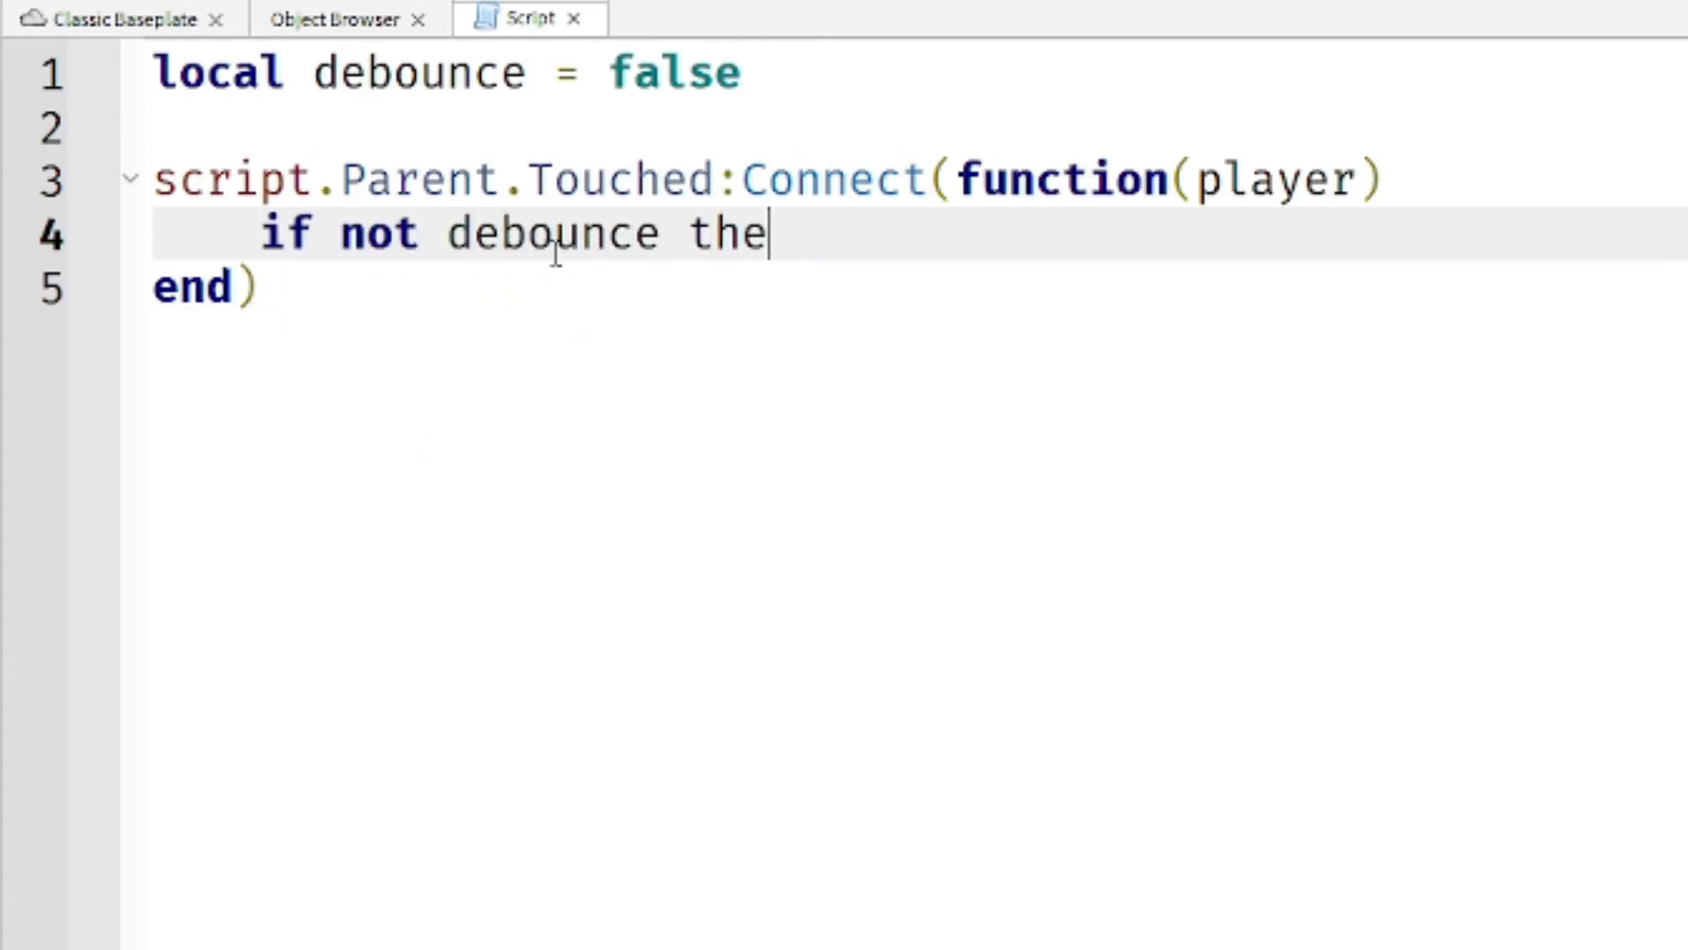
text(n)
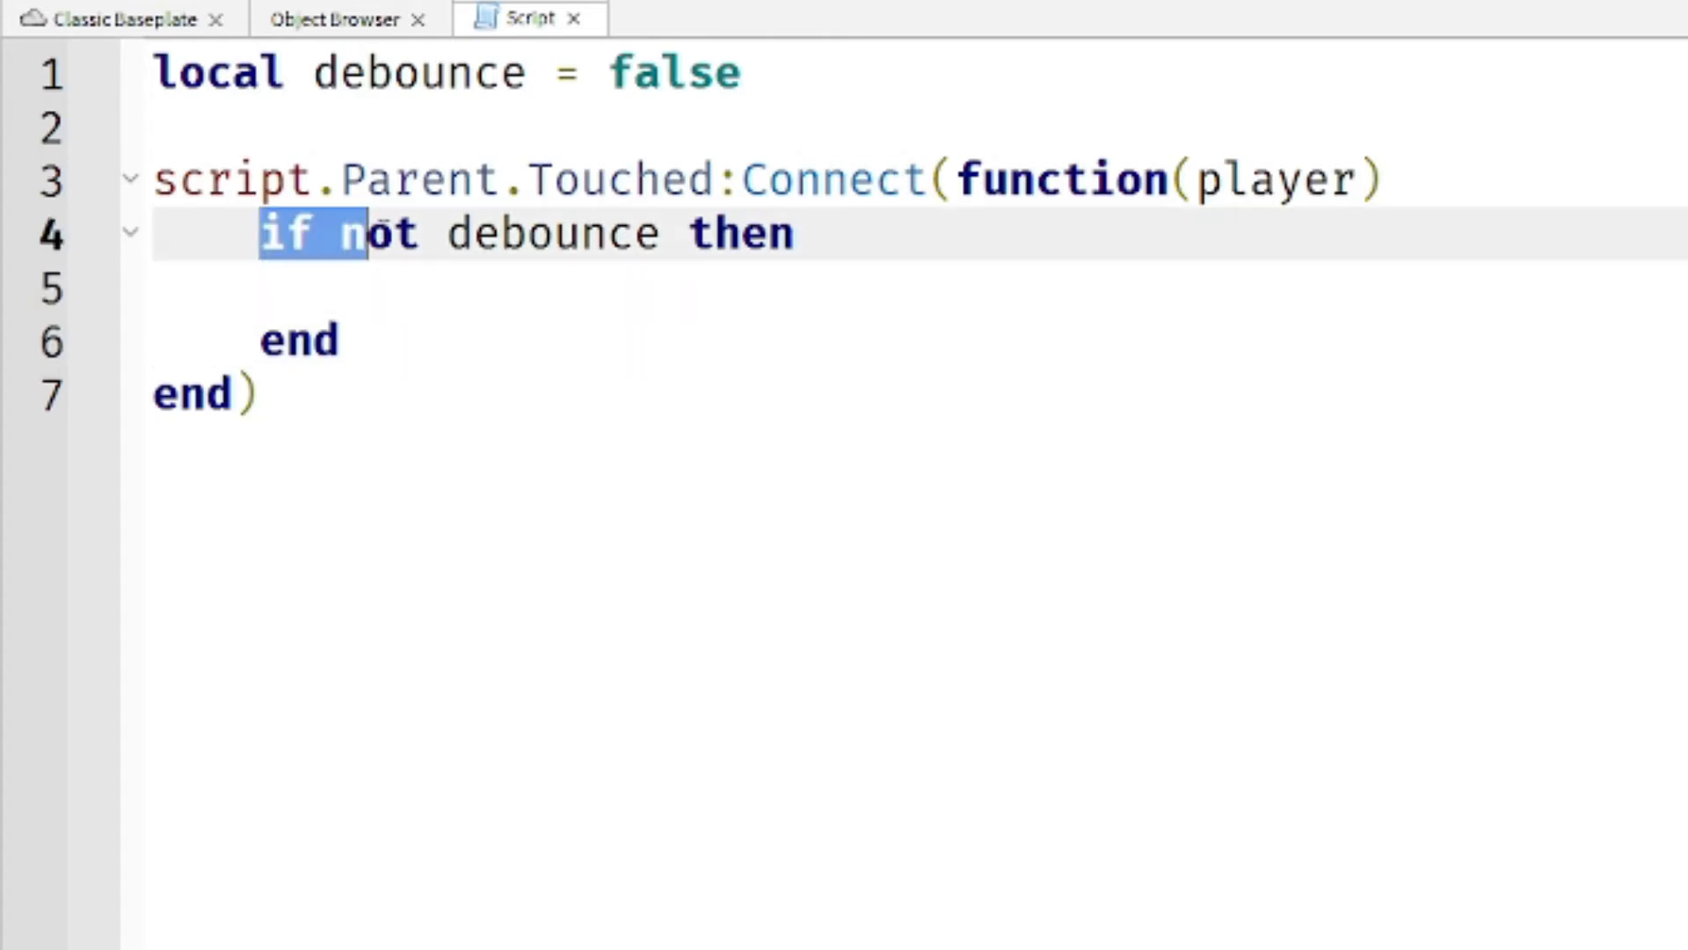
drag(356, 234, 792, 234)
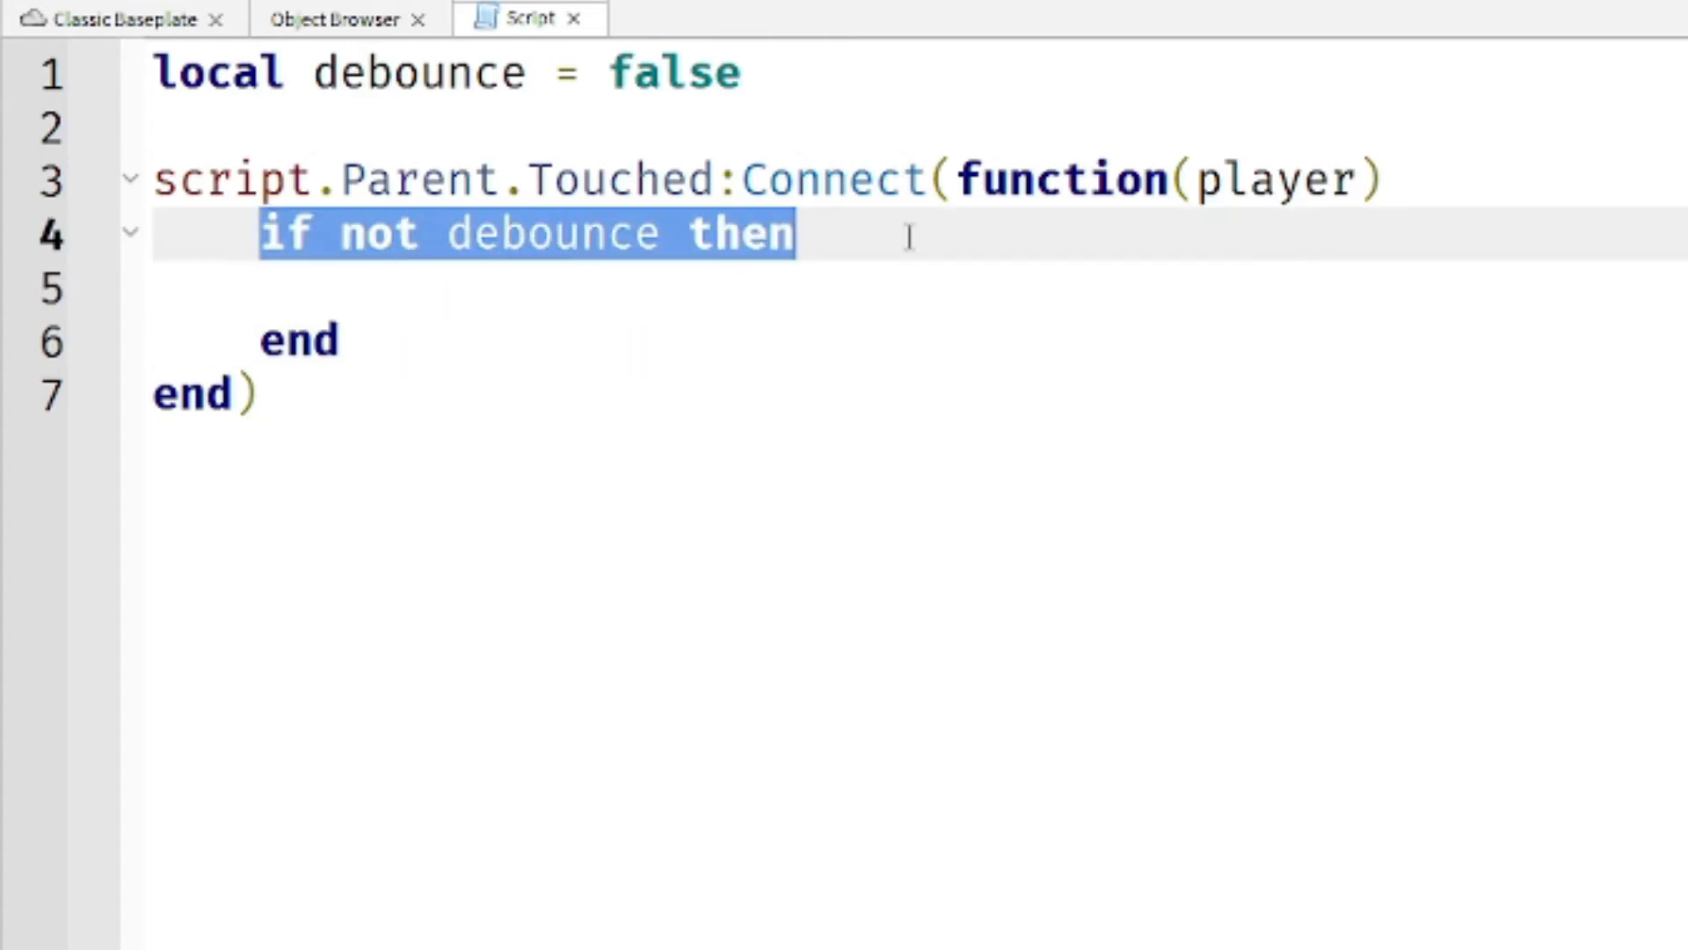
click(770, 288)
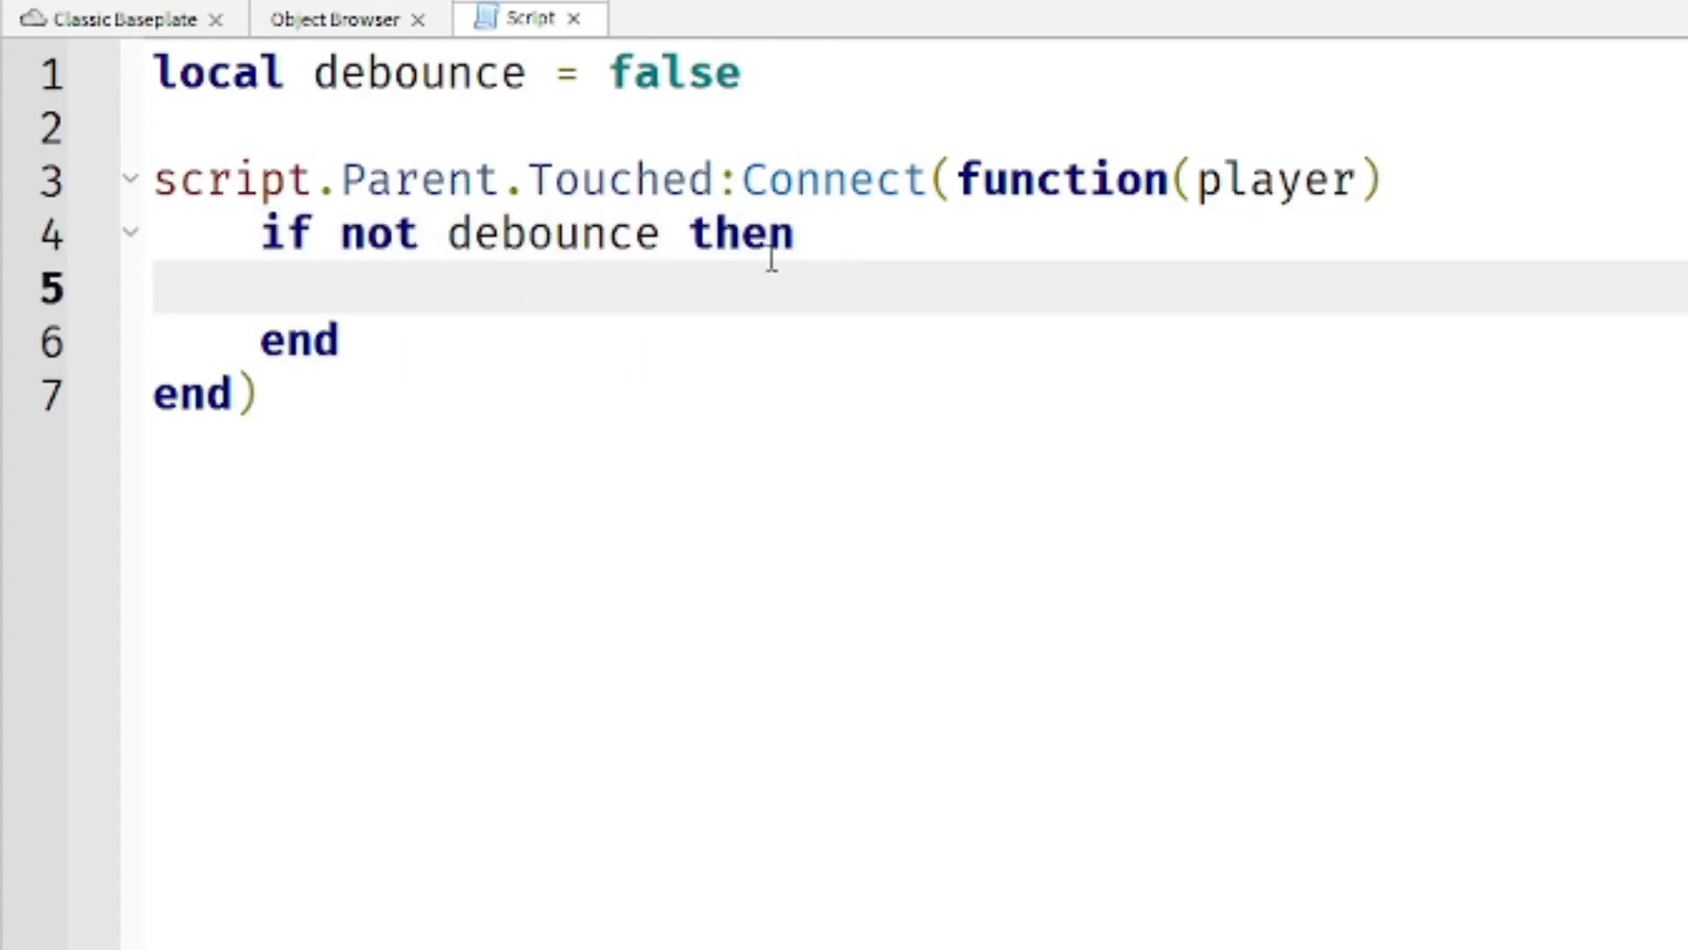
mouse_move(501, 274)
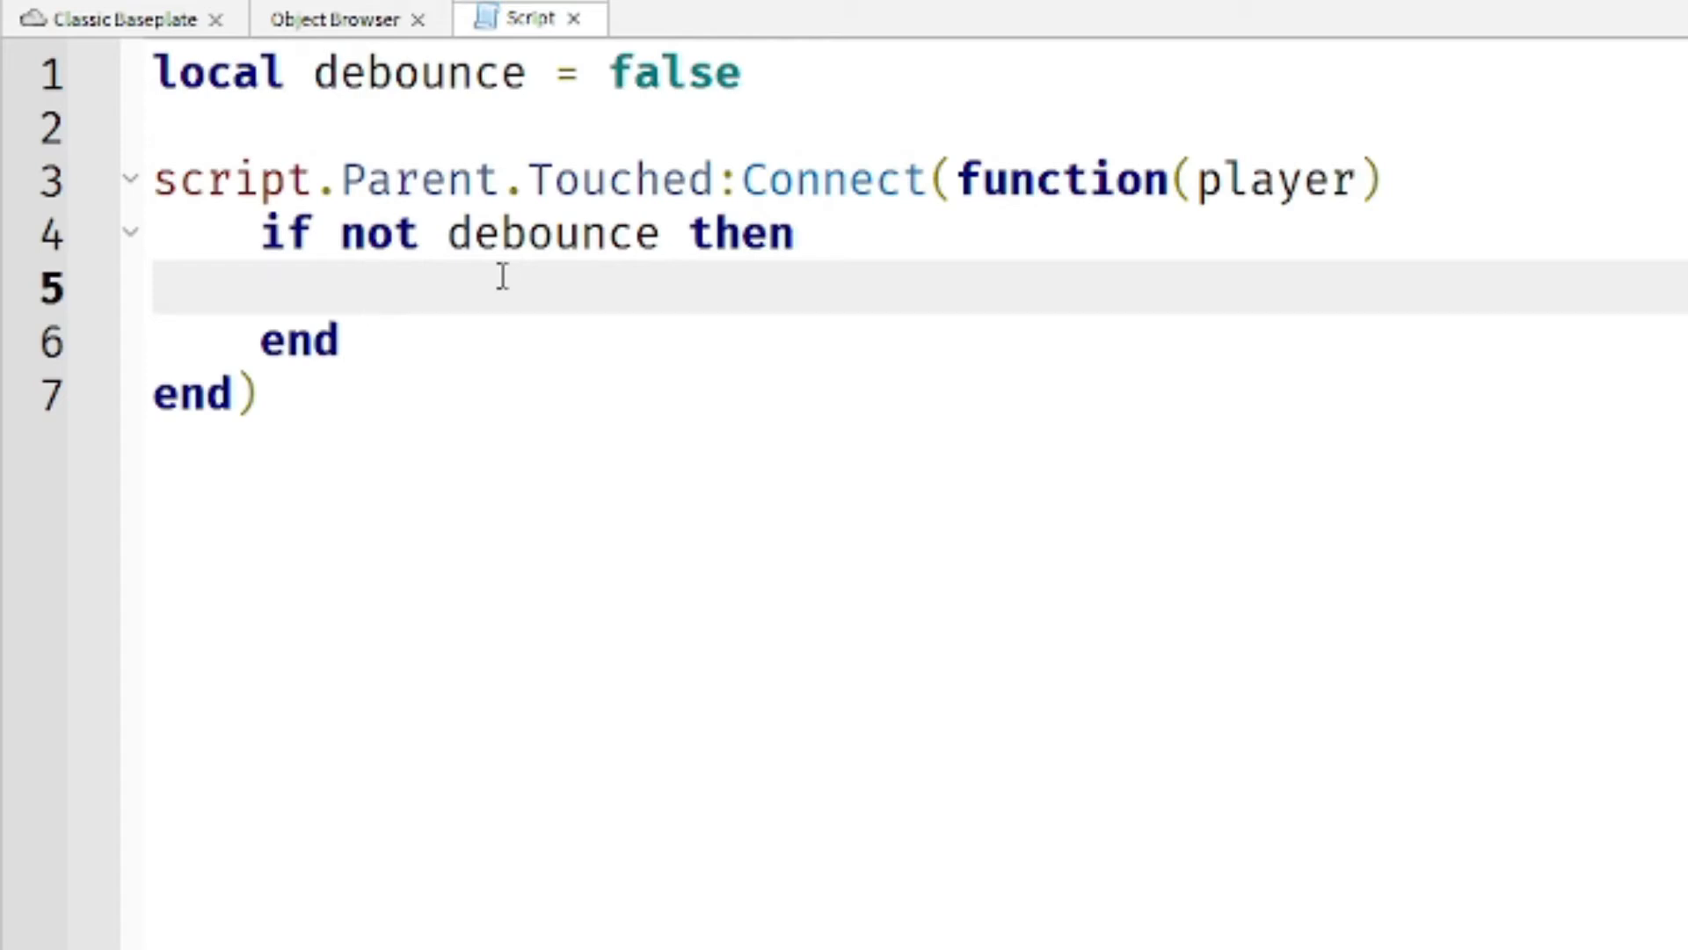
Inside the if block, set 'debounce = true' and print 'Coin Collected'
click(834, 234)
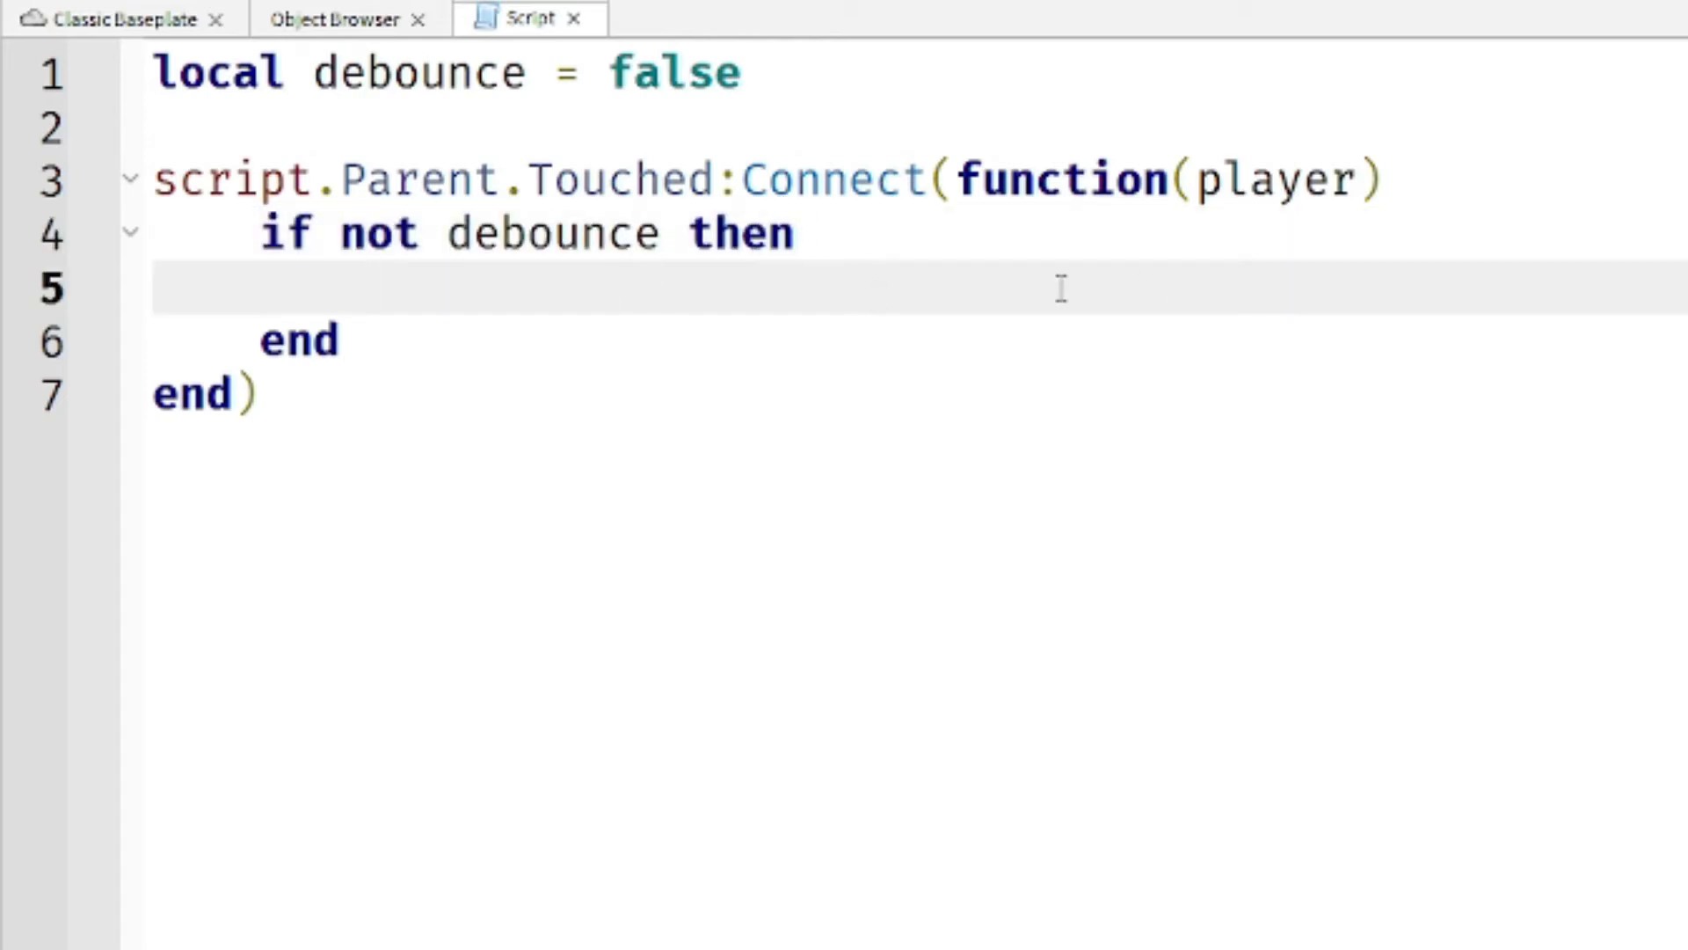
text(d)
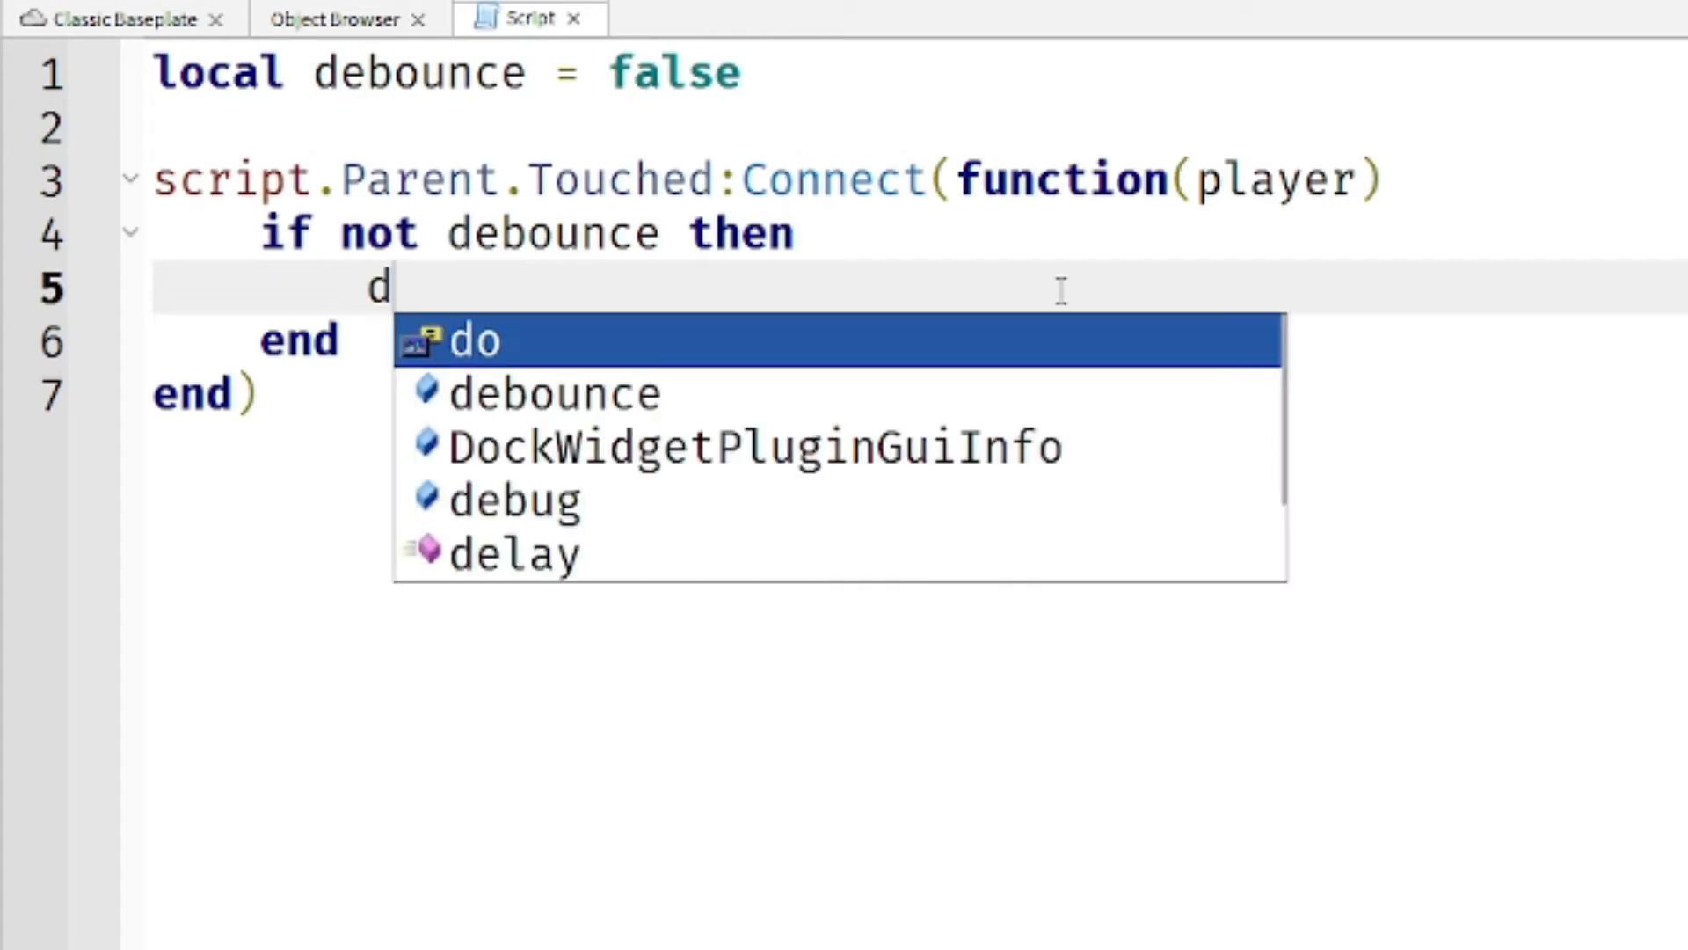
text(ebounce = true)
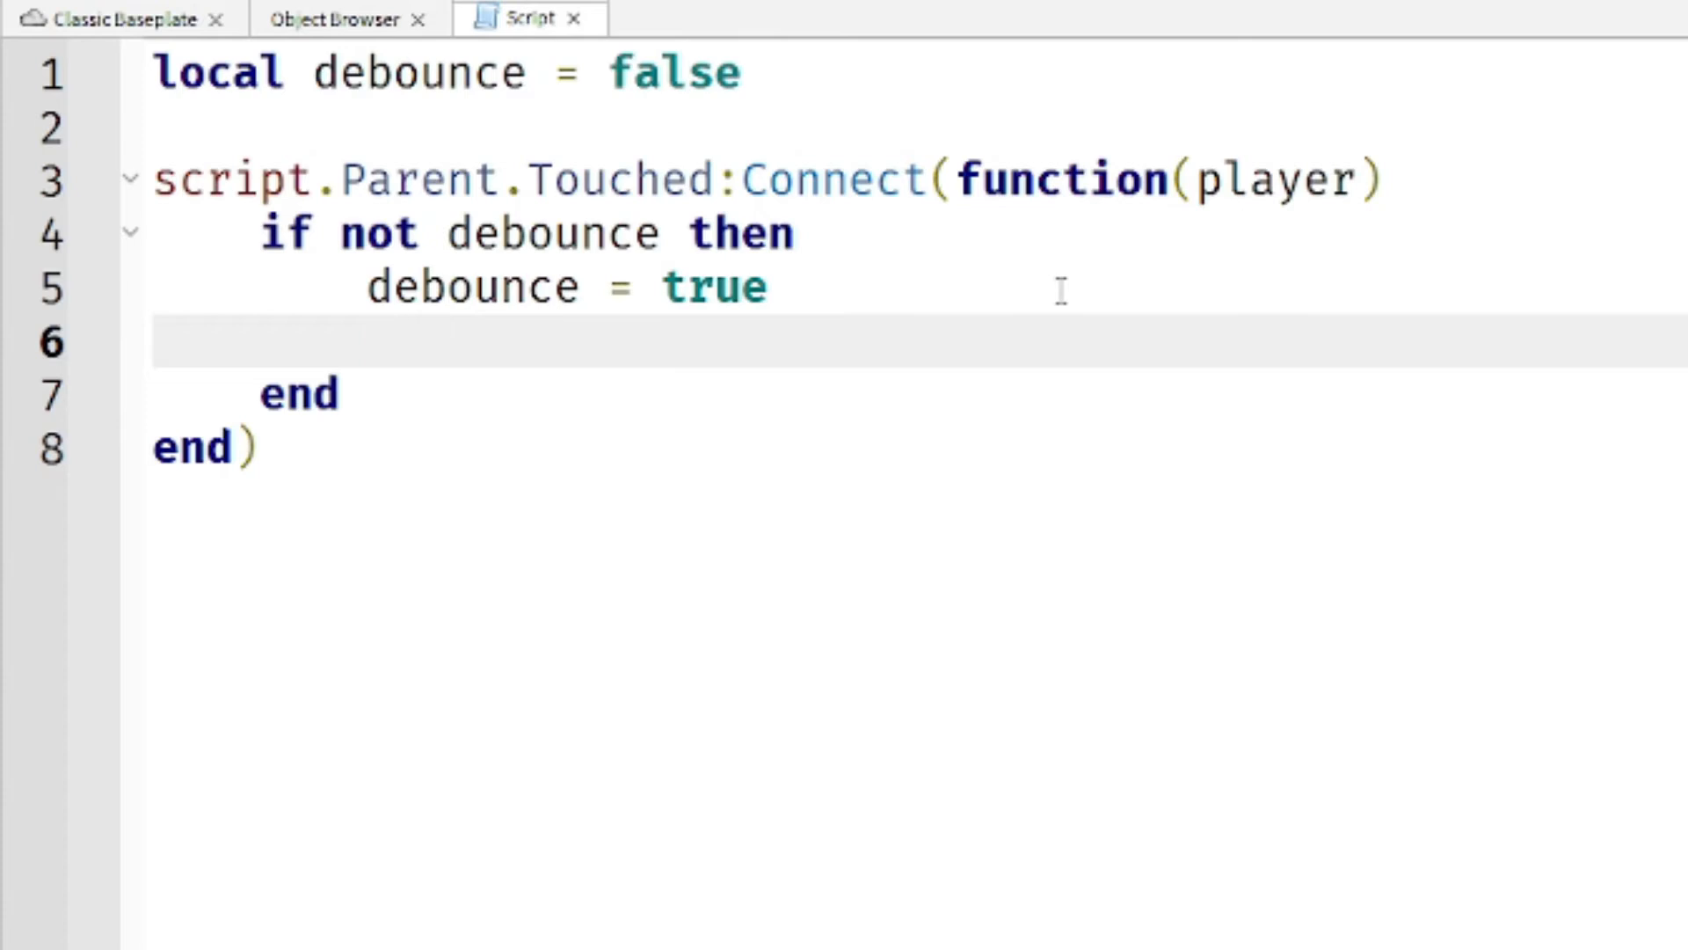
text(print("Coin Collected"))
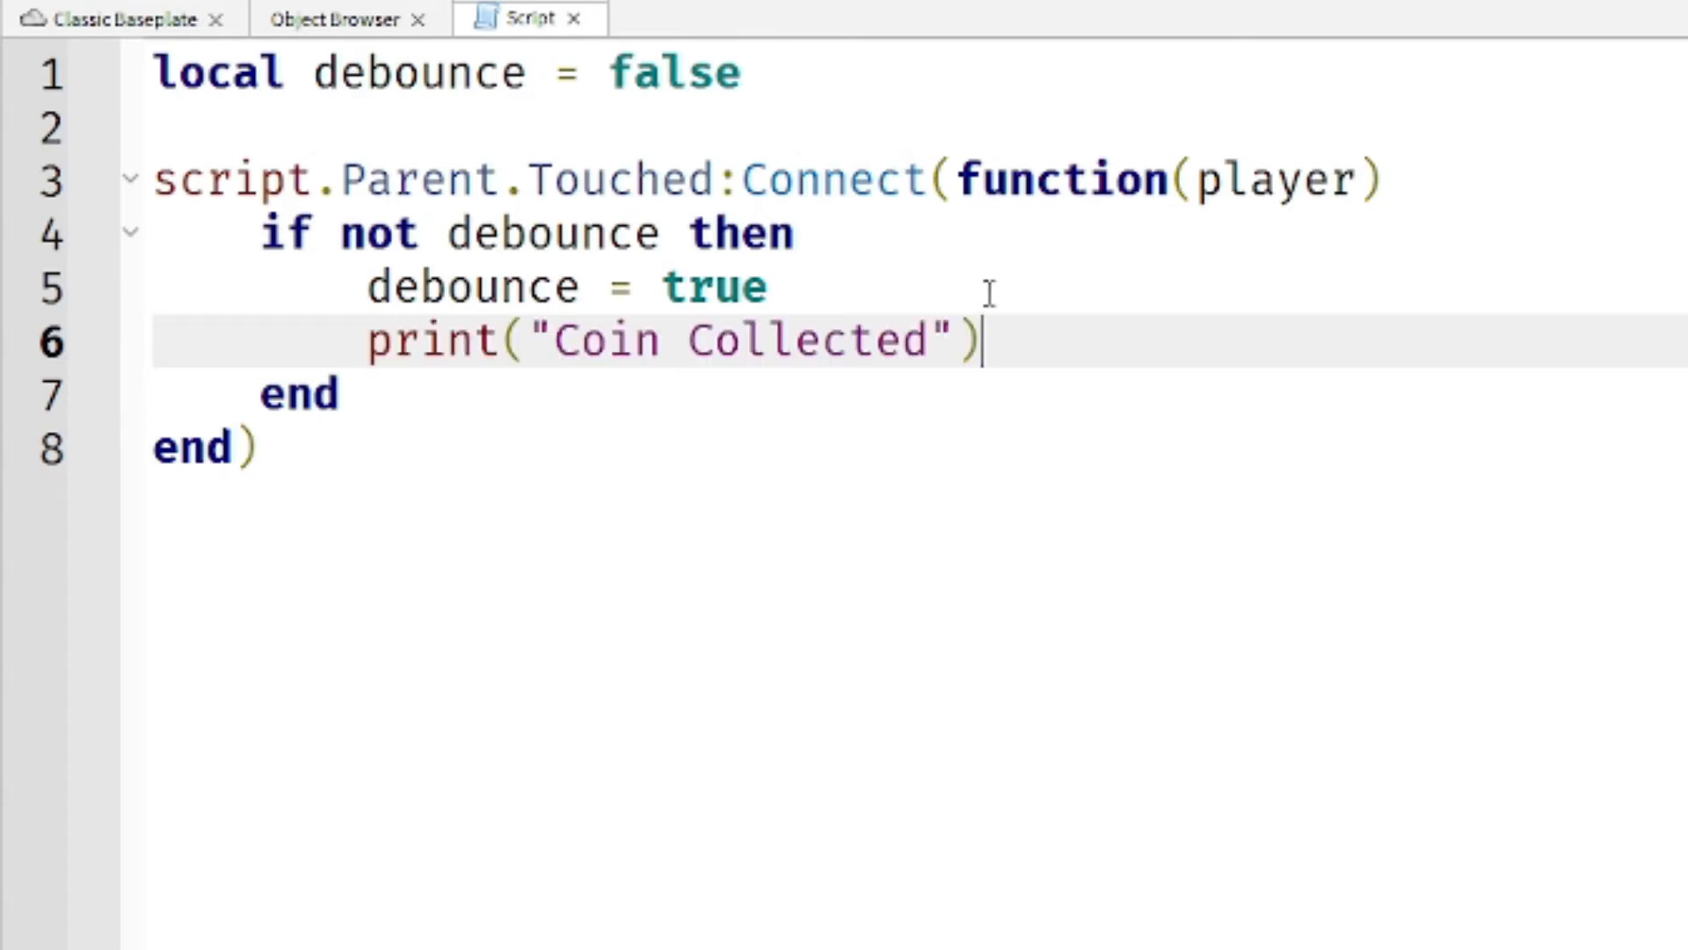
click(336, 395)
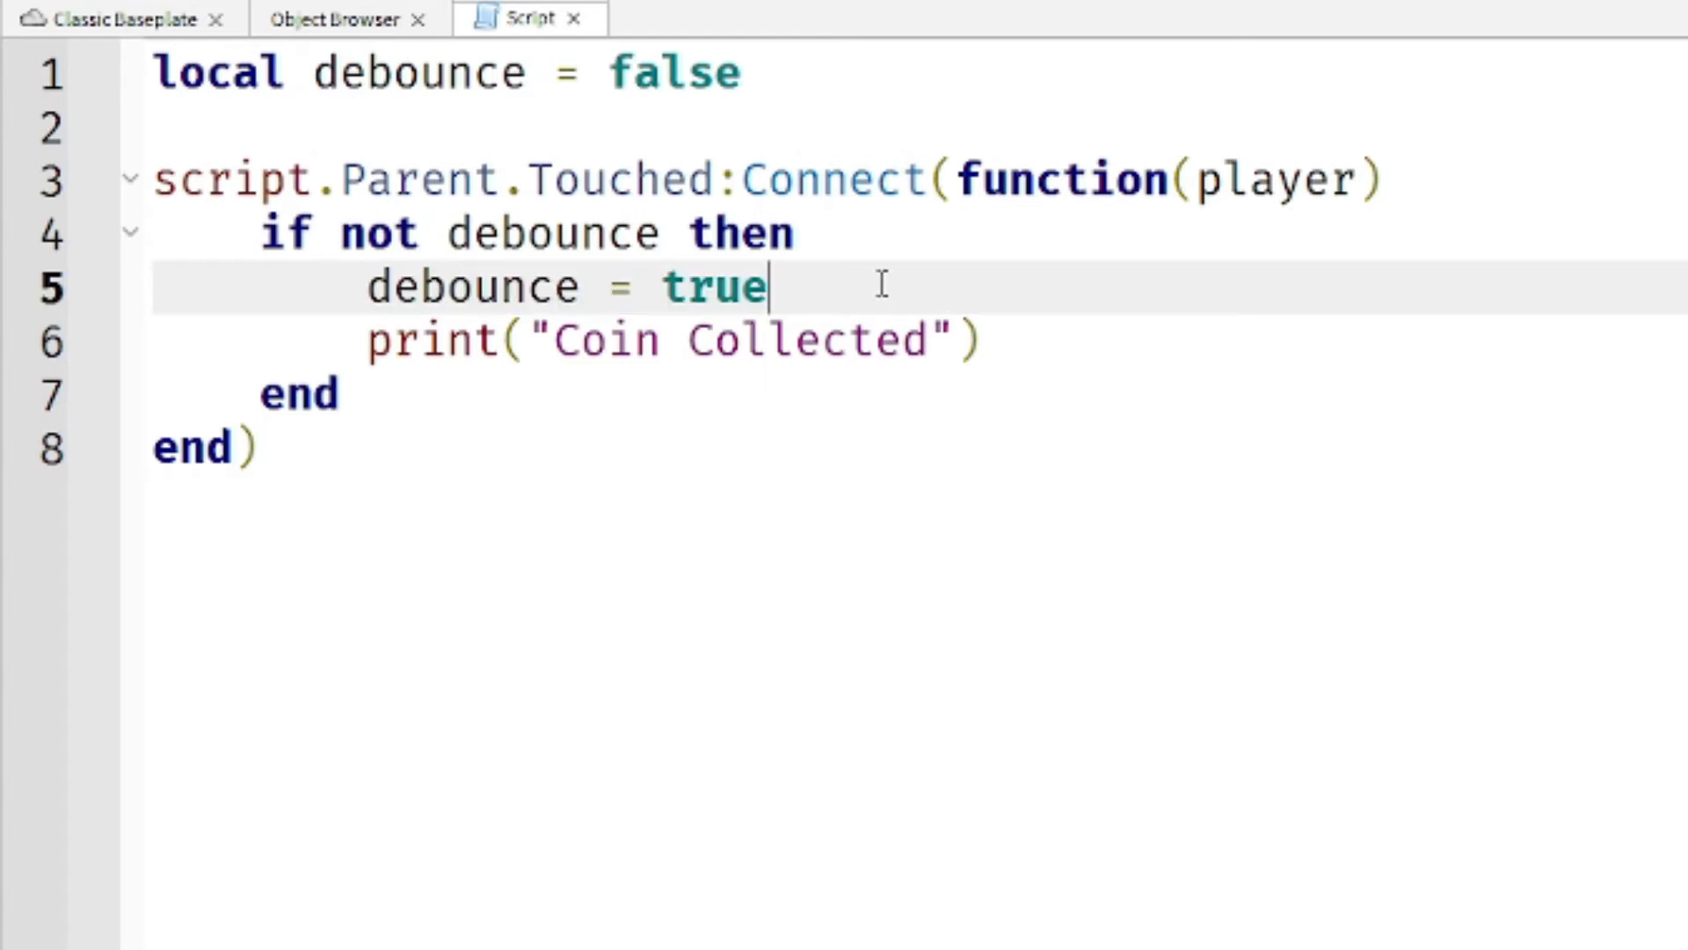
click(980, 340)
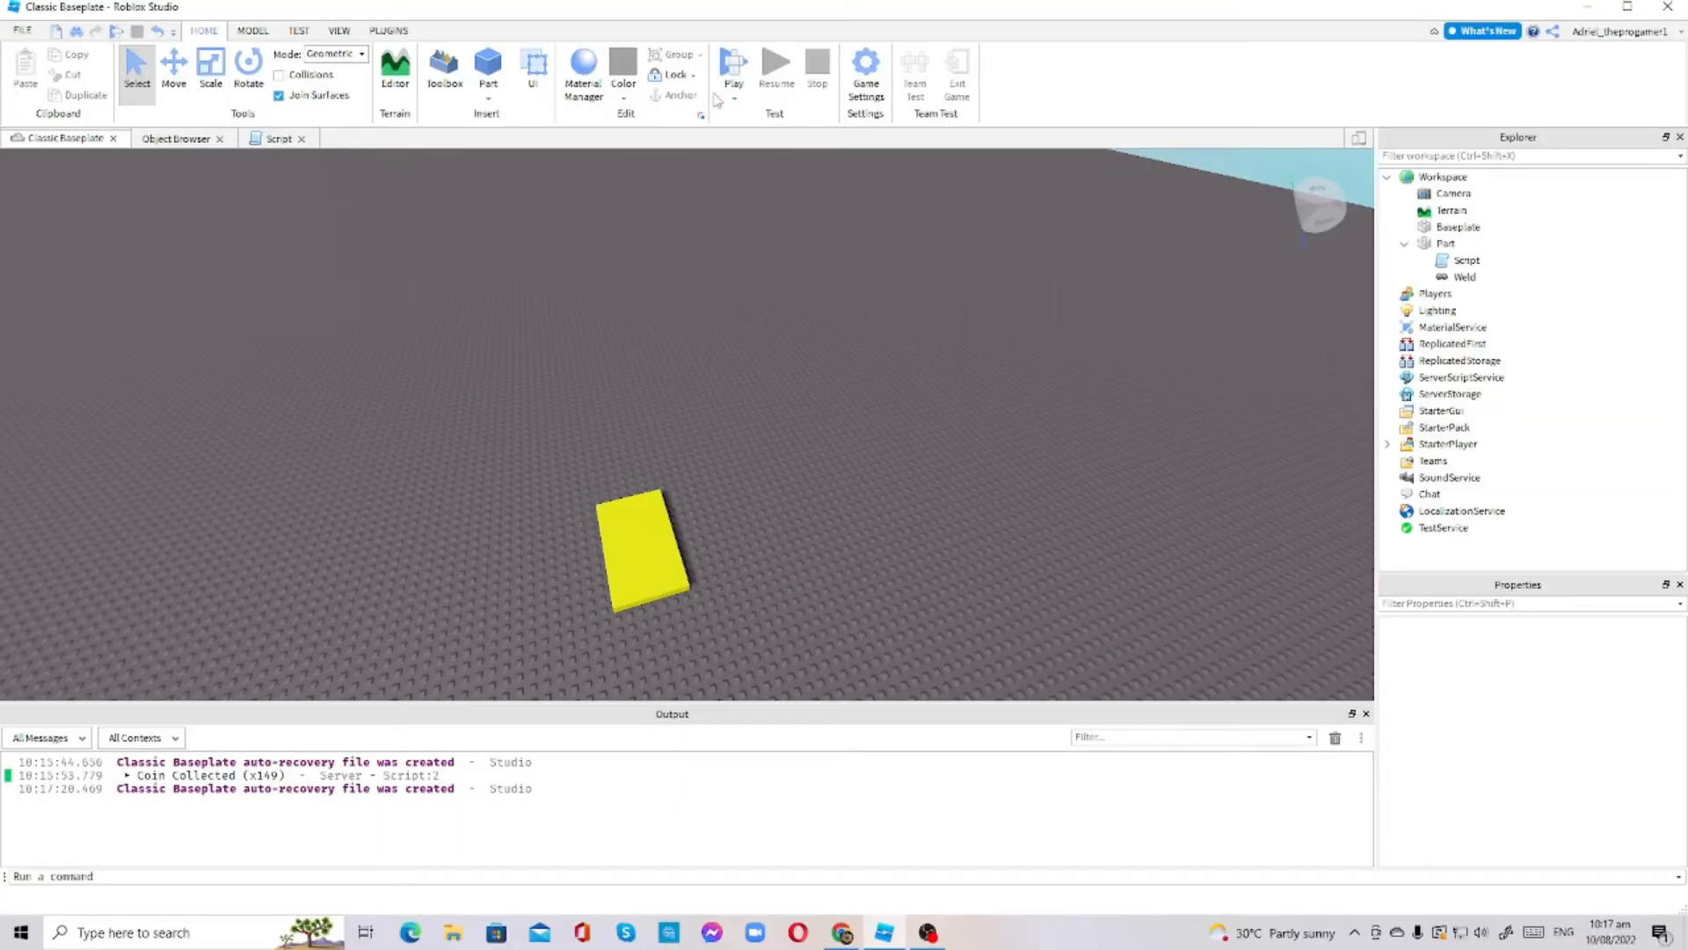
Playtest, walk onto the yellow part so 'Coin Collected' prints once, then view the script
click(733, 67)
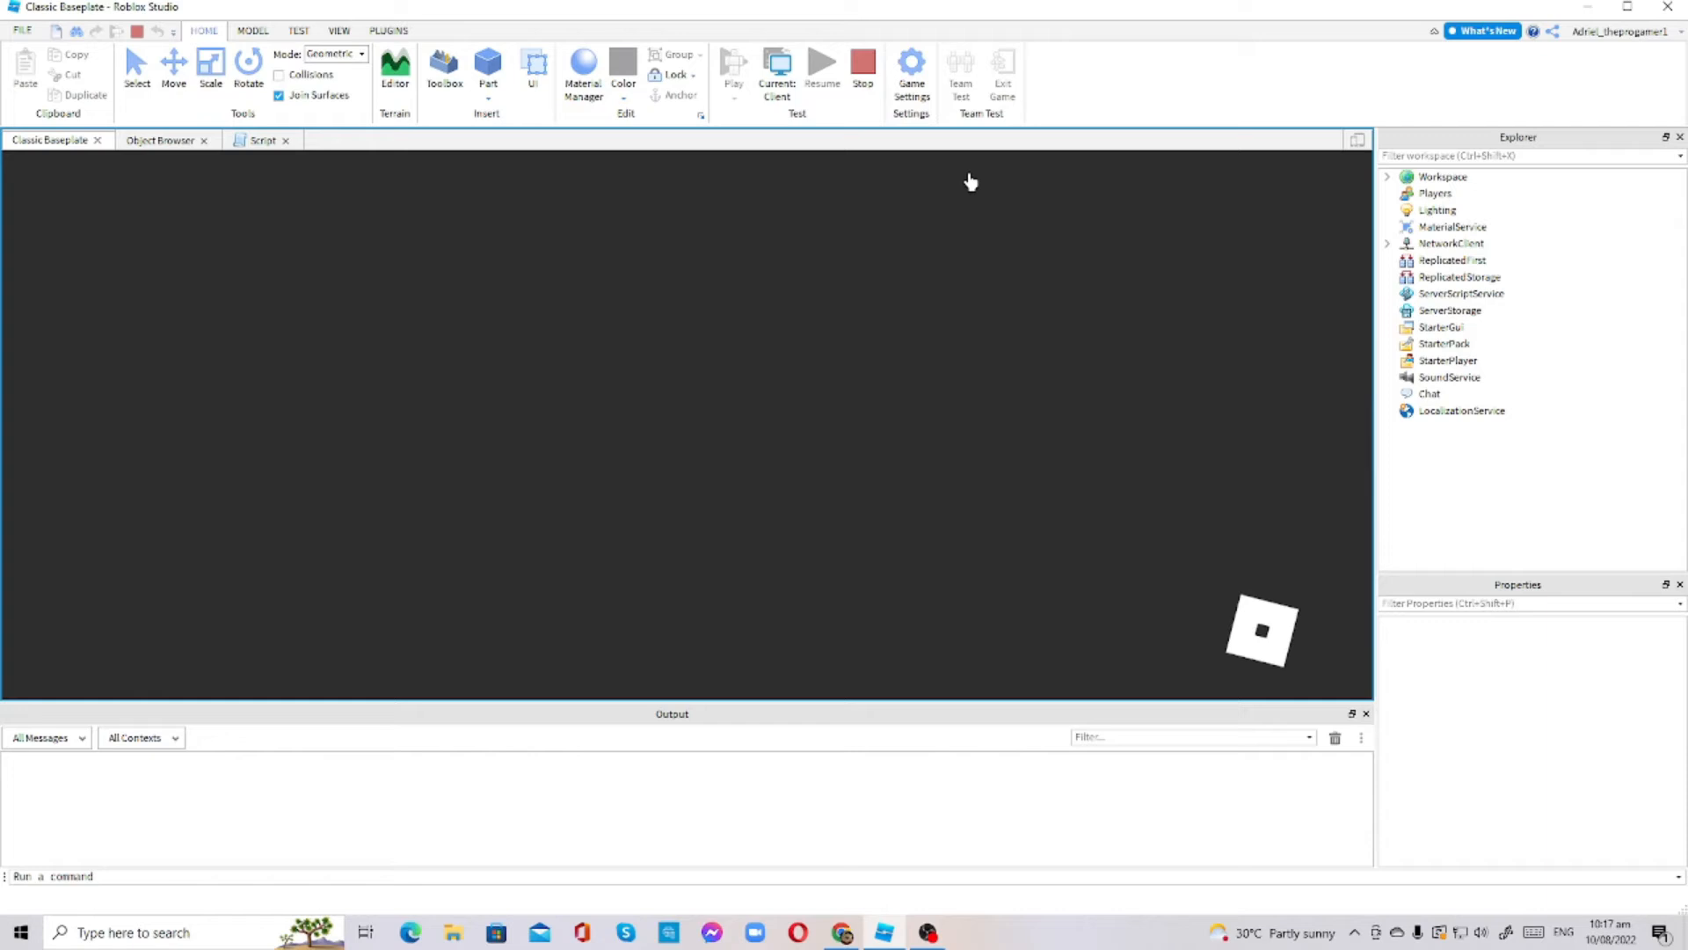
click(394, 67)
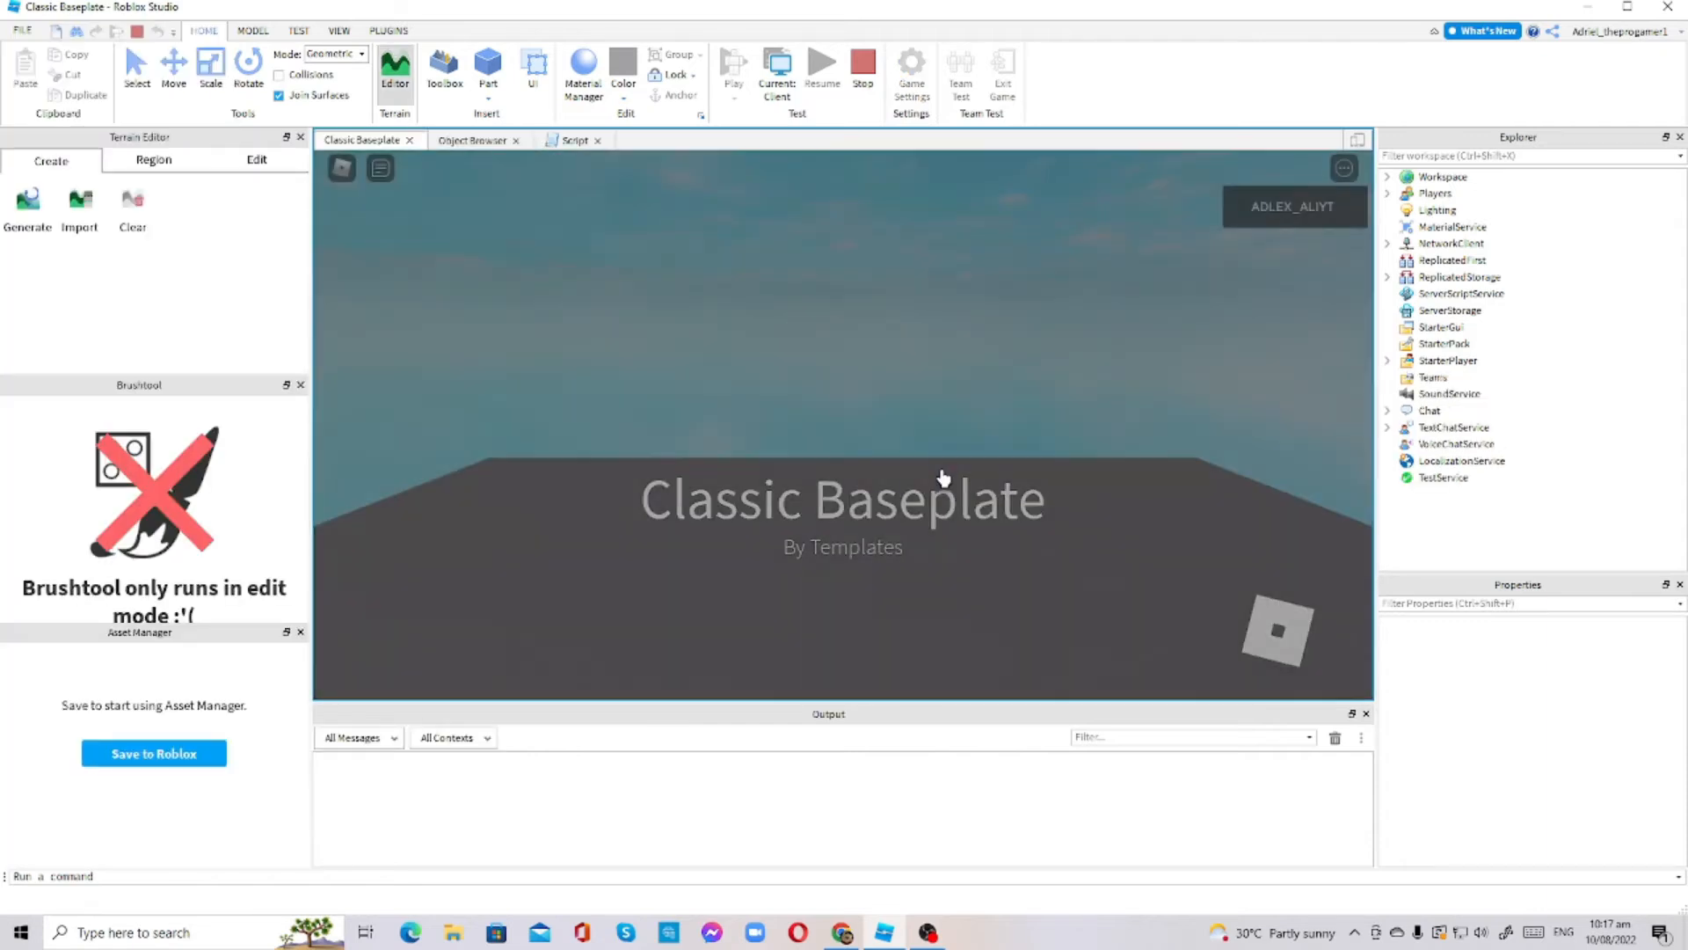
click(733, 62)
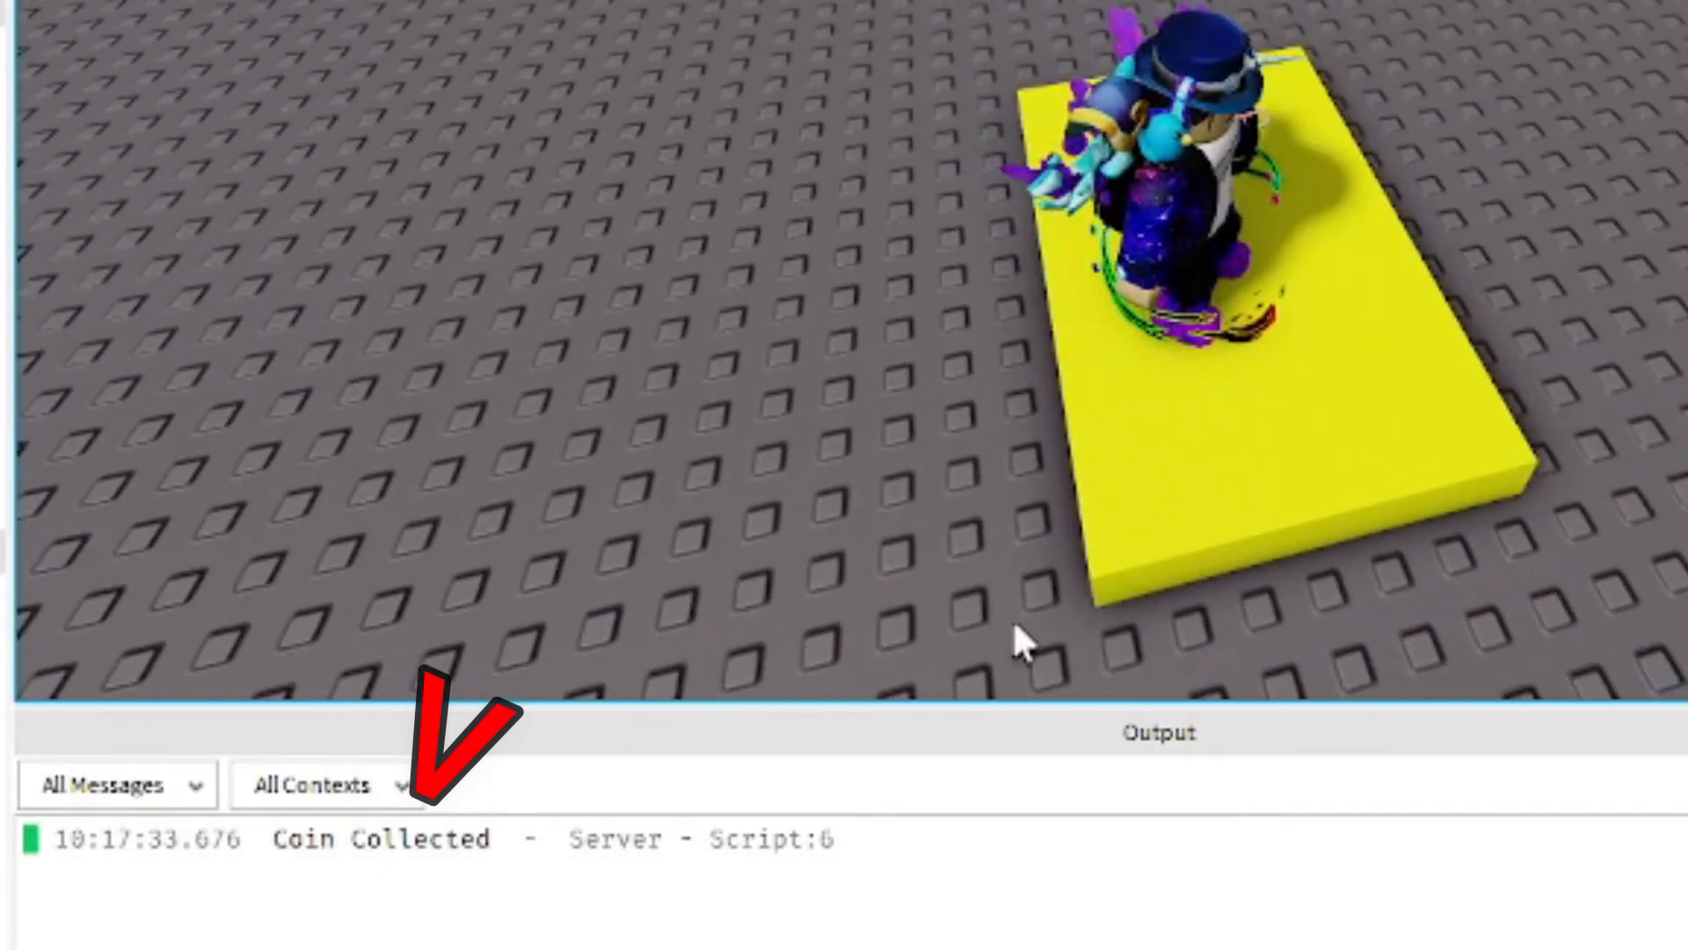
click(862, 64)
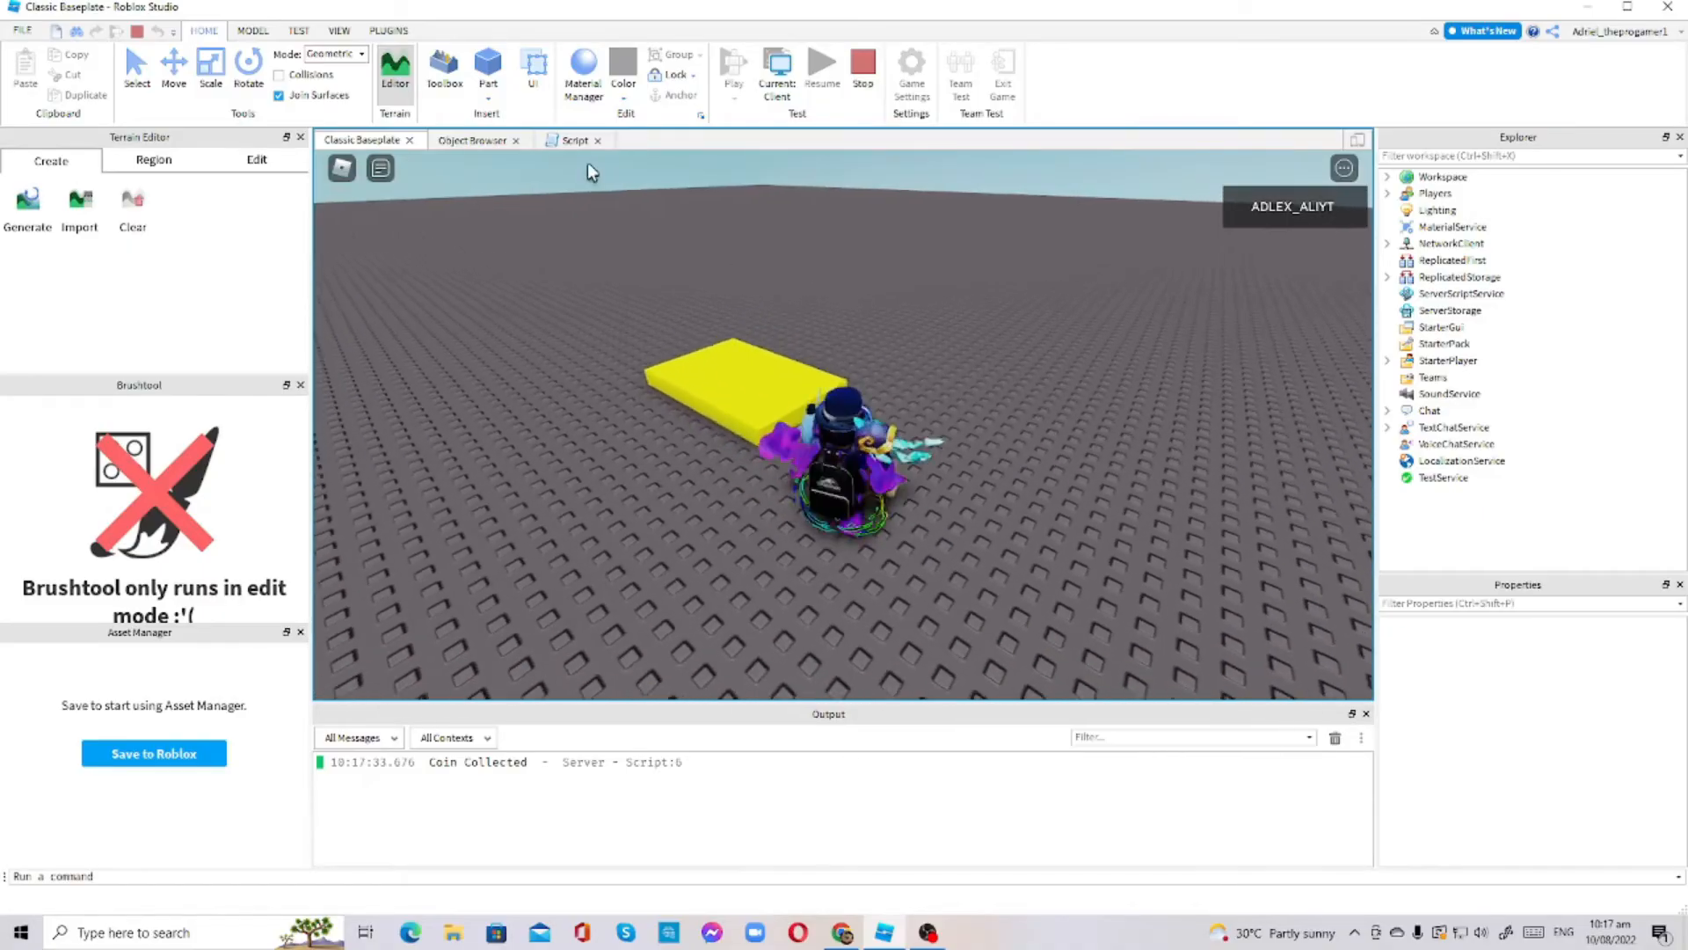
click(575, 140)
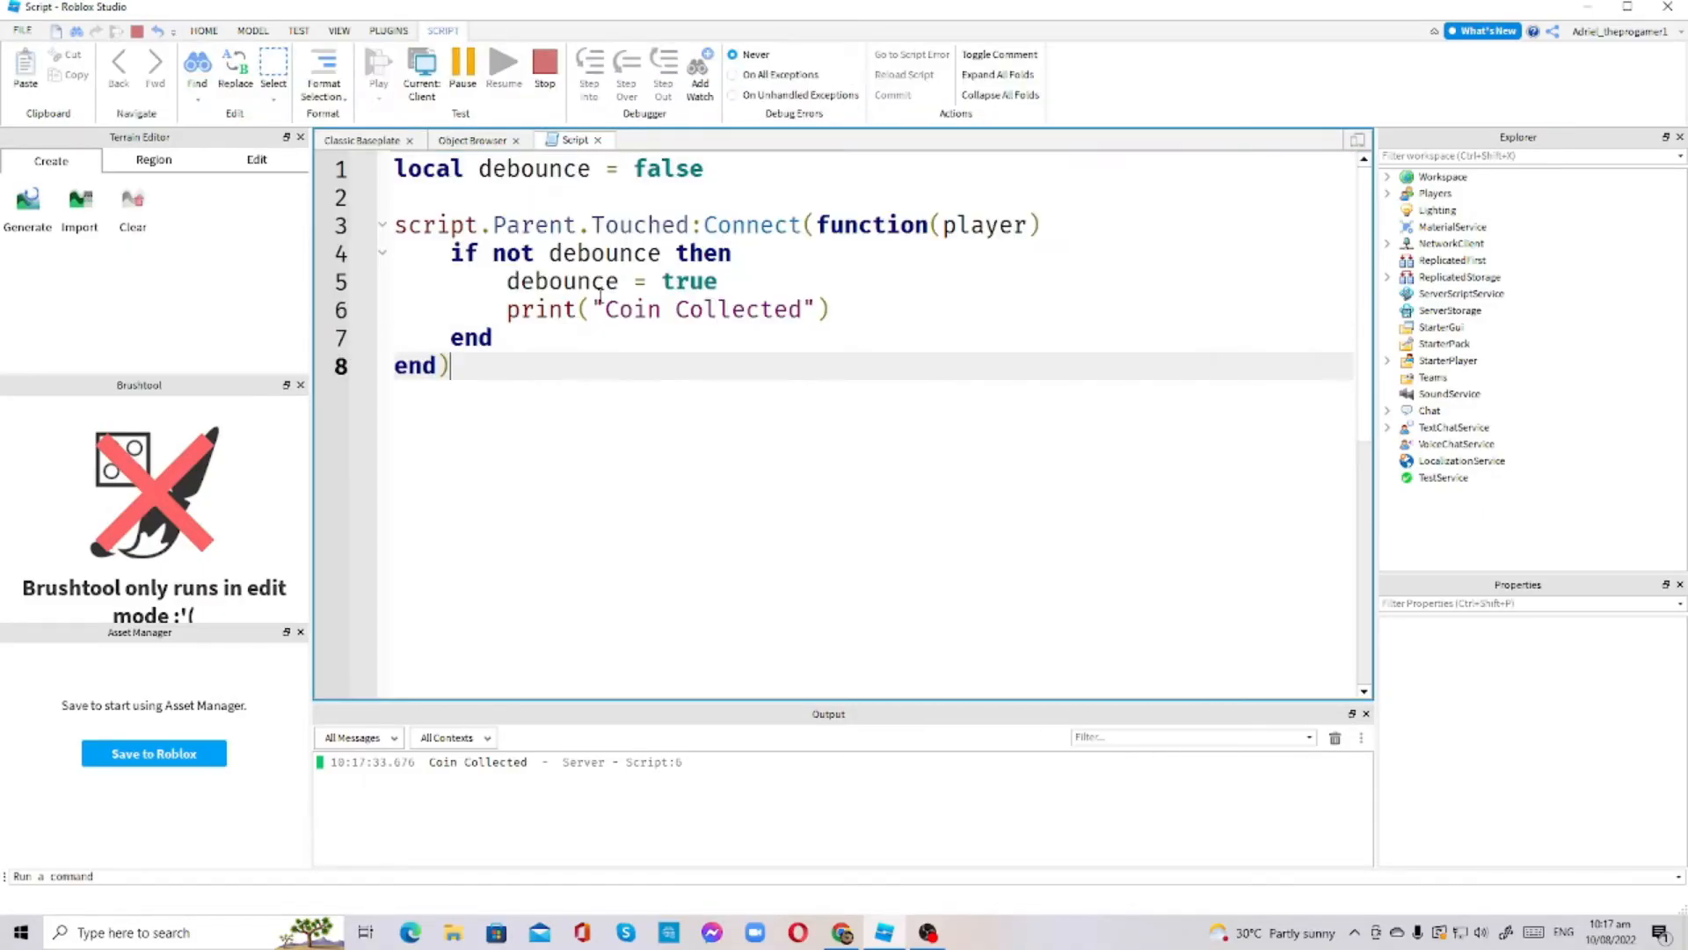
Stop the playtest and place the cursor at the end of the print line in the debounce block
click(543, 62)
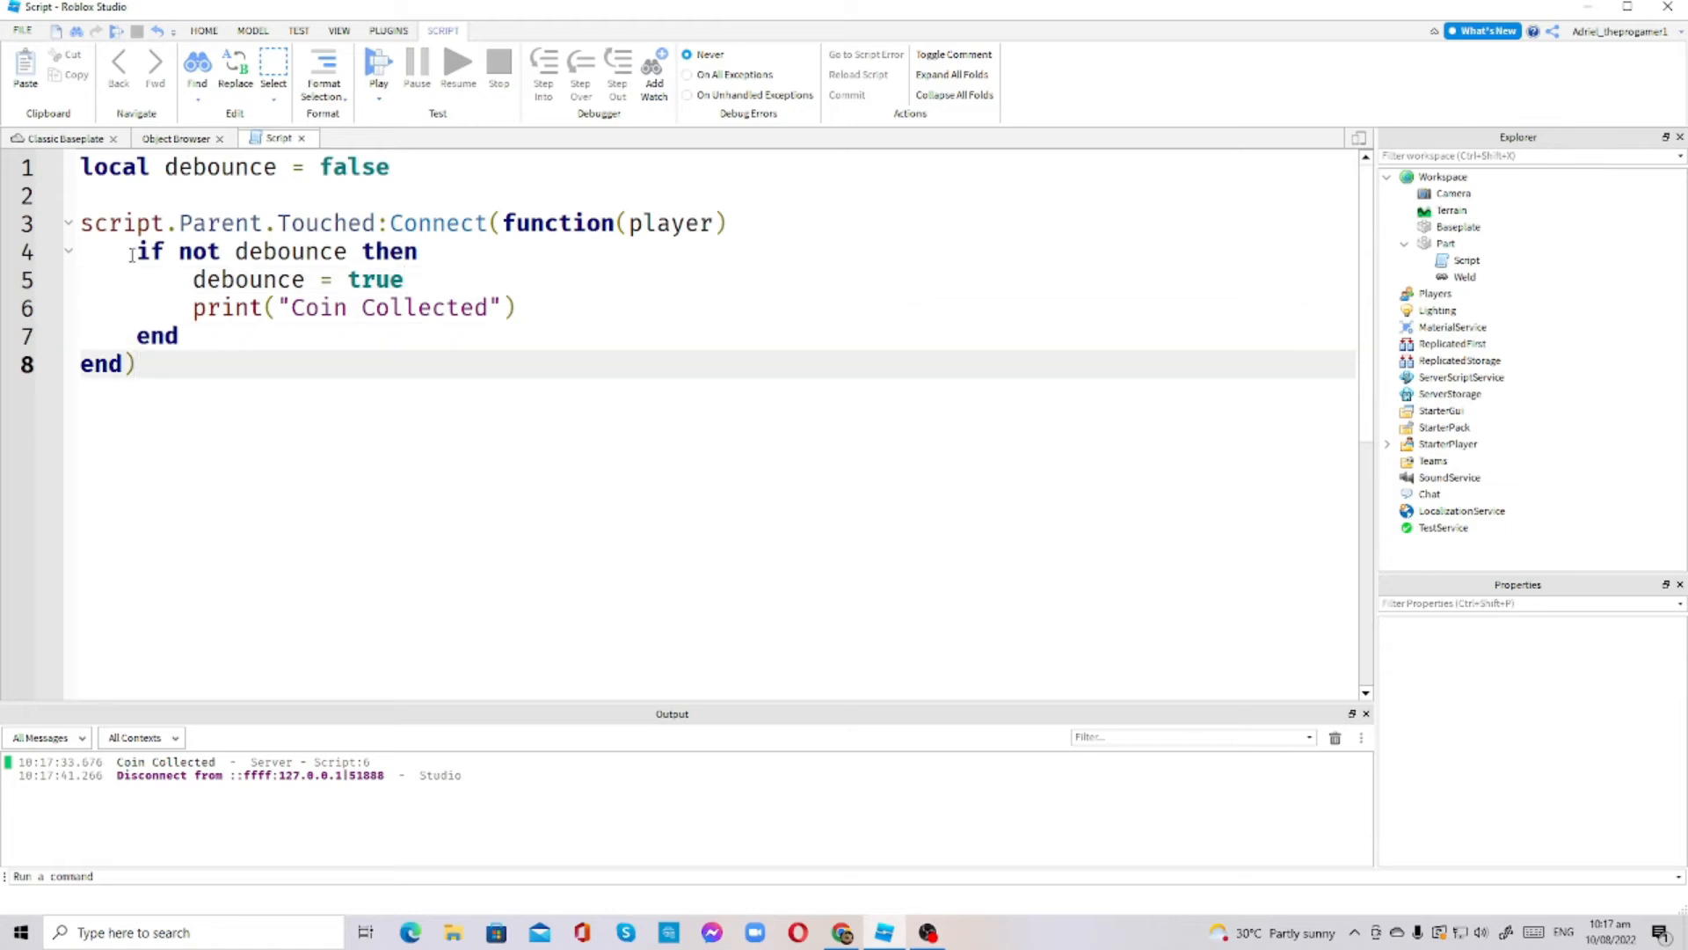
double_click(248, 280)
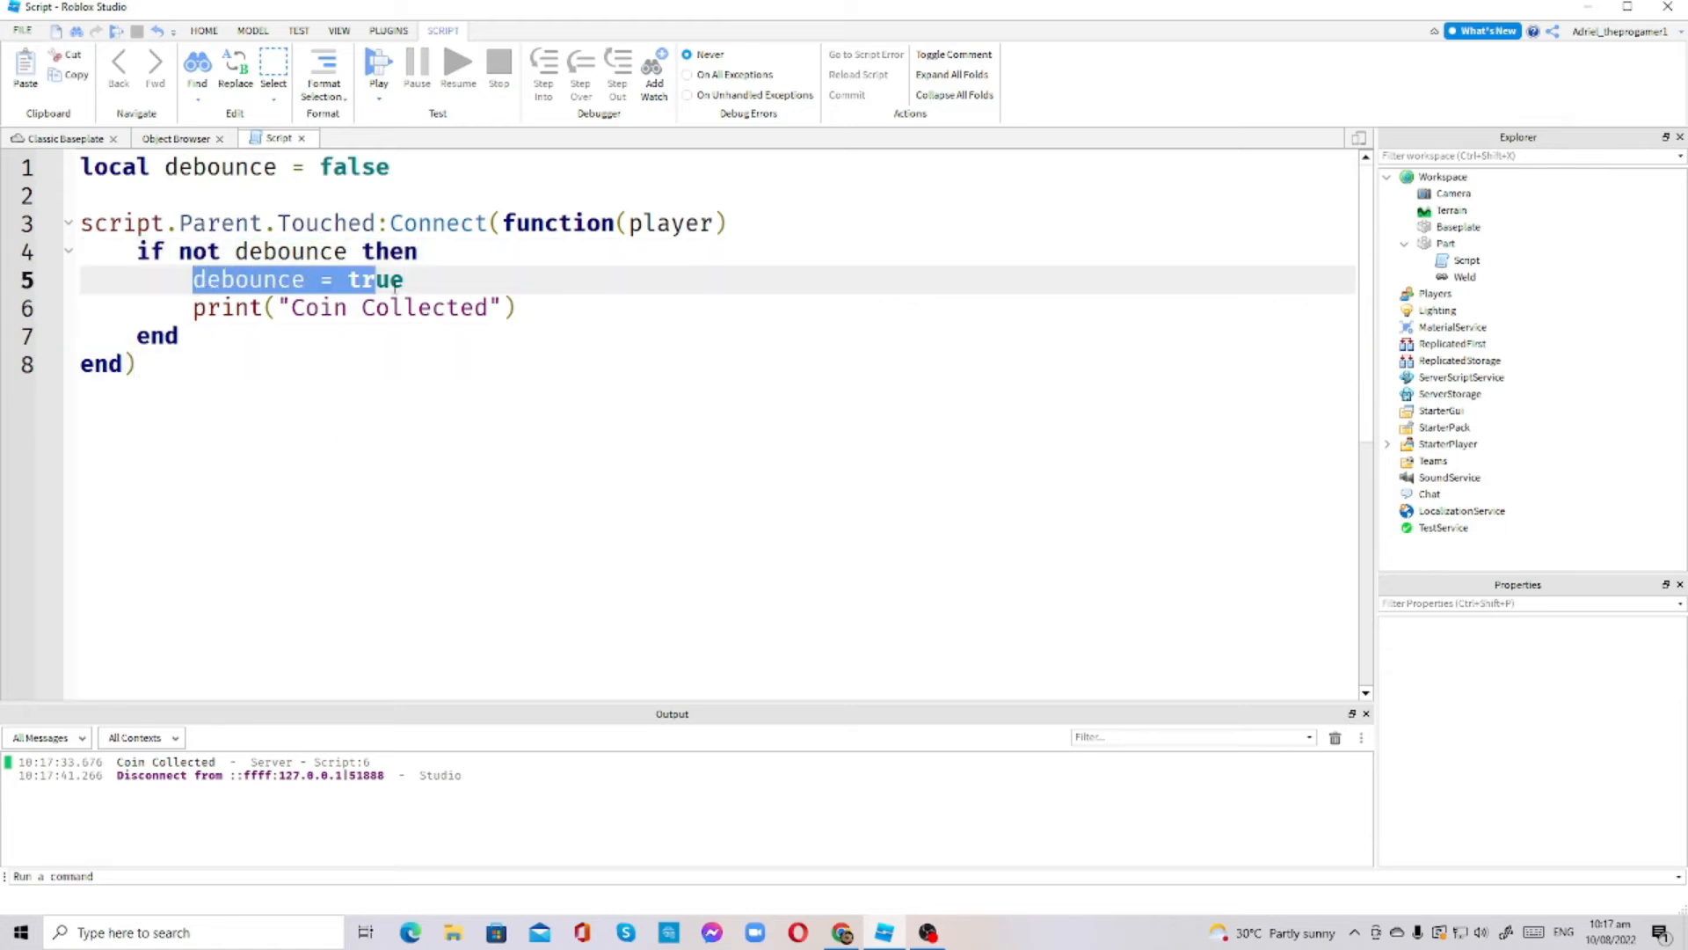
click(407, 280)
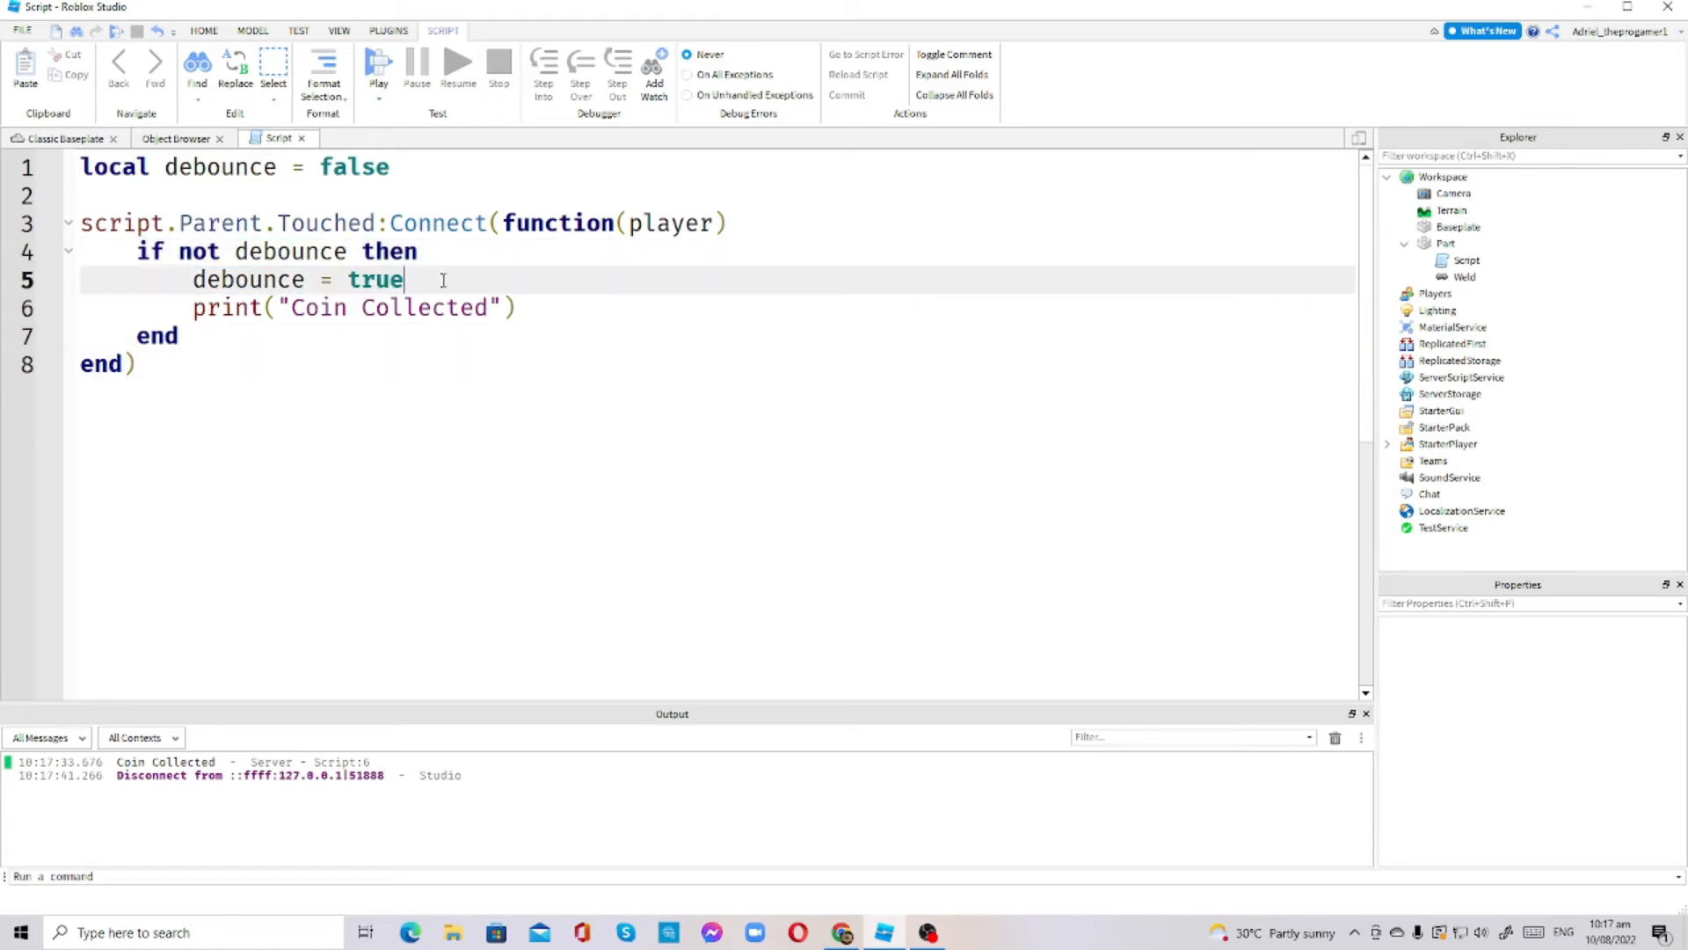
click(518, 308)
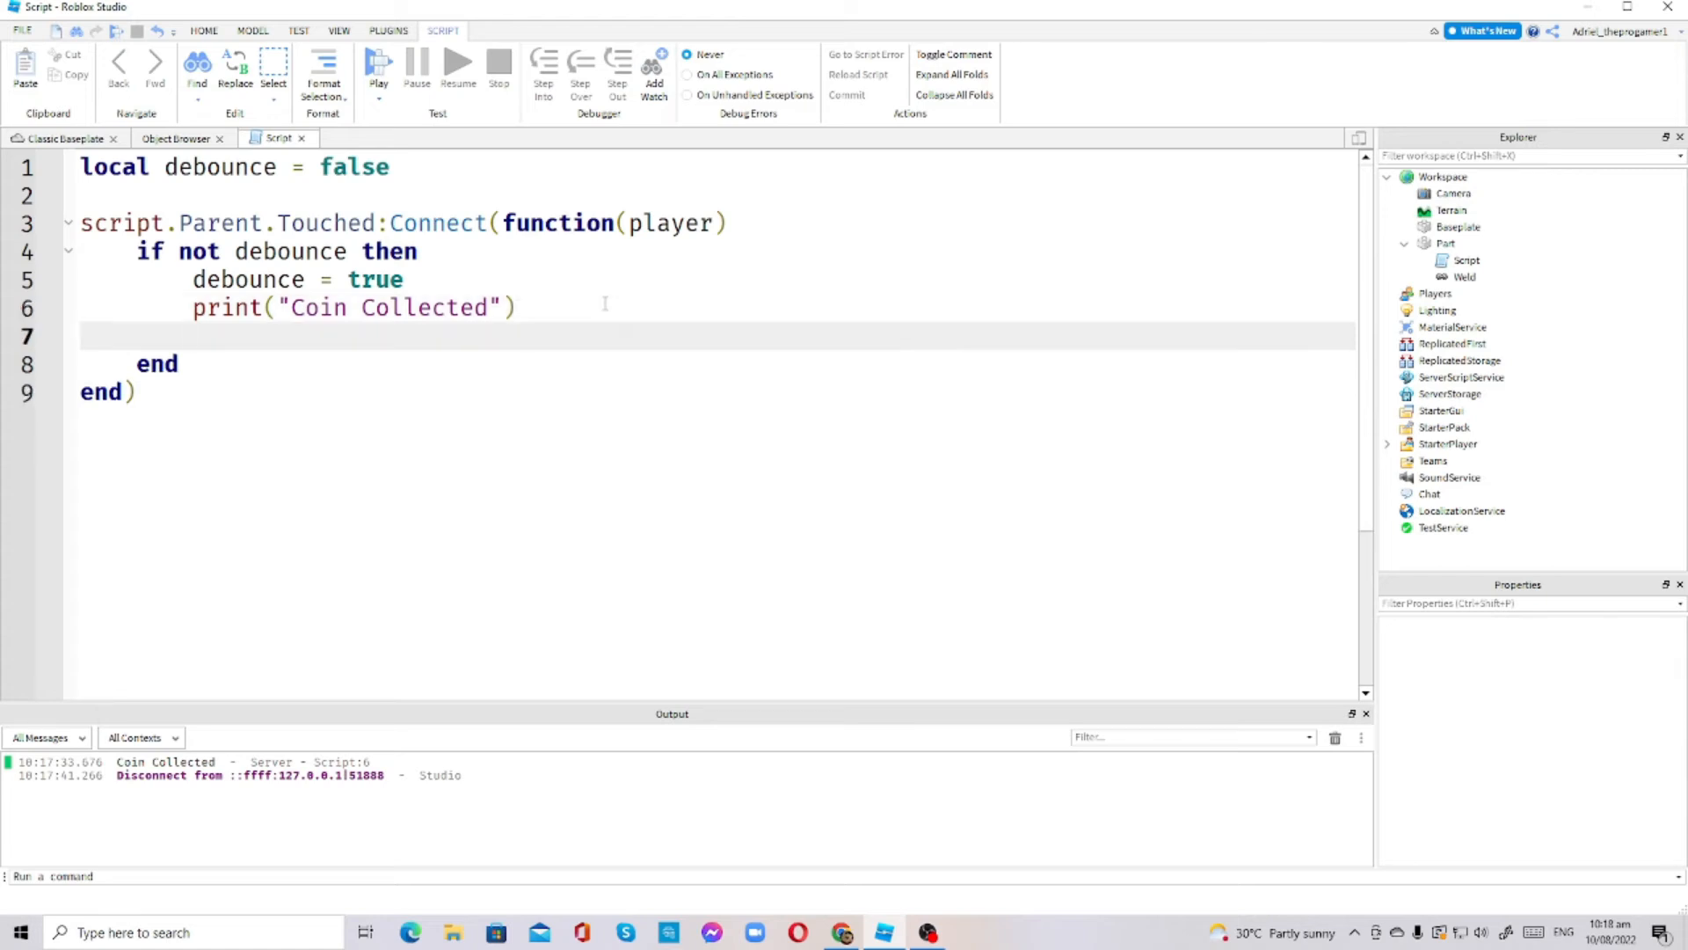
Add 'wait(3)' after the print, followed by 'debounce = false' inside the if block
text(wait()
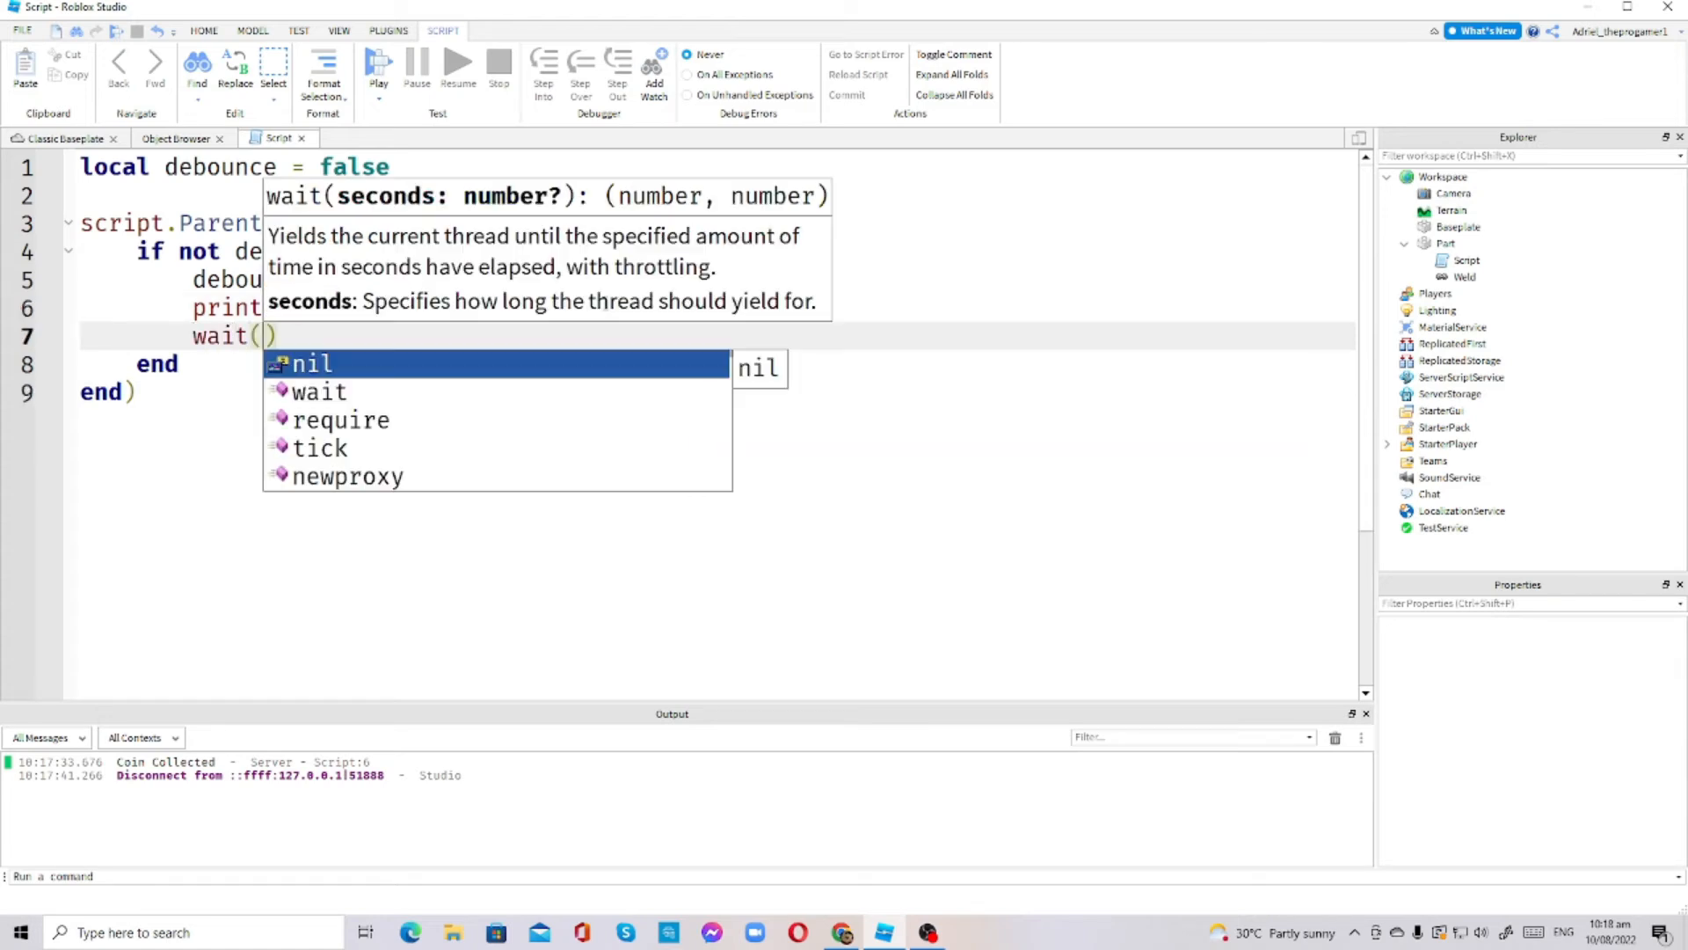
text(3)
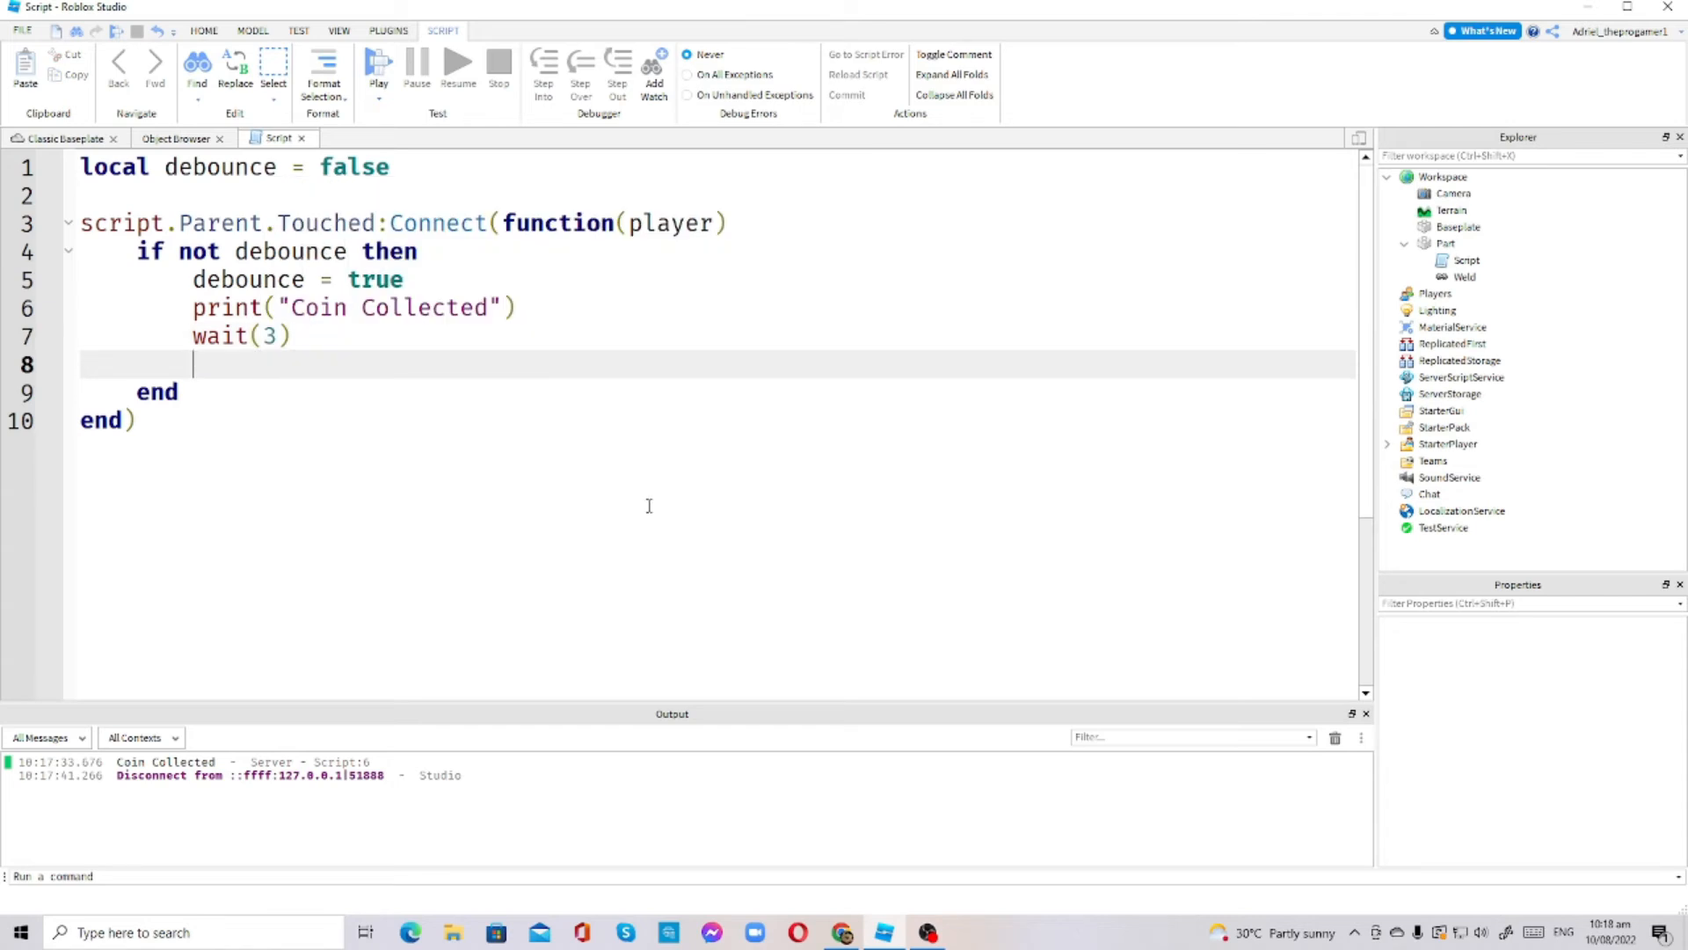
text(debounce)
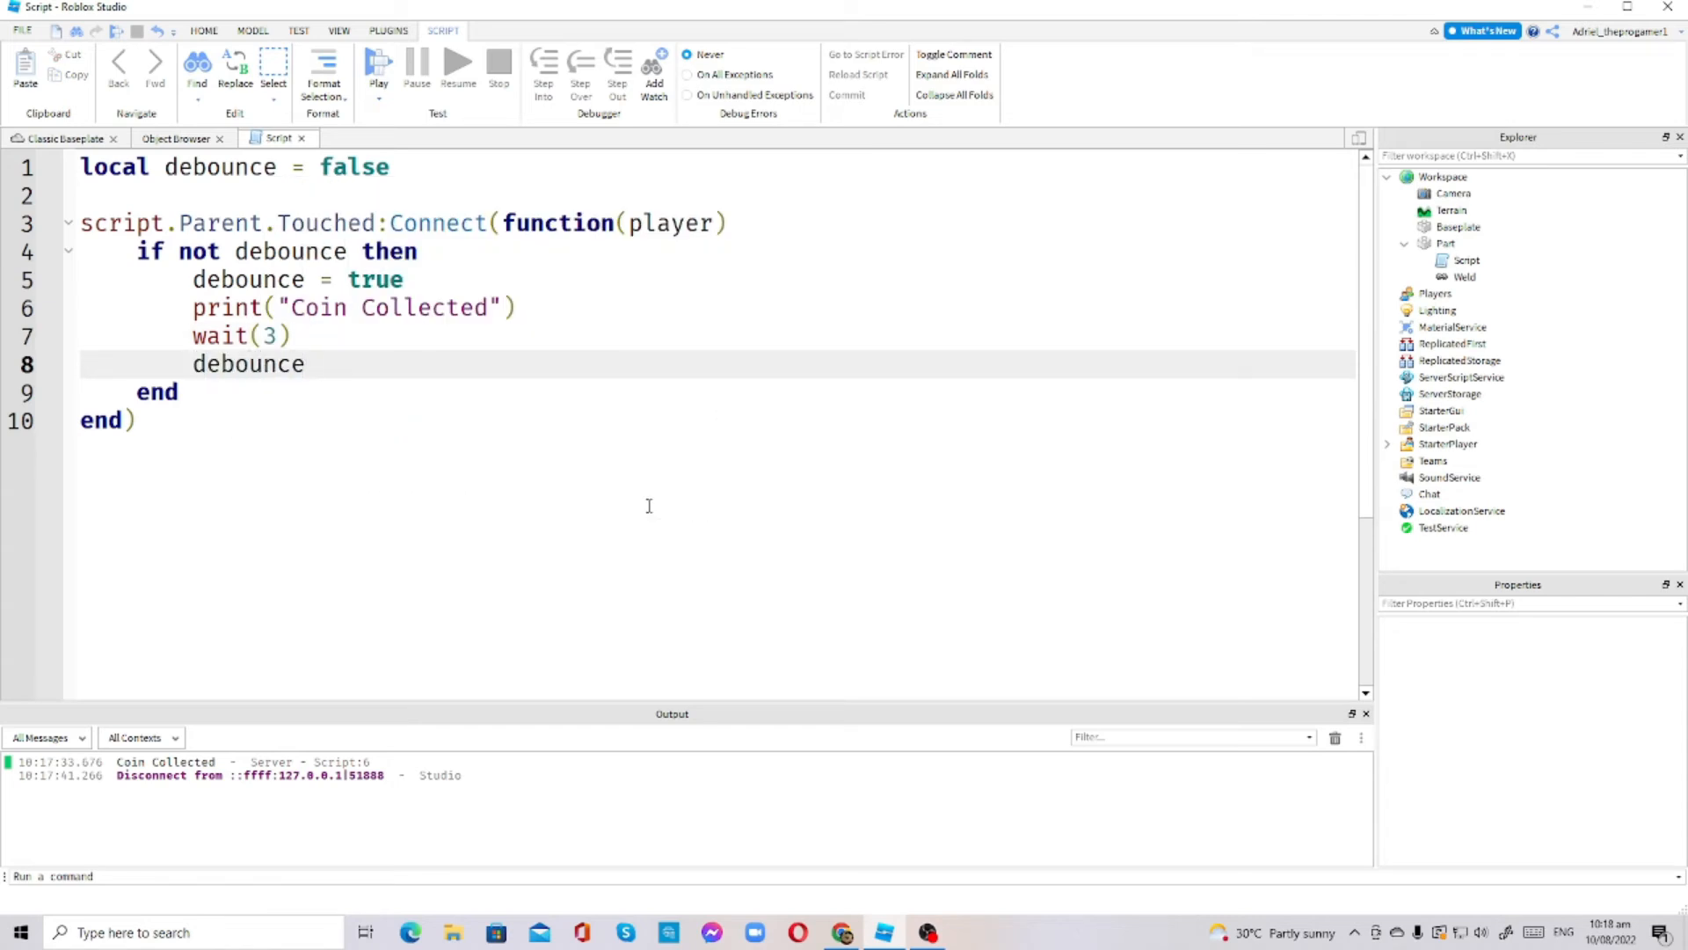
text(= false)
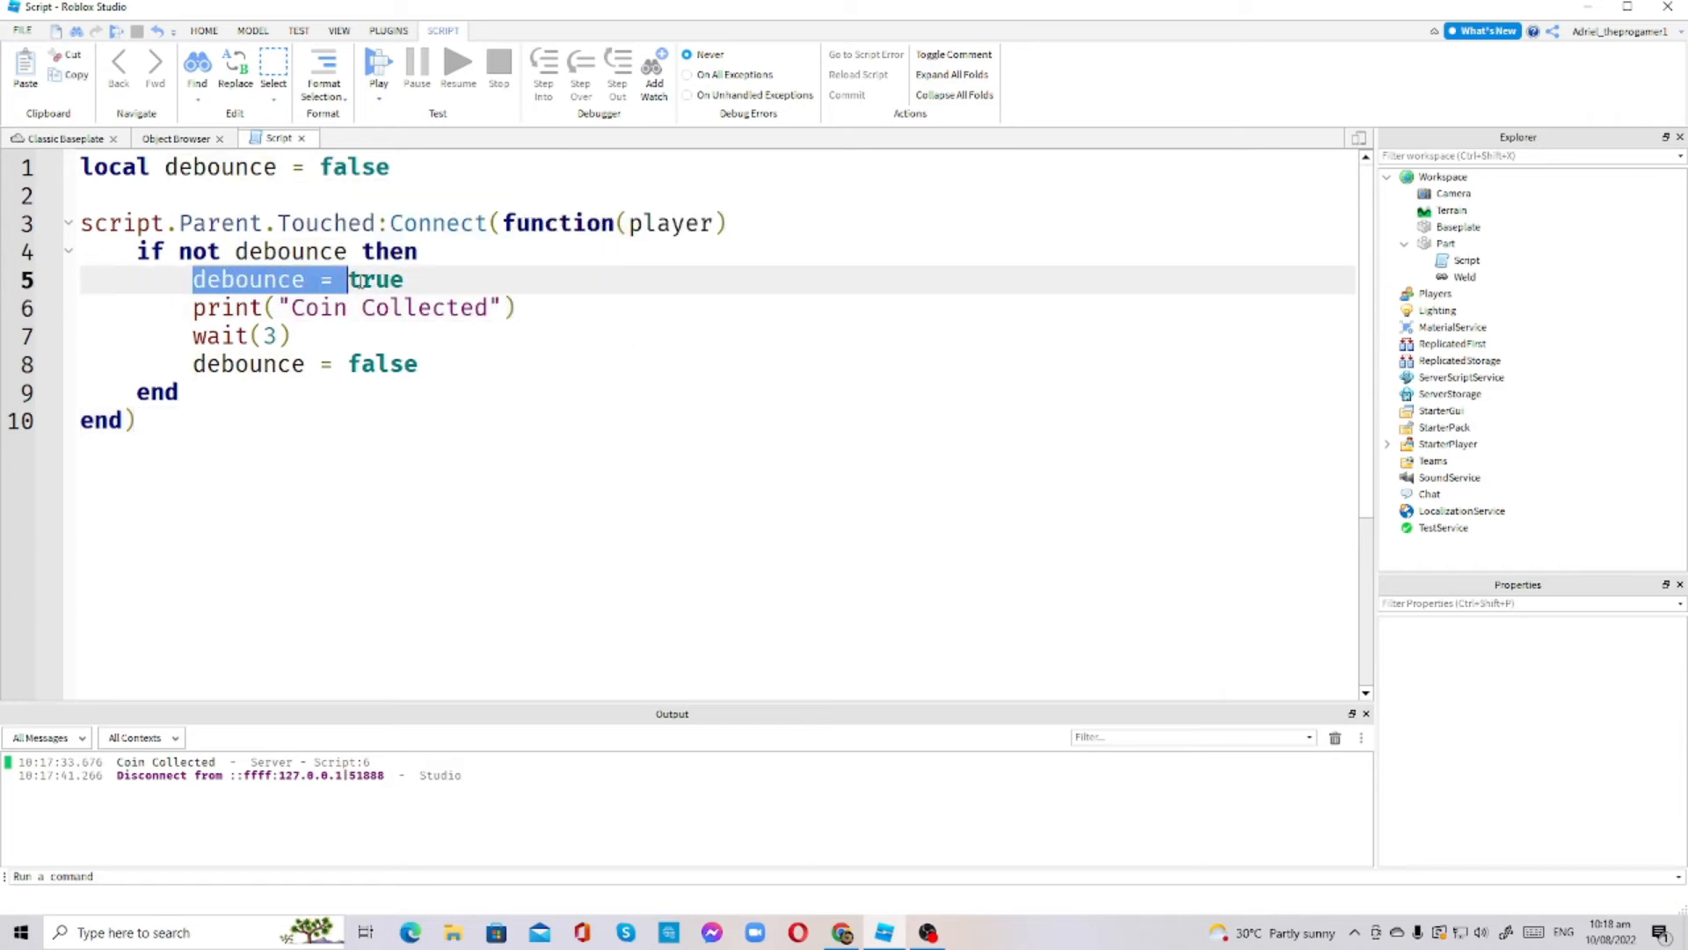
click(178, 336)
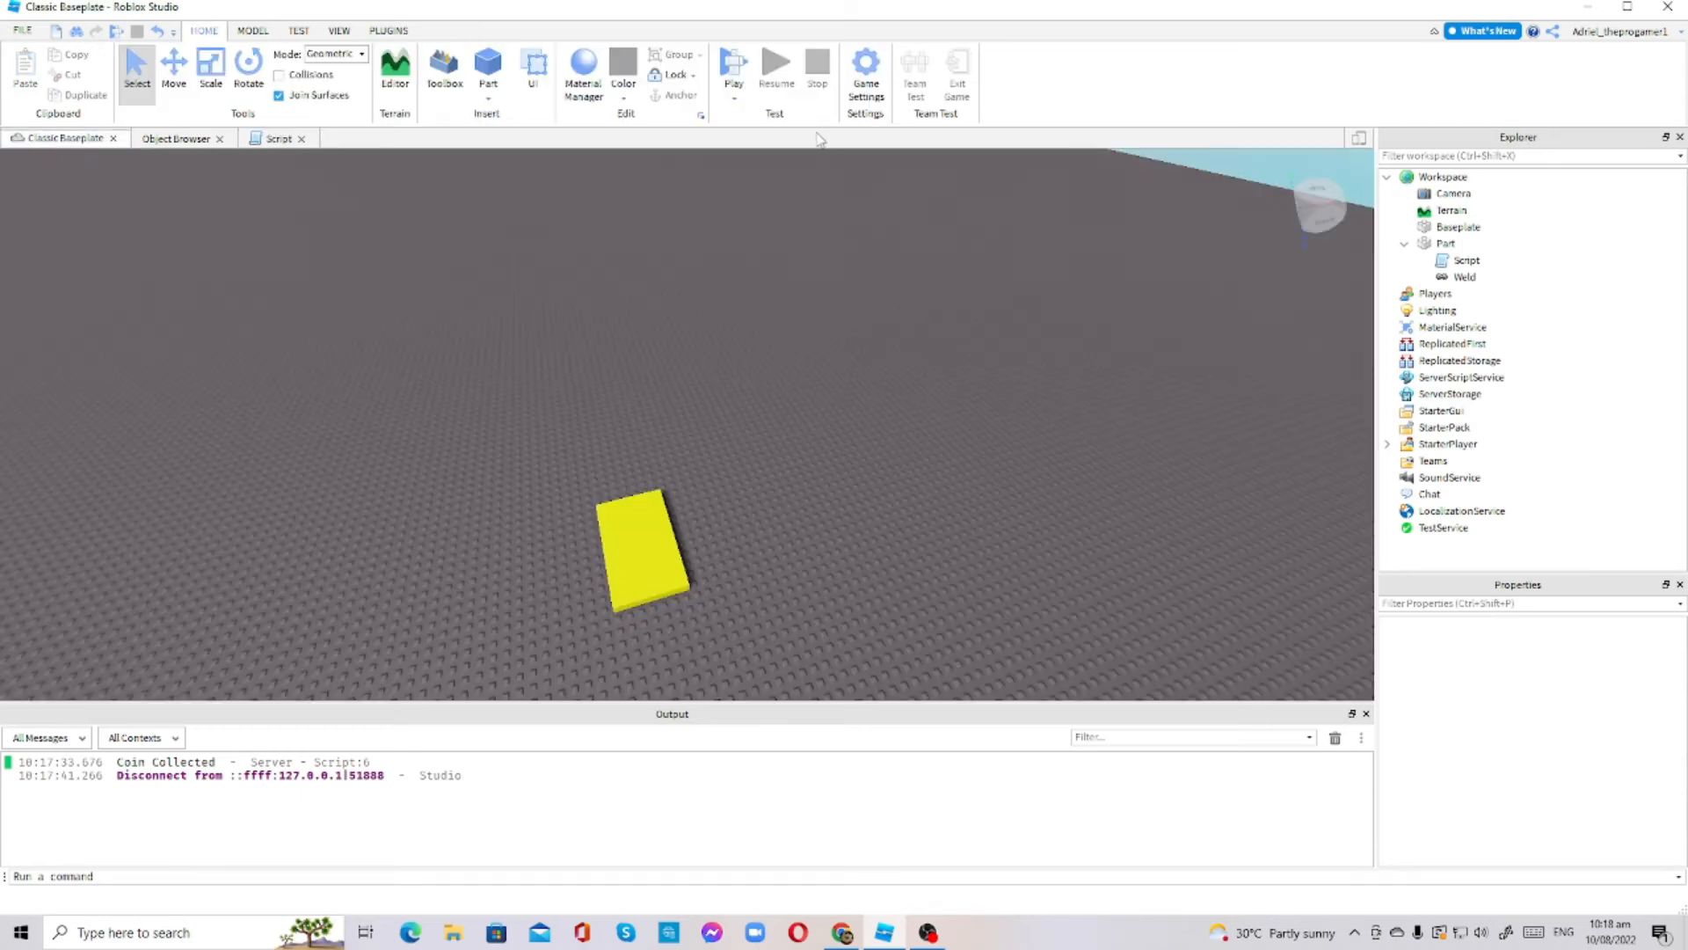
Playtest and walk onto the yellow coin until Output logs 'Coin Collected', then stop and reopen the script
click(734, 82)
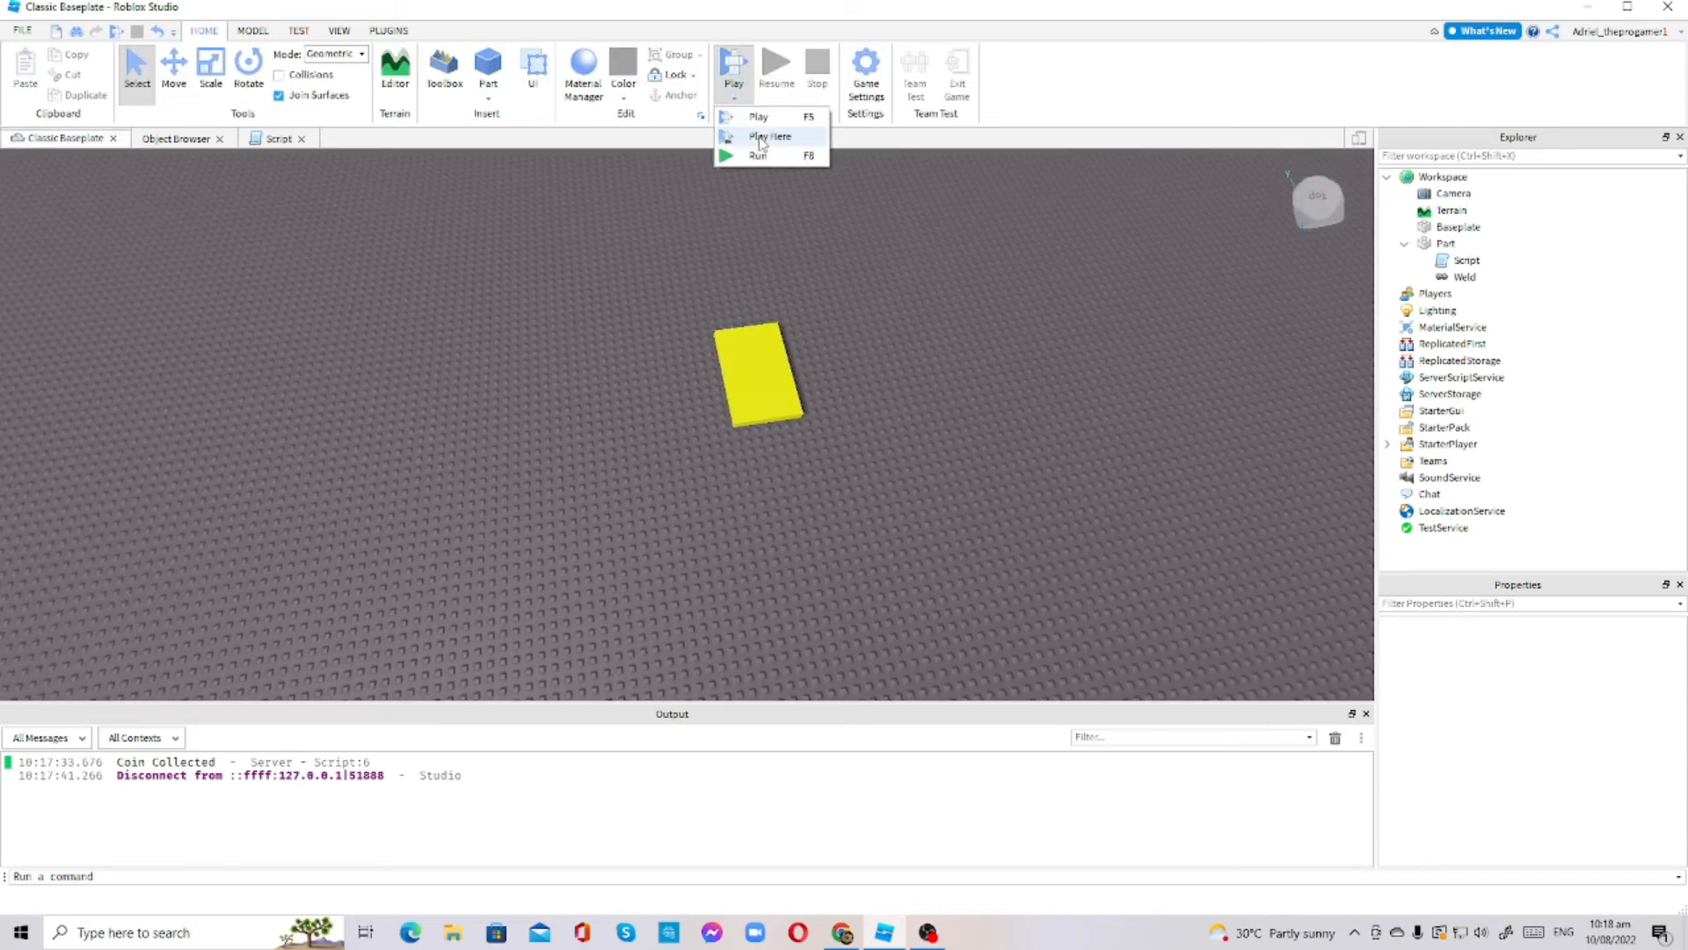
click(770, 137)
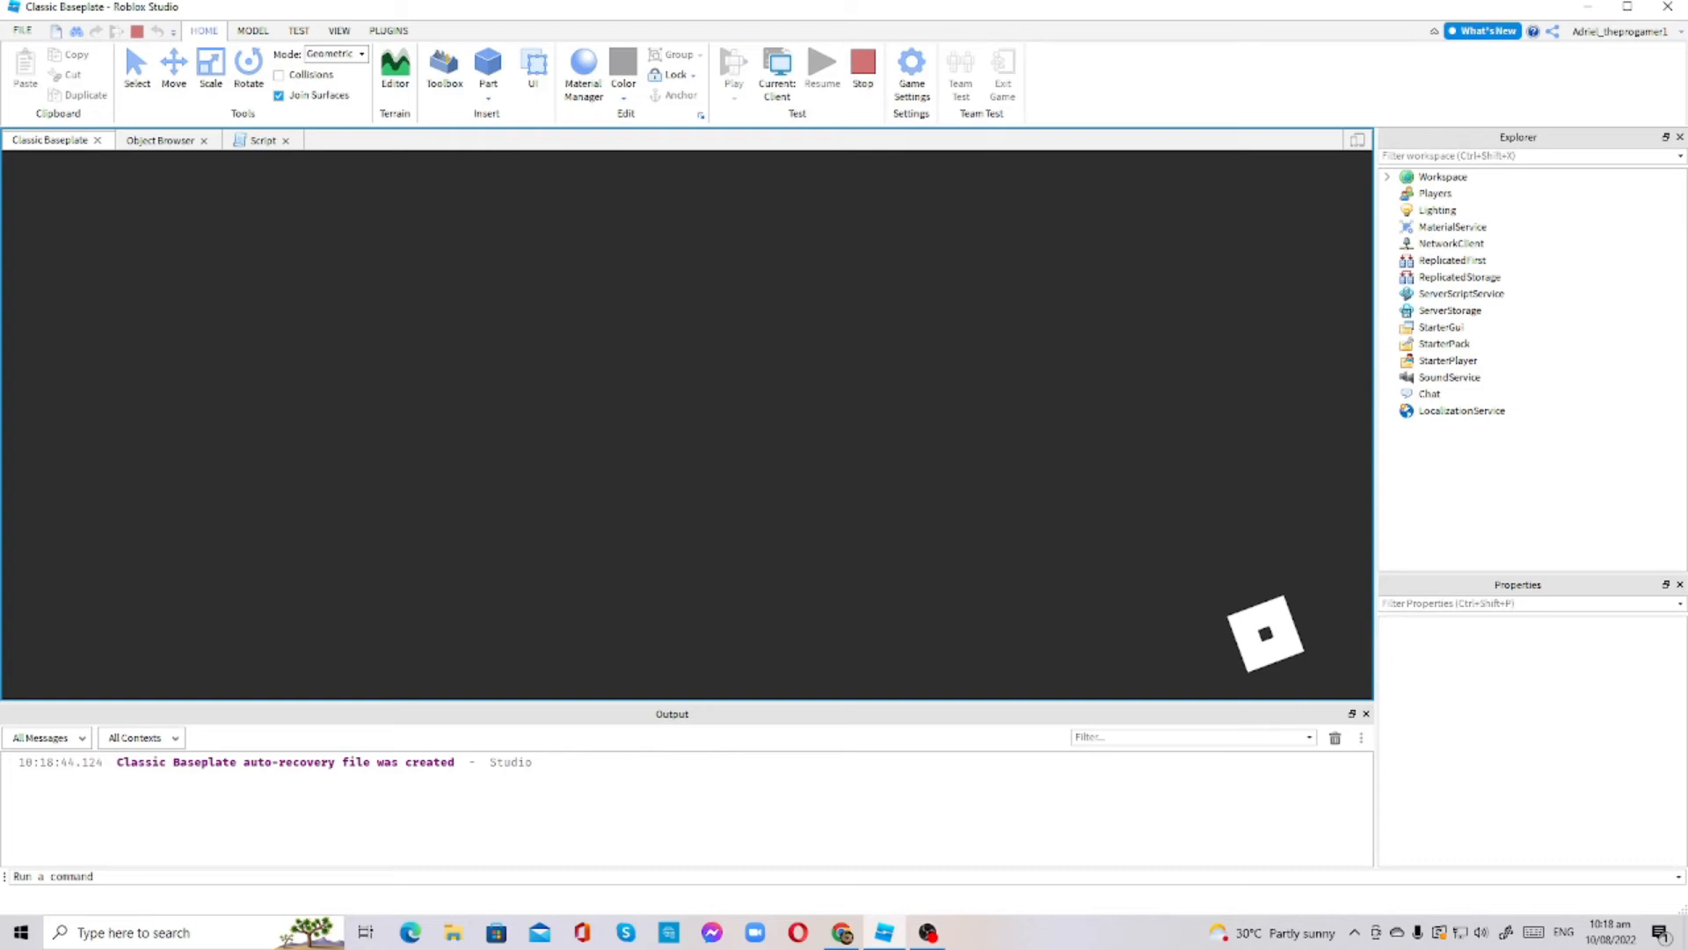
click(394, 67)
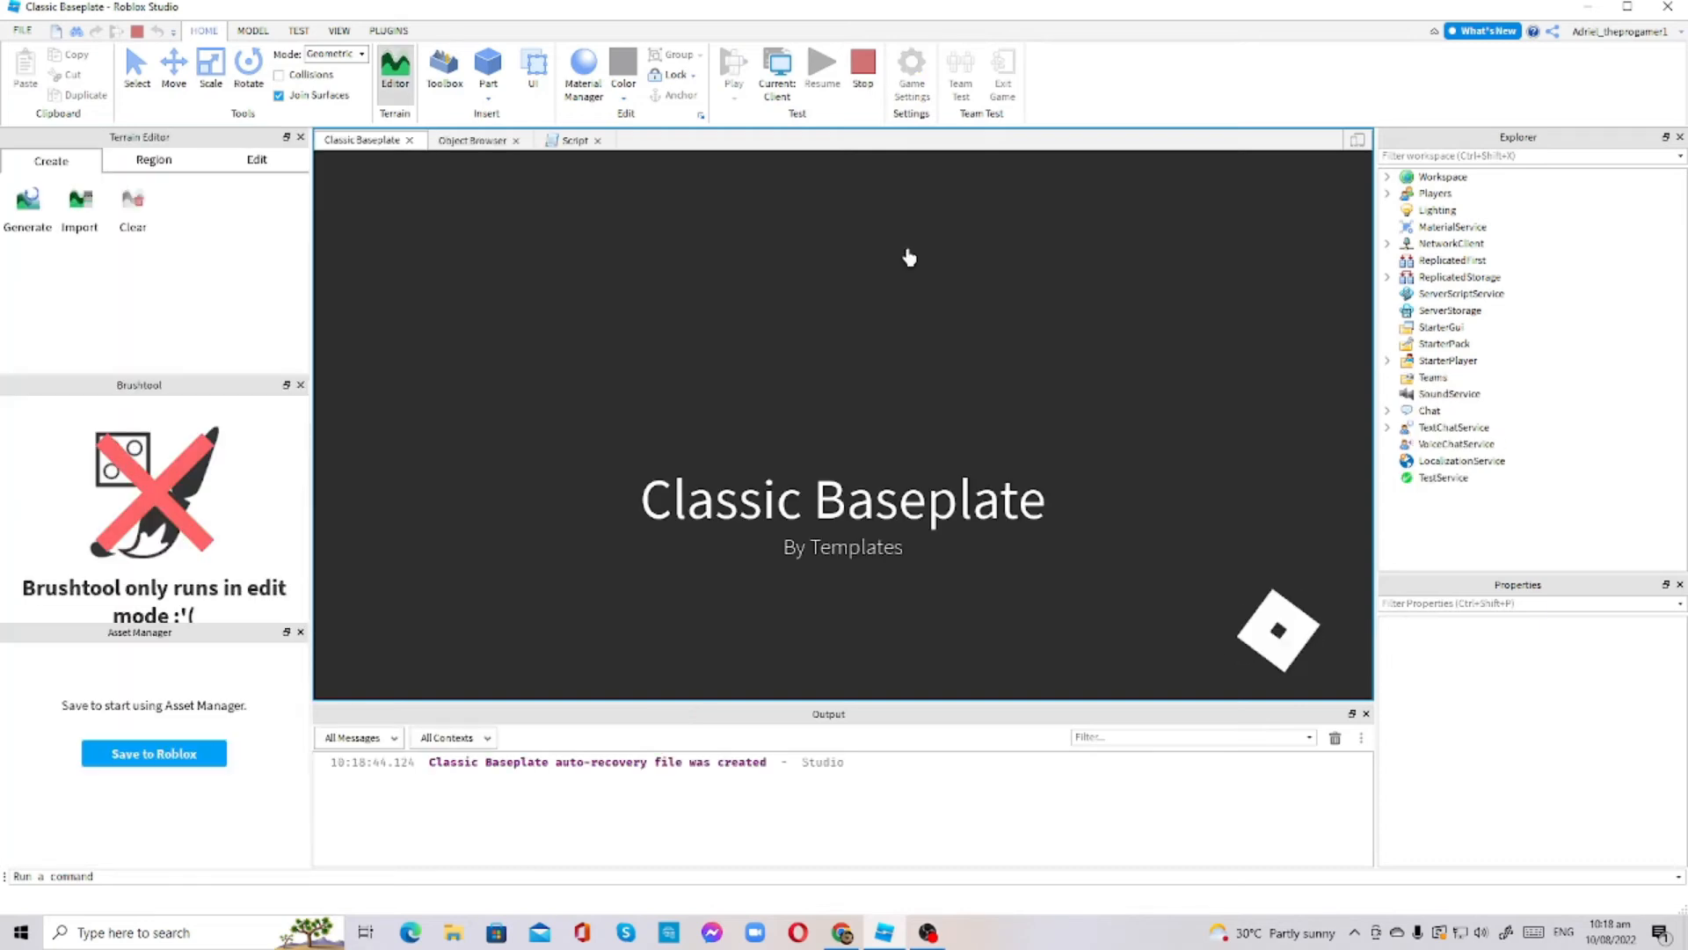
click(732, 62)
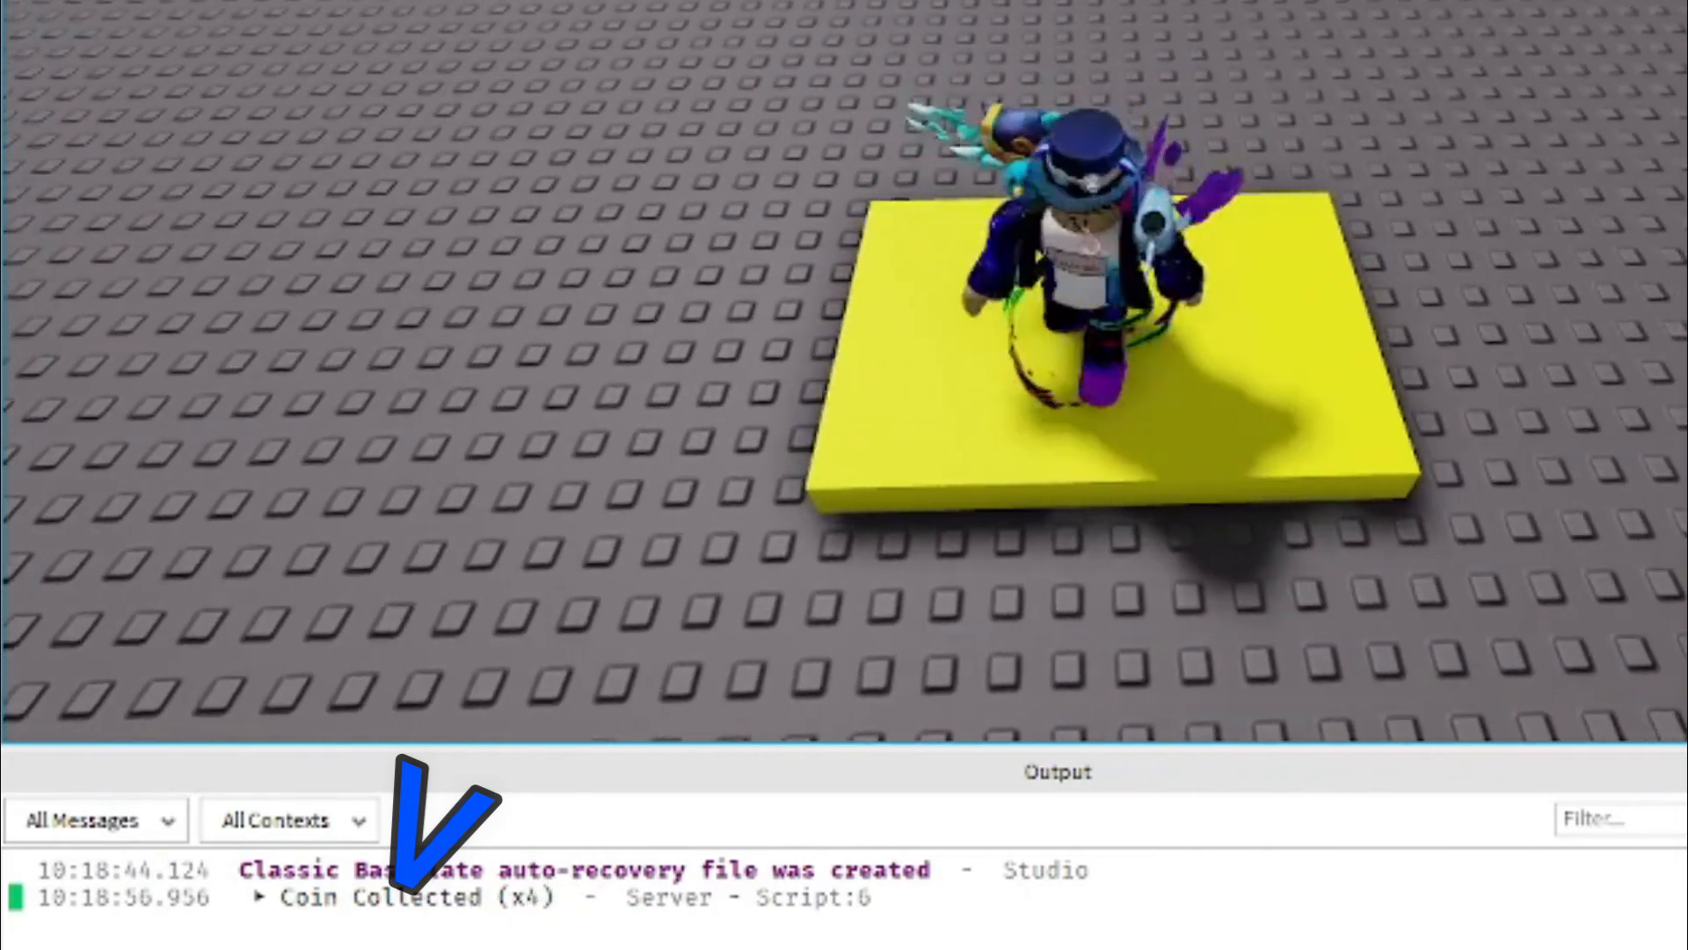
click(816, 66)
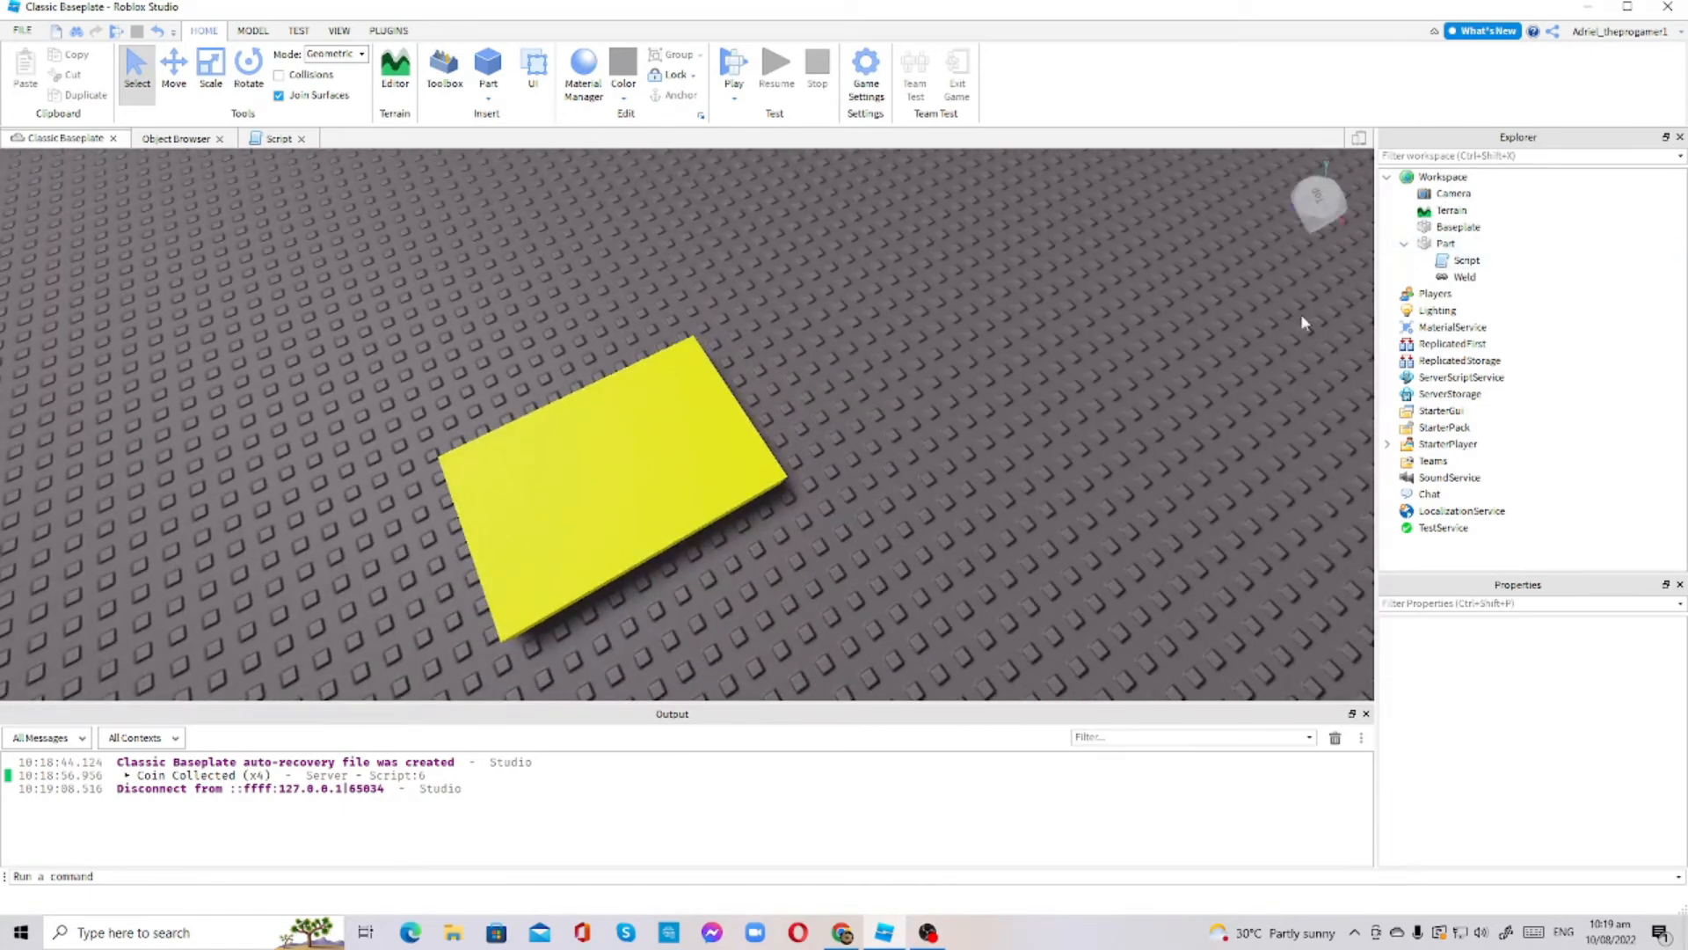
click(279, 138)
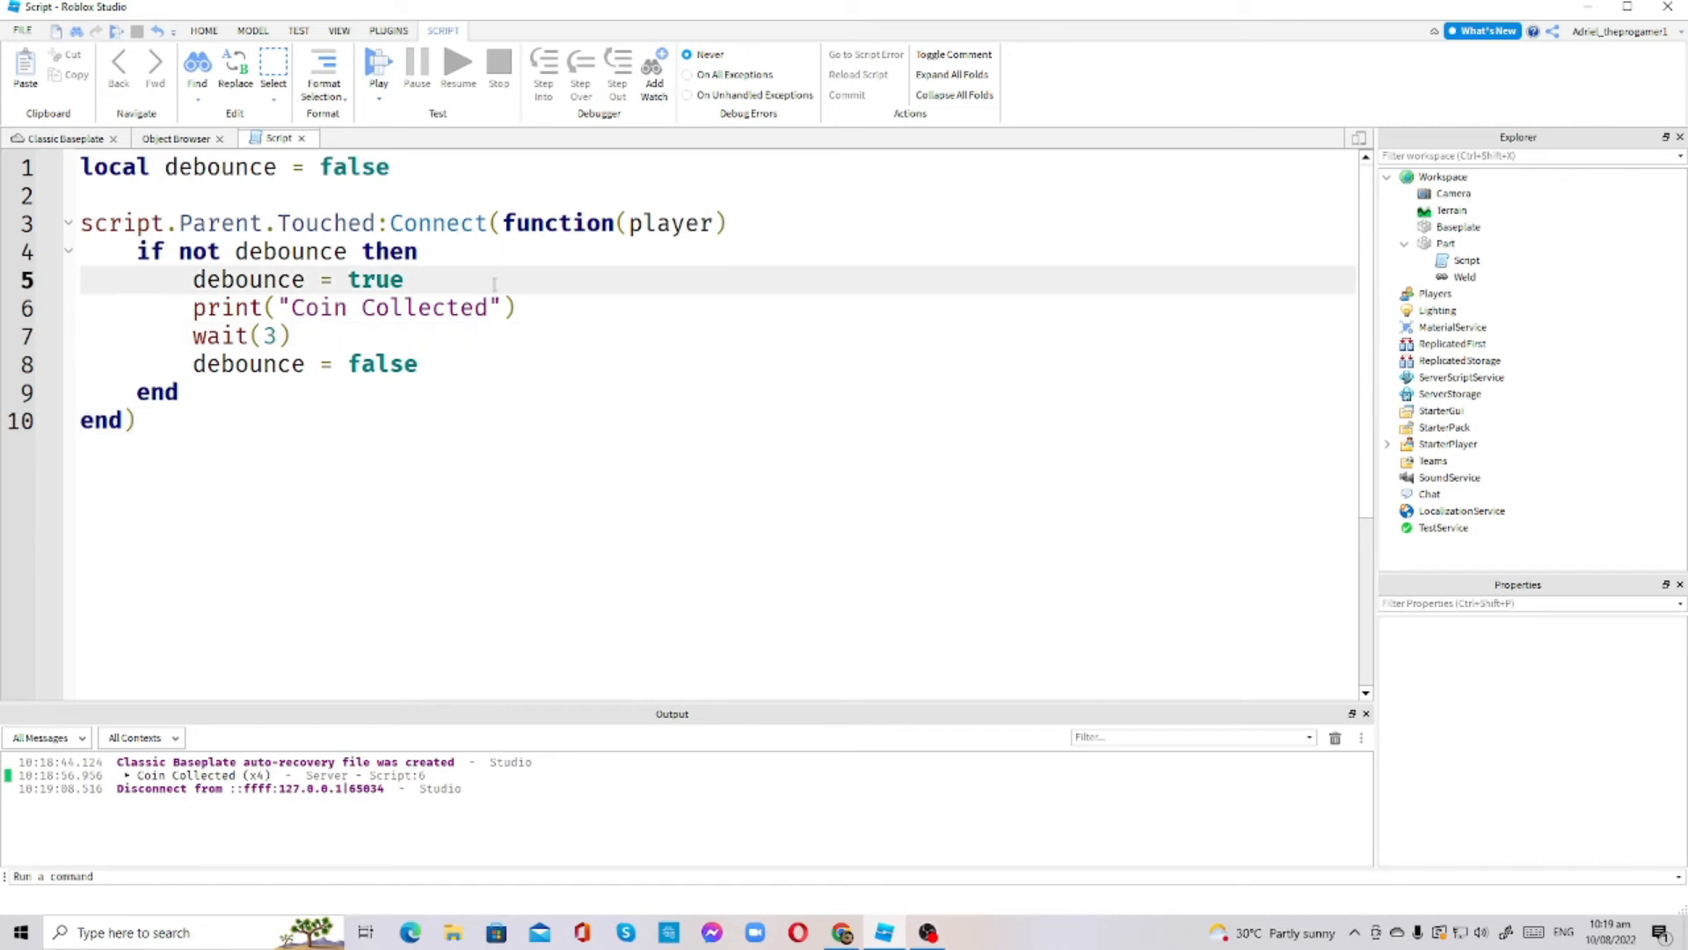
Change the debounce declaration from false to true and remove 'not' from the if condition
click(138, 420)
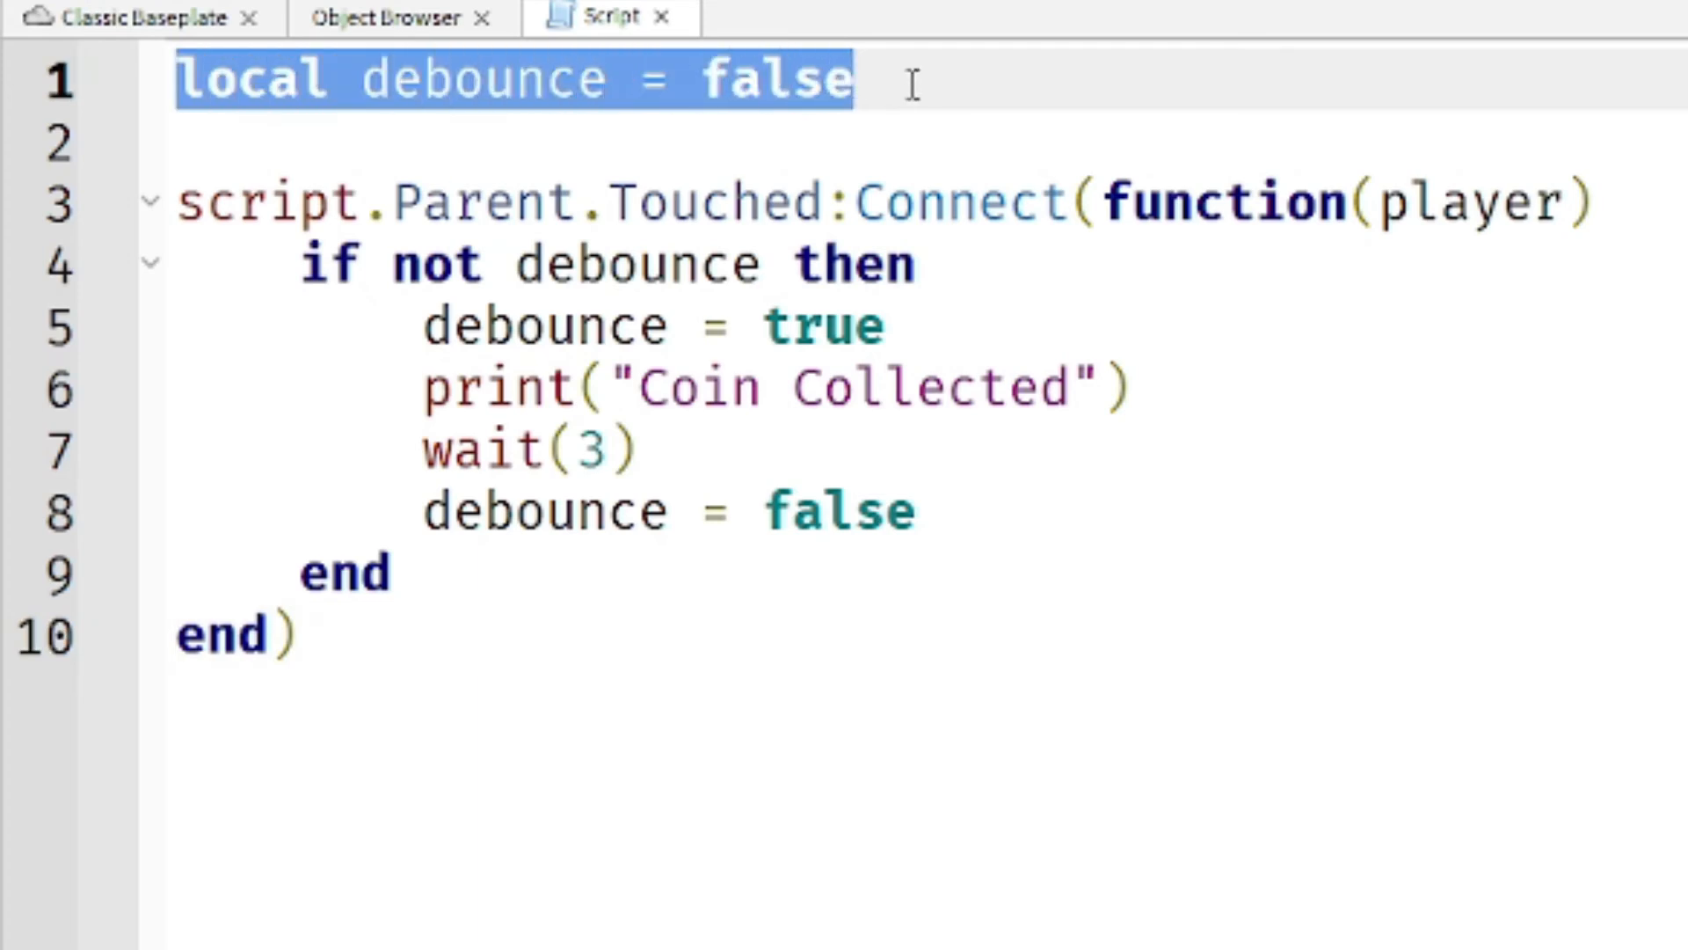
click(916, 81)
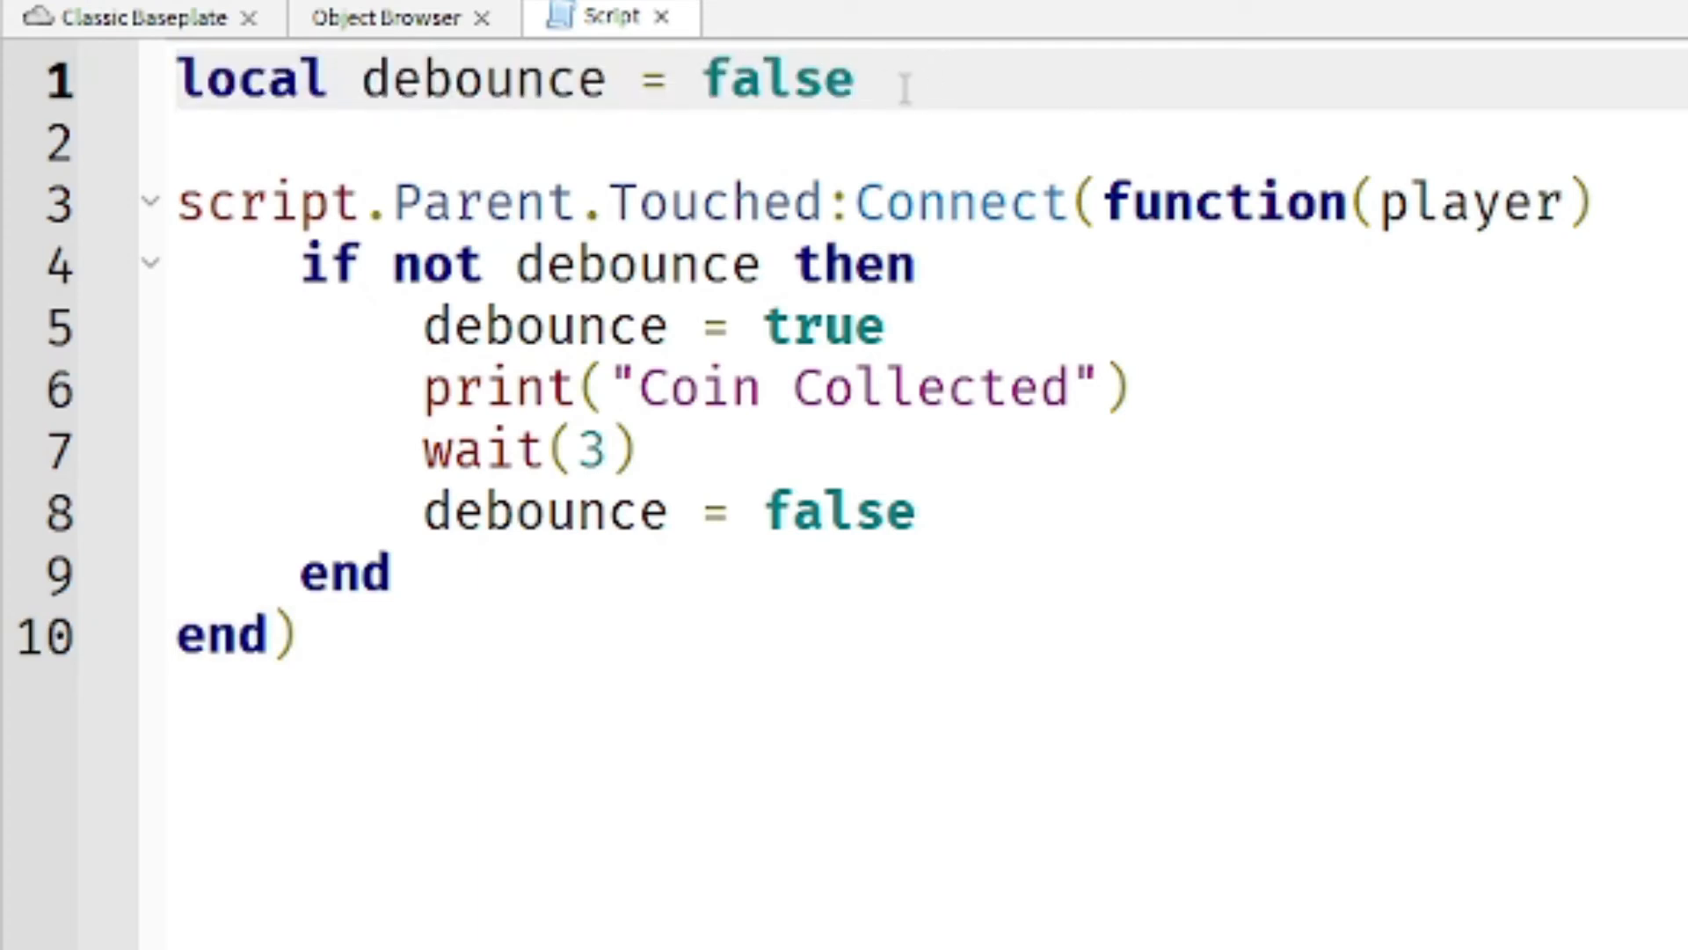
mouse_move(1002, 787)
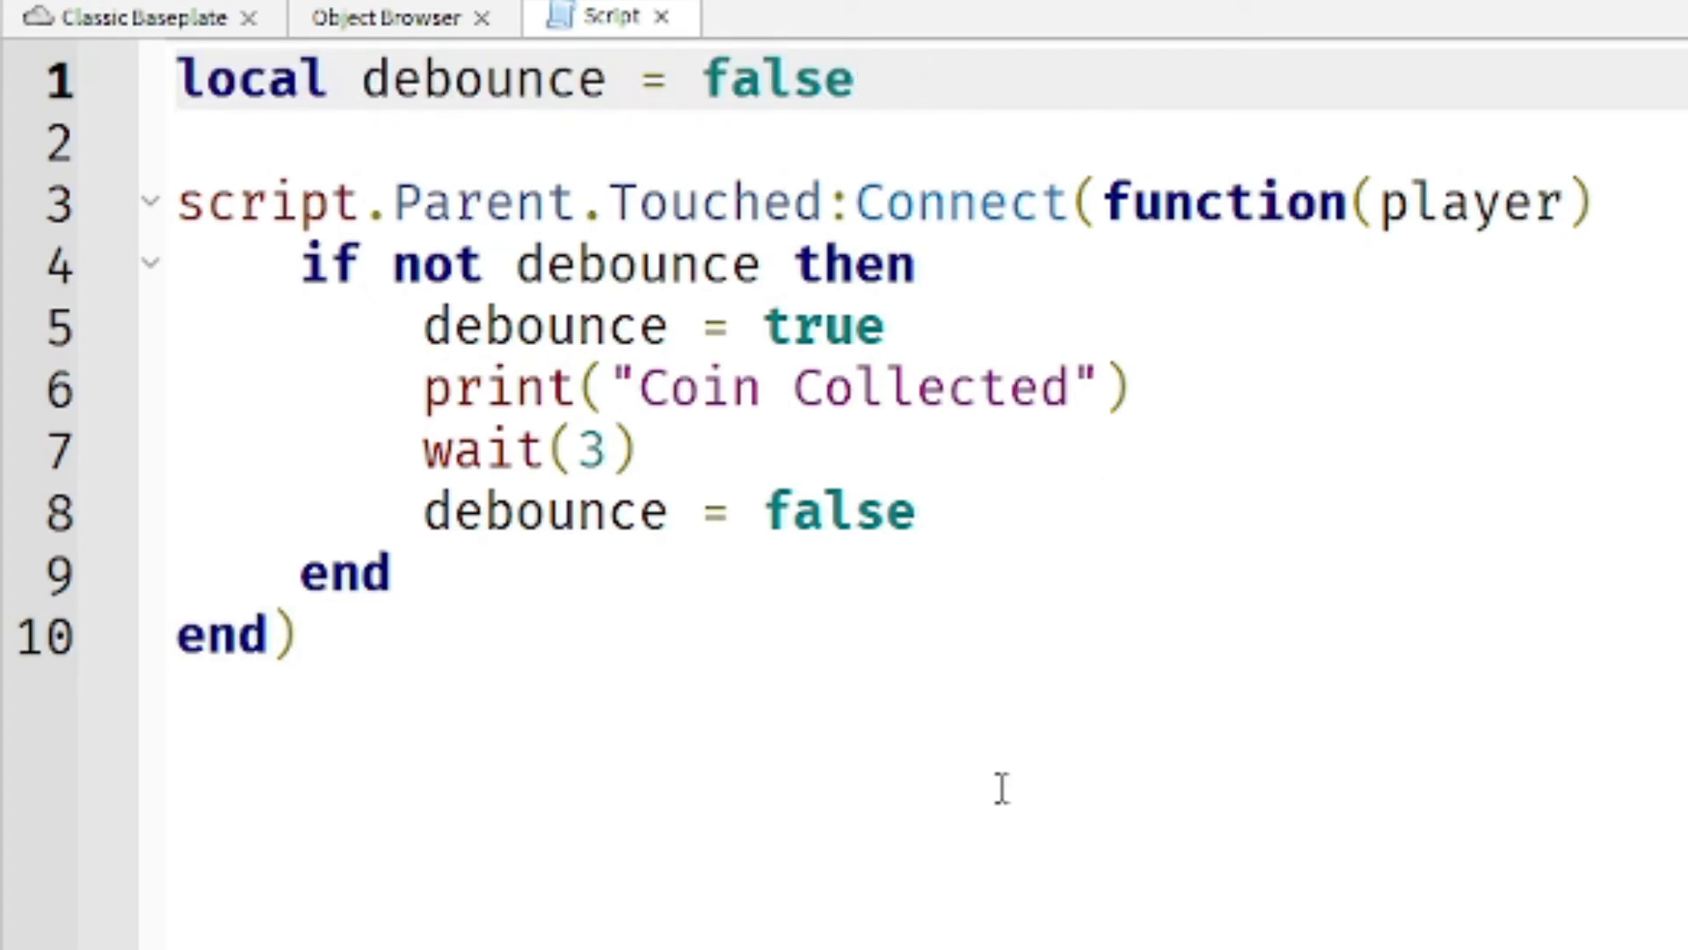
double_click(775, 79)
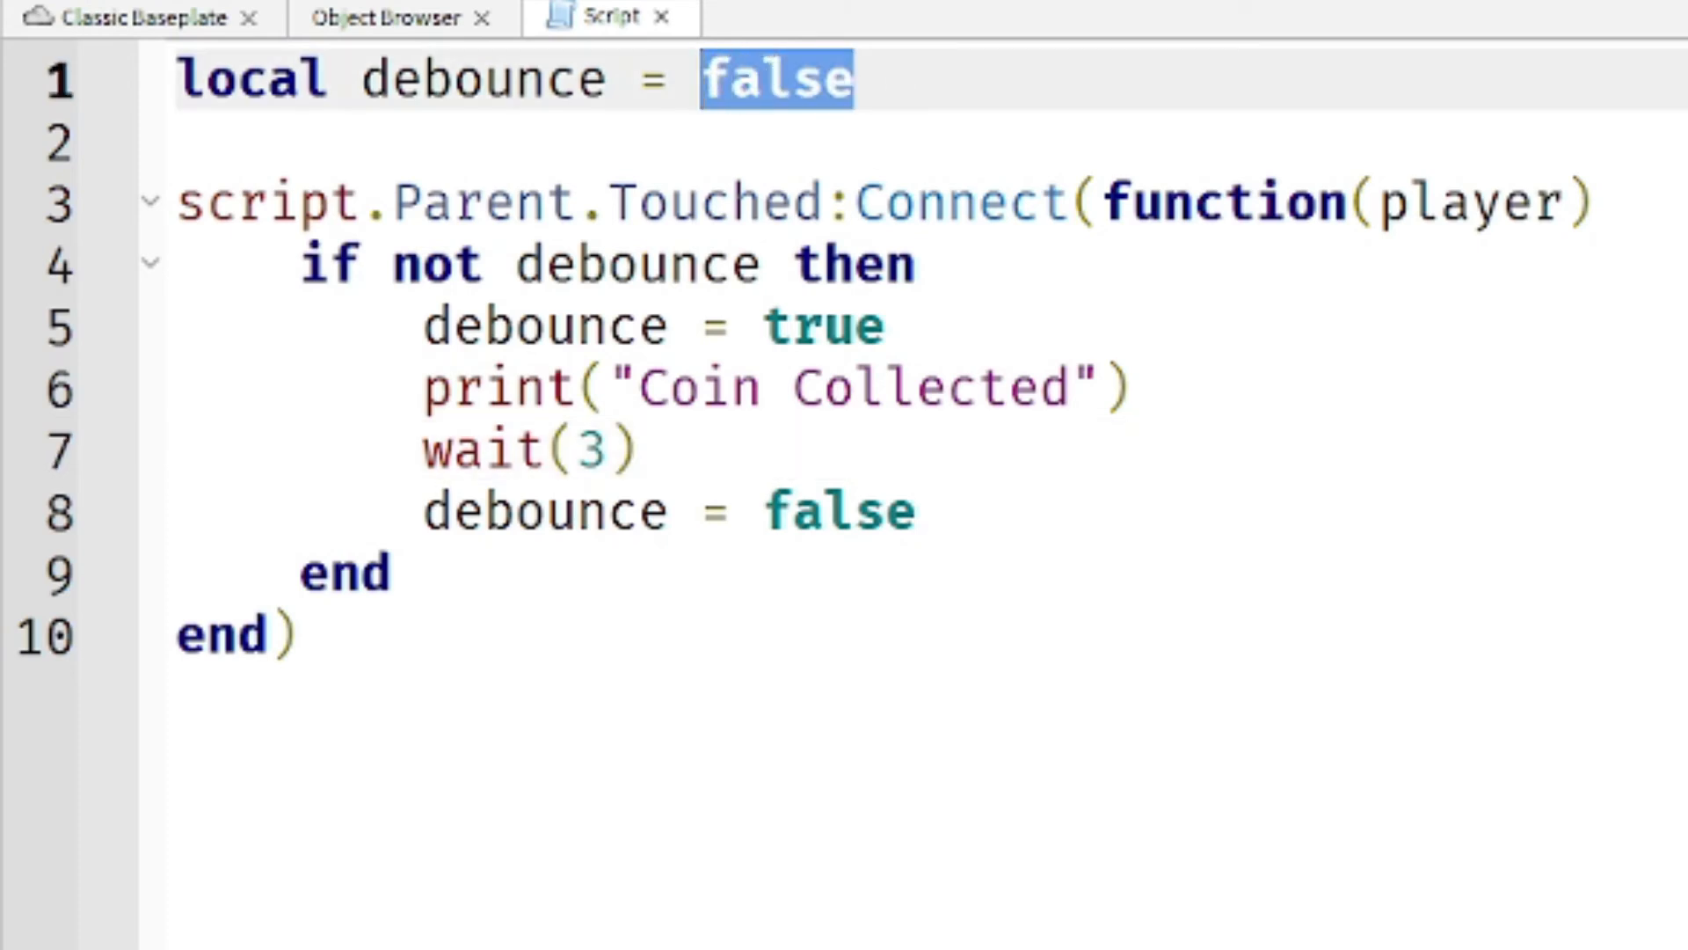
text(true)
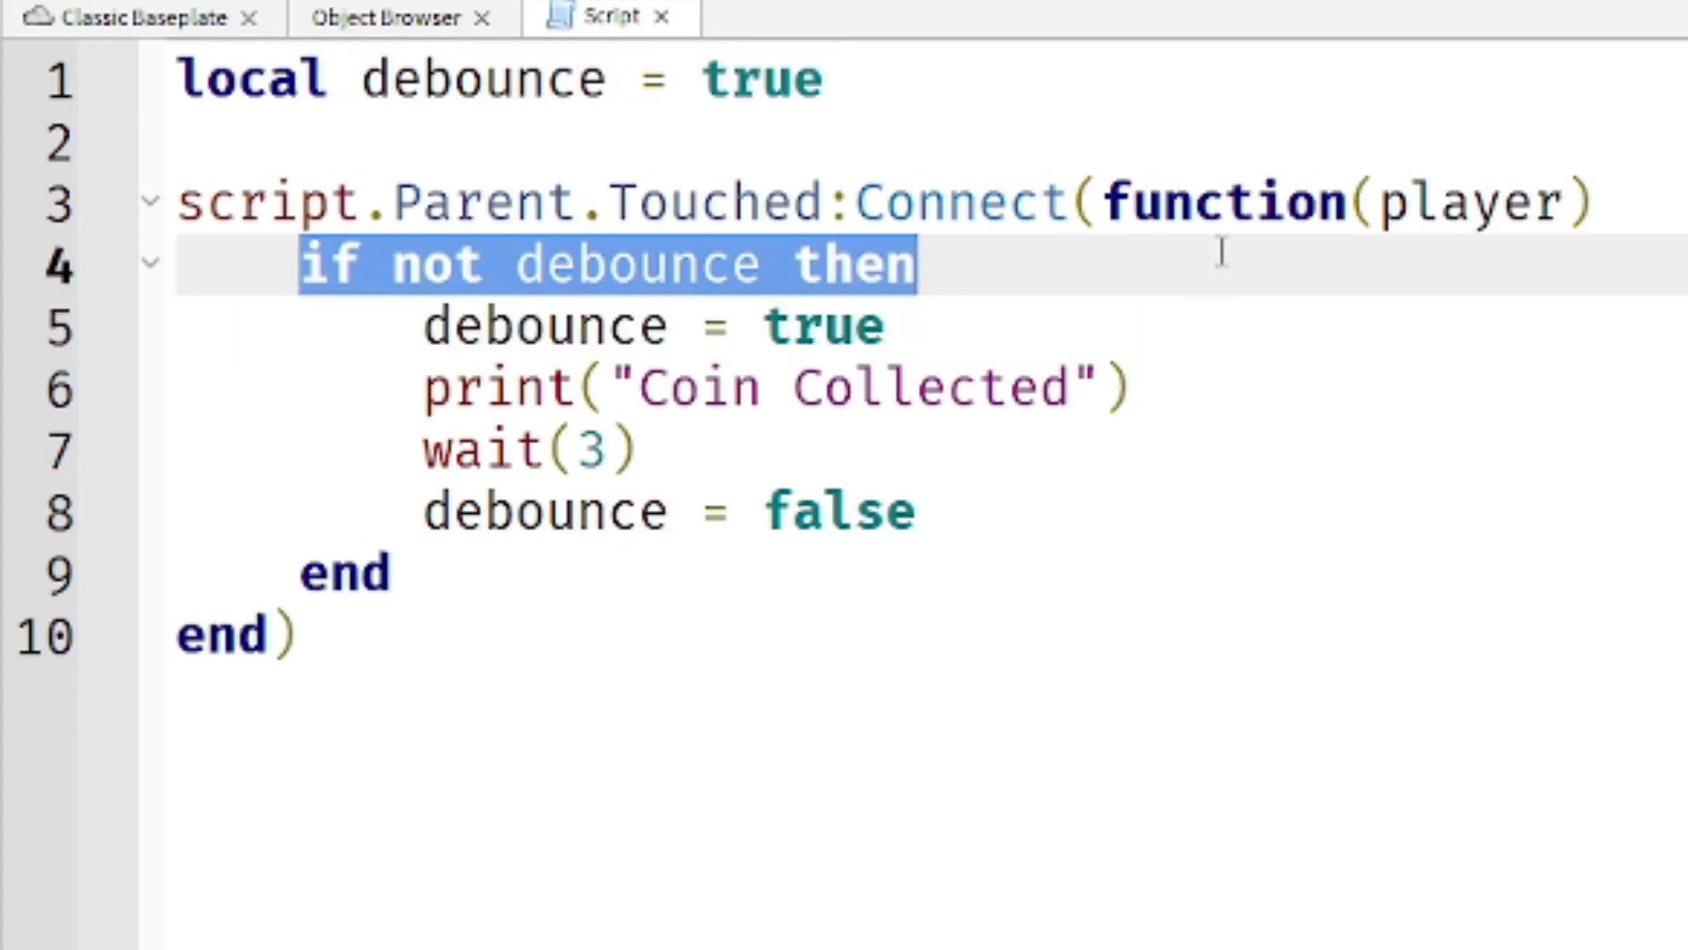
double_click(440, 263)
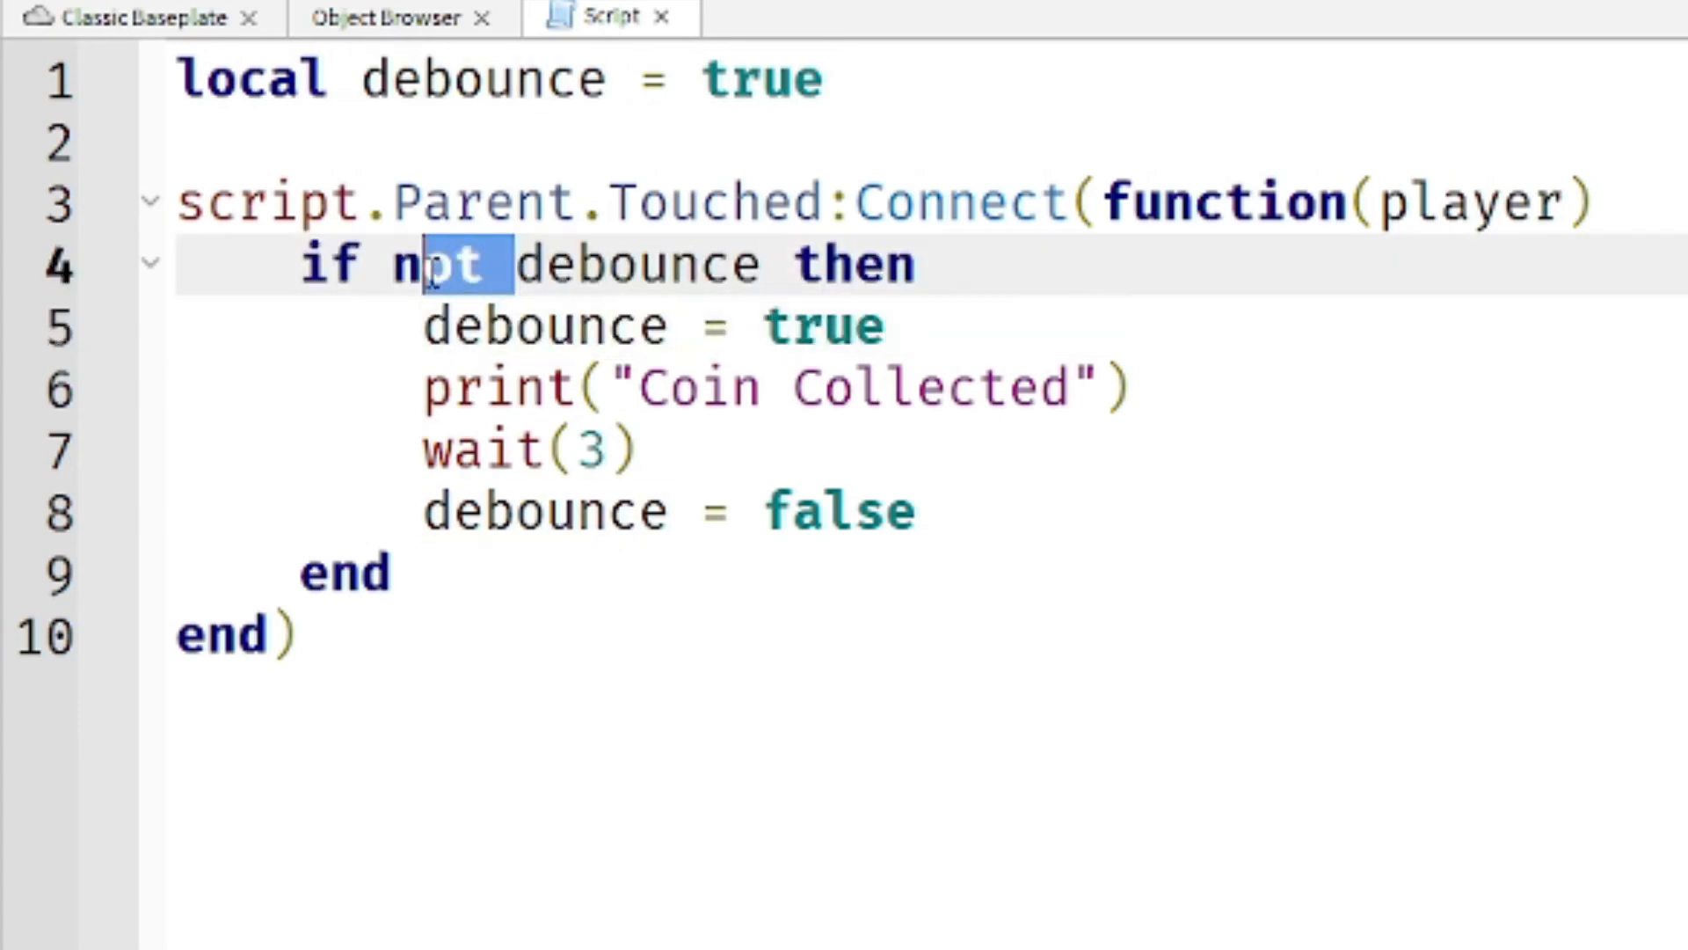
key(Delete)
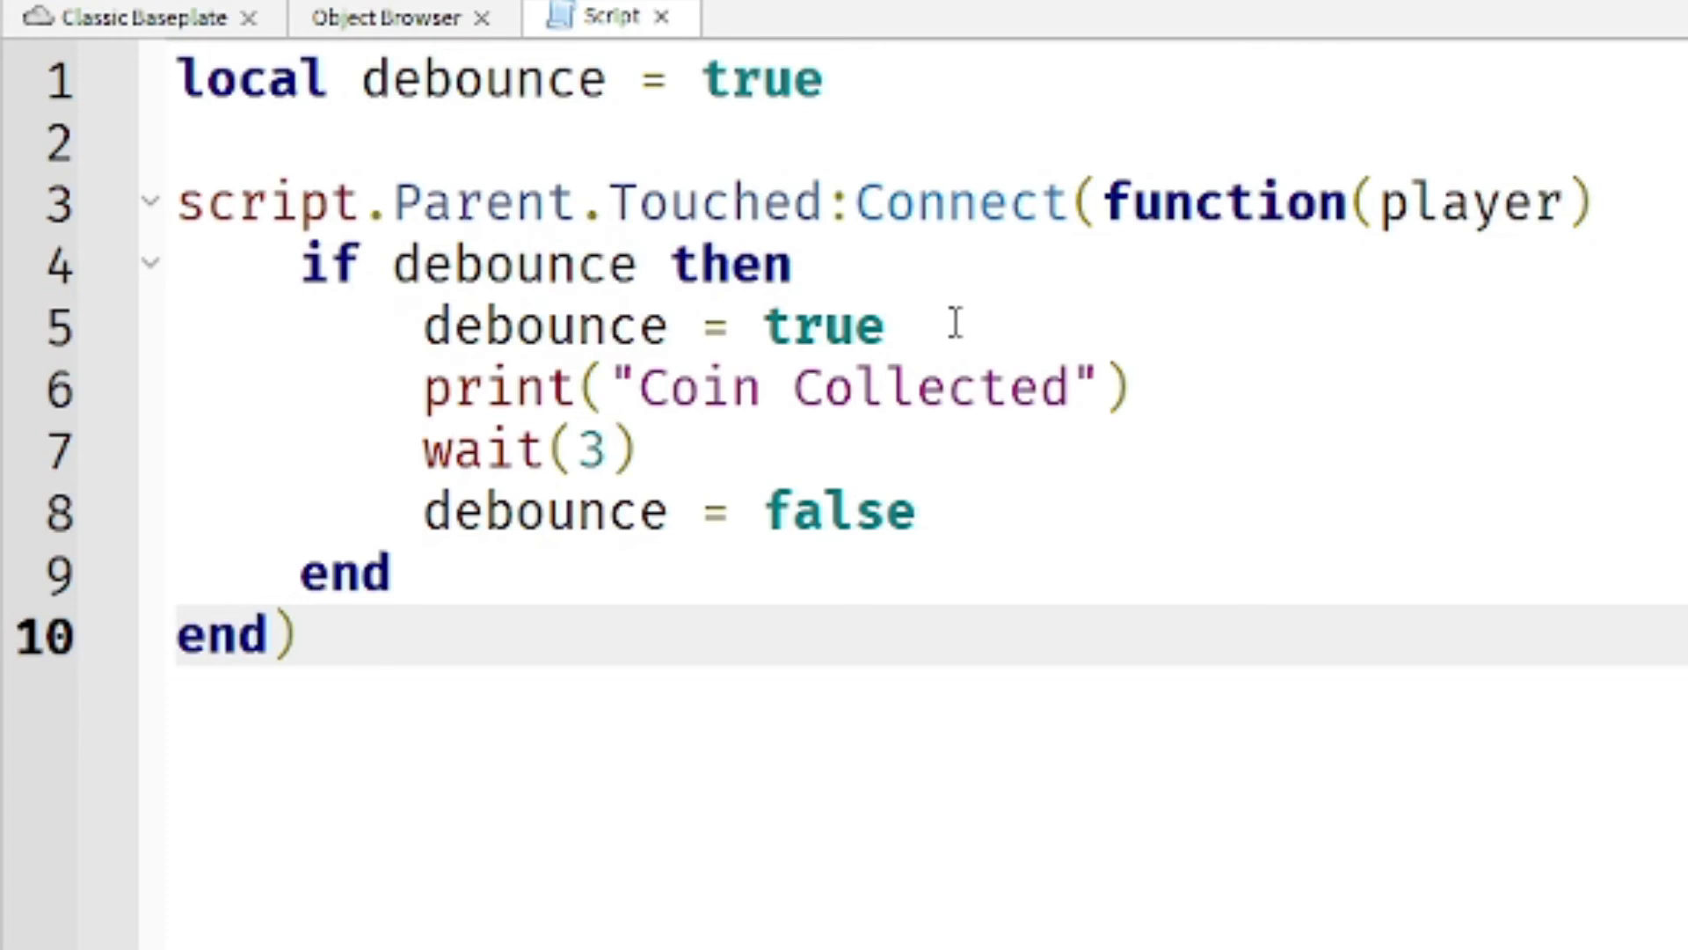
Set debounce to false on touch and back to true after wait(3)
double_click(821, 326)
text(fals)
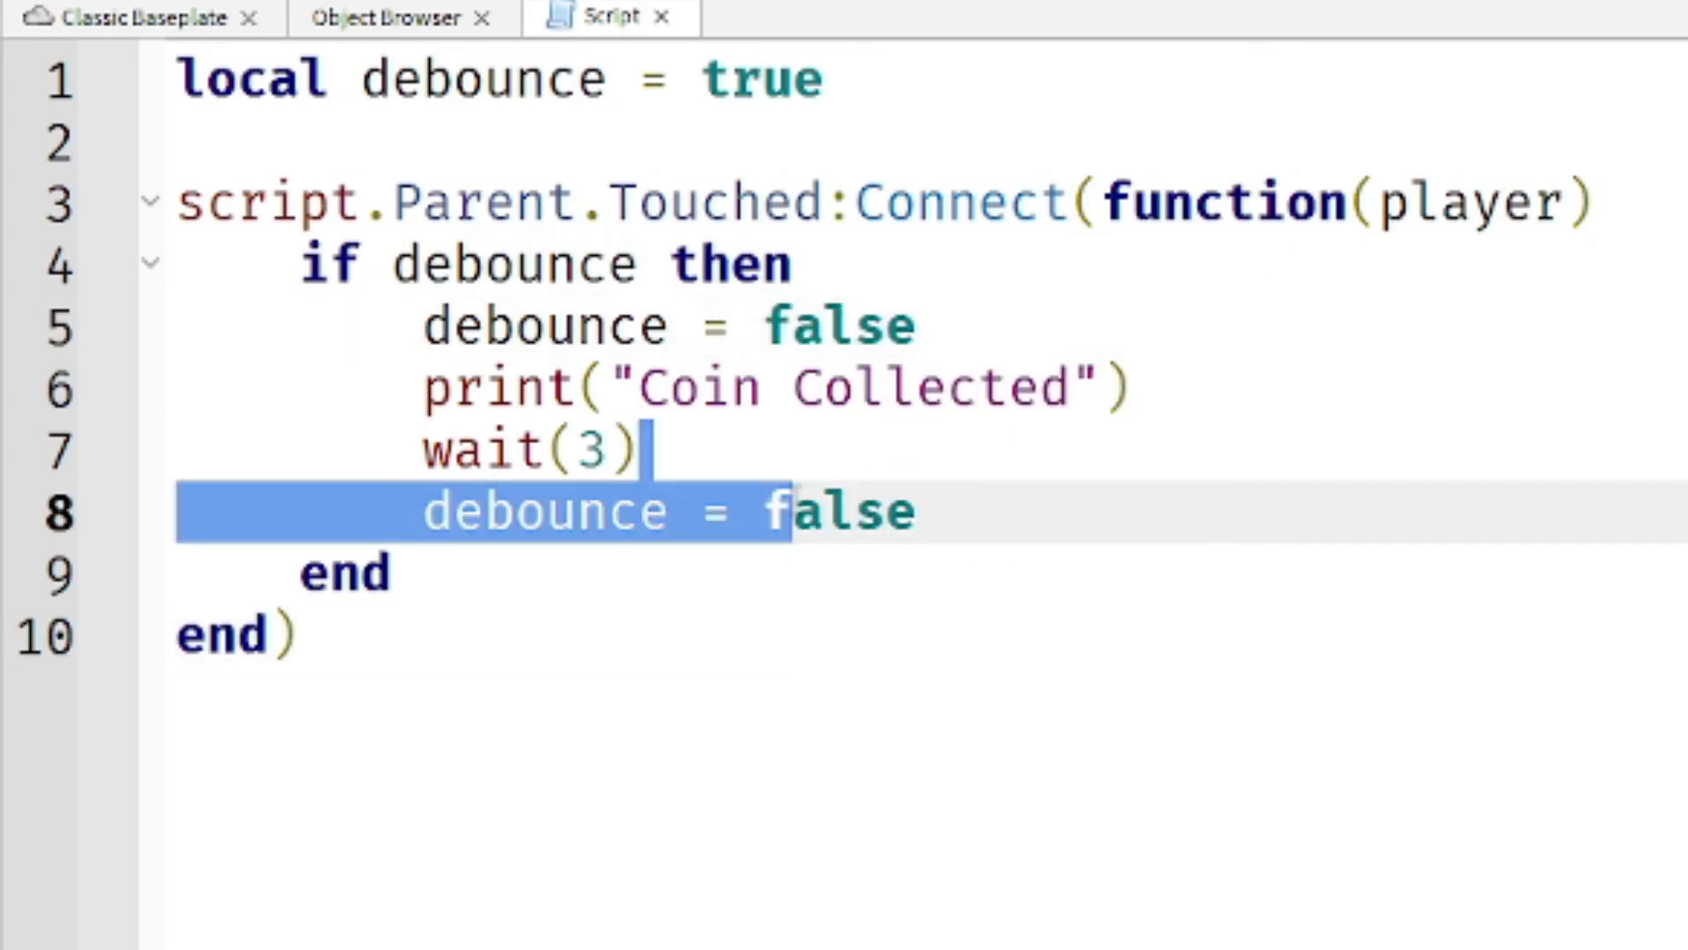
click(786, 512)
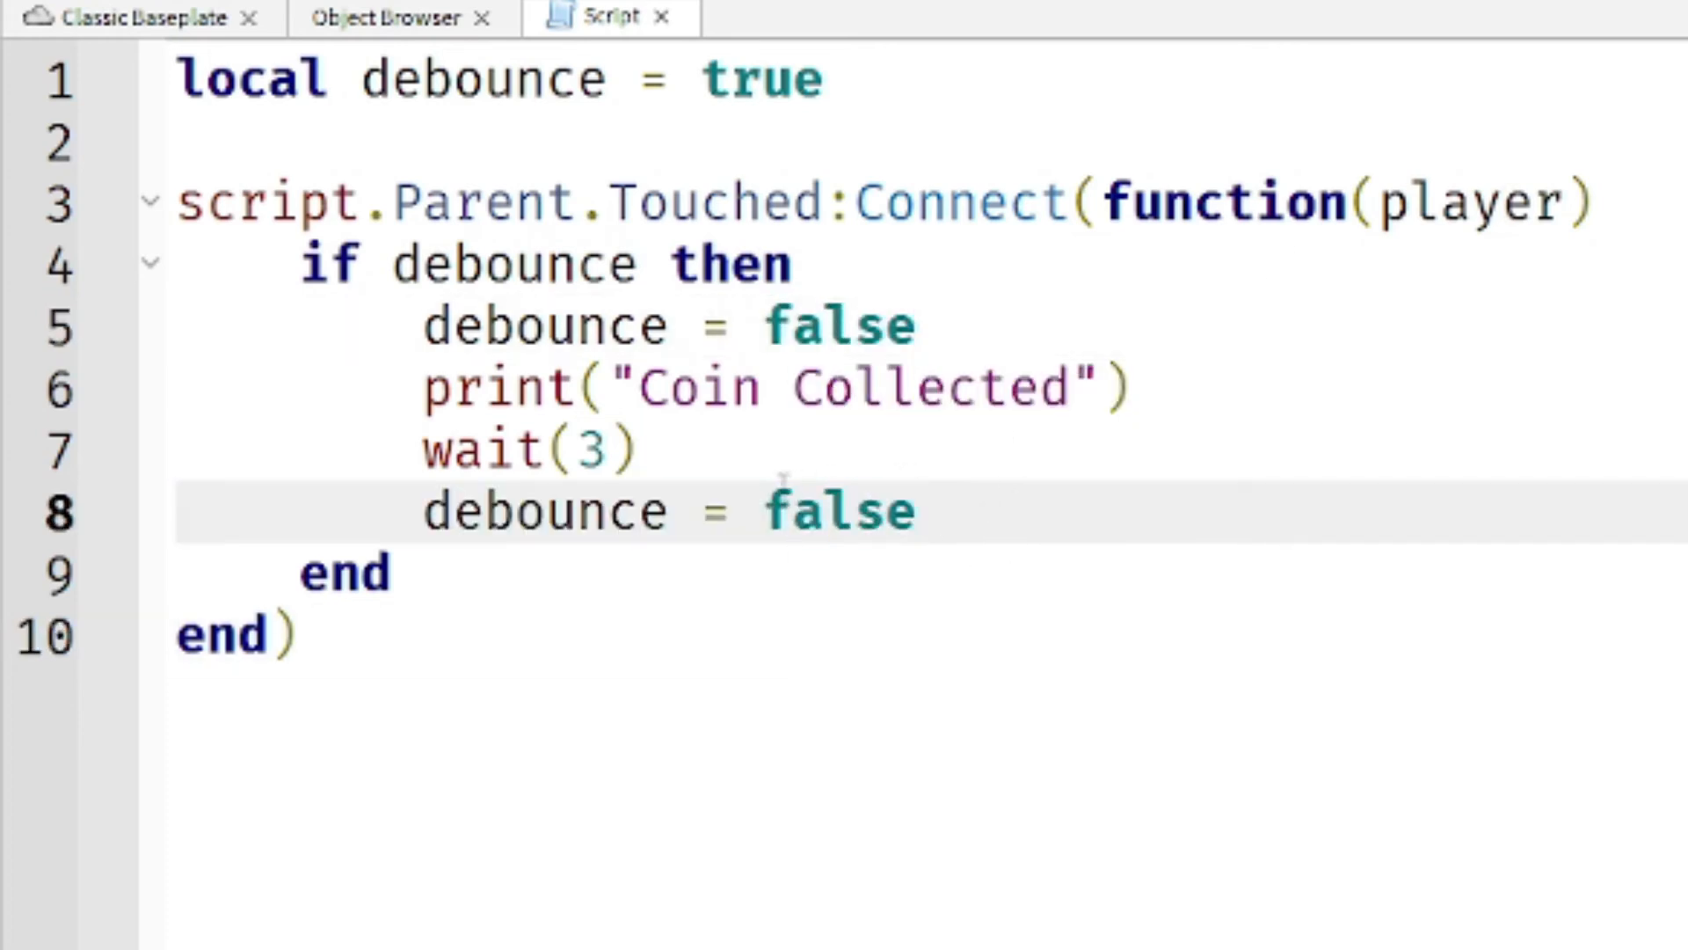
text(ture)
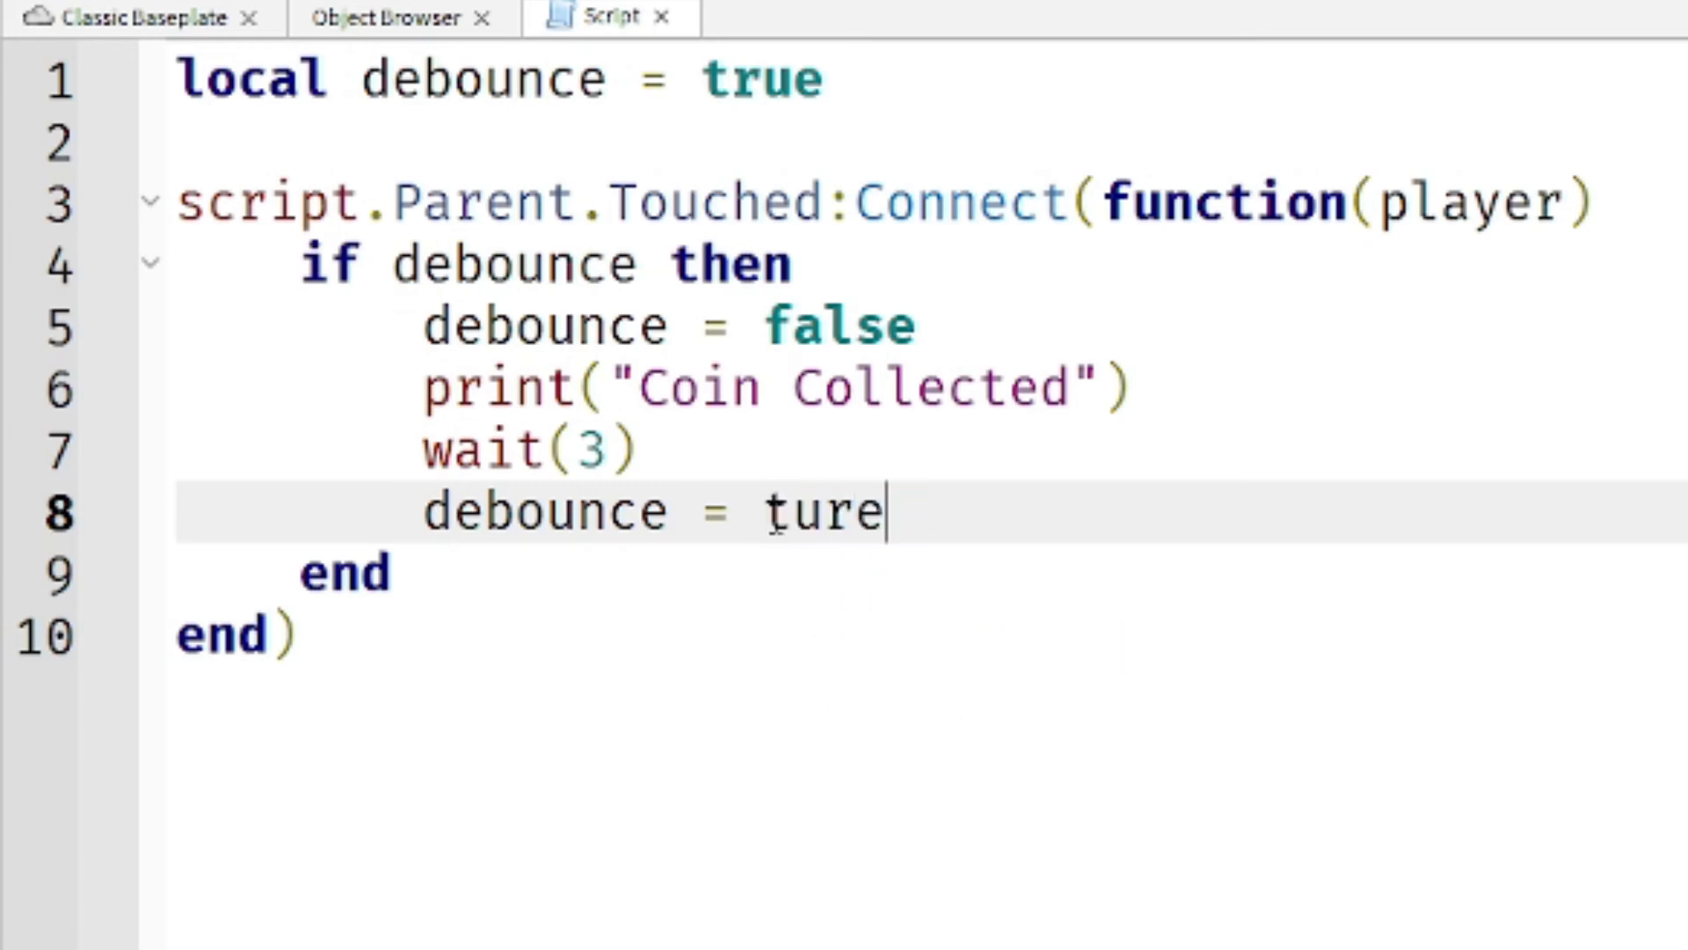
text(true)
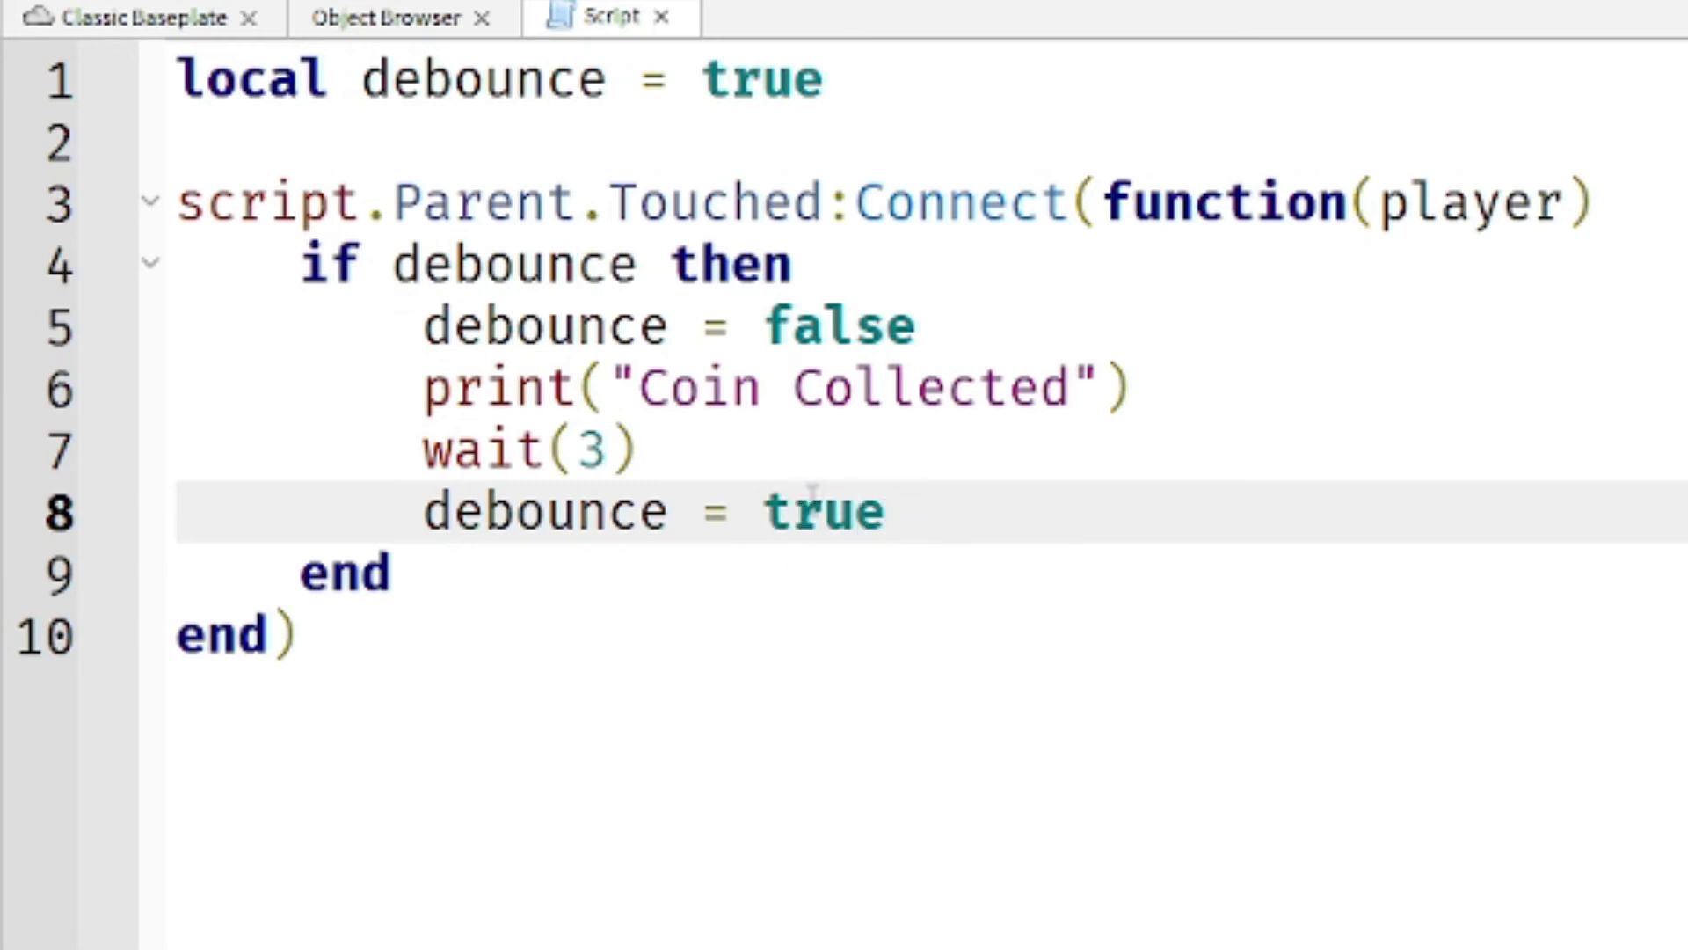
mouse_move(937, 623)
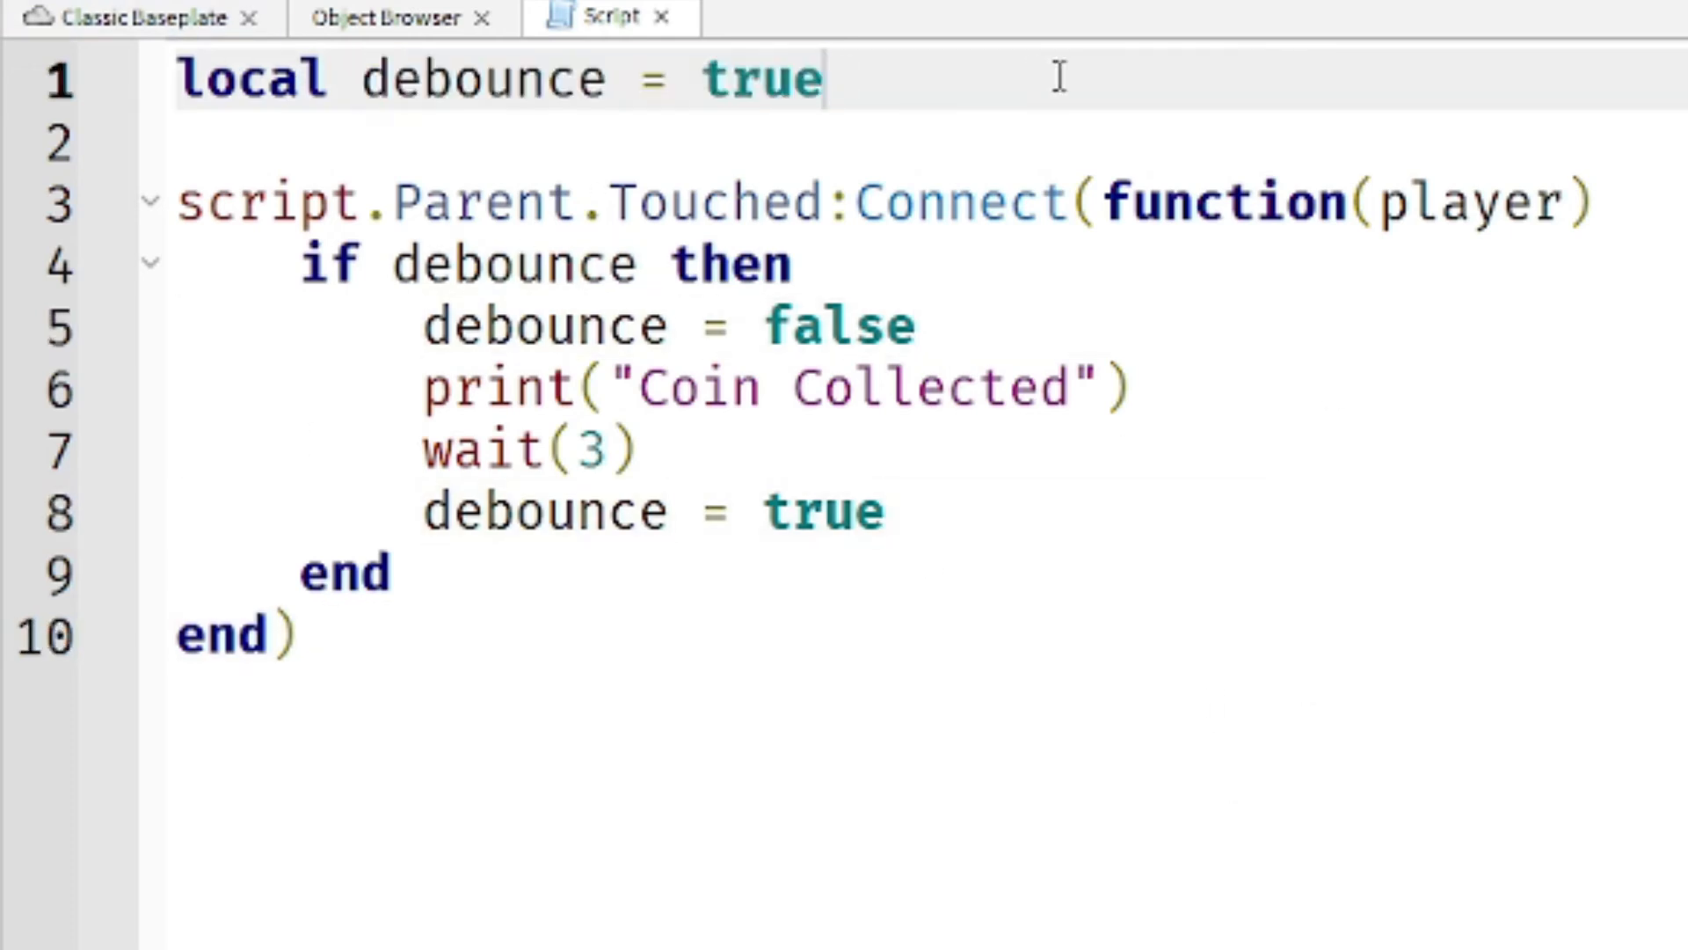
mouse_move(364, 203)
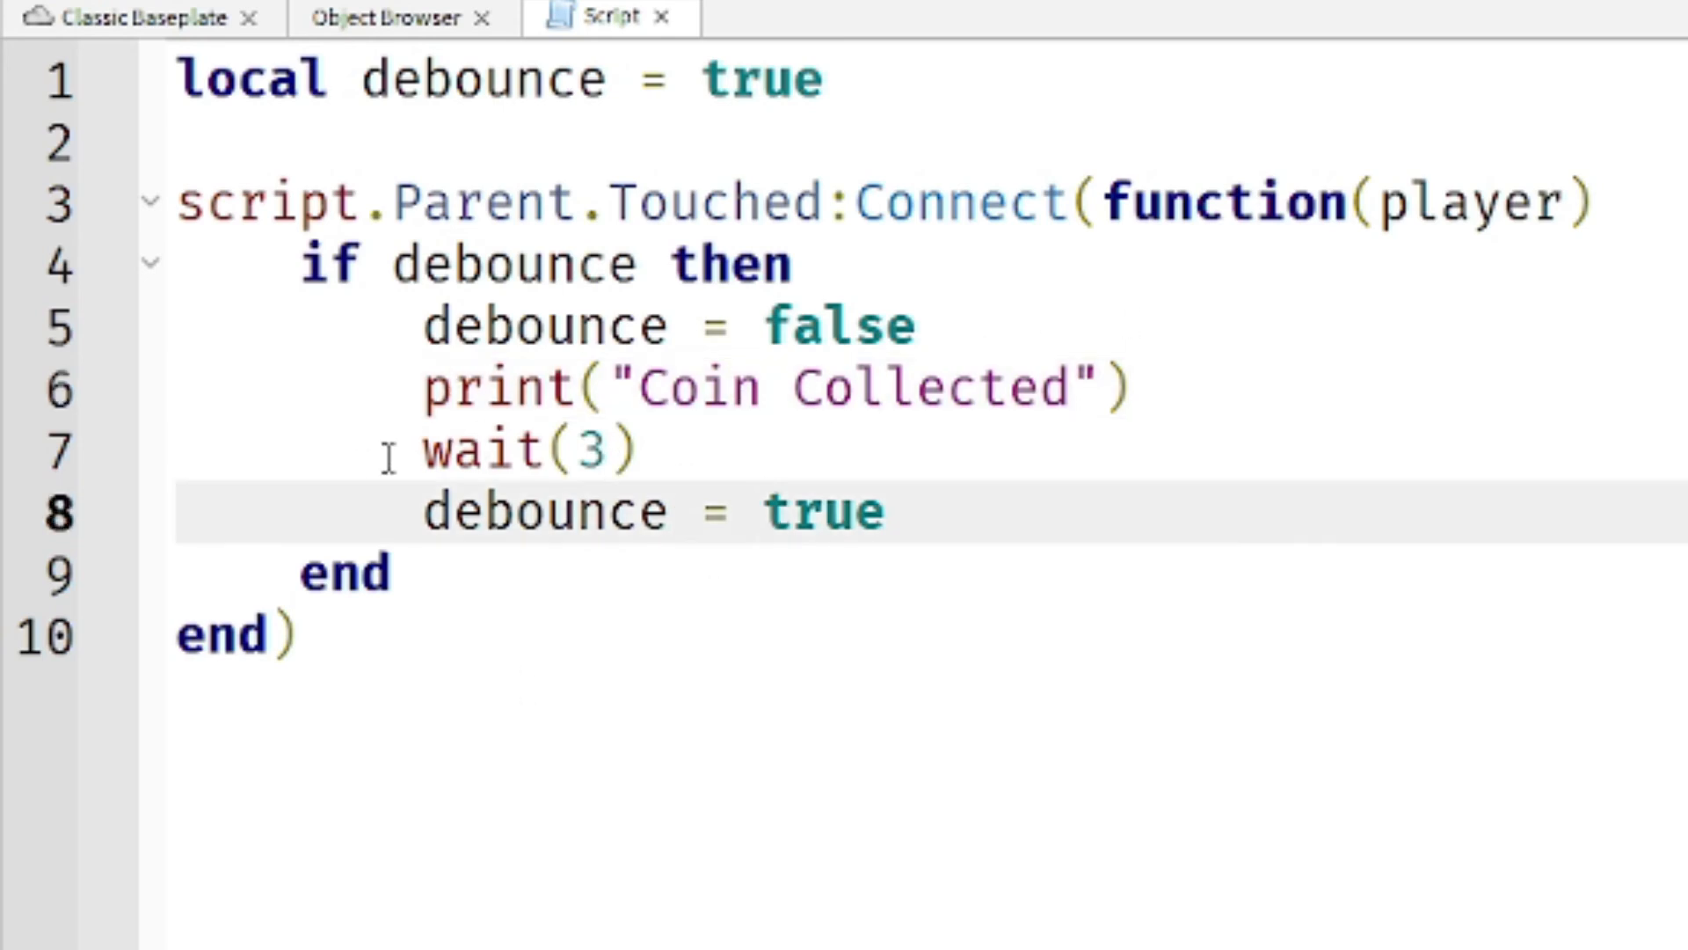
double_click(527, 450)
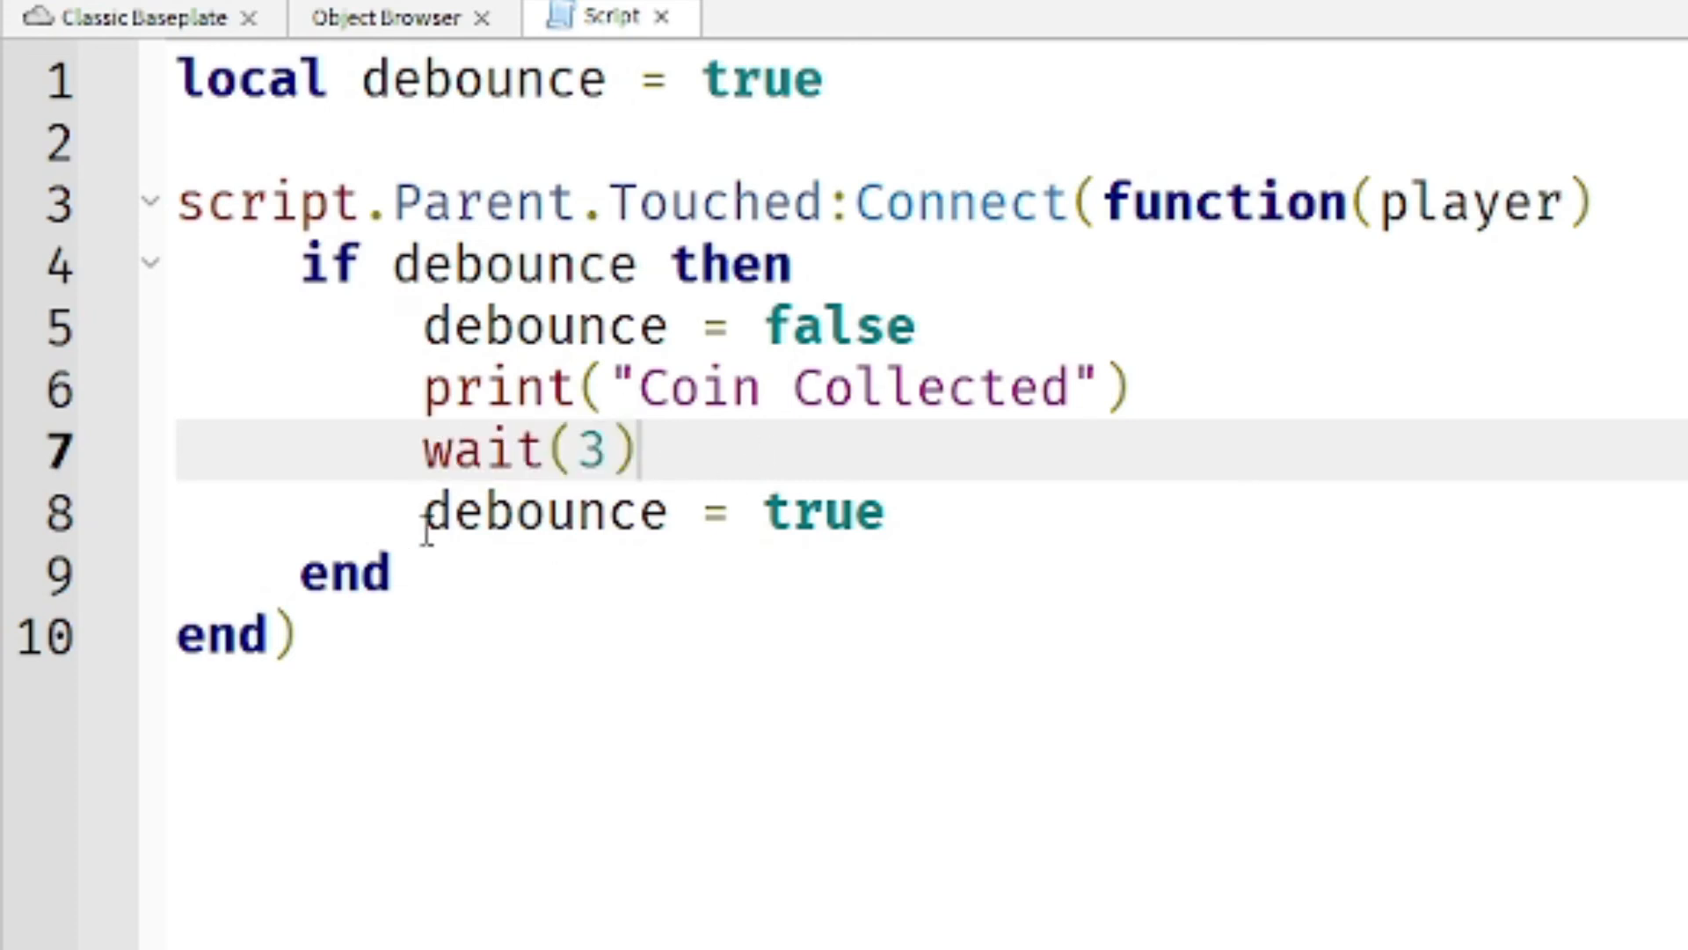
click(886, 510)
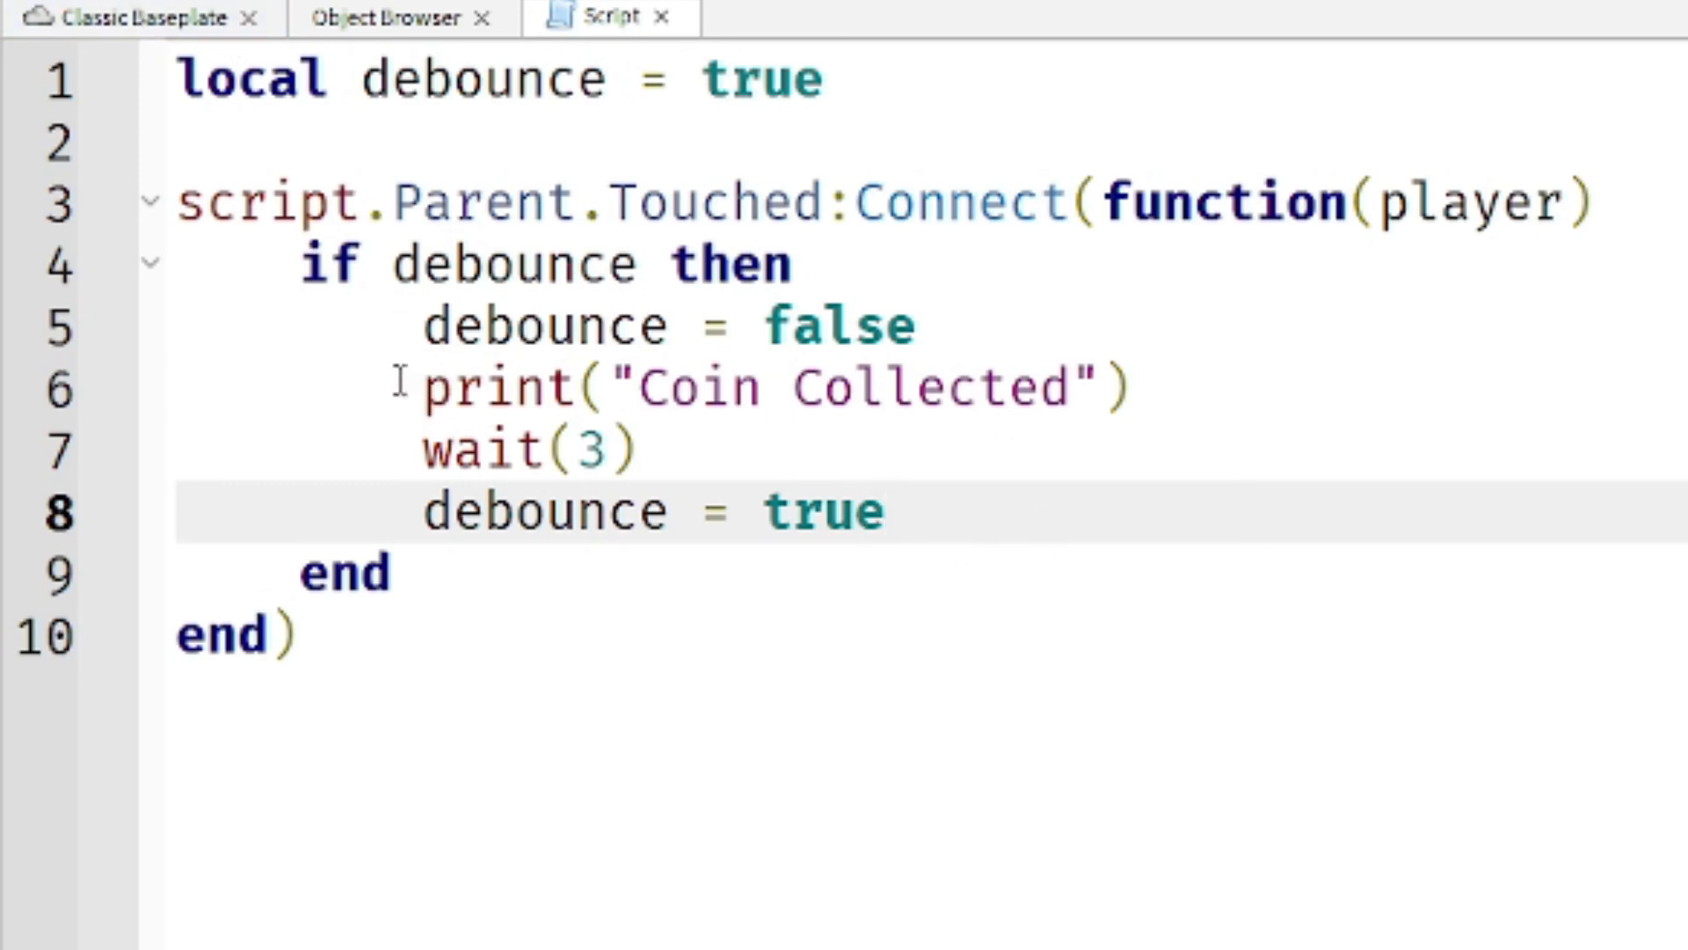
click(1119, 328)
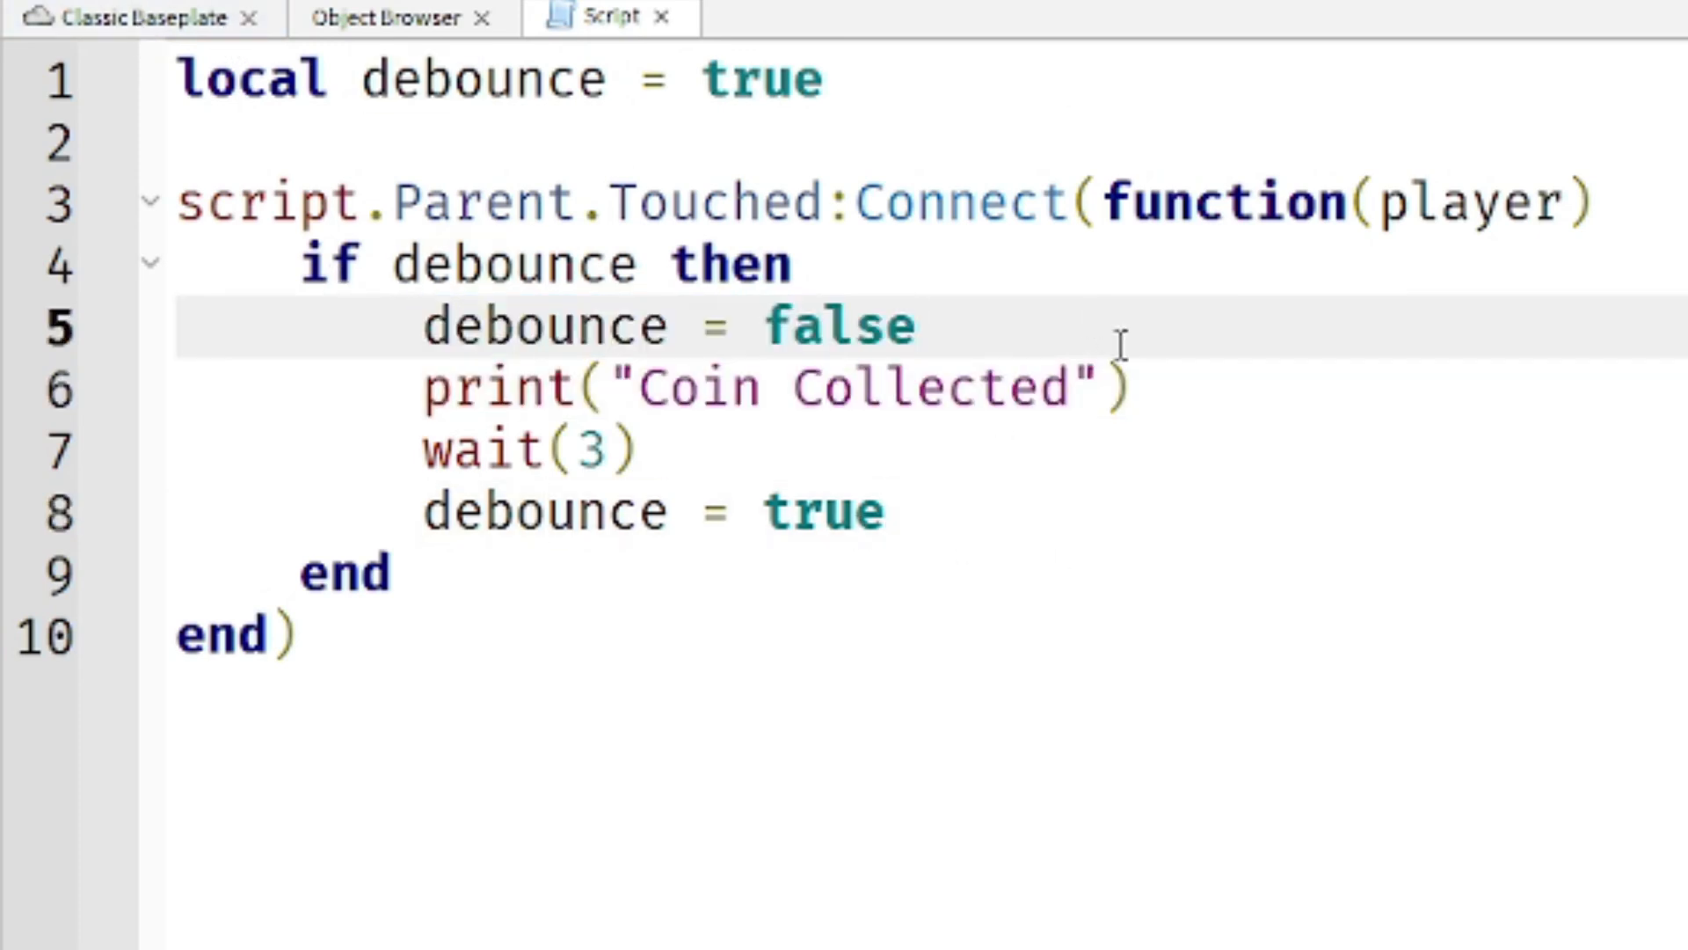
click(734, 67)
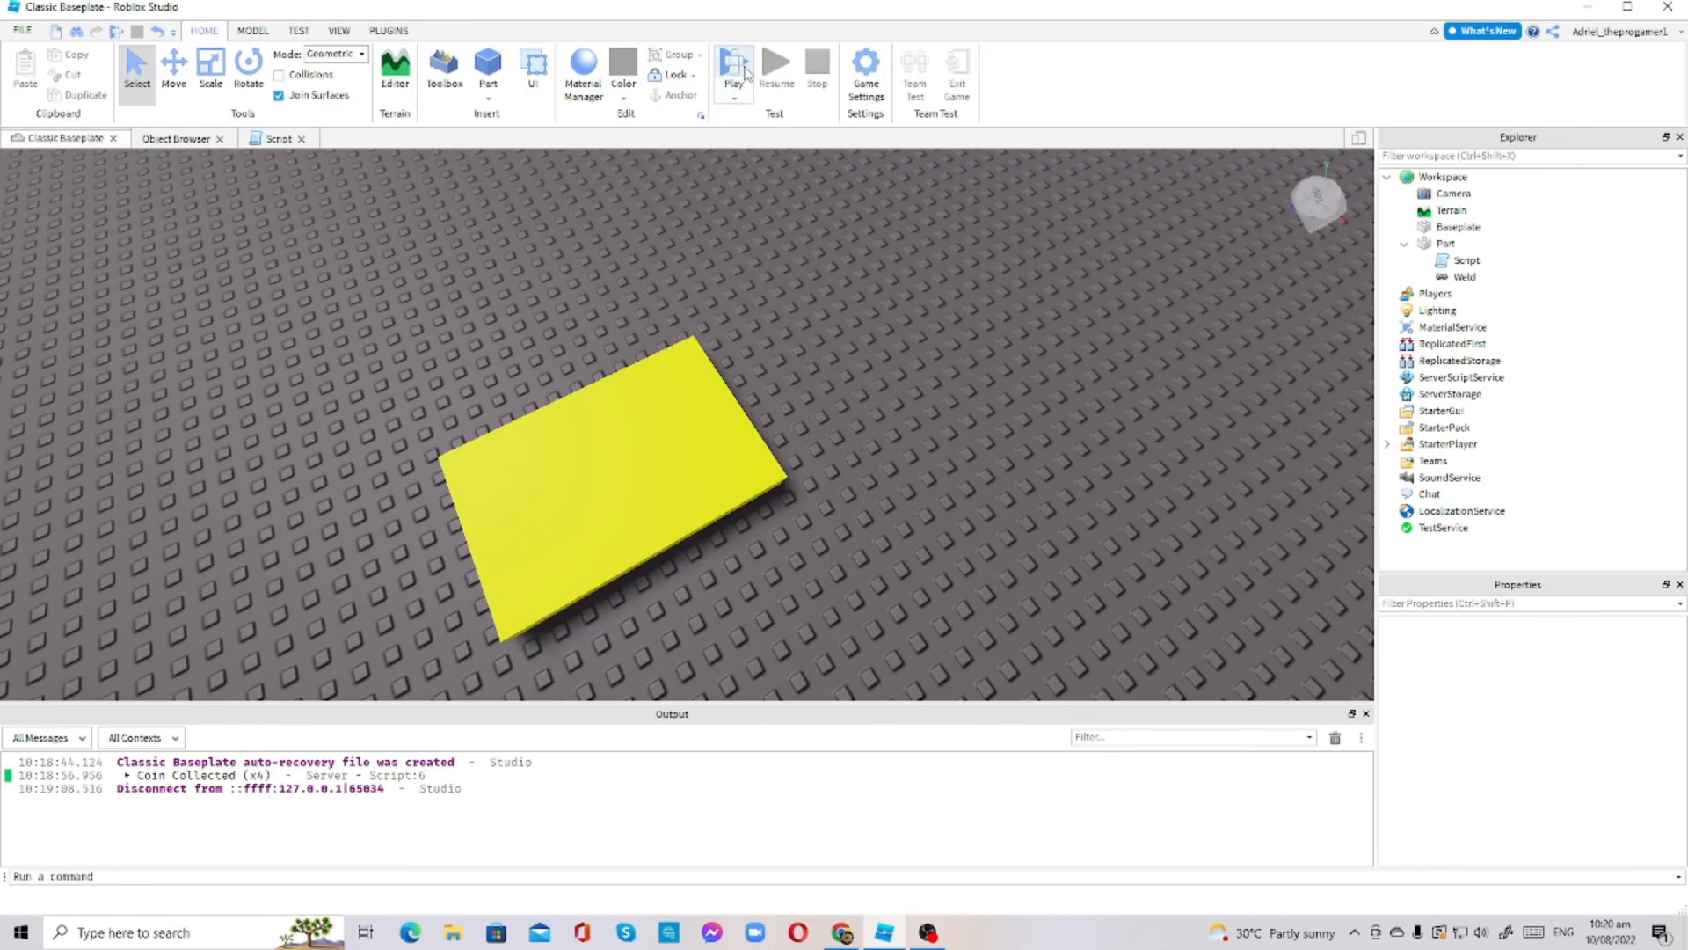
Playtest the inverted-debounce coin, touching the yellow part to log 'Coin Collected', then return to the script
click(733, 61)
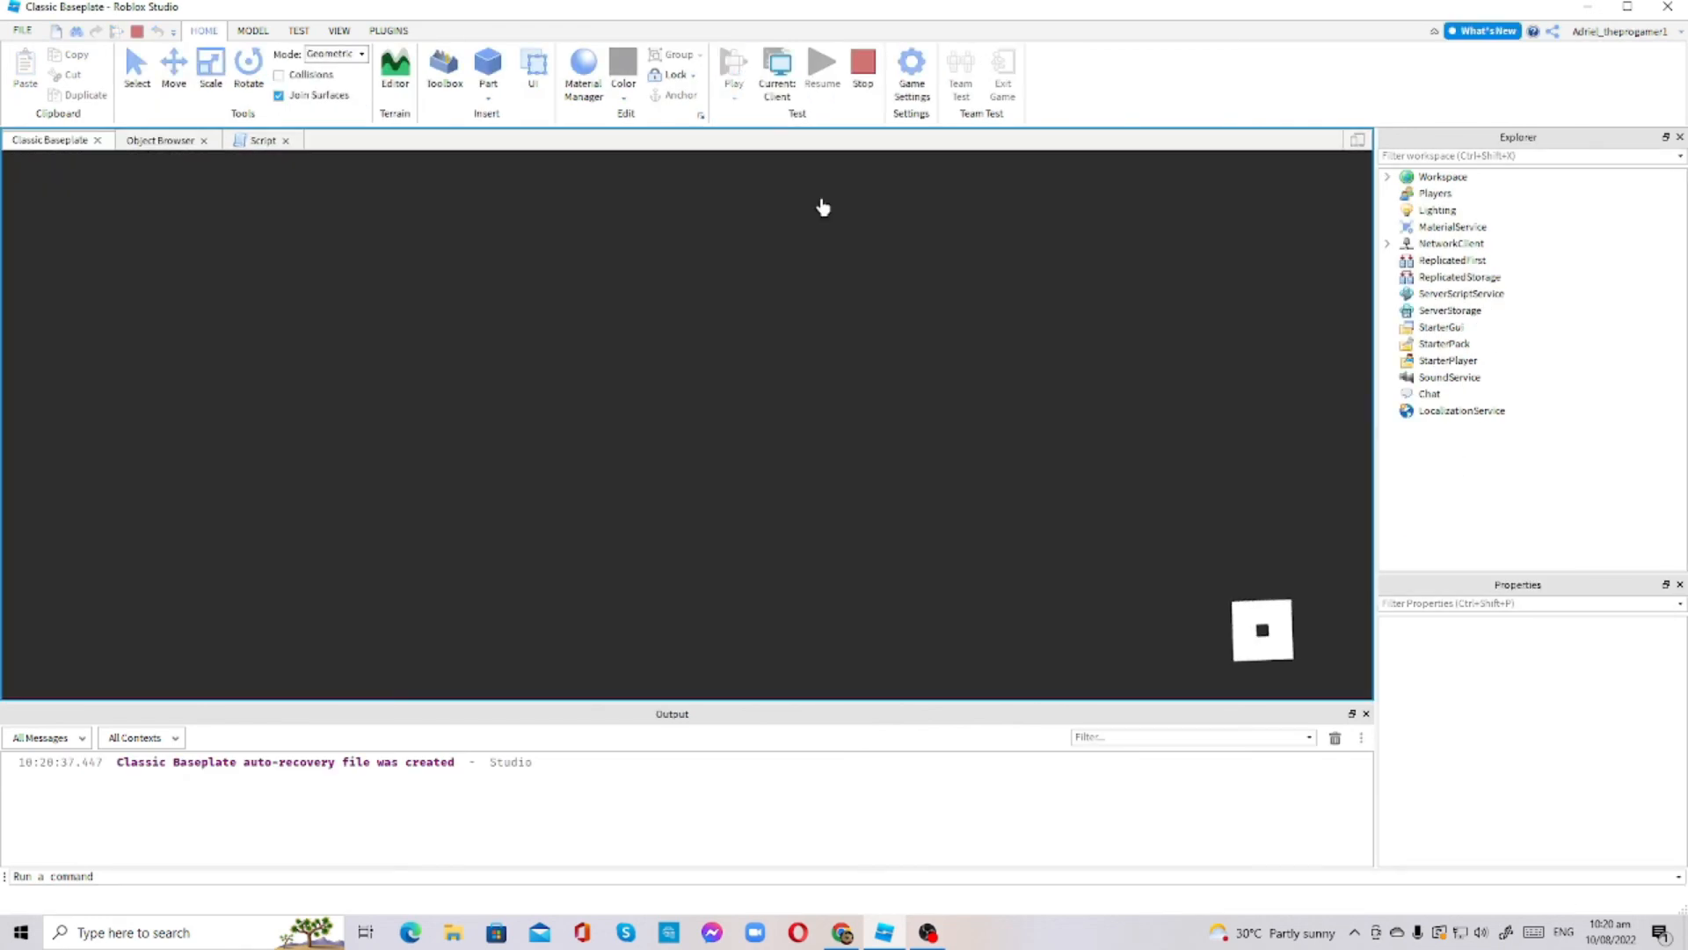
click(394, 70)
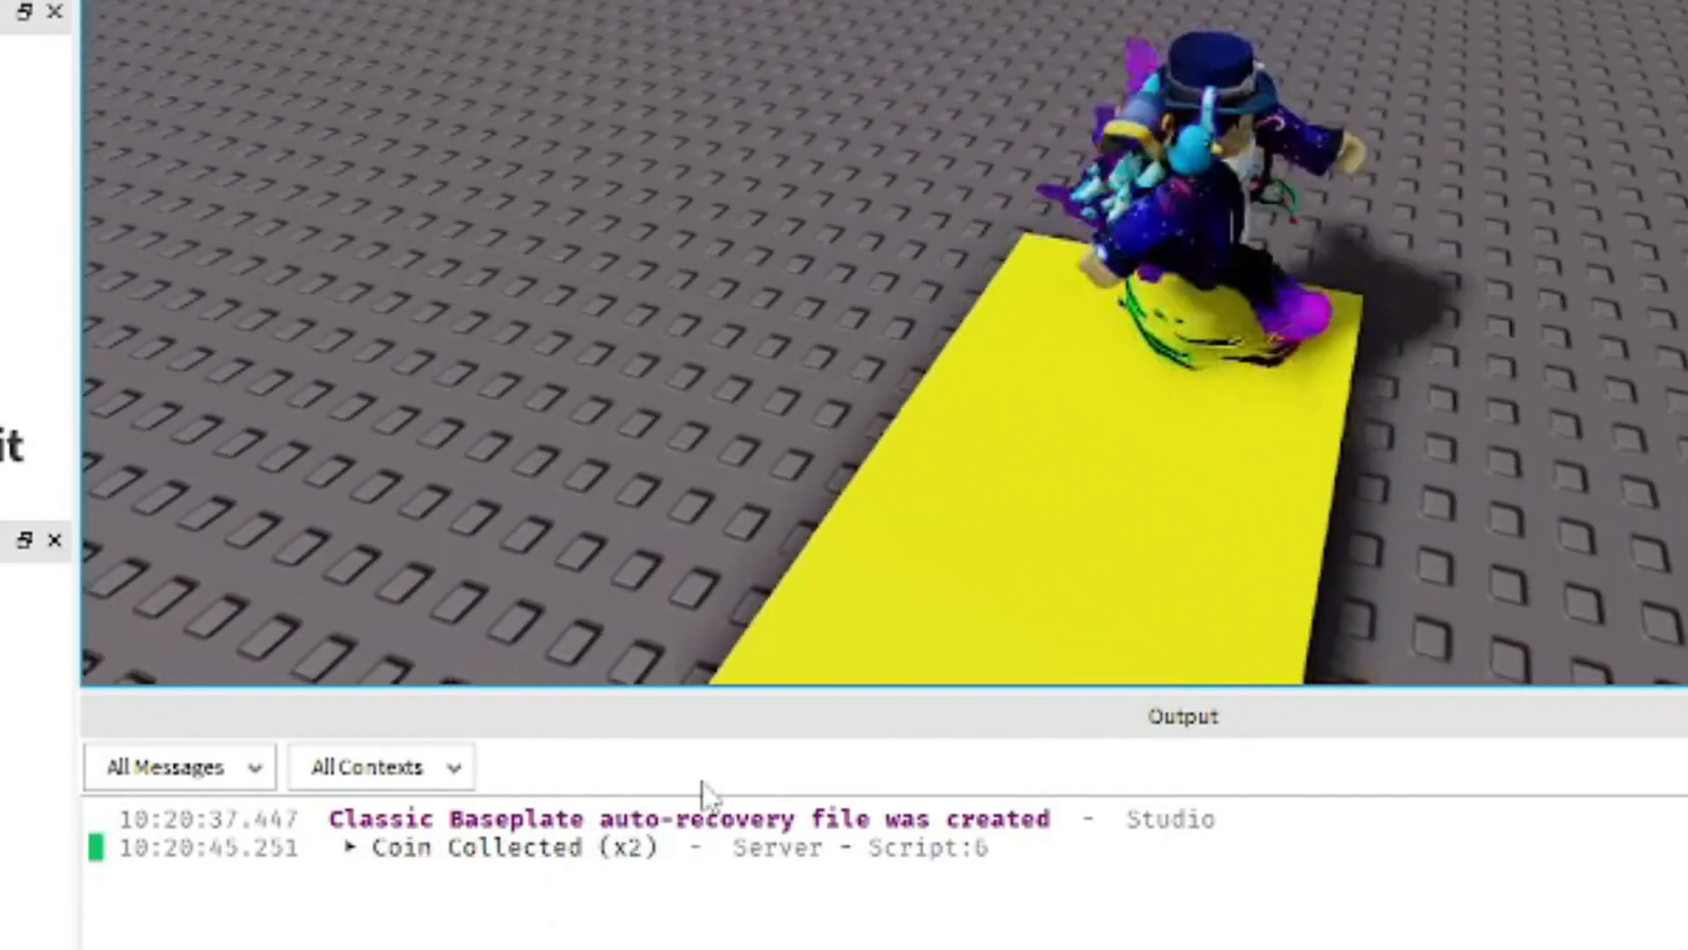
click(863, 64)
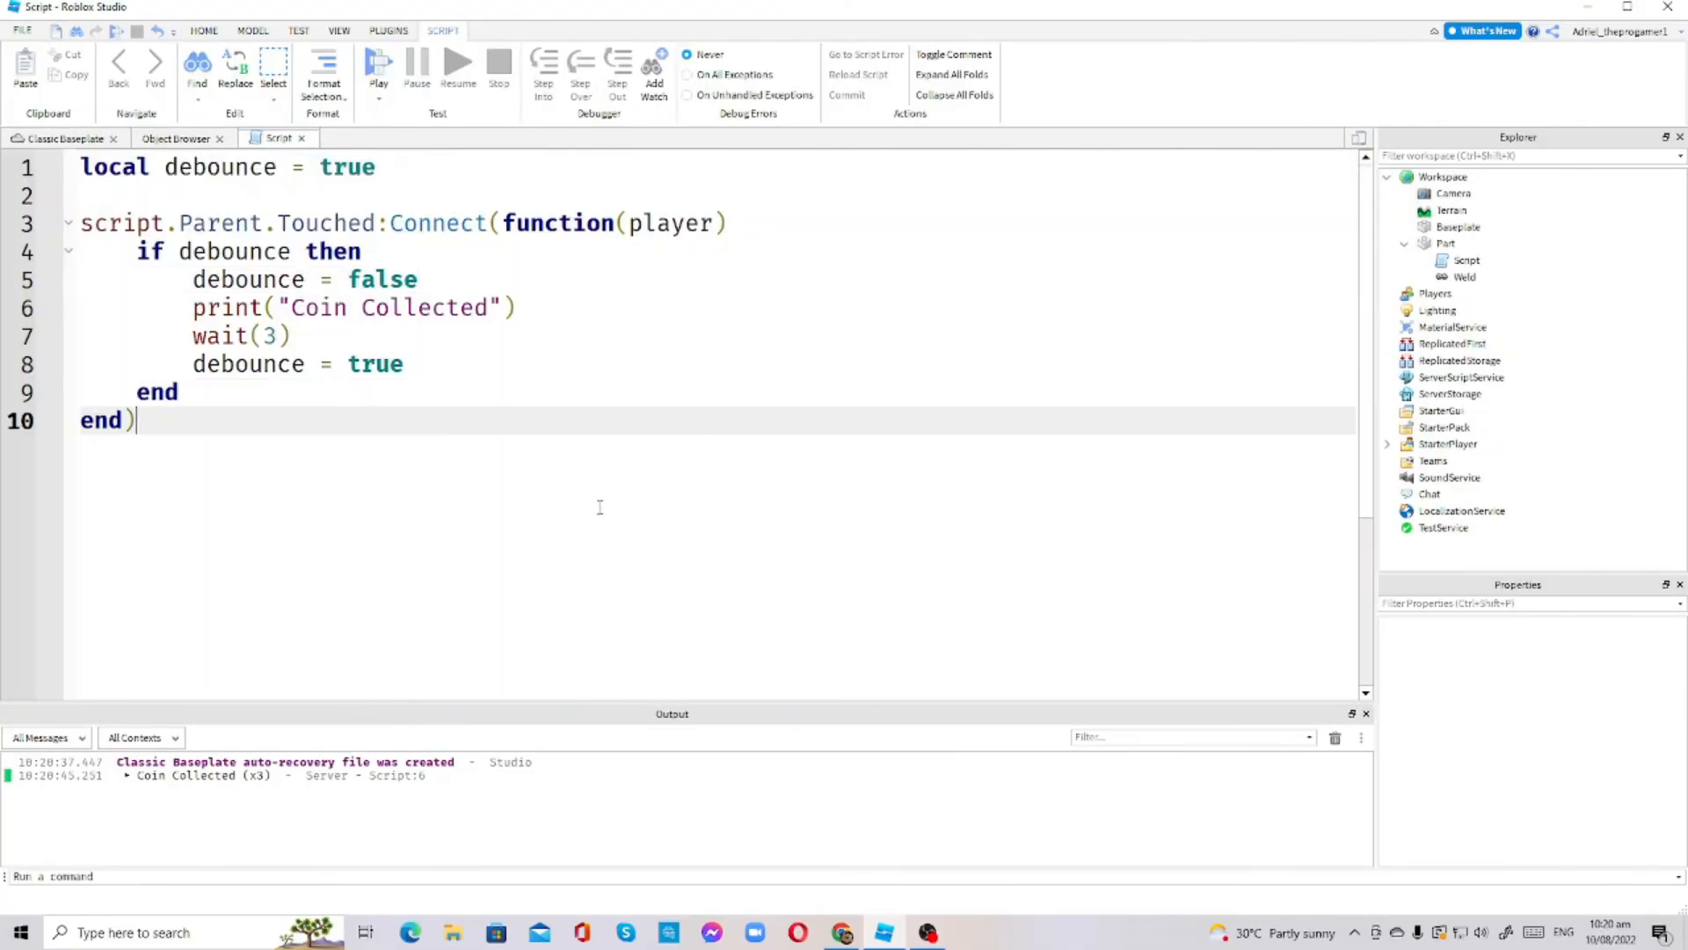
mouse_move(665, 408)
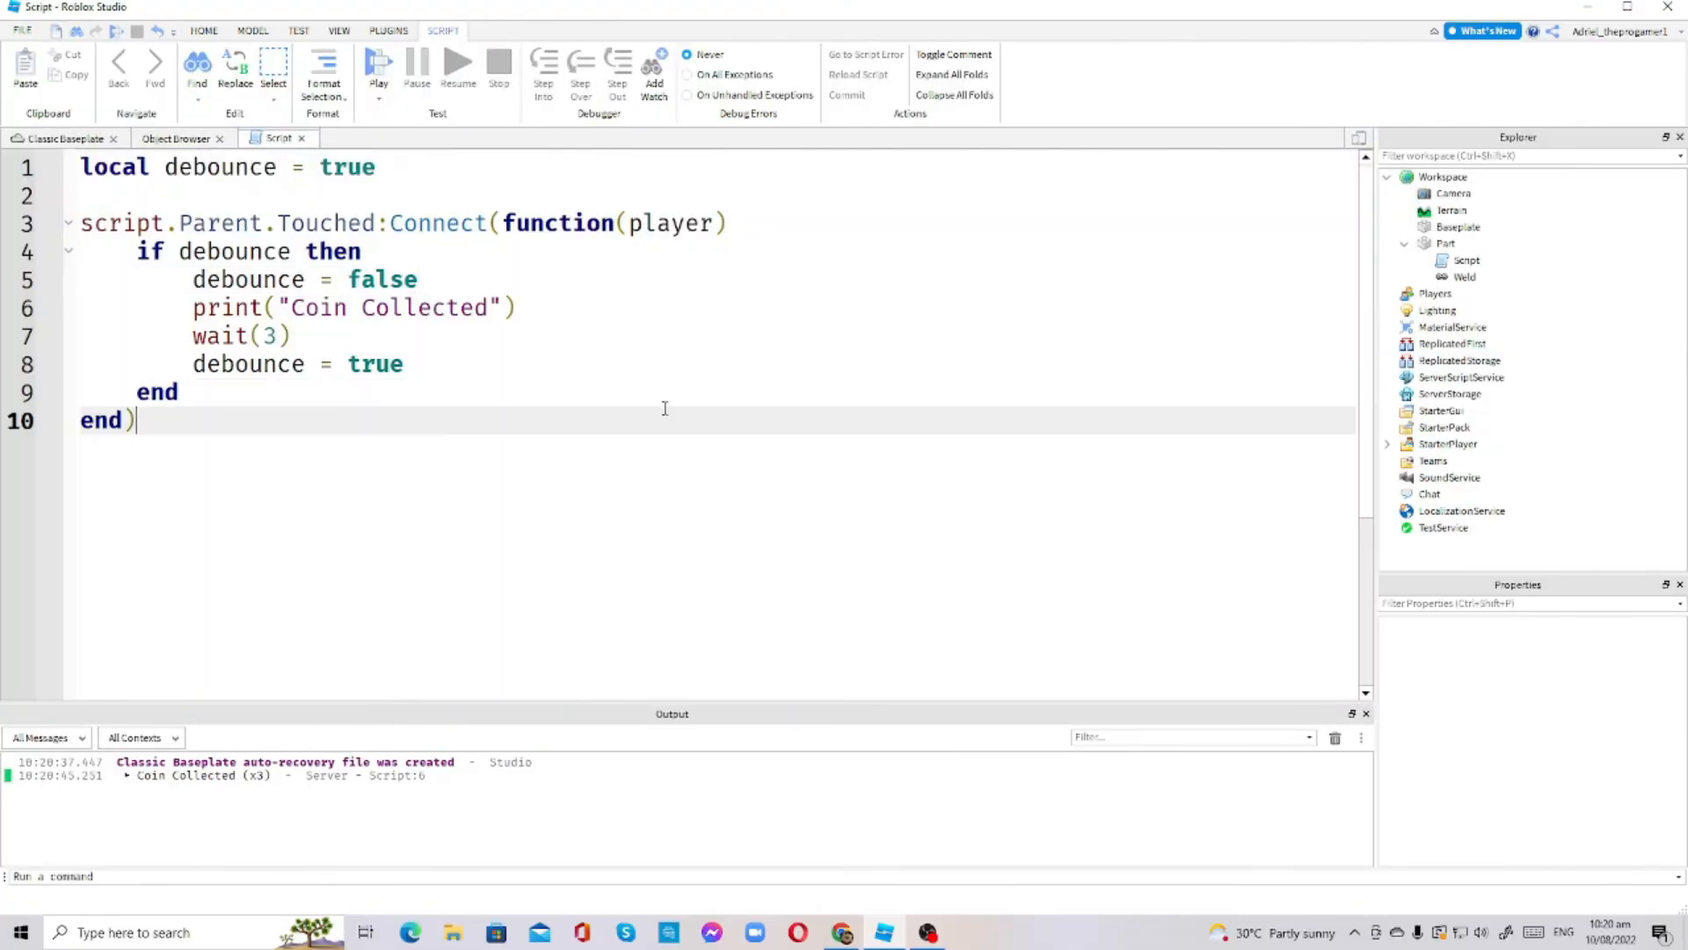